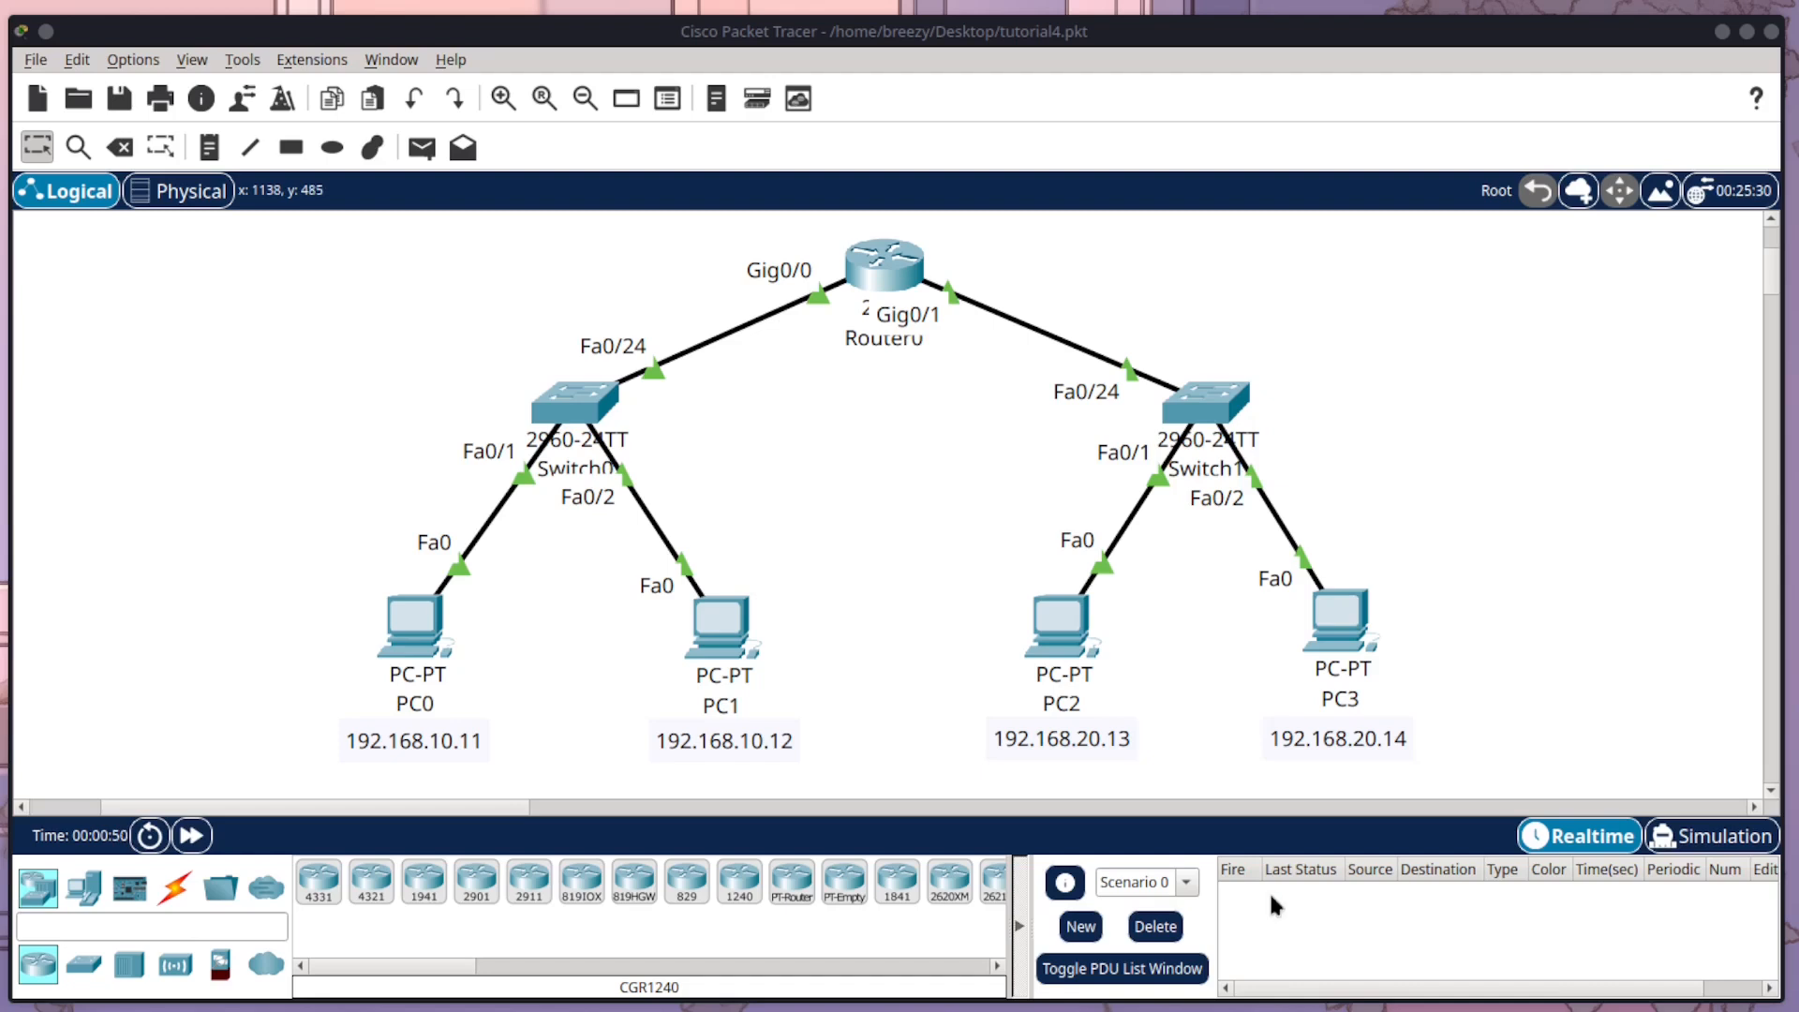
{"action": "mouse_move", "coordinate": [465, 540]}
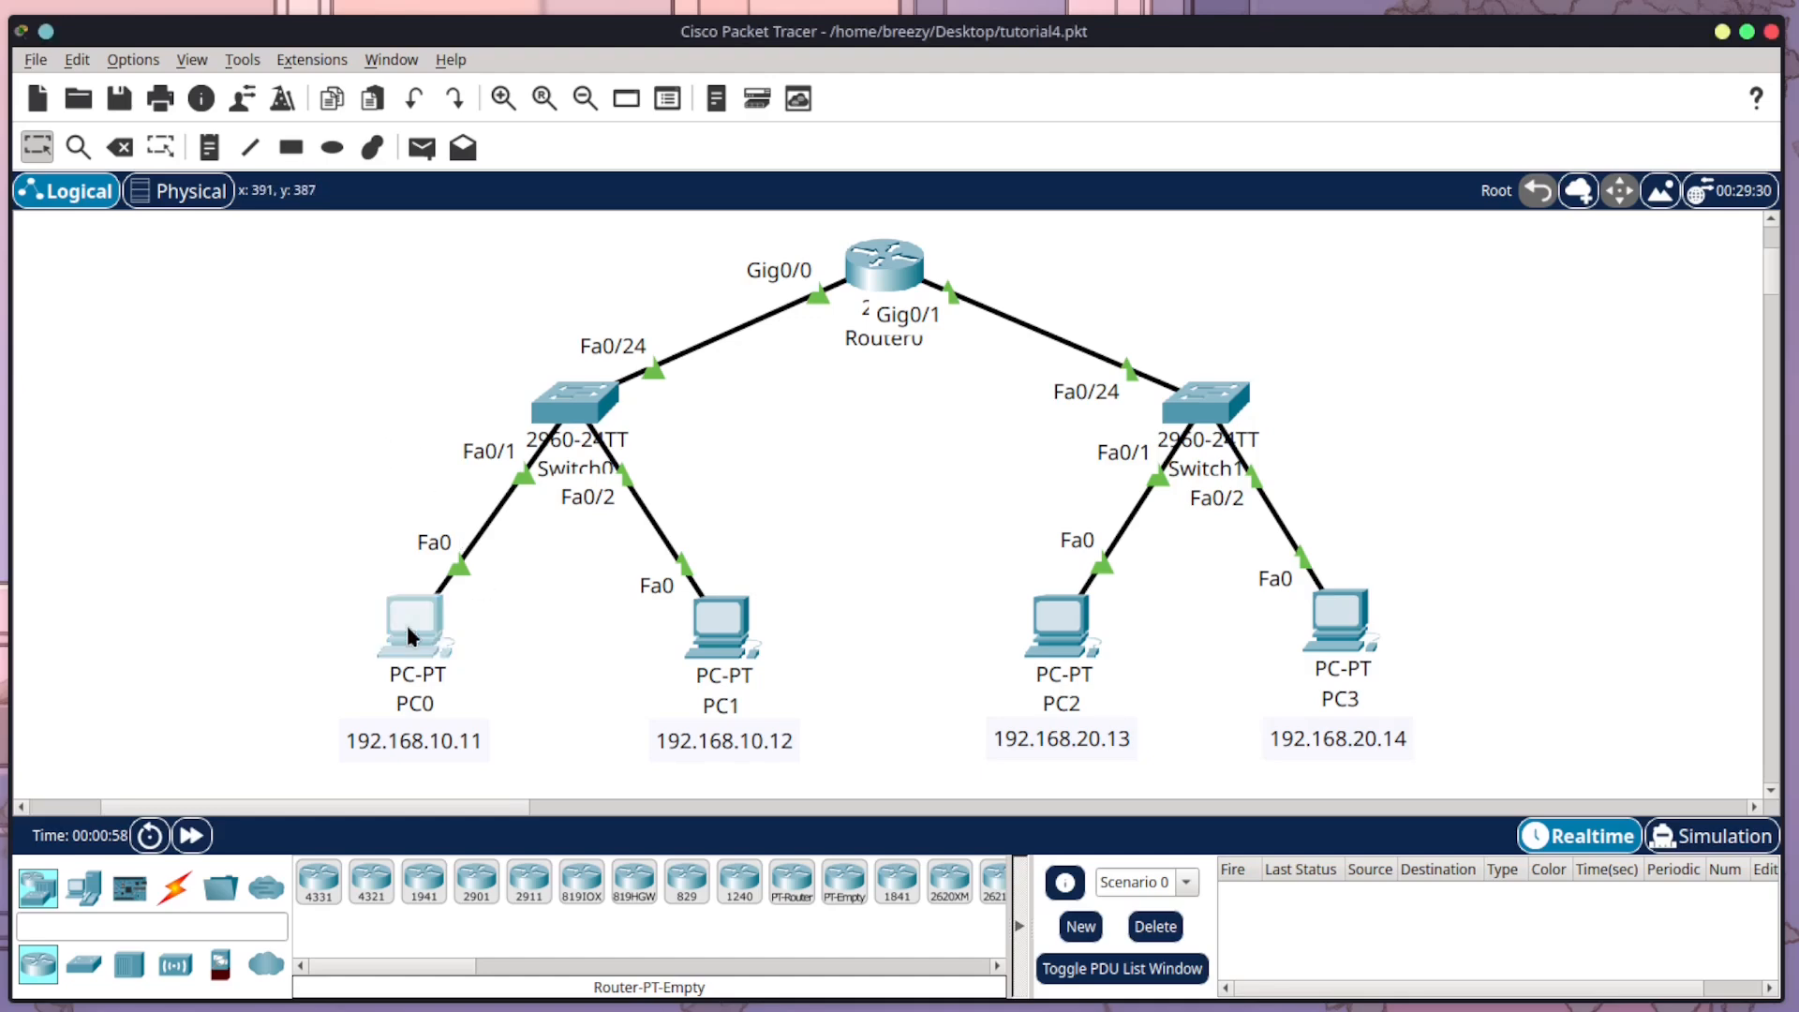
Step: From PC0's command prompt, ping PC3 at 192.168.20.14
{"action": "double_click", "coordinate": [411, 620]}
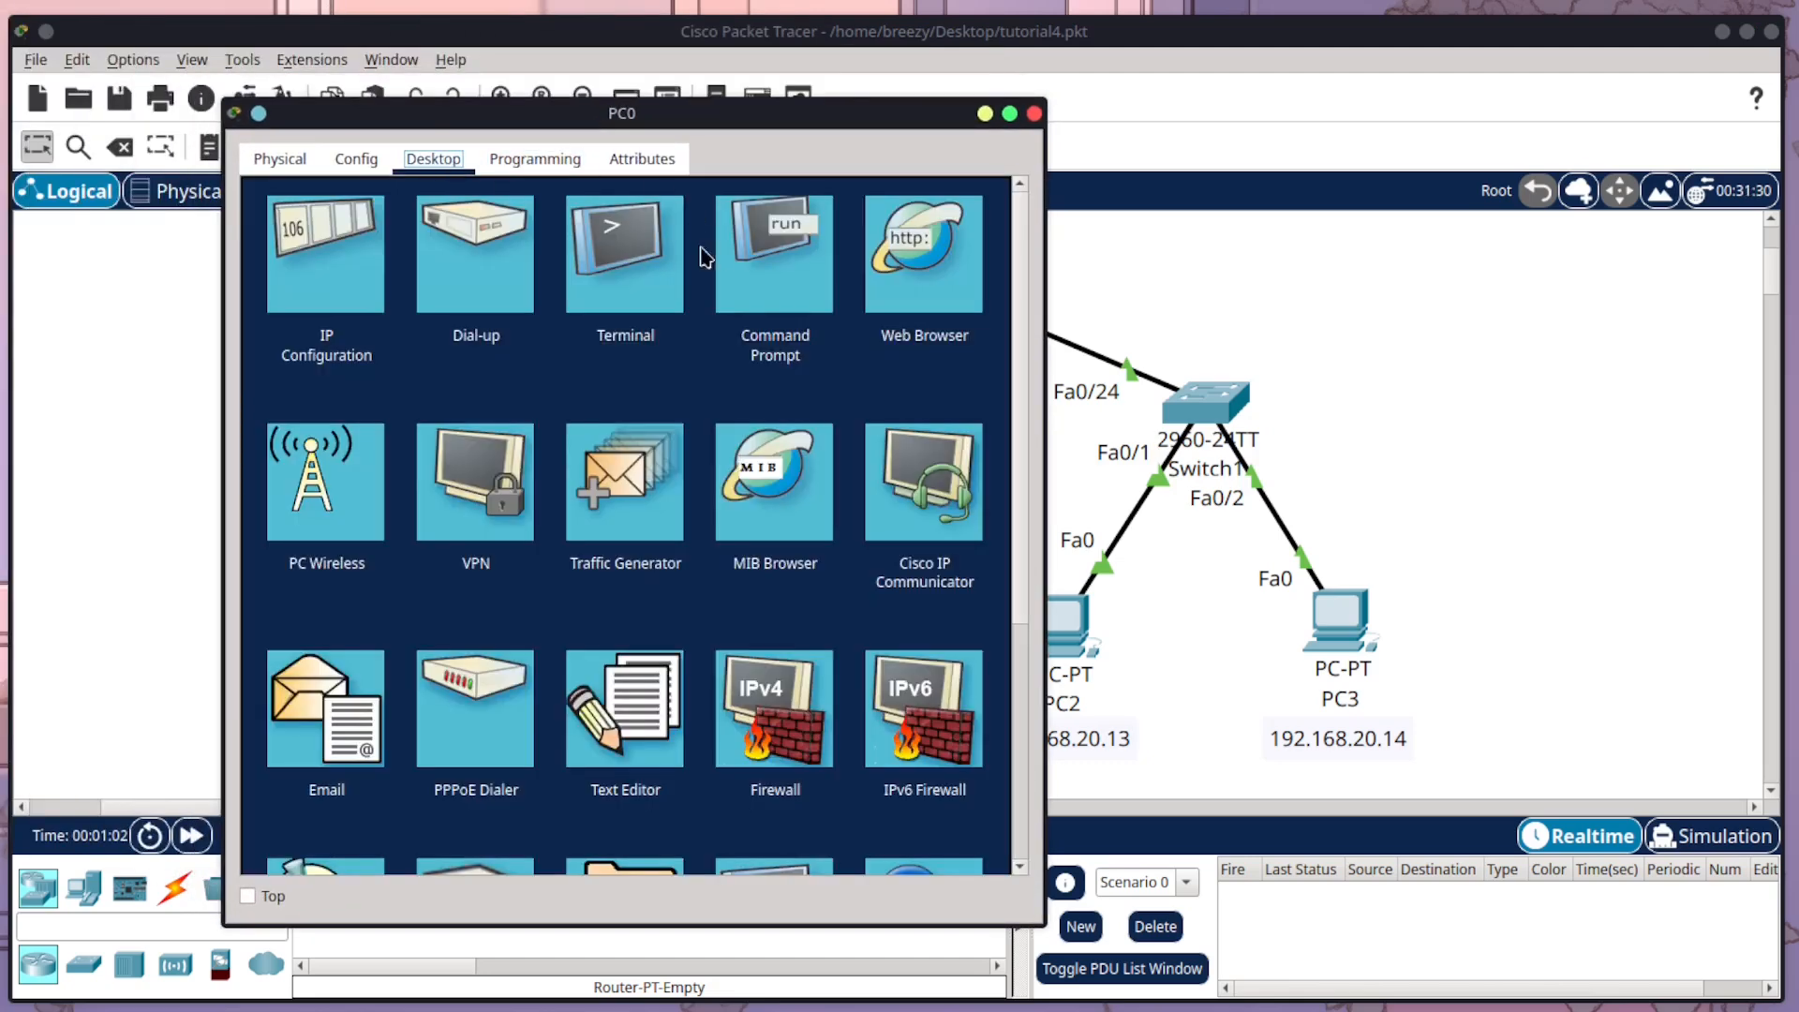
{"action": "left_click", "coordinate": [774, 253]}
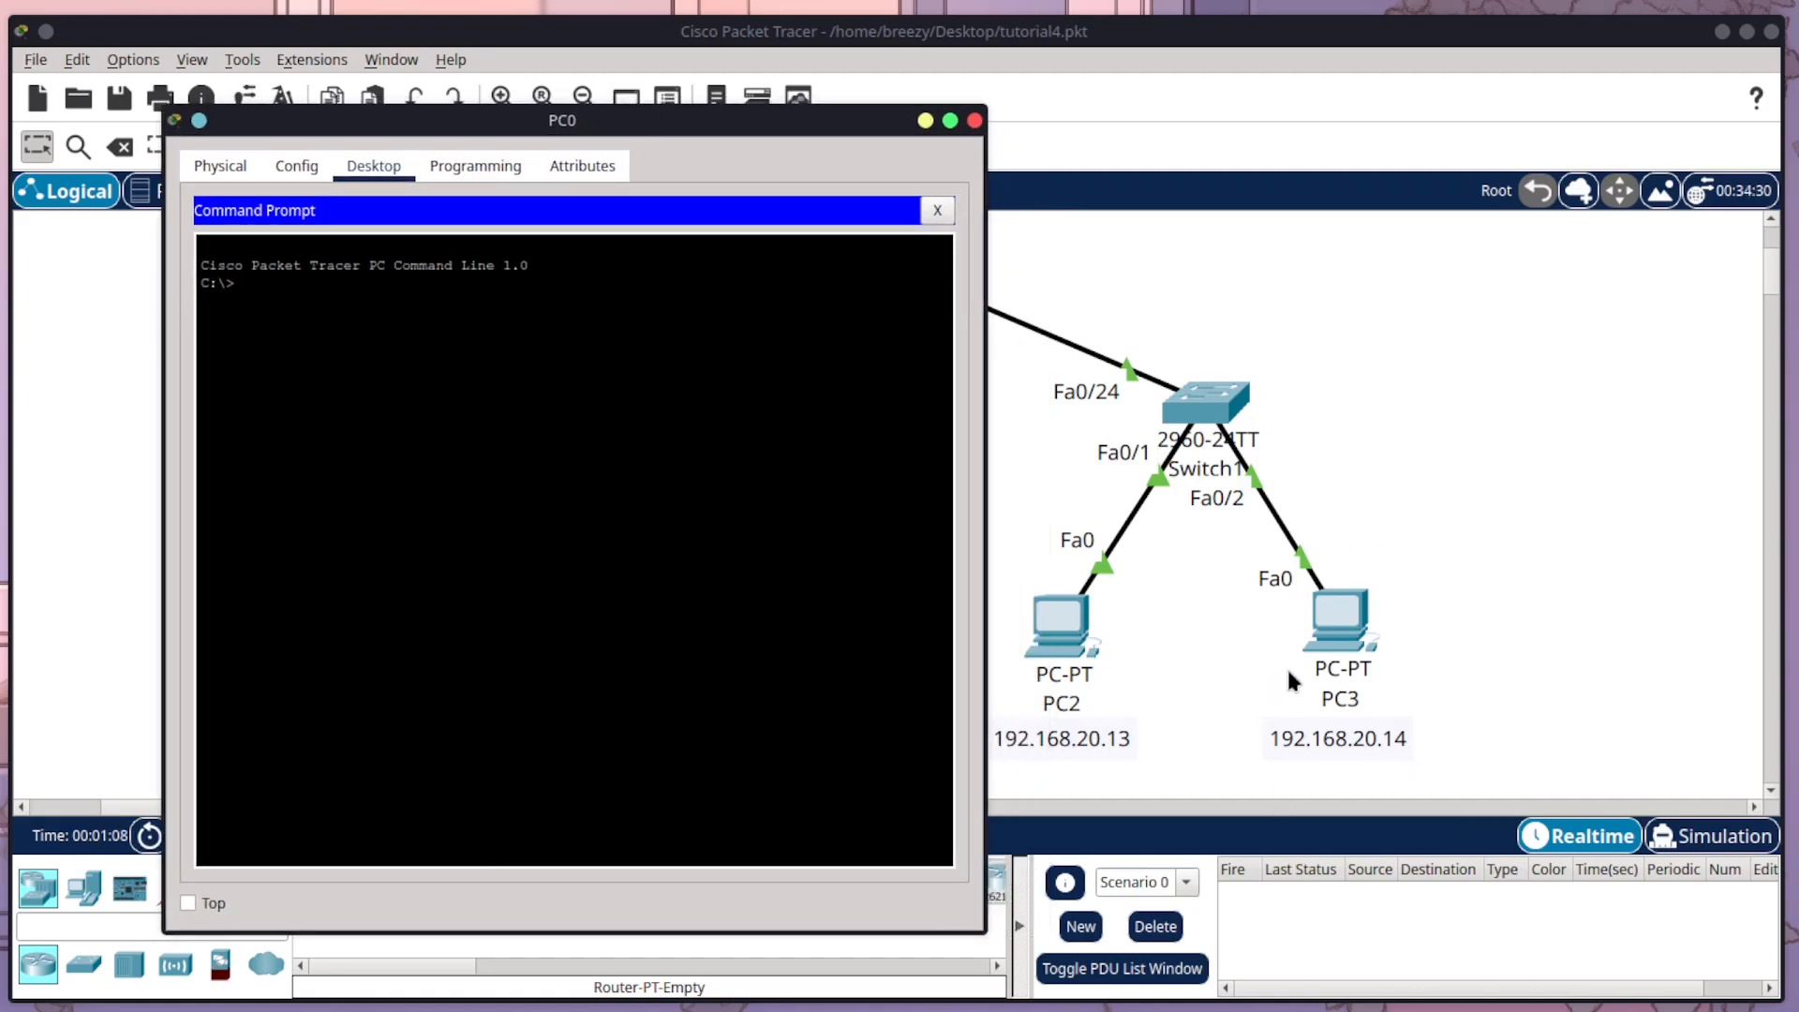
{"action": "type", "text": "ping"}
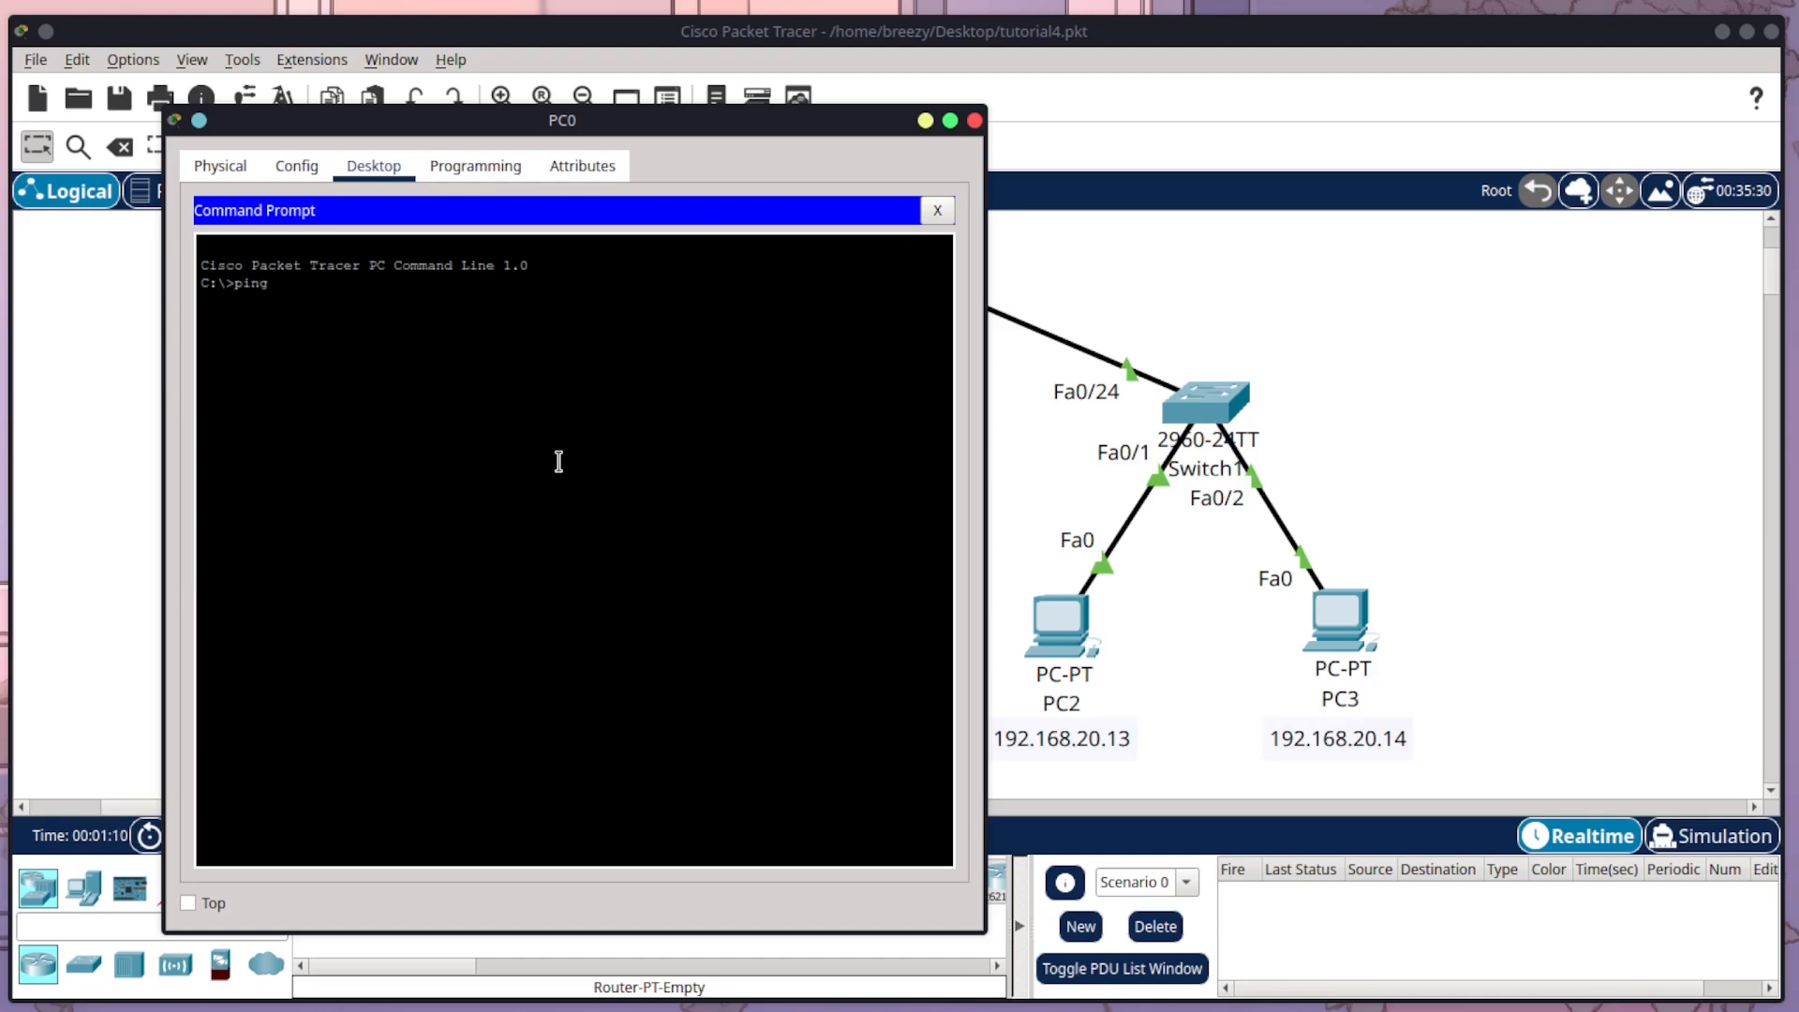
{"action": "type", "text": "192.1"}
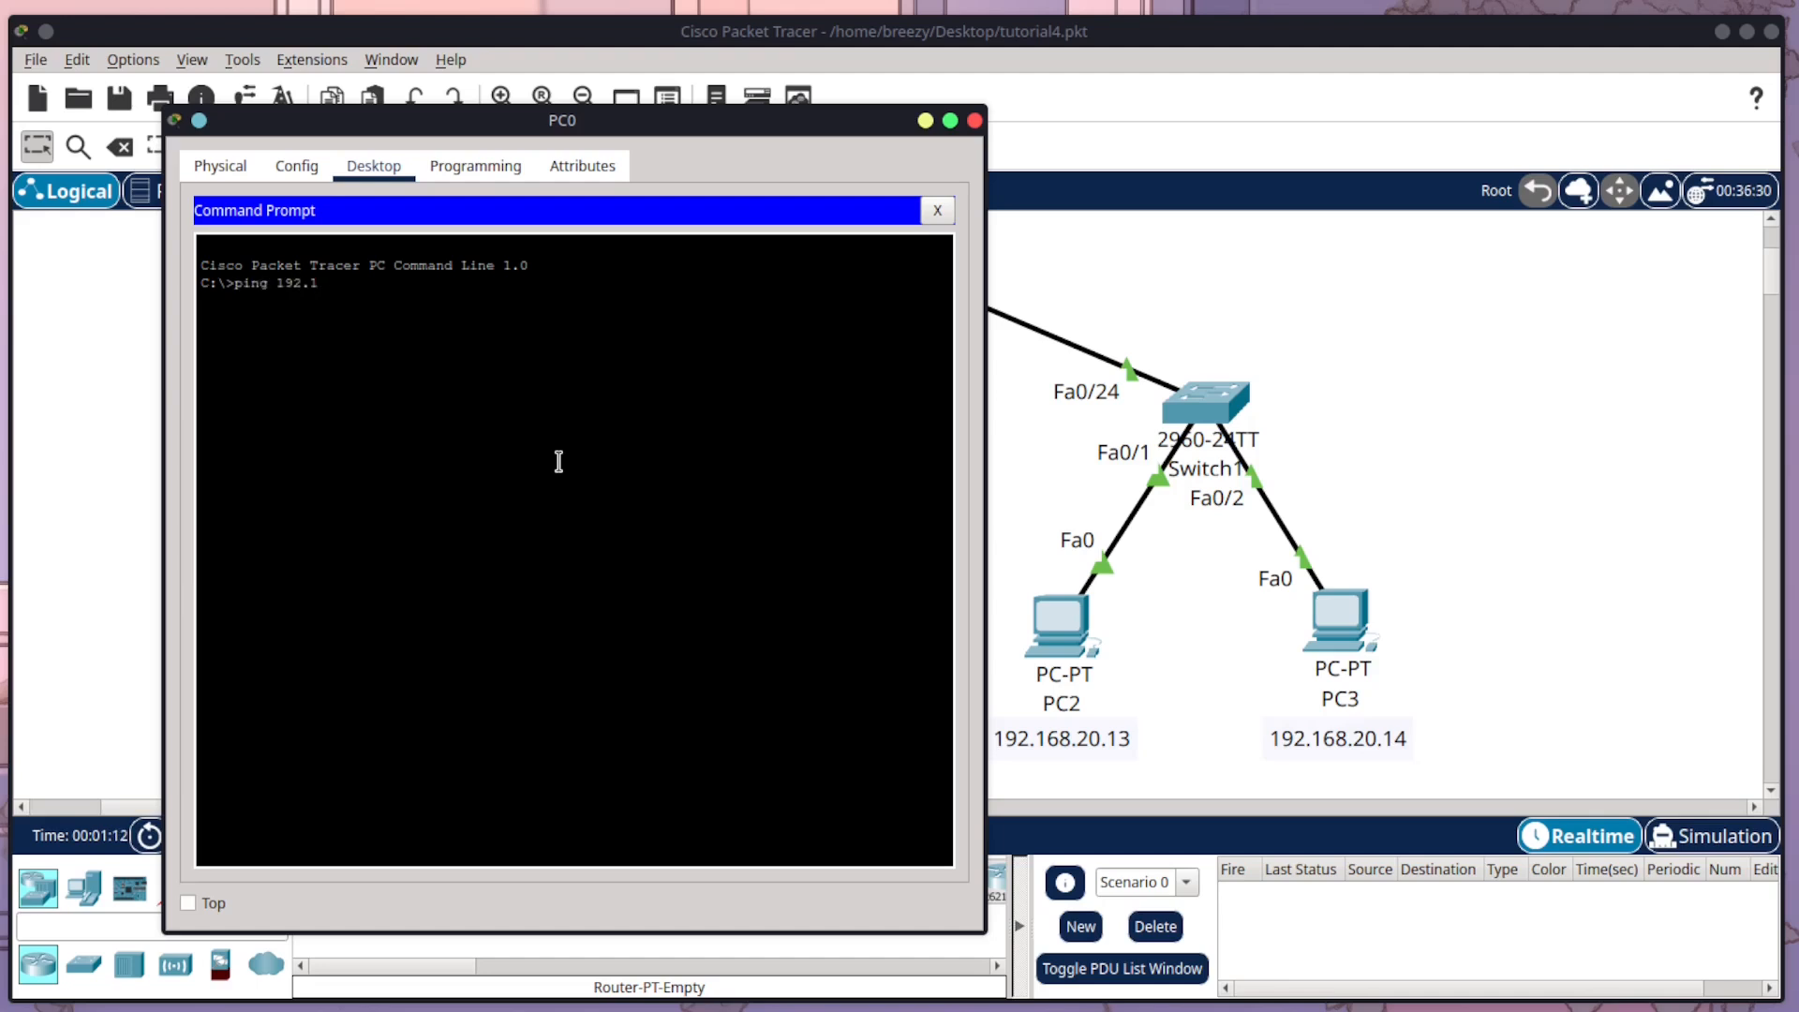
{"action": "type", "text": "68.20.14"}
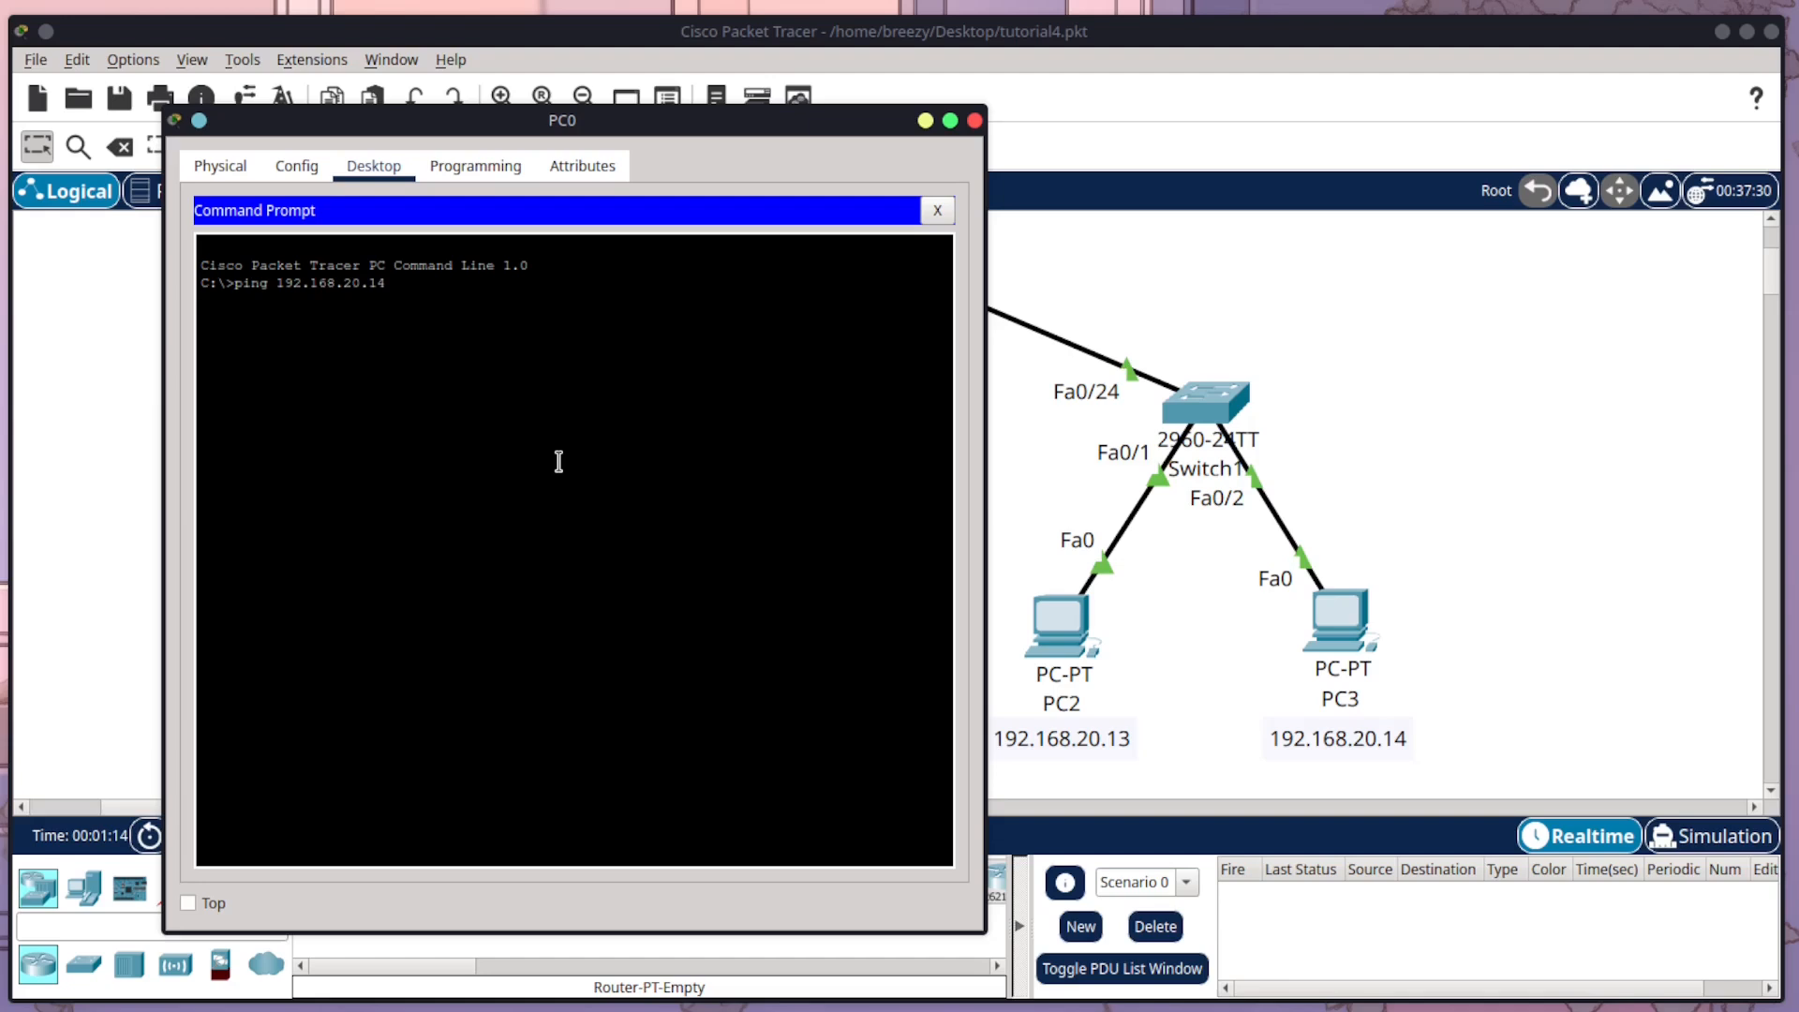
{"action": "key", "text": "Return"}
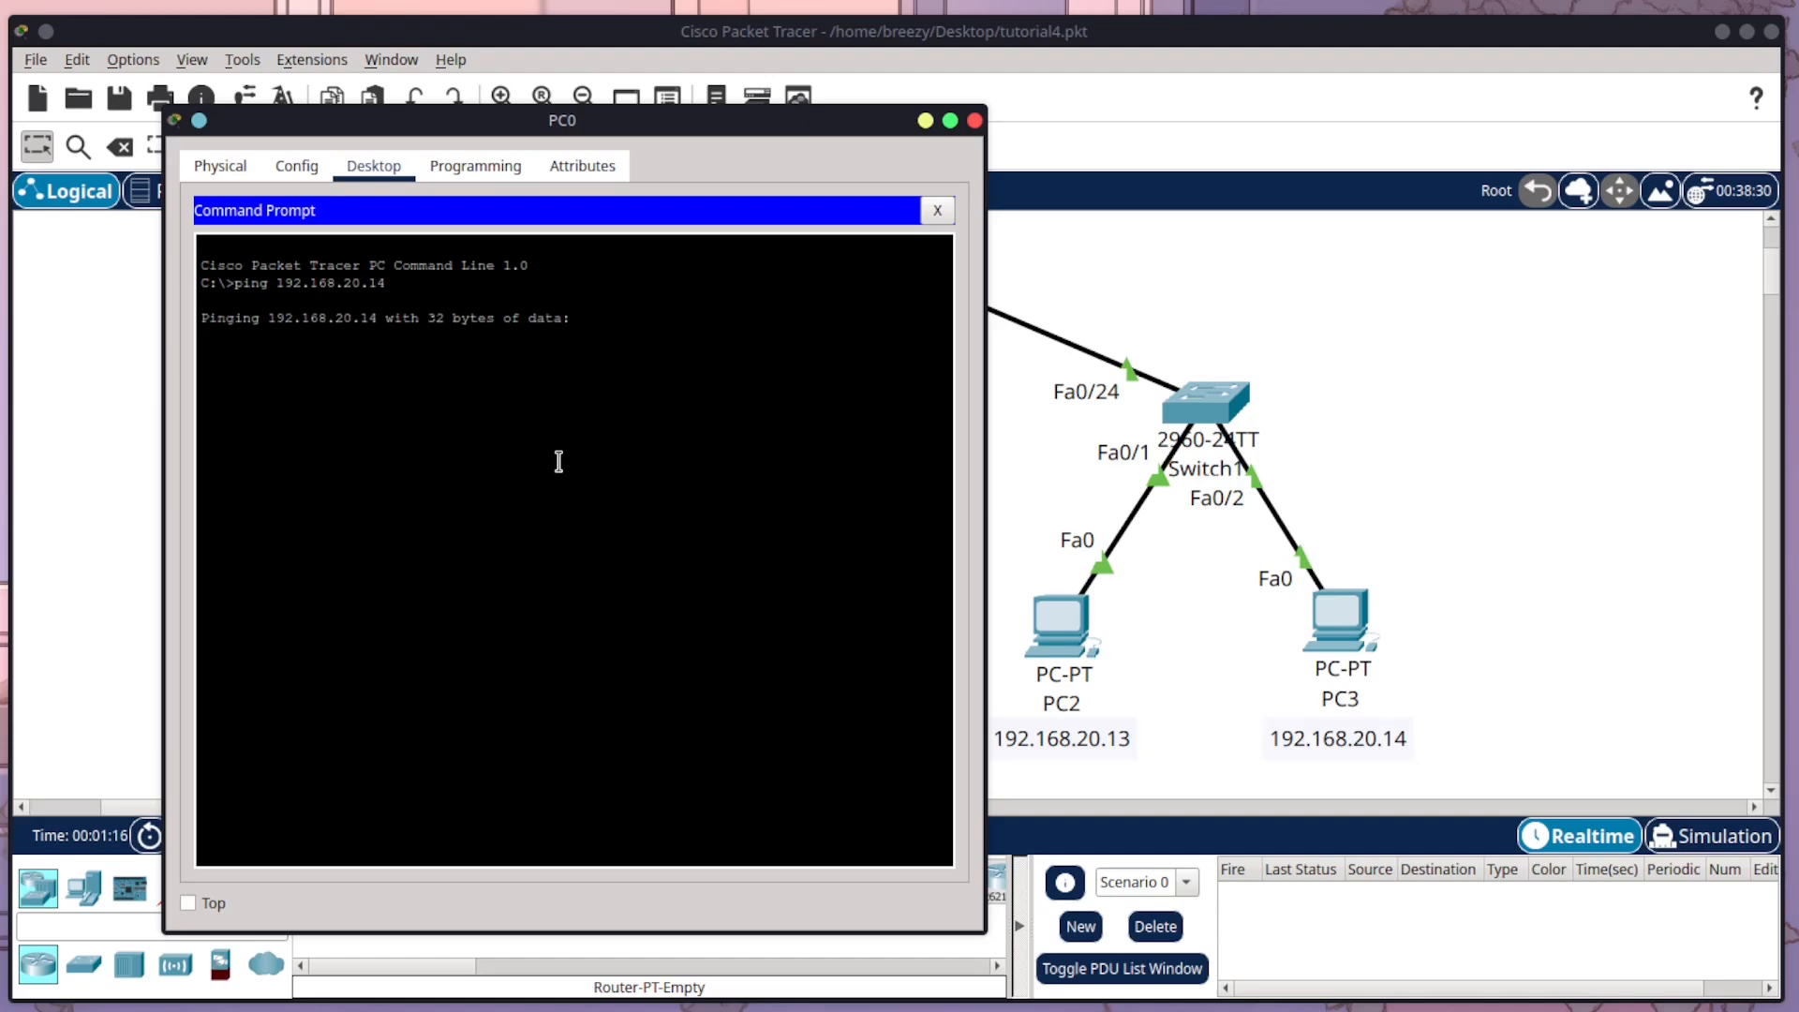
{"action": "mouse_move", "coordinate": [216, 371]}
{"action": "type", "text": "arp -a"}
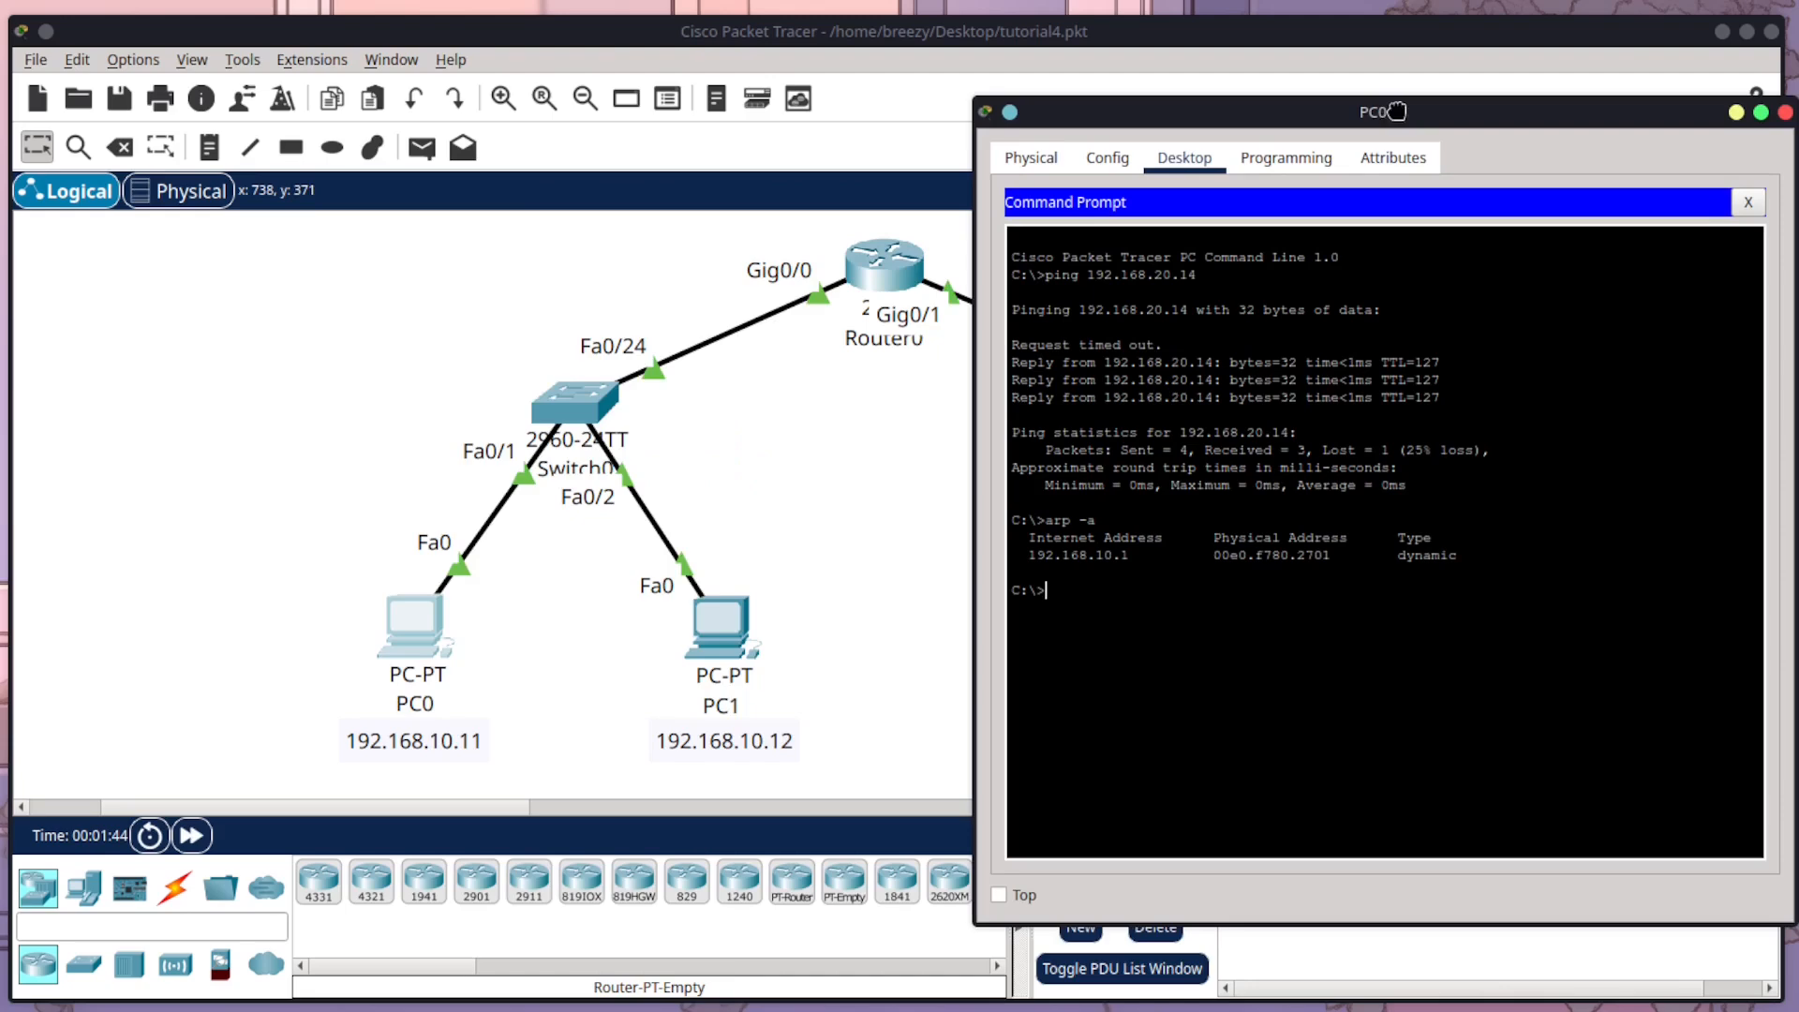
Step: List PC0's ARP table, then ping PC1 at 192.168.10.12
{"action": "double_click", "coordinate": [1066, 554]}
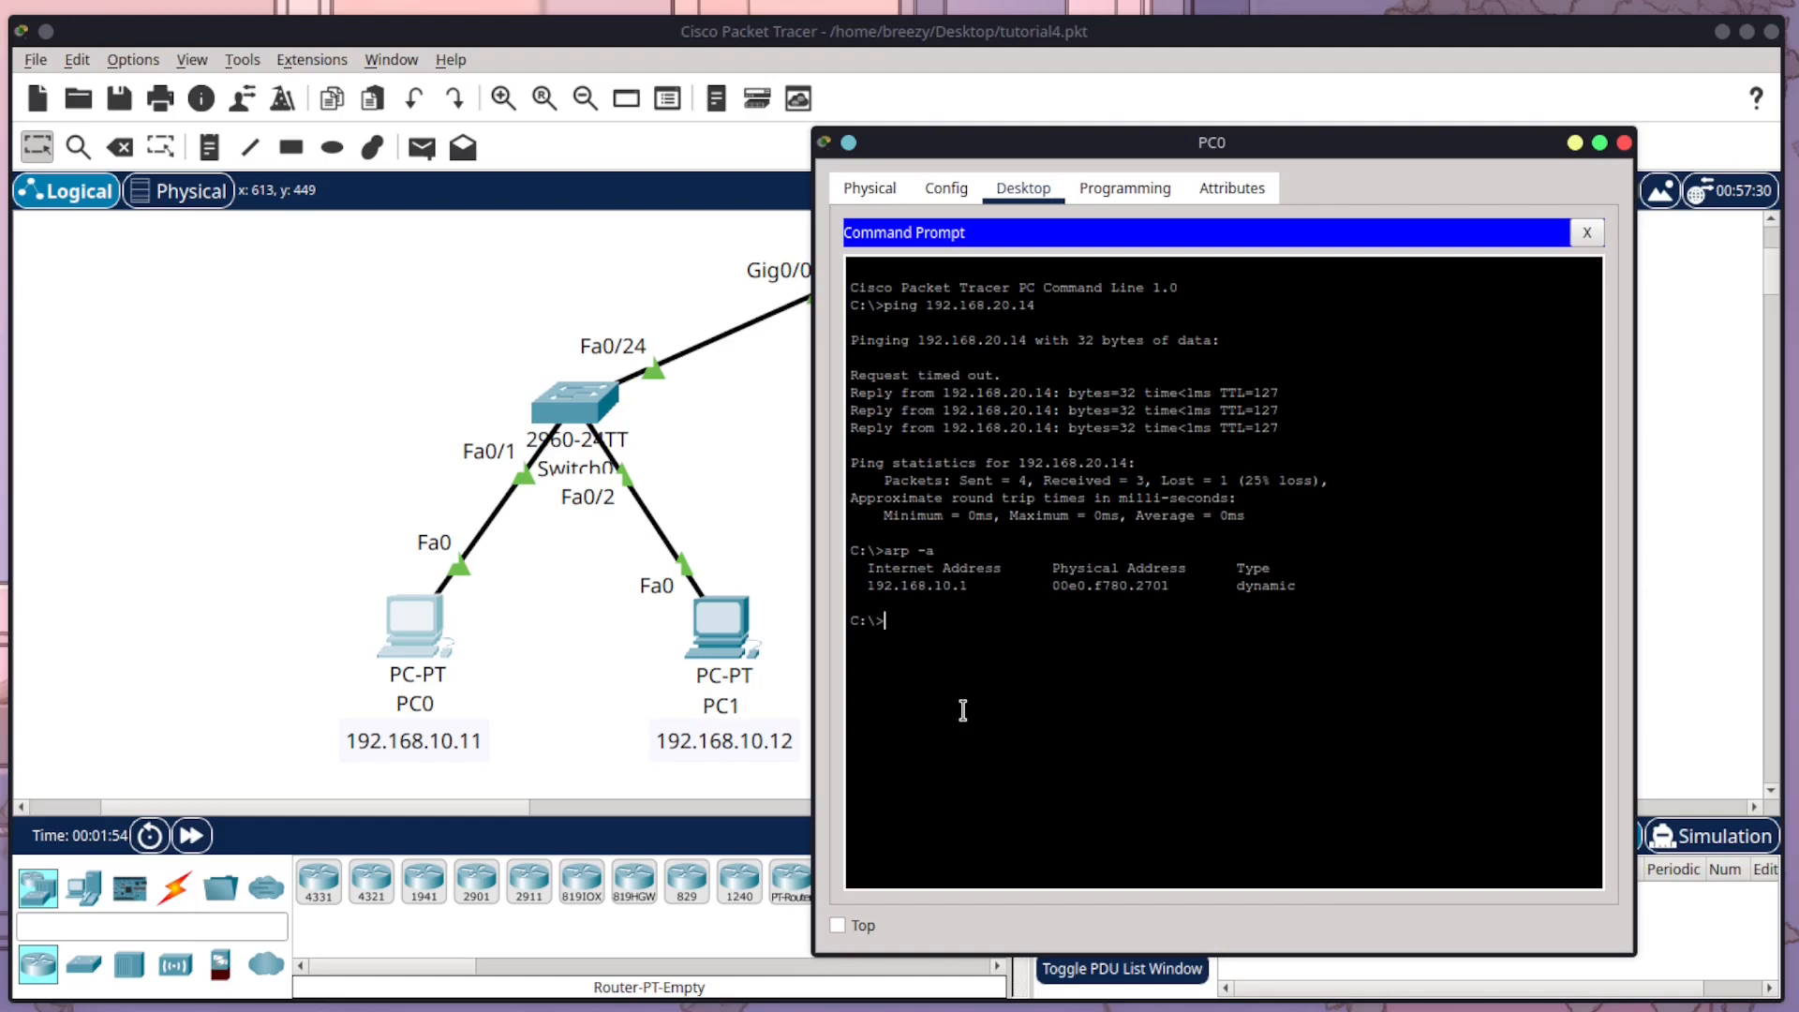
{"action": "type", "text": "arp -a"}
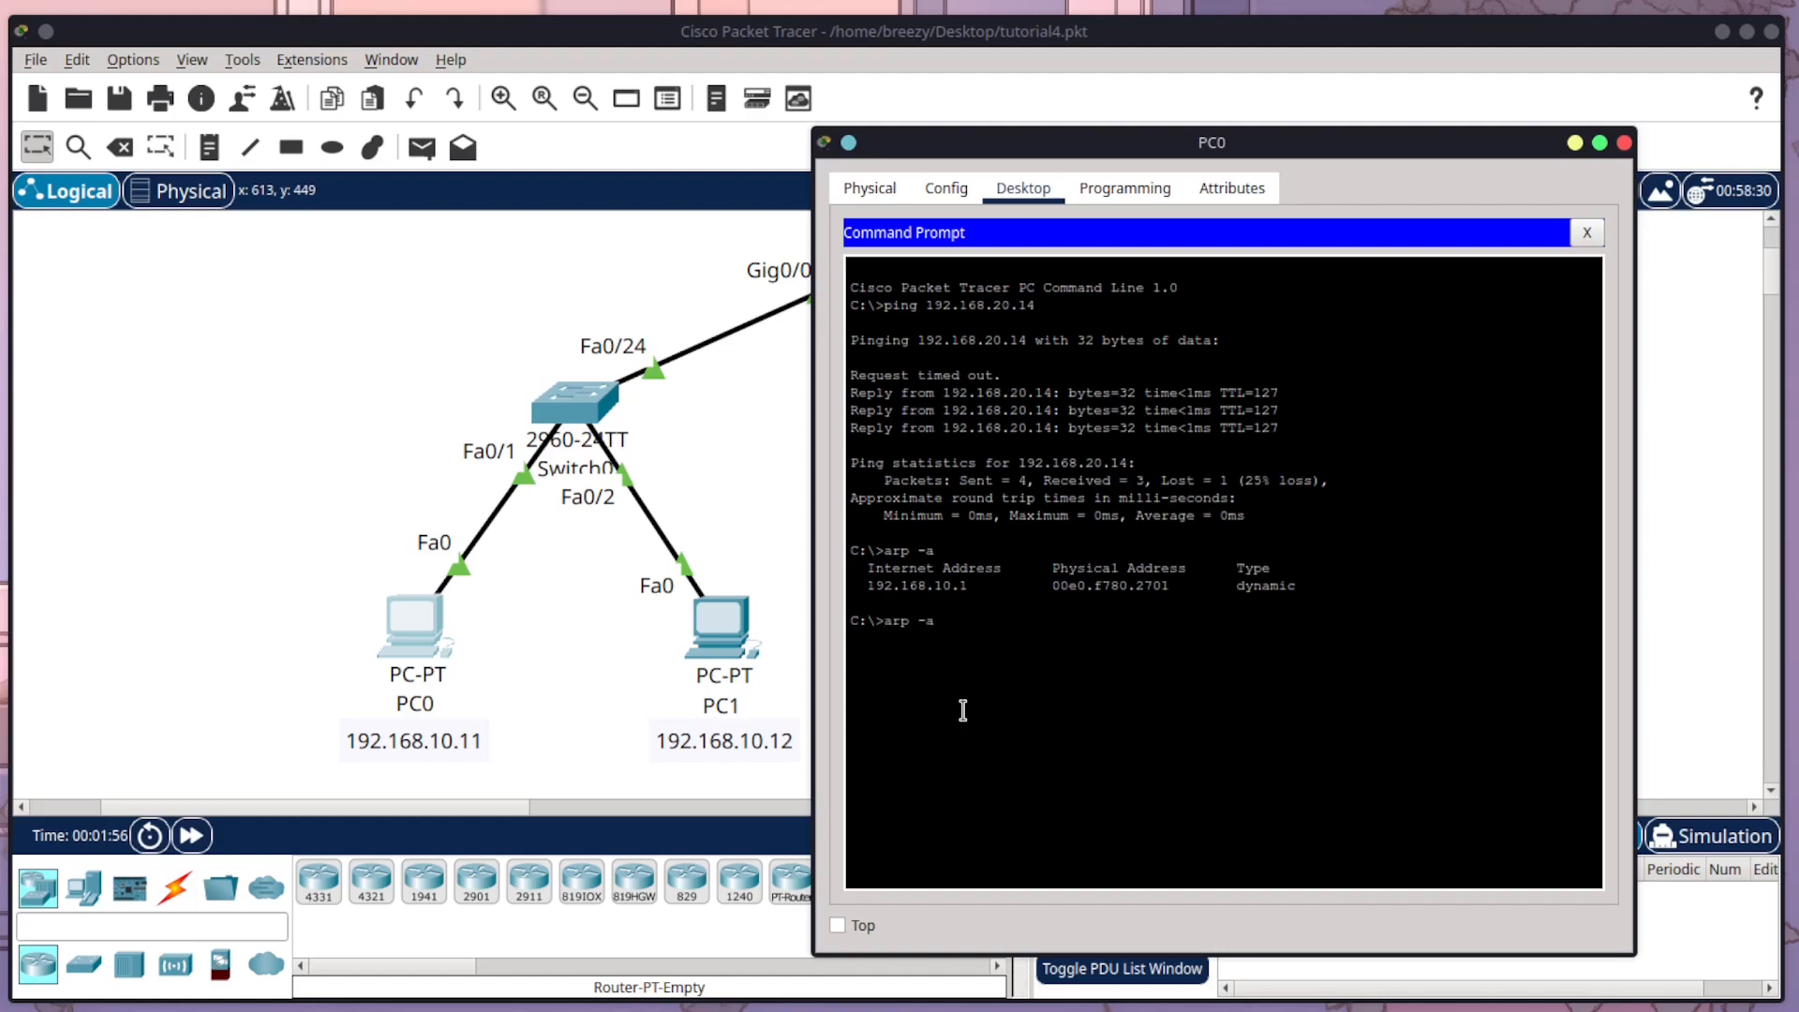
{"action": "type", "text": "ping 192.168.0"}
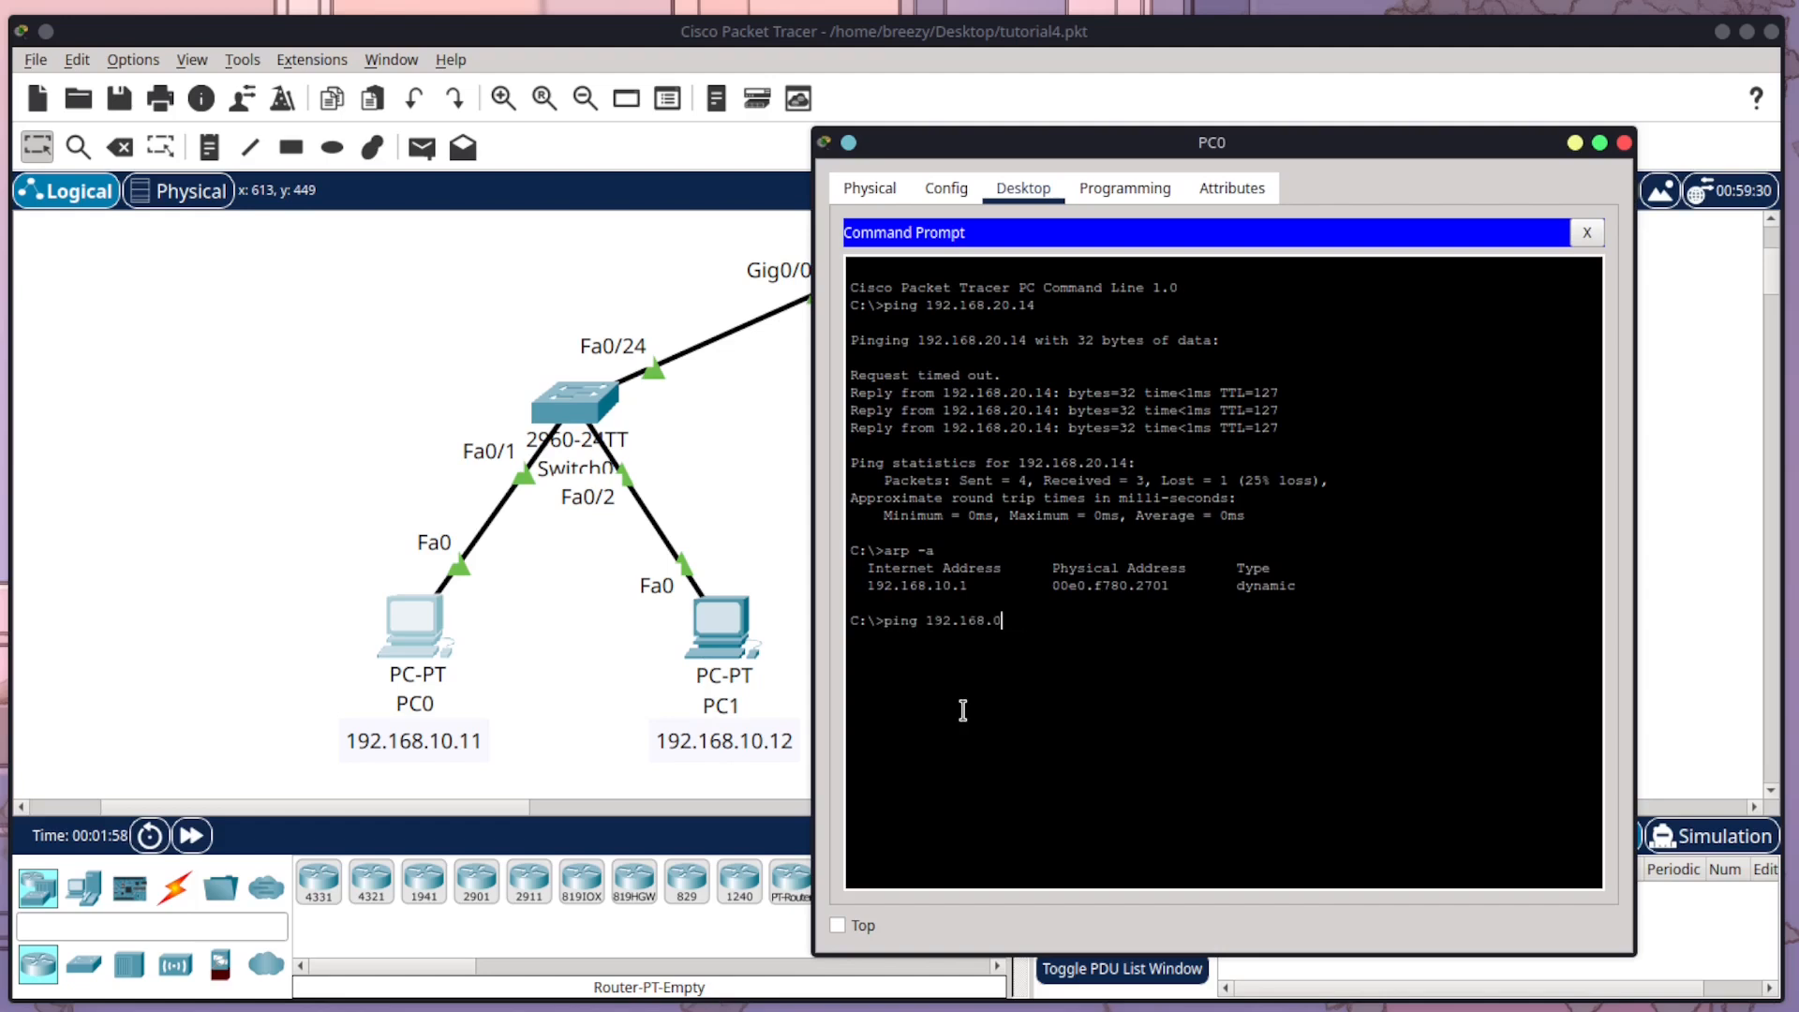
{"action": "key", "text": "Return"}
{"action": "type", "text": "arp -a"}
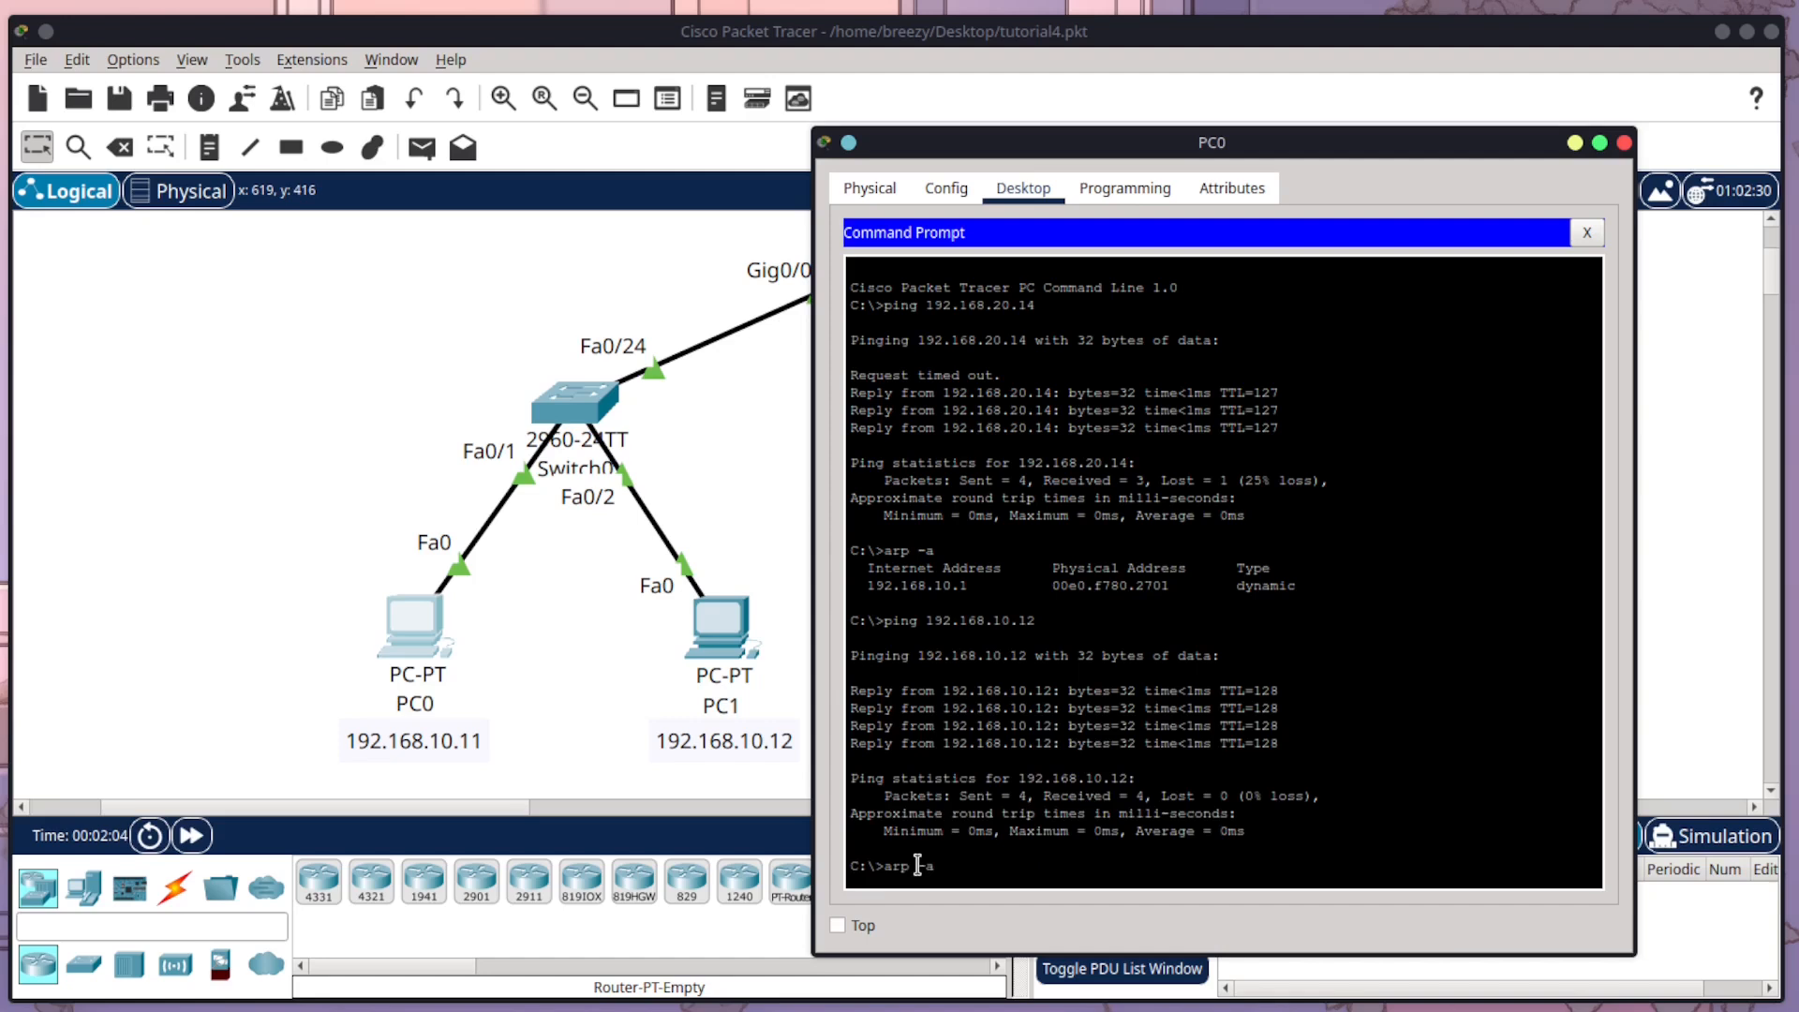
Step: Show PC0's ARP table again with PC1's new entry, then clear it with arp -d
{"action": "key", "text": "Return"}
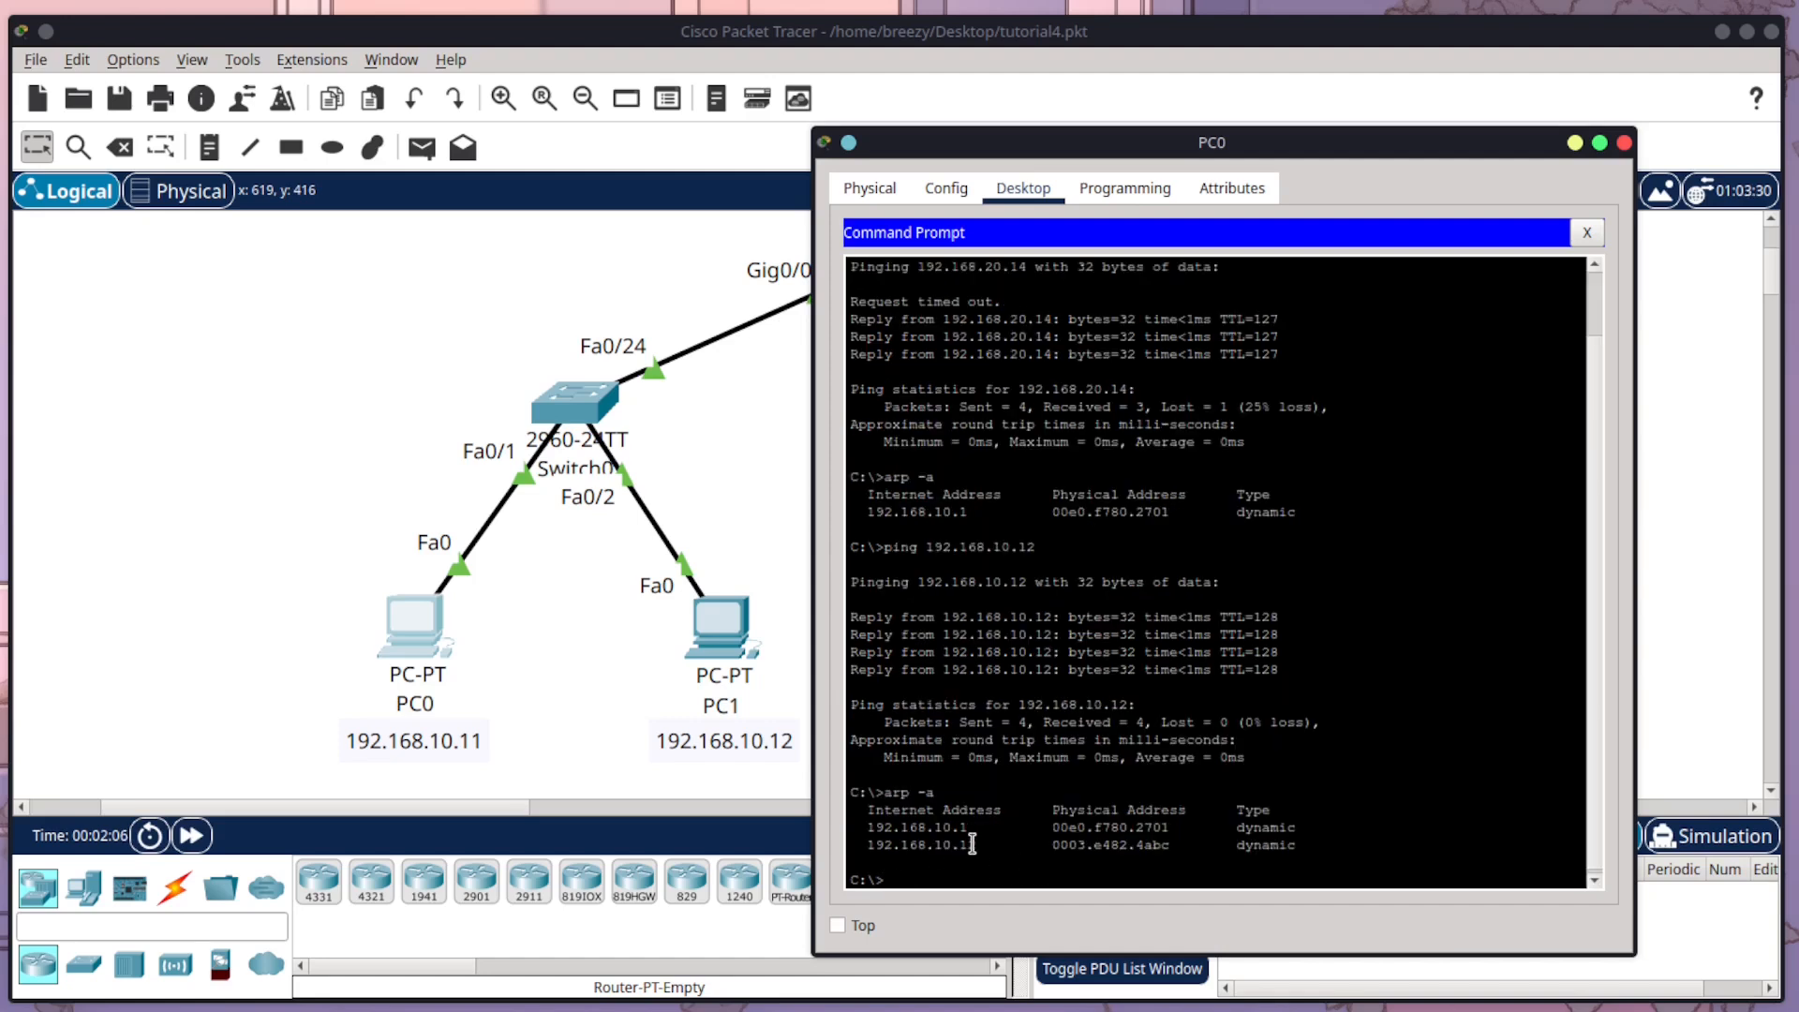
{"action": "double_click", "coordinate": [918, 845]}
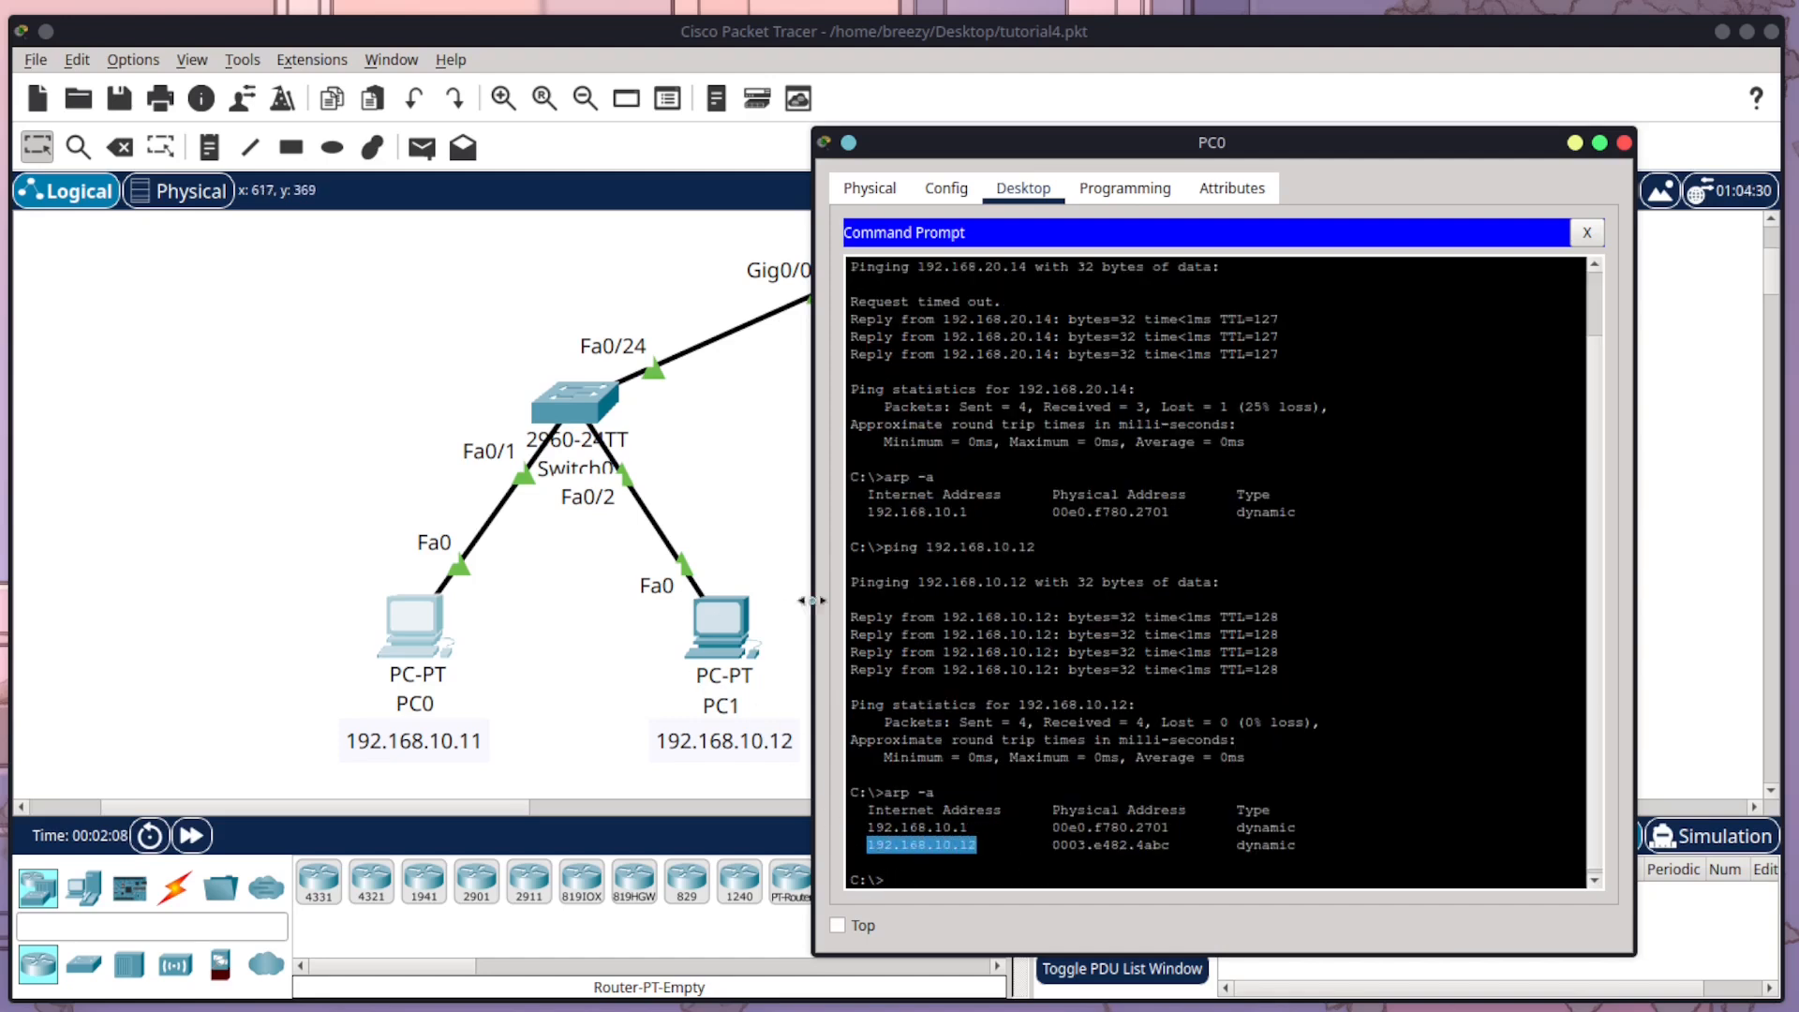
{"action": "left_click", "coordinate": [933, 858]}
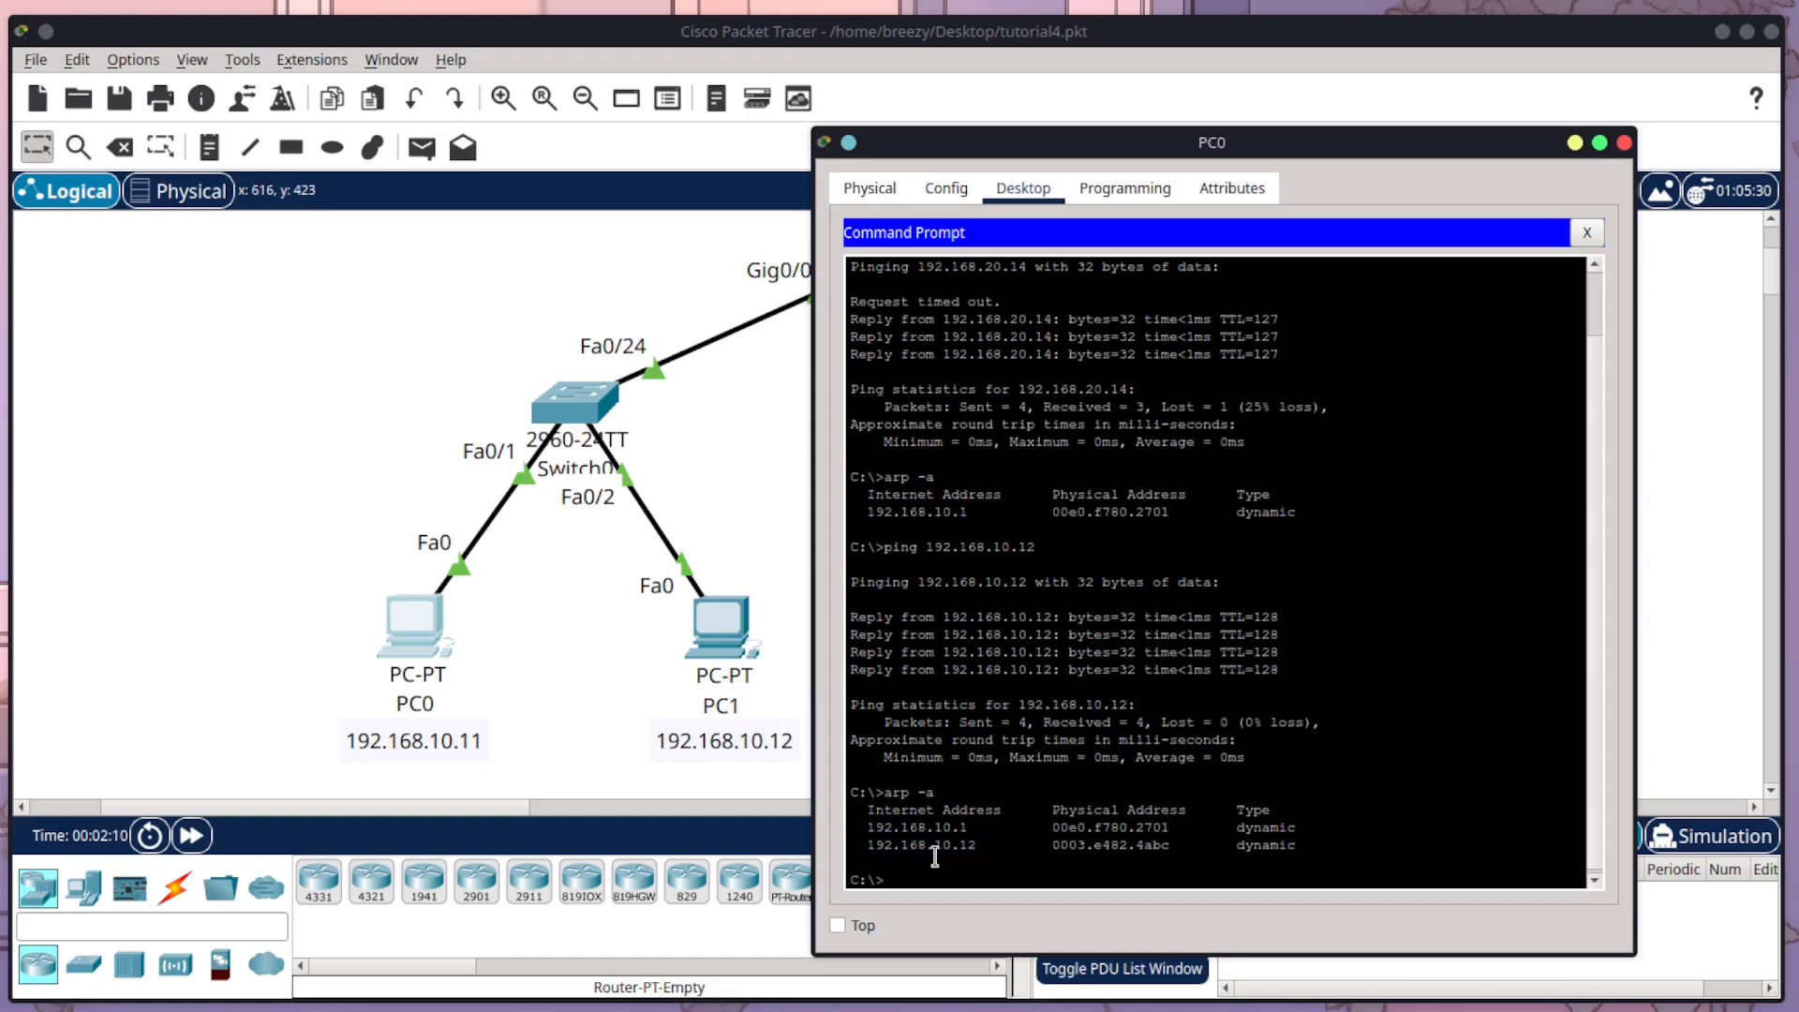
{"action": "type", "text": "arp -d"}
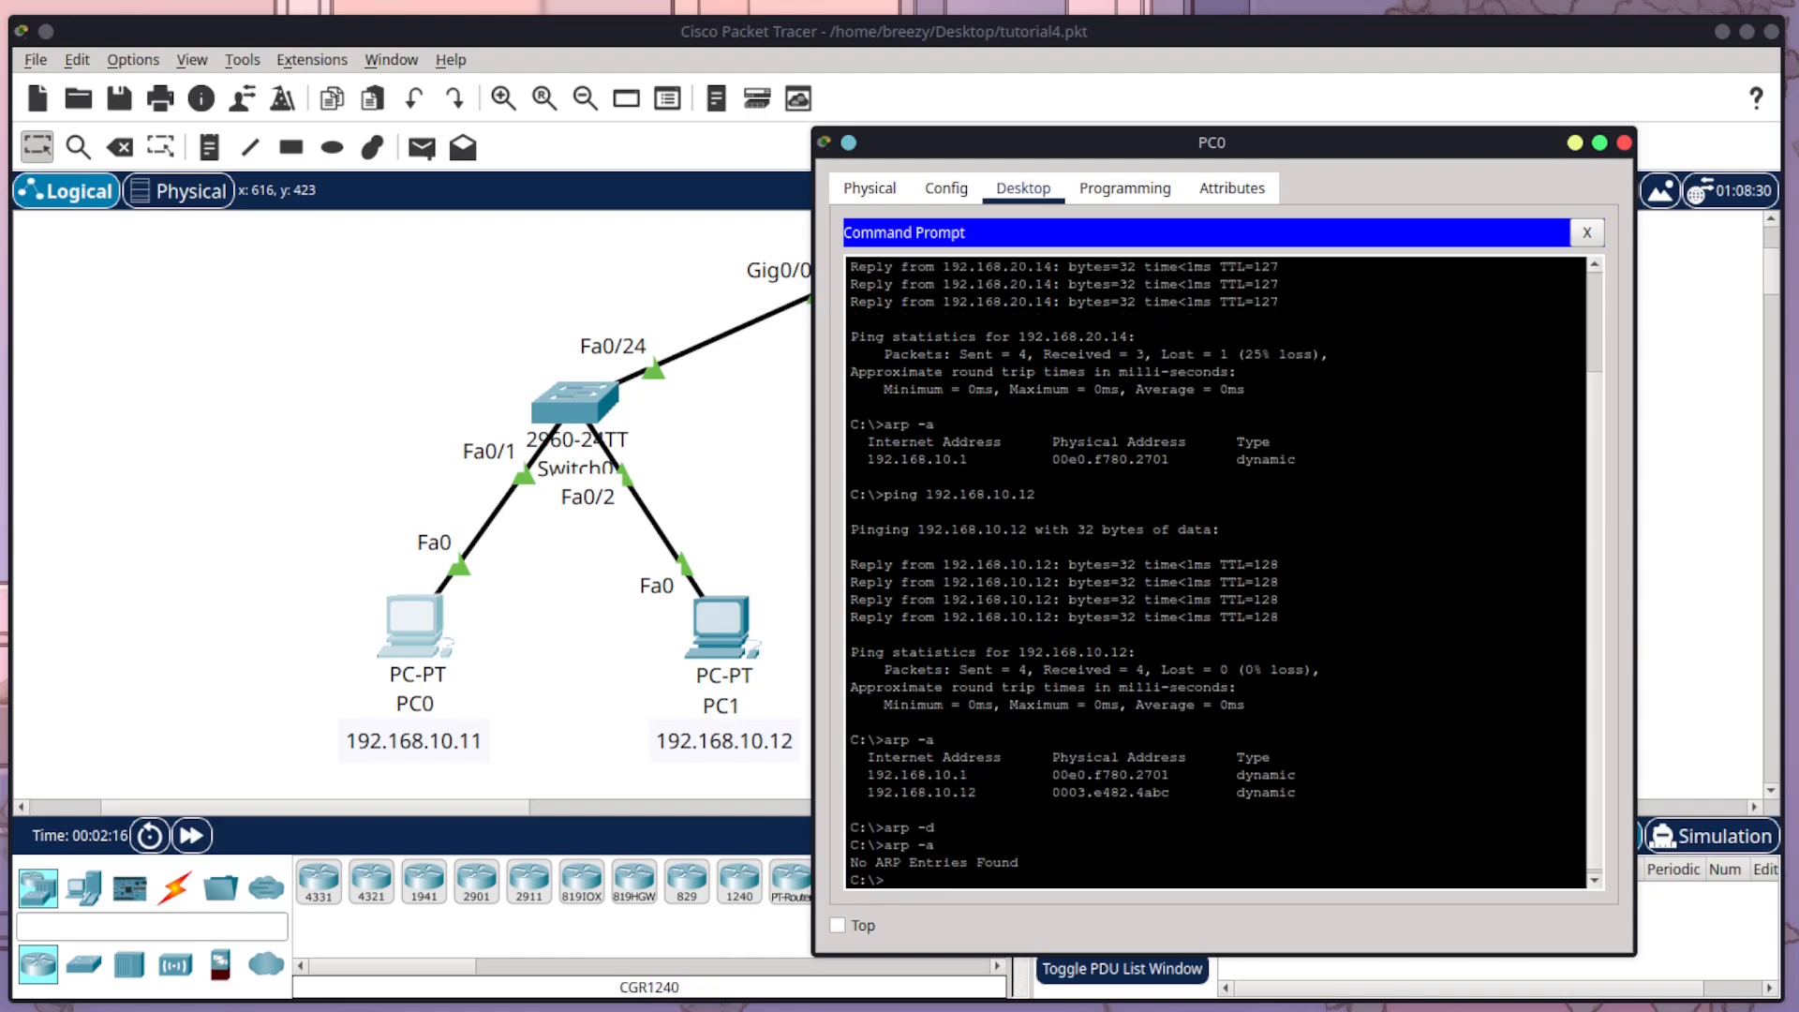
{"action": "mouse_move", "coordinate": [1617, 160]}
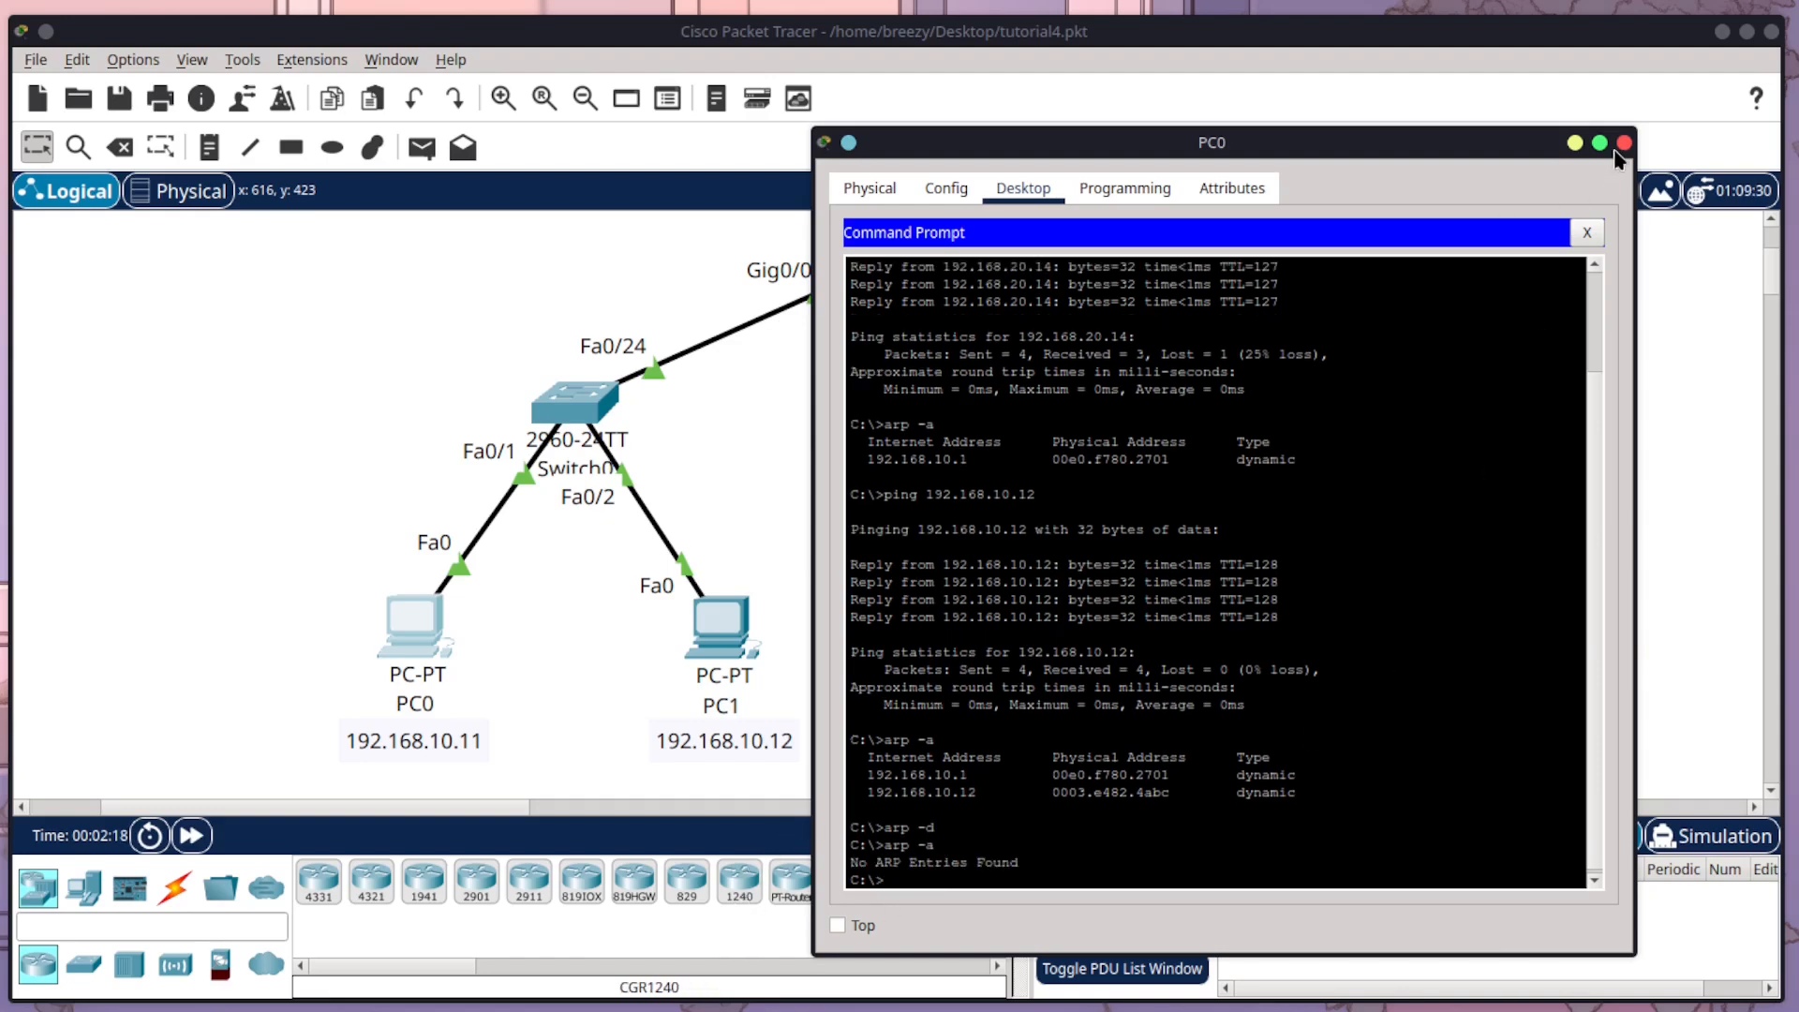
Step: Close PC0's window and switch Packet Tracer into Simulation mode
{"action": "left_click", "coordinate": [1622, 142]}
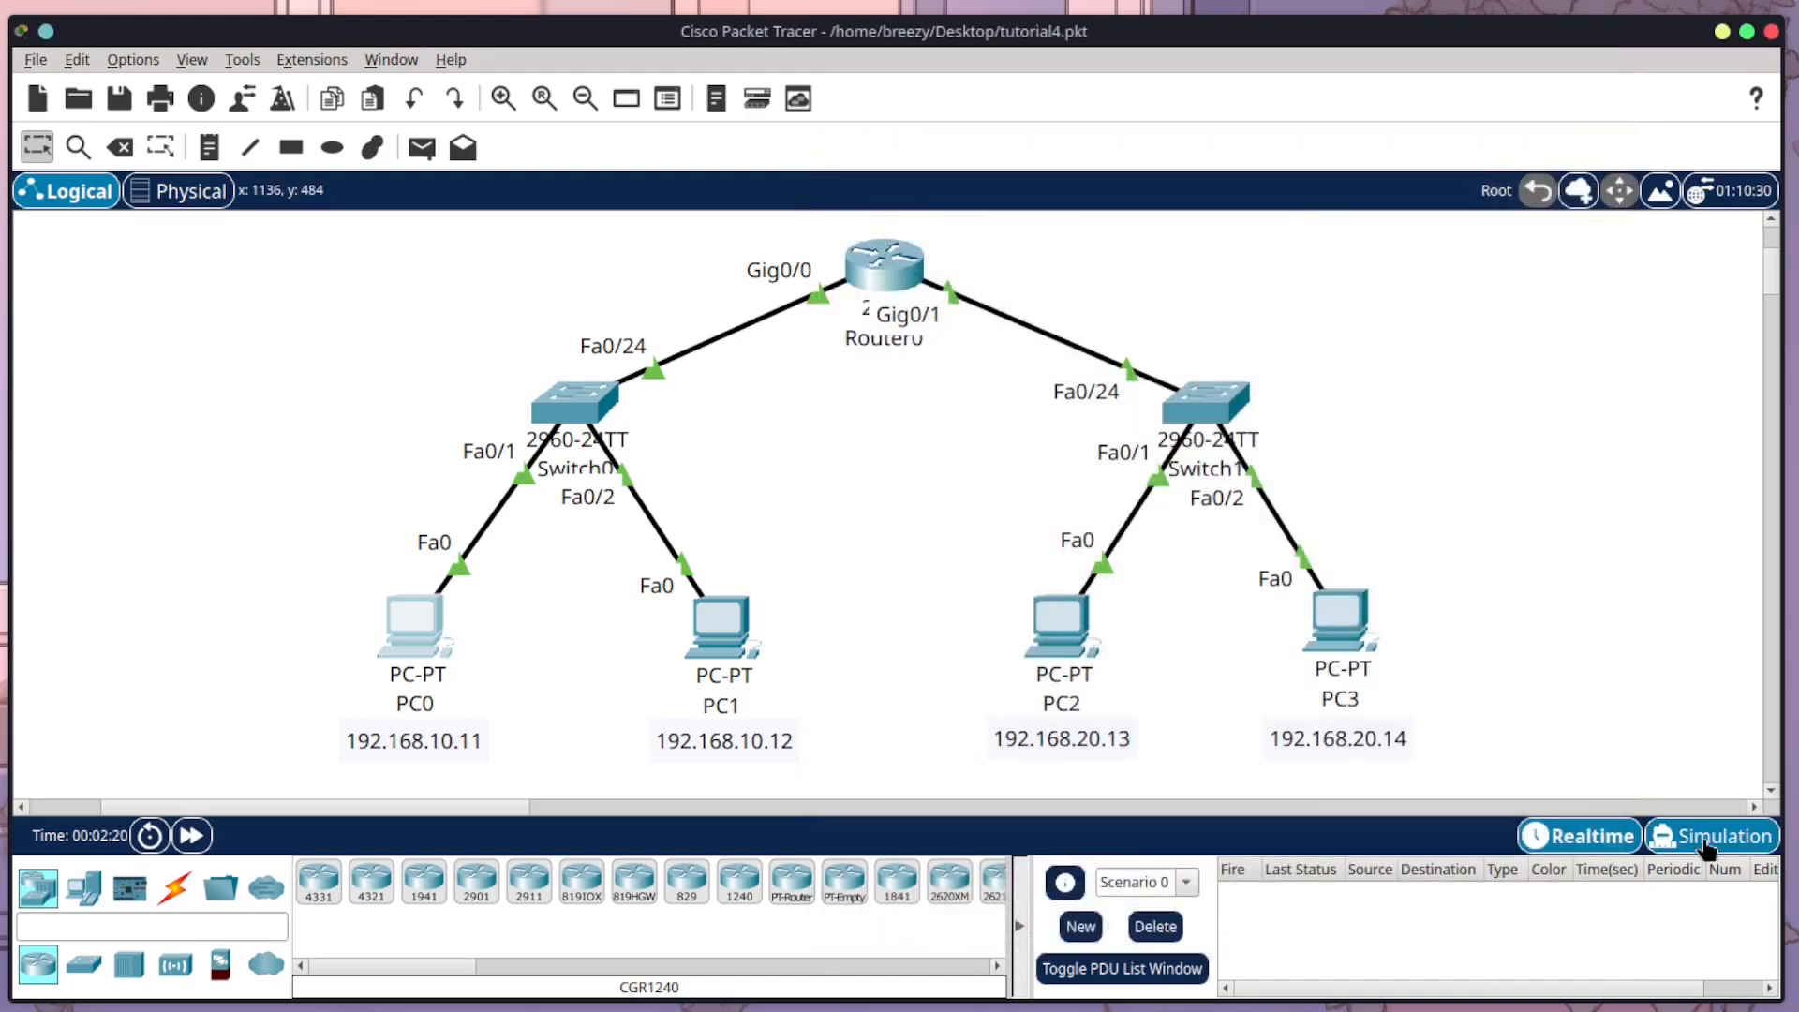
{"action": "left_click", "coordinate": [1709, 834]}
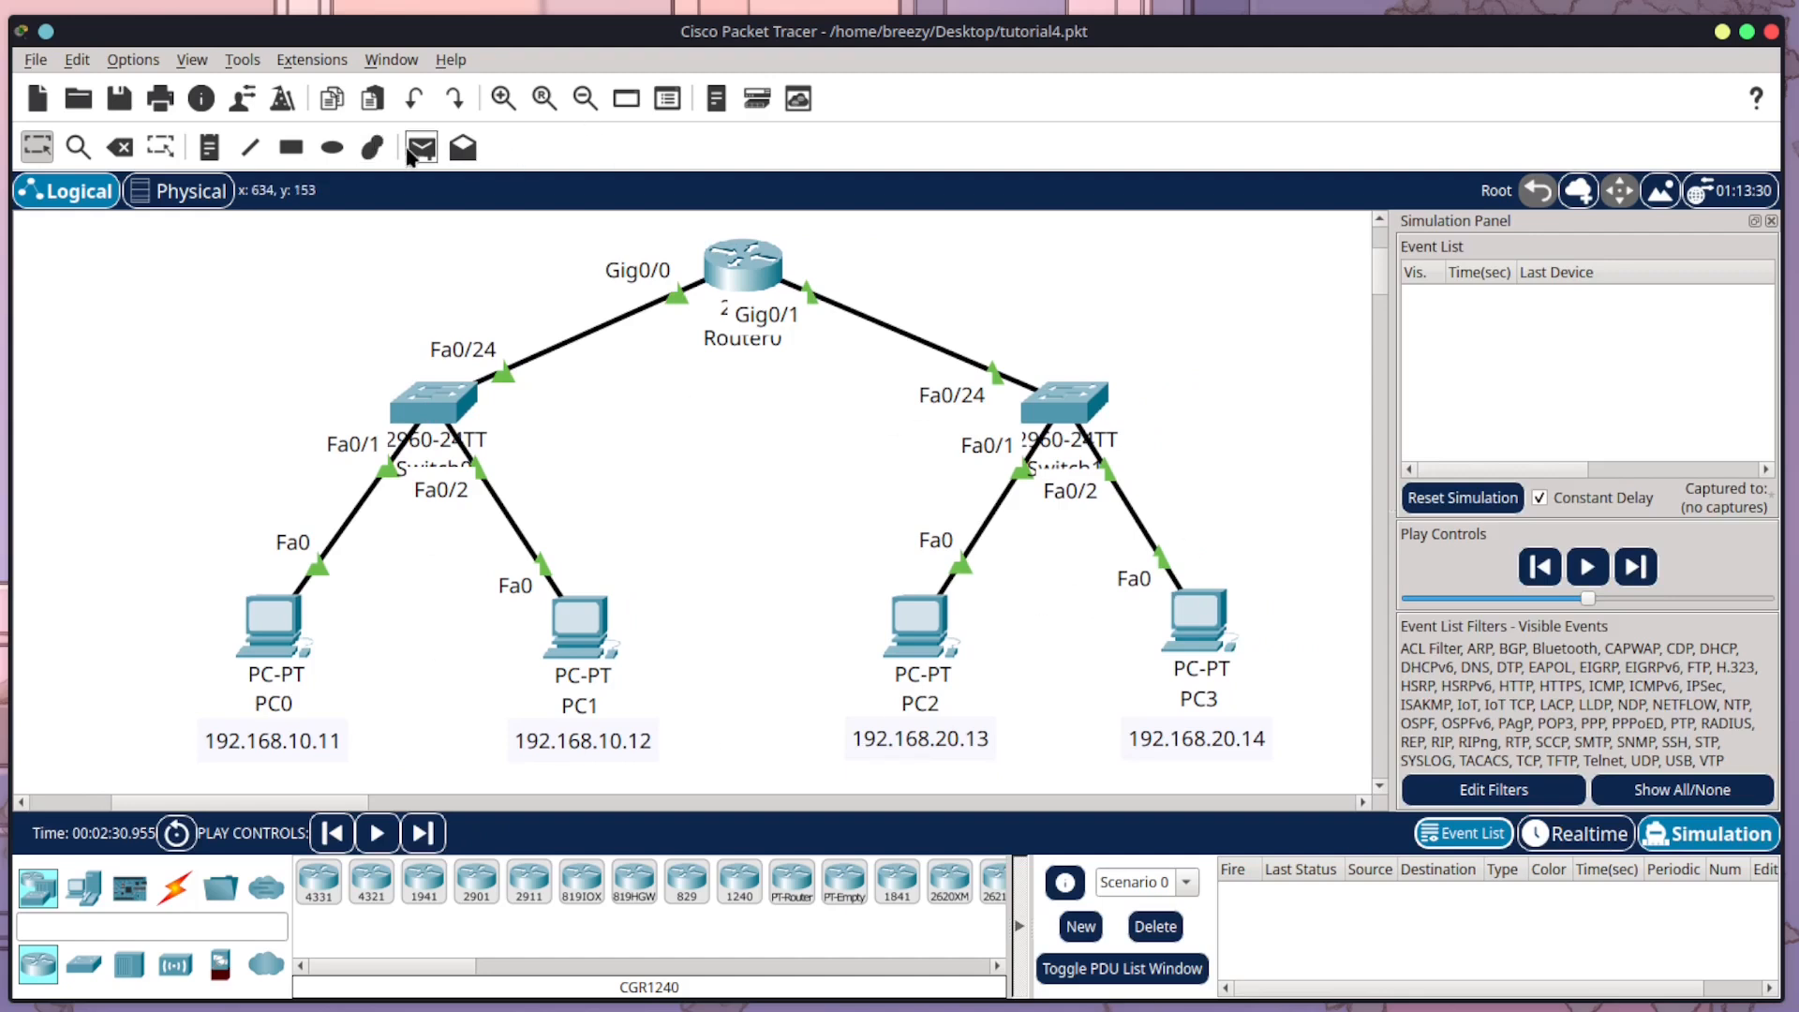
{"action": "mouse_move", "coordinate": [420, 146]}
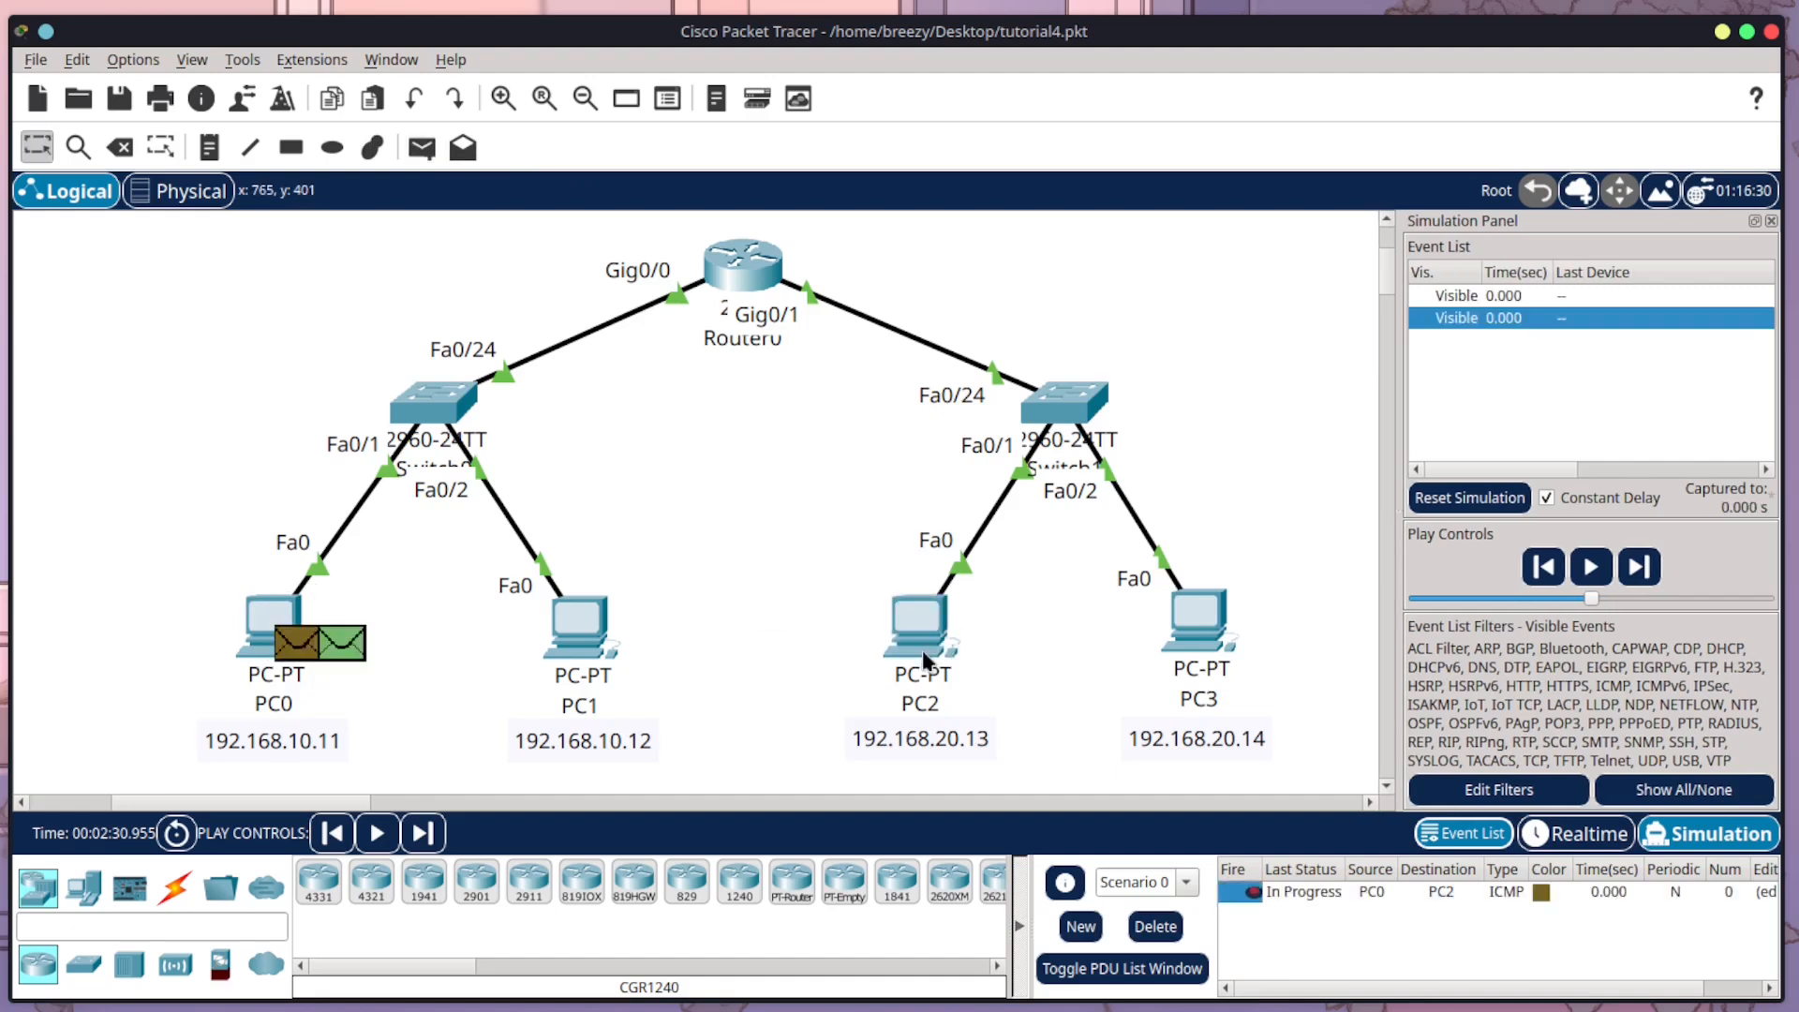
{"action": "mouse_move", "coordinate": [286, 654]}
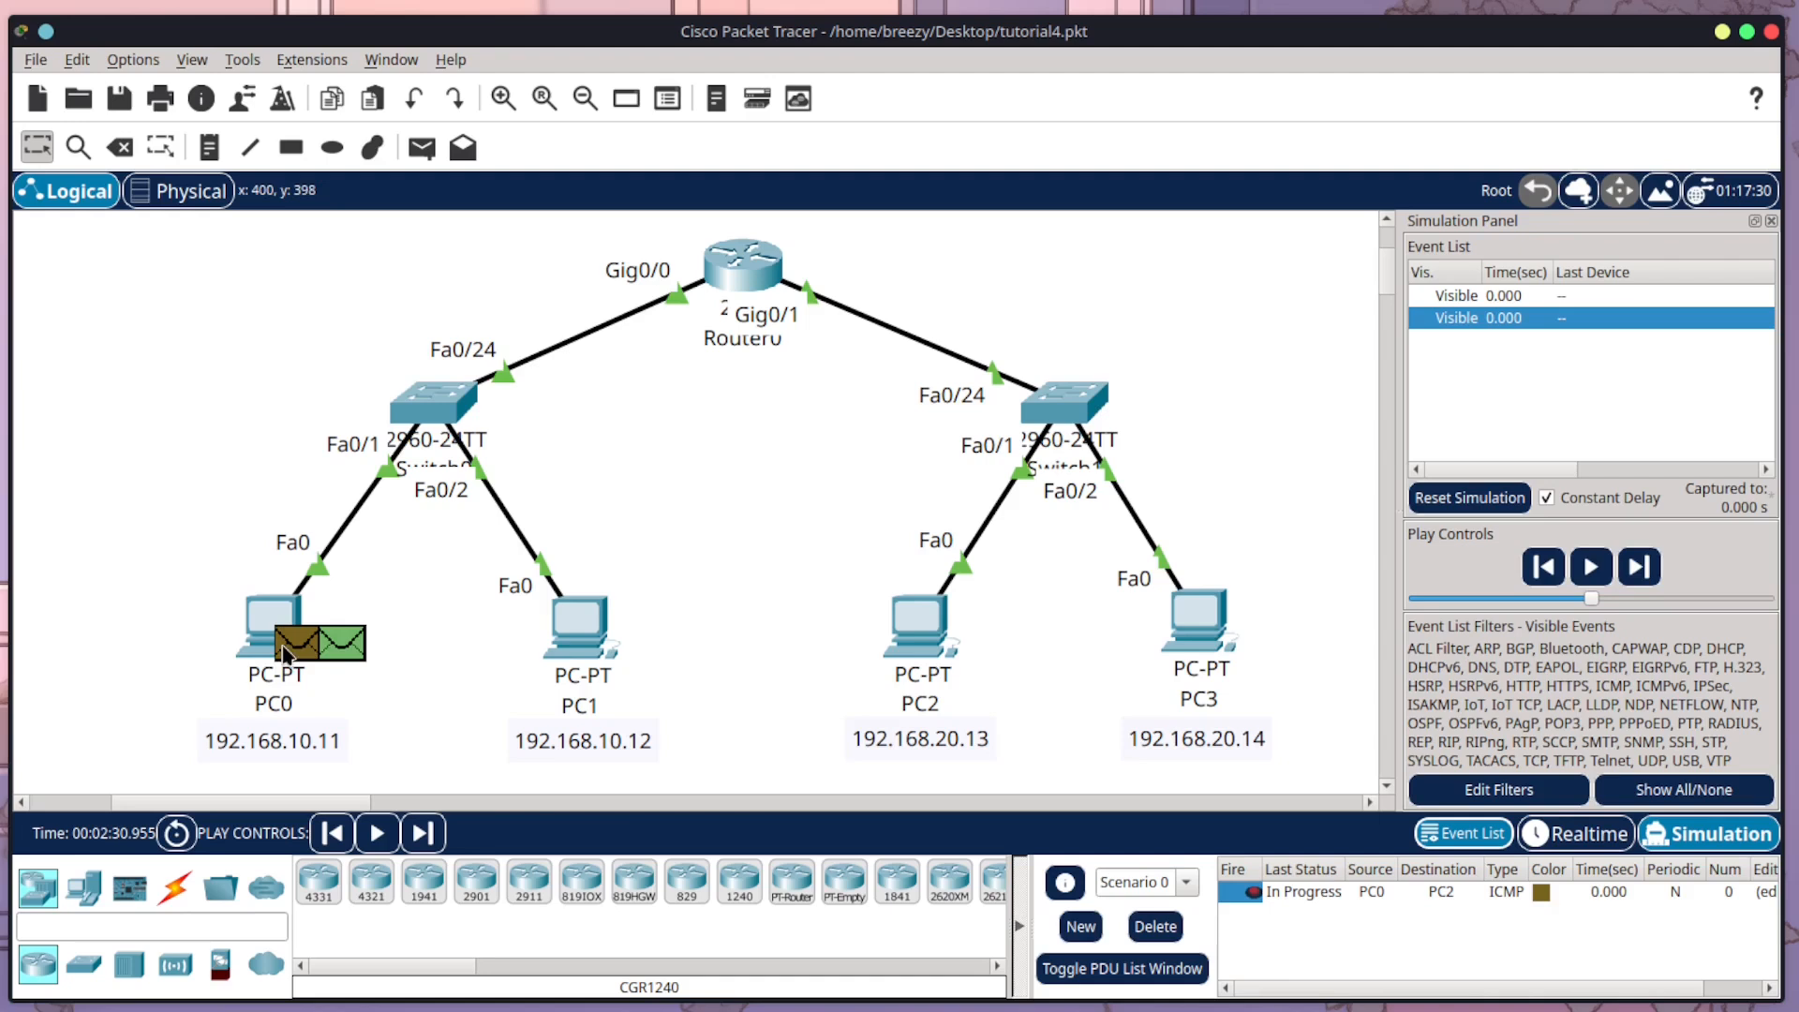
{"action": "mouse_move", "coordinate": [1474, 441]}
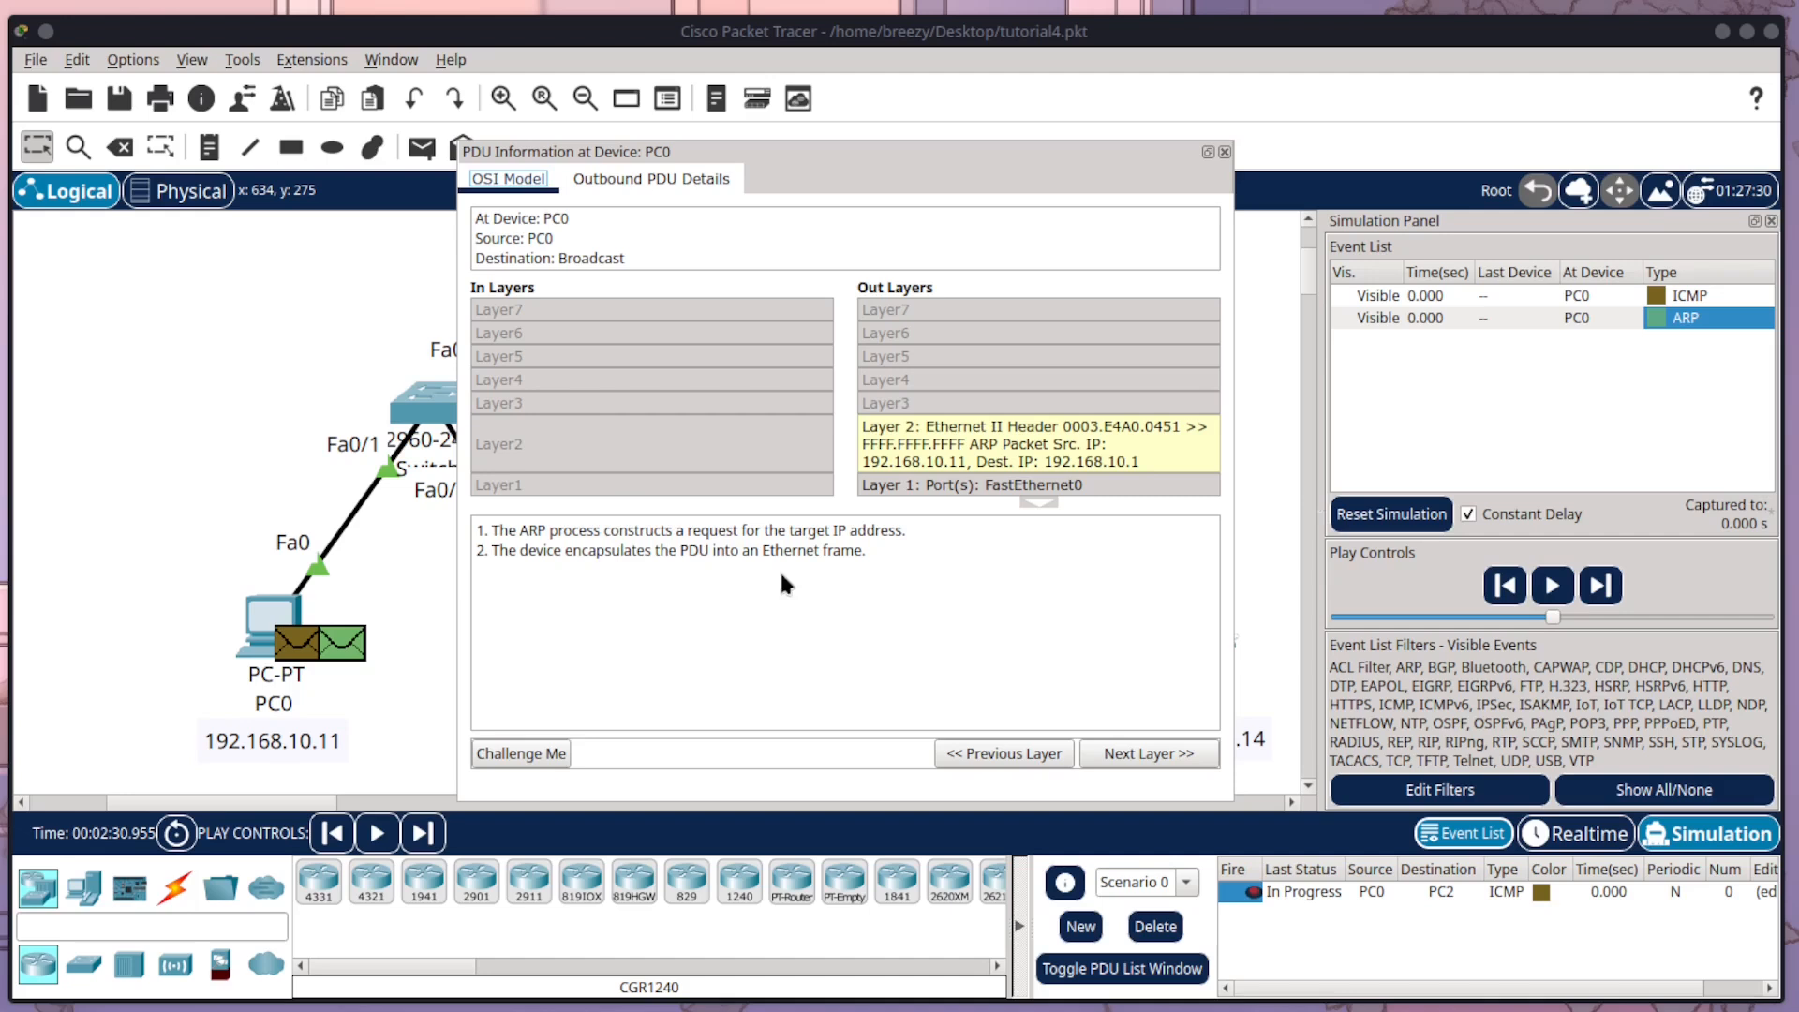
Step: Close the ARP packet details and play the PC0-to-PC2 ping through its ARP exchange
{"action": "left_click", "coordinate": [1224, 149]}
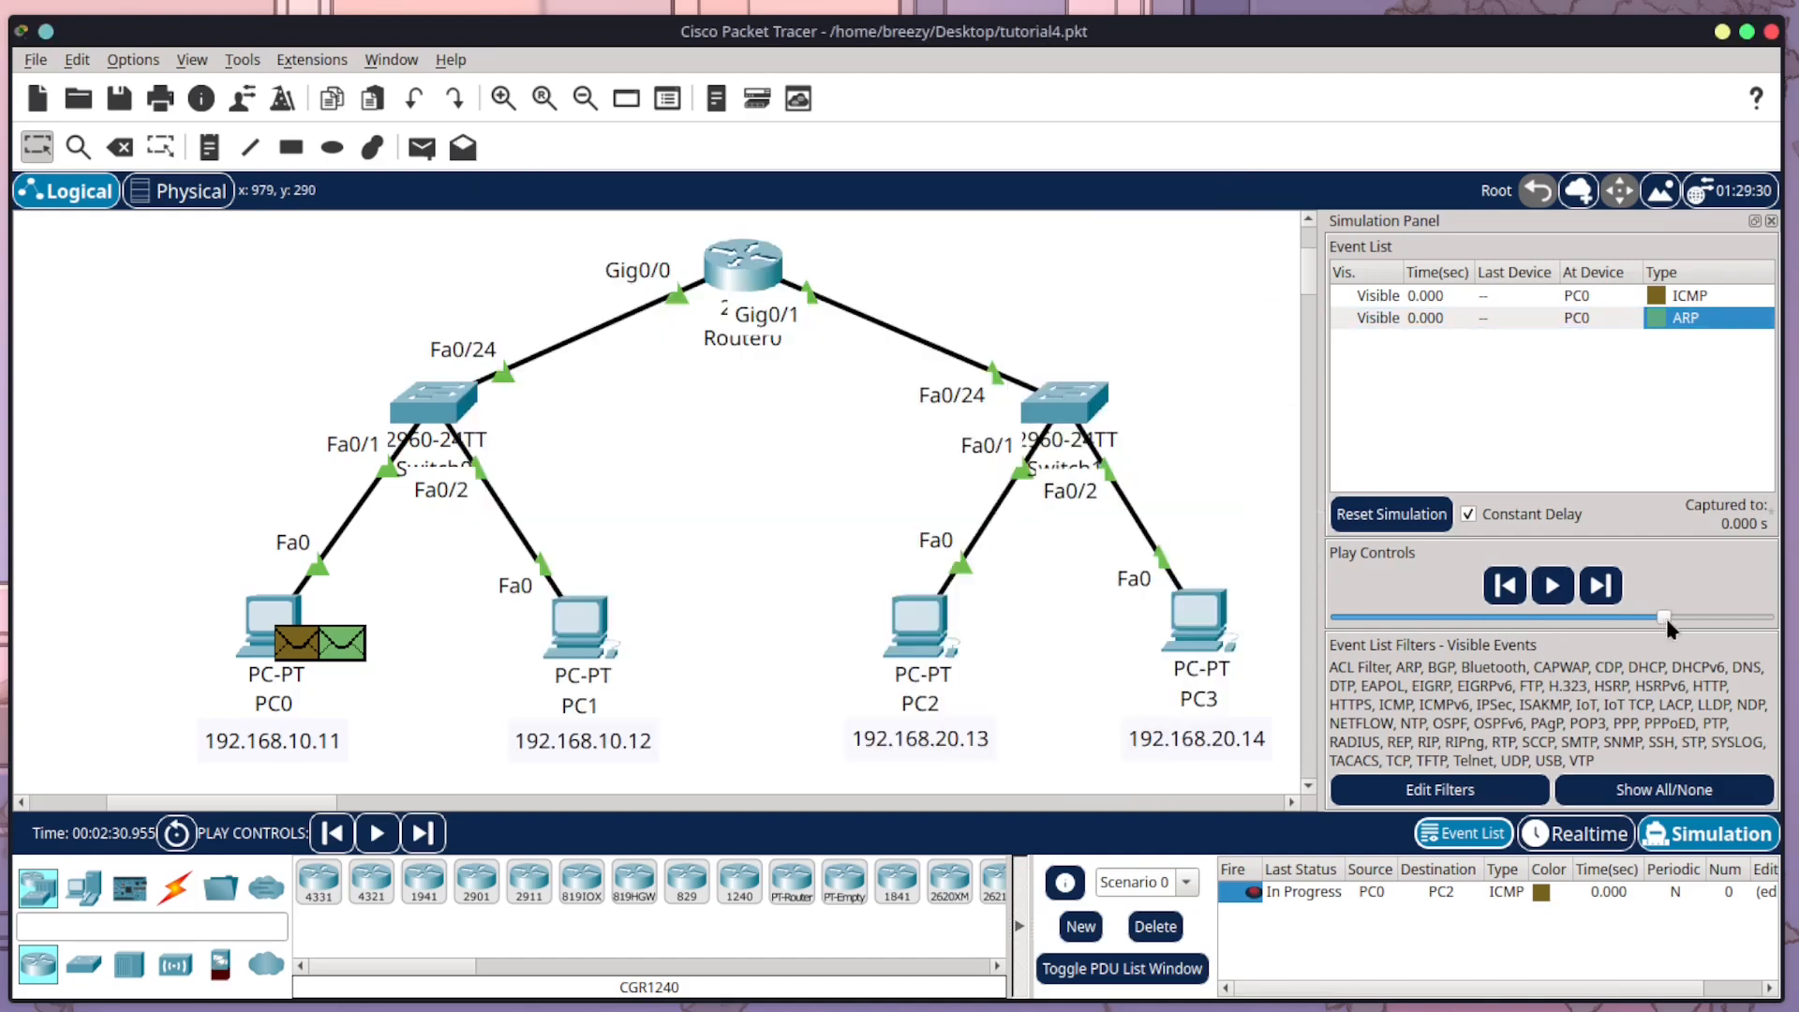
{"action": "left_click", "coordinate": [1551, 585]}
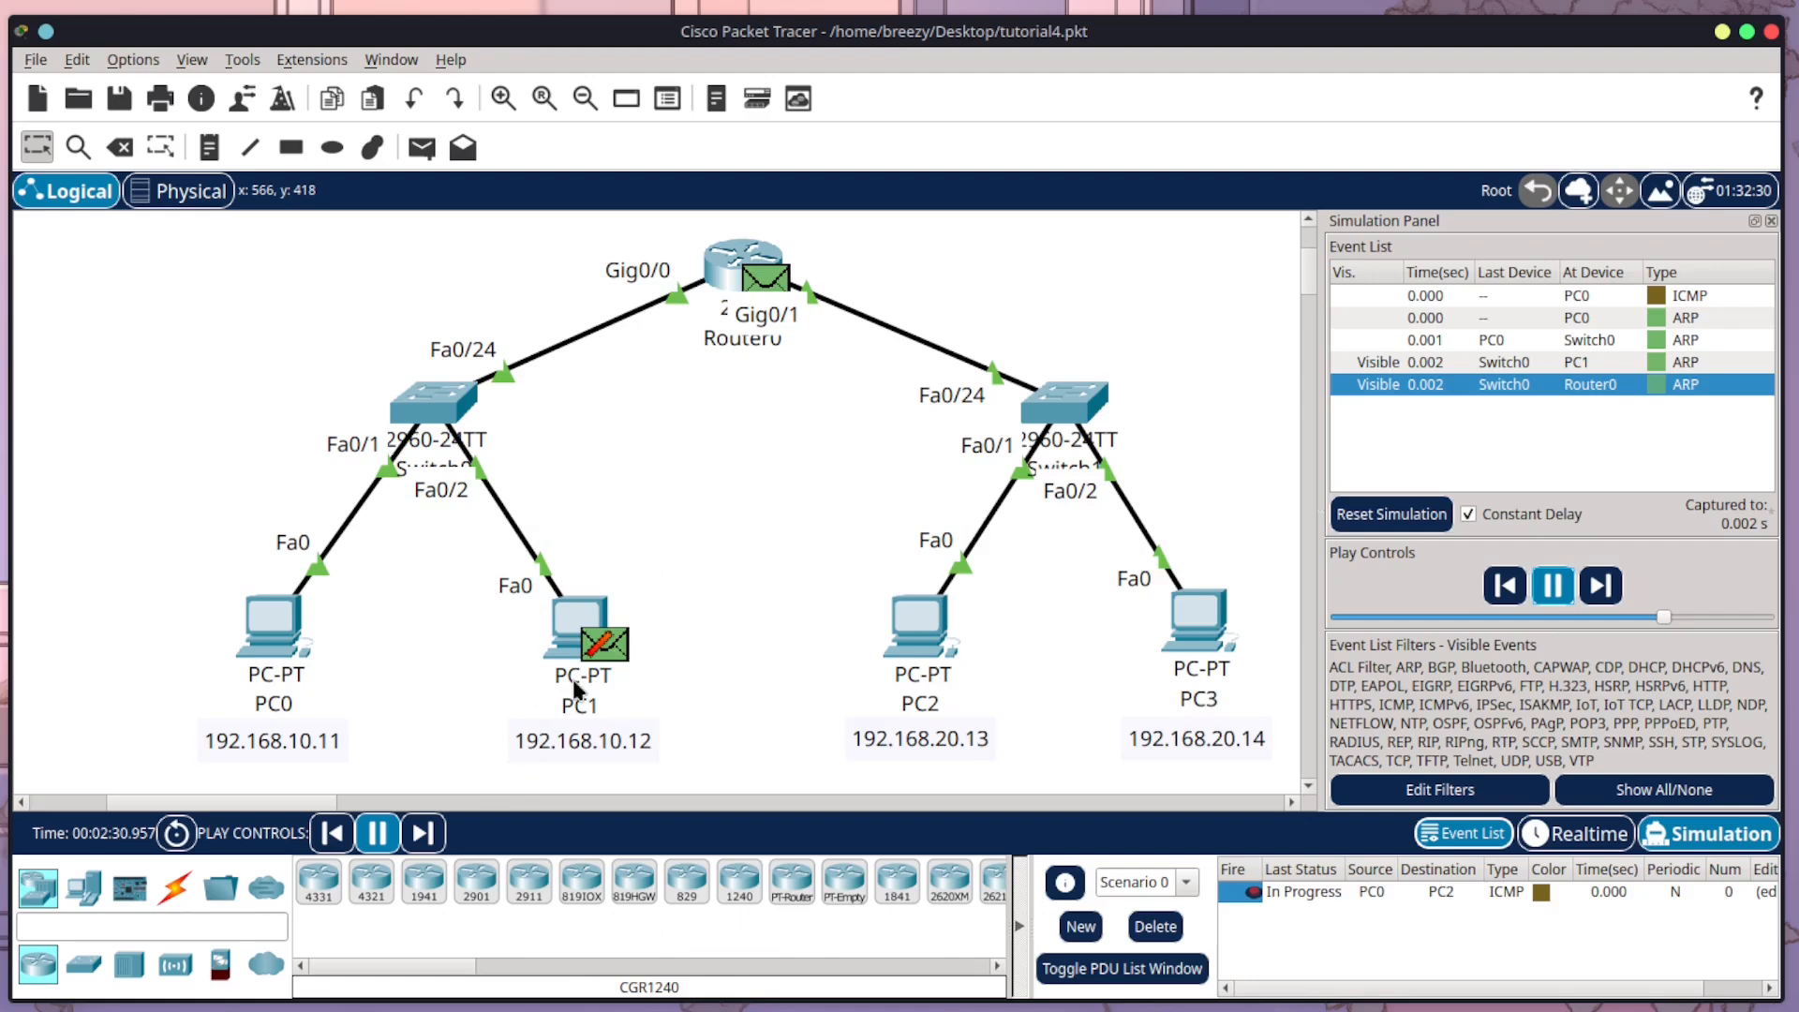
{"action": "left_click", "coordinate": [1598, 585]}
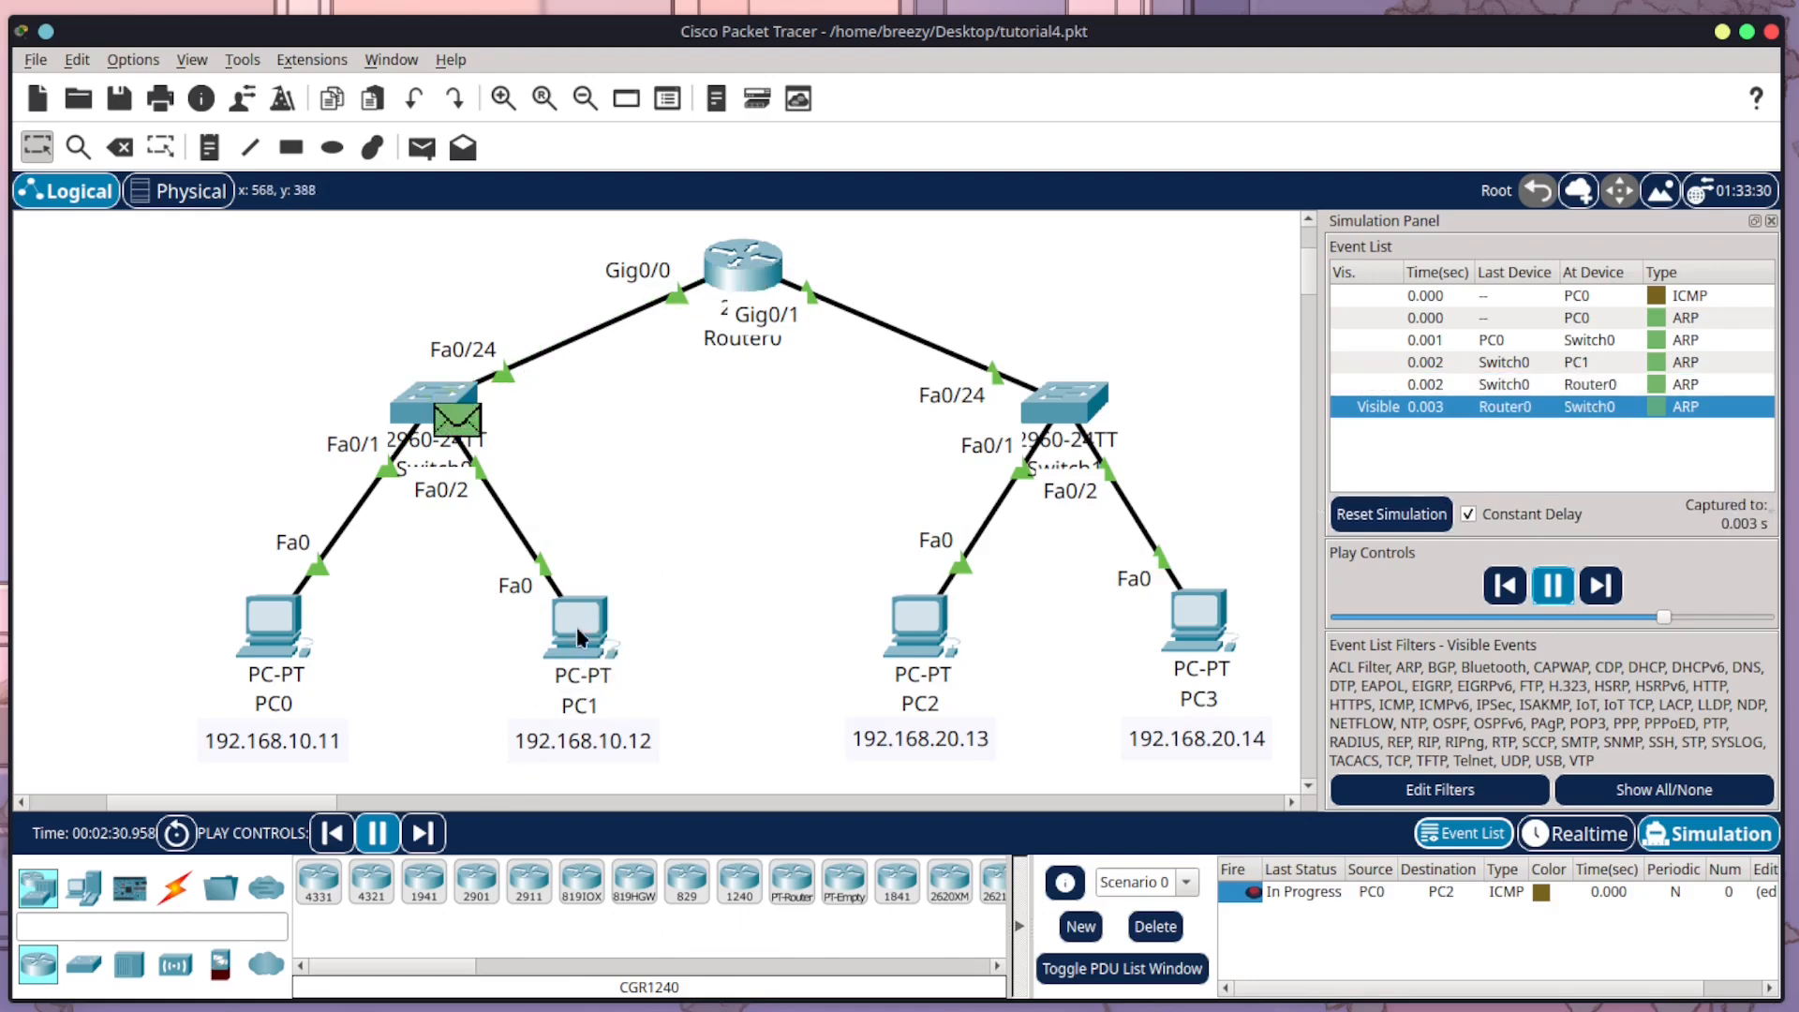
{"action": "left_click", "coordinate": [1598, 584]}
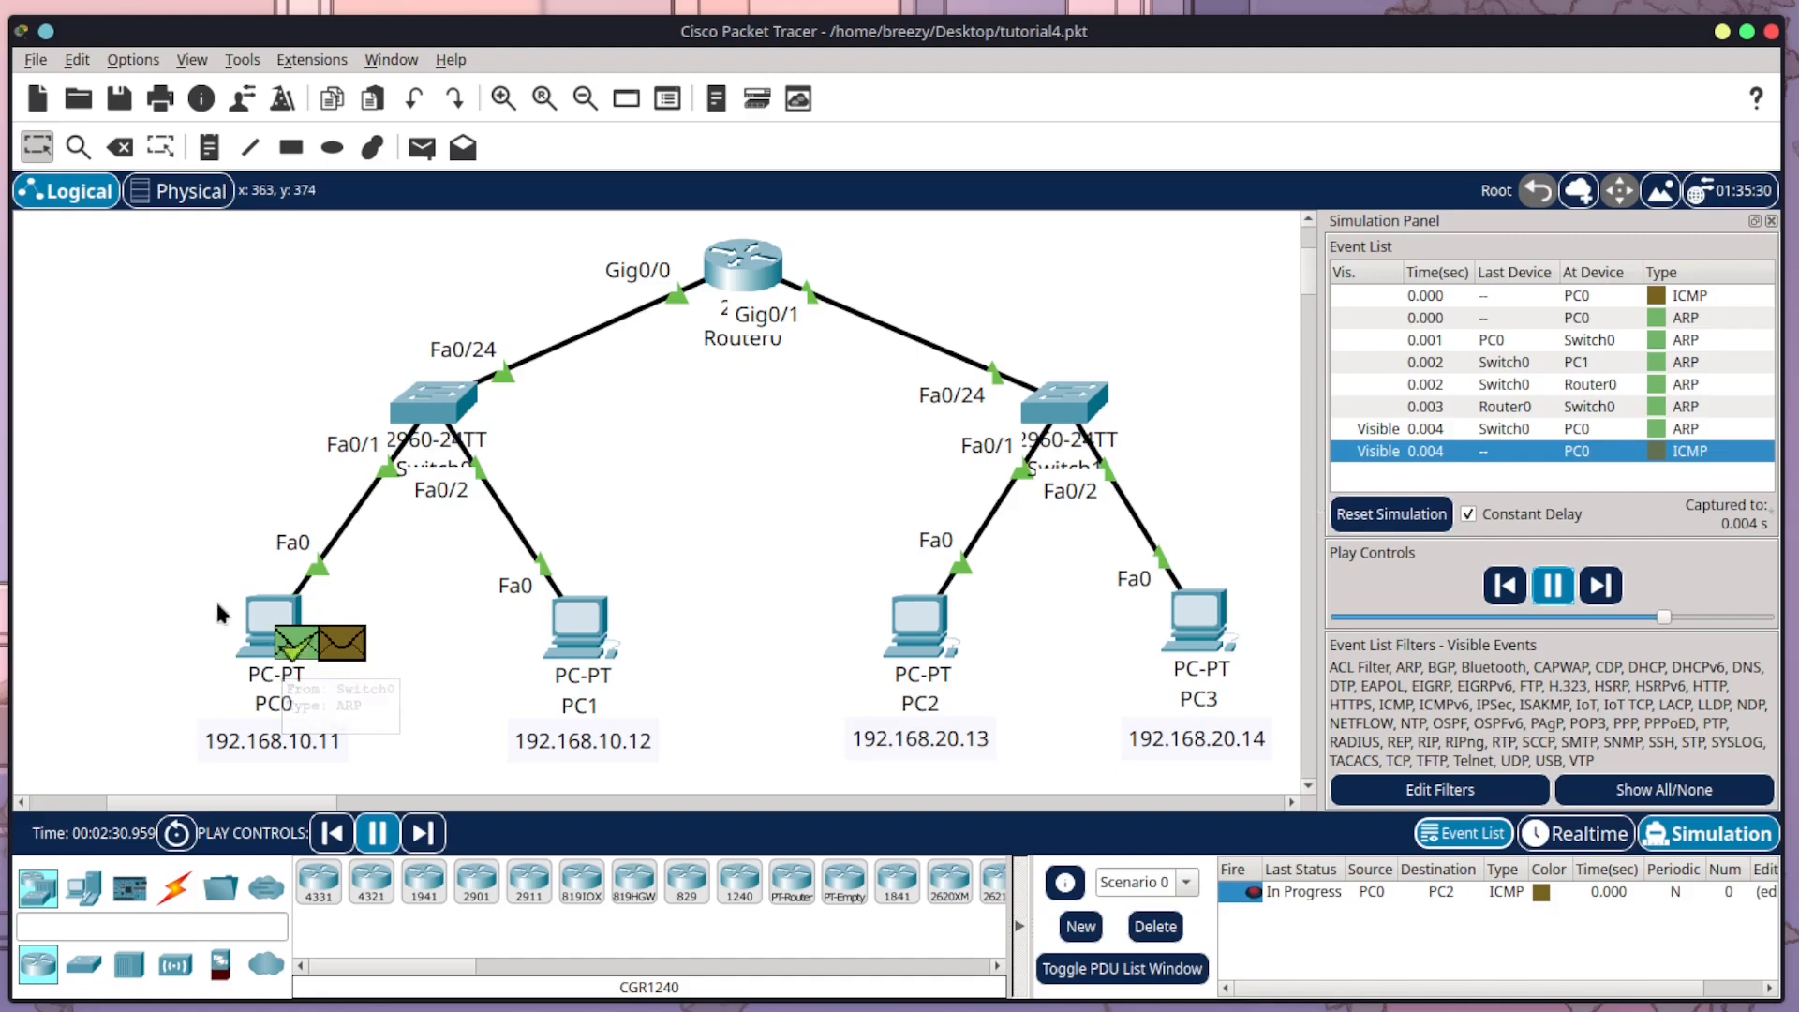
{"action": "left_click", "coordinate": [1598, 585]}
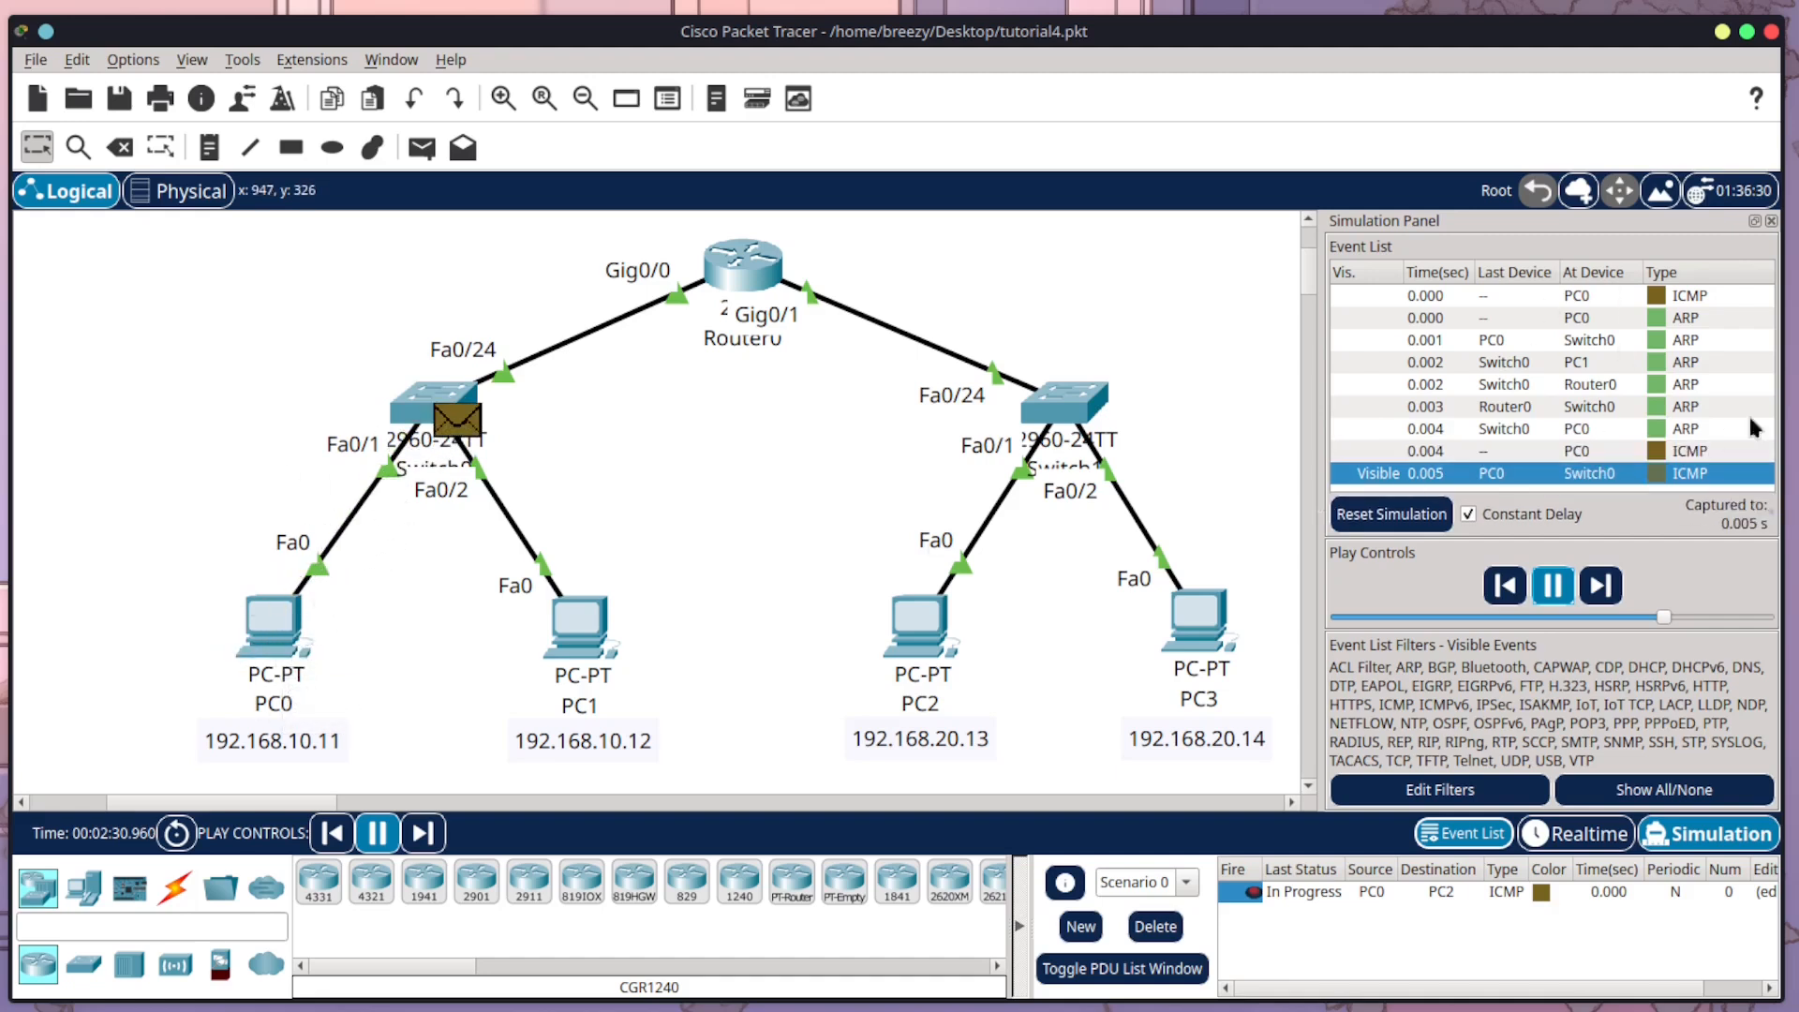
{"action": "left_click", "coordinate": [1551, 584]}
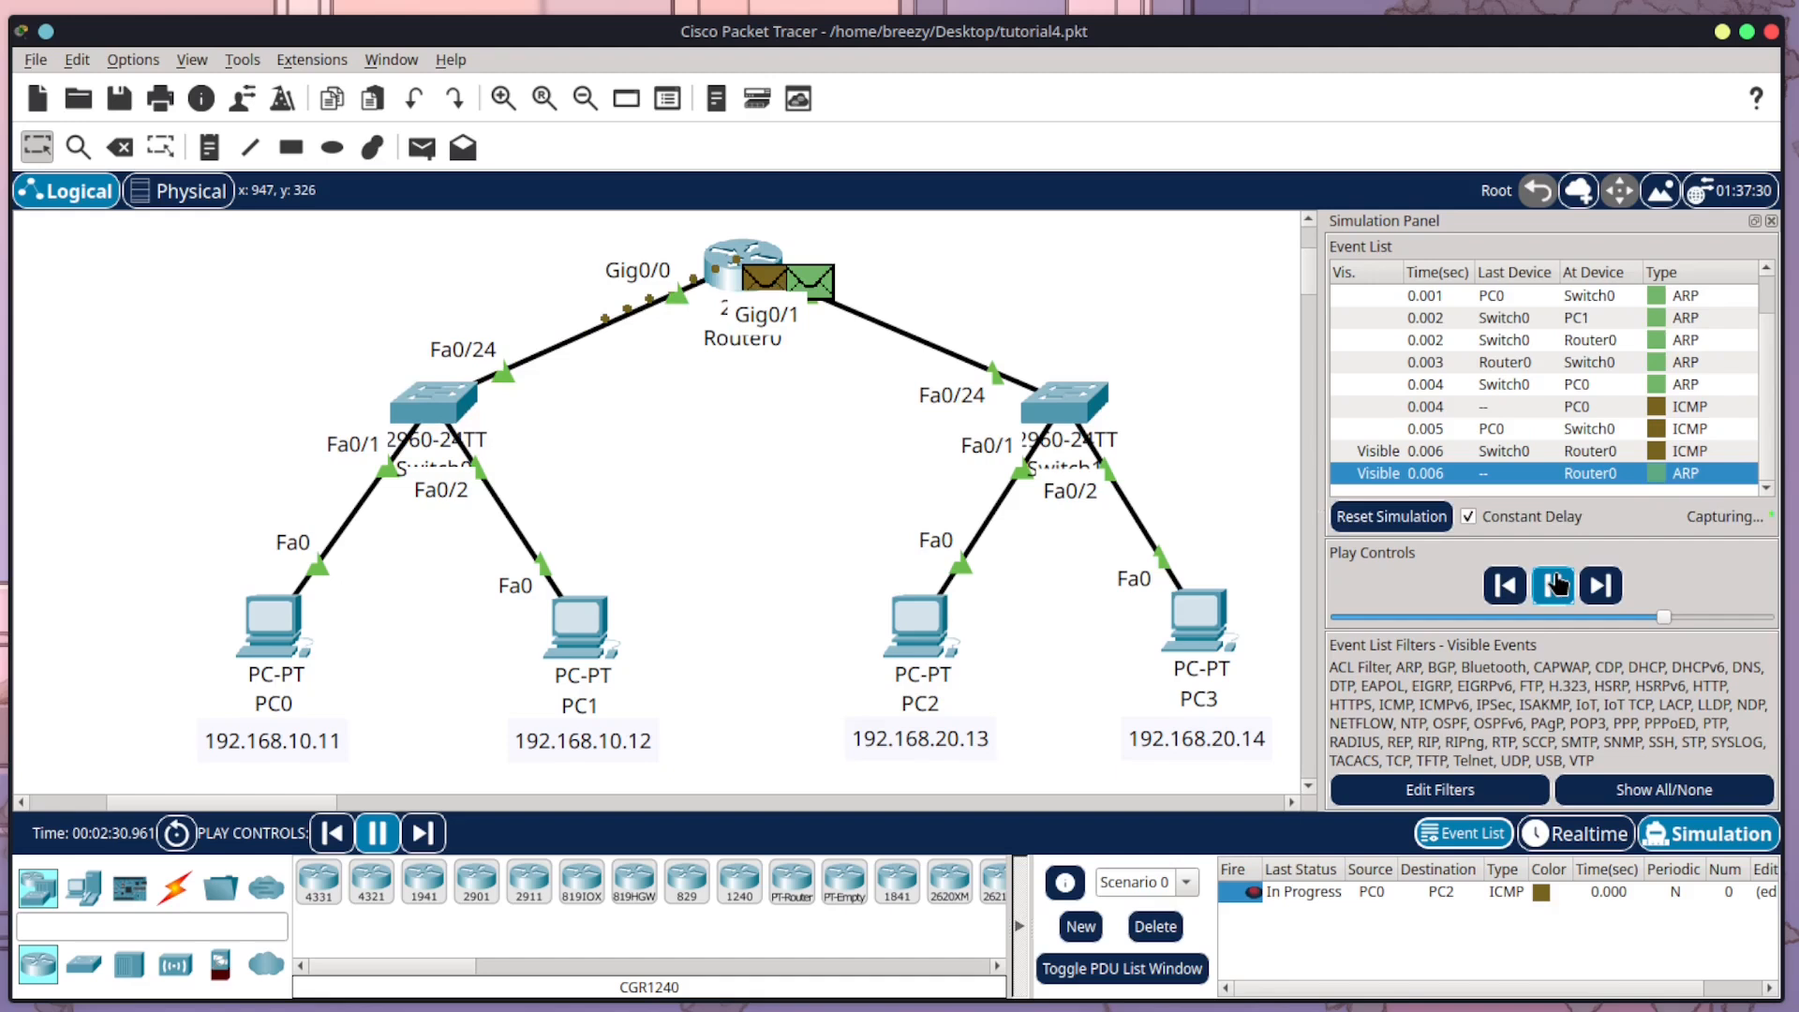
Step: Continue the simulation until the ping fails, then clear the recorded events
{"action": "left_click", "coordinate": [1552, 584]}
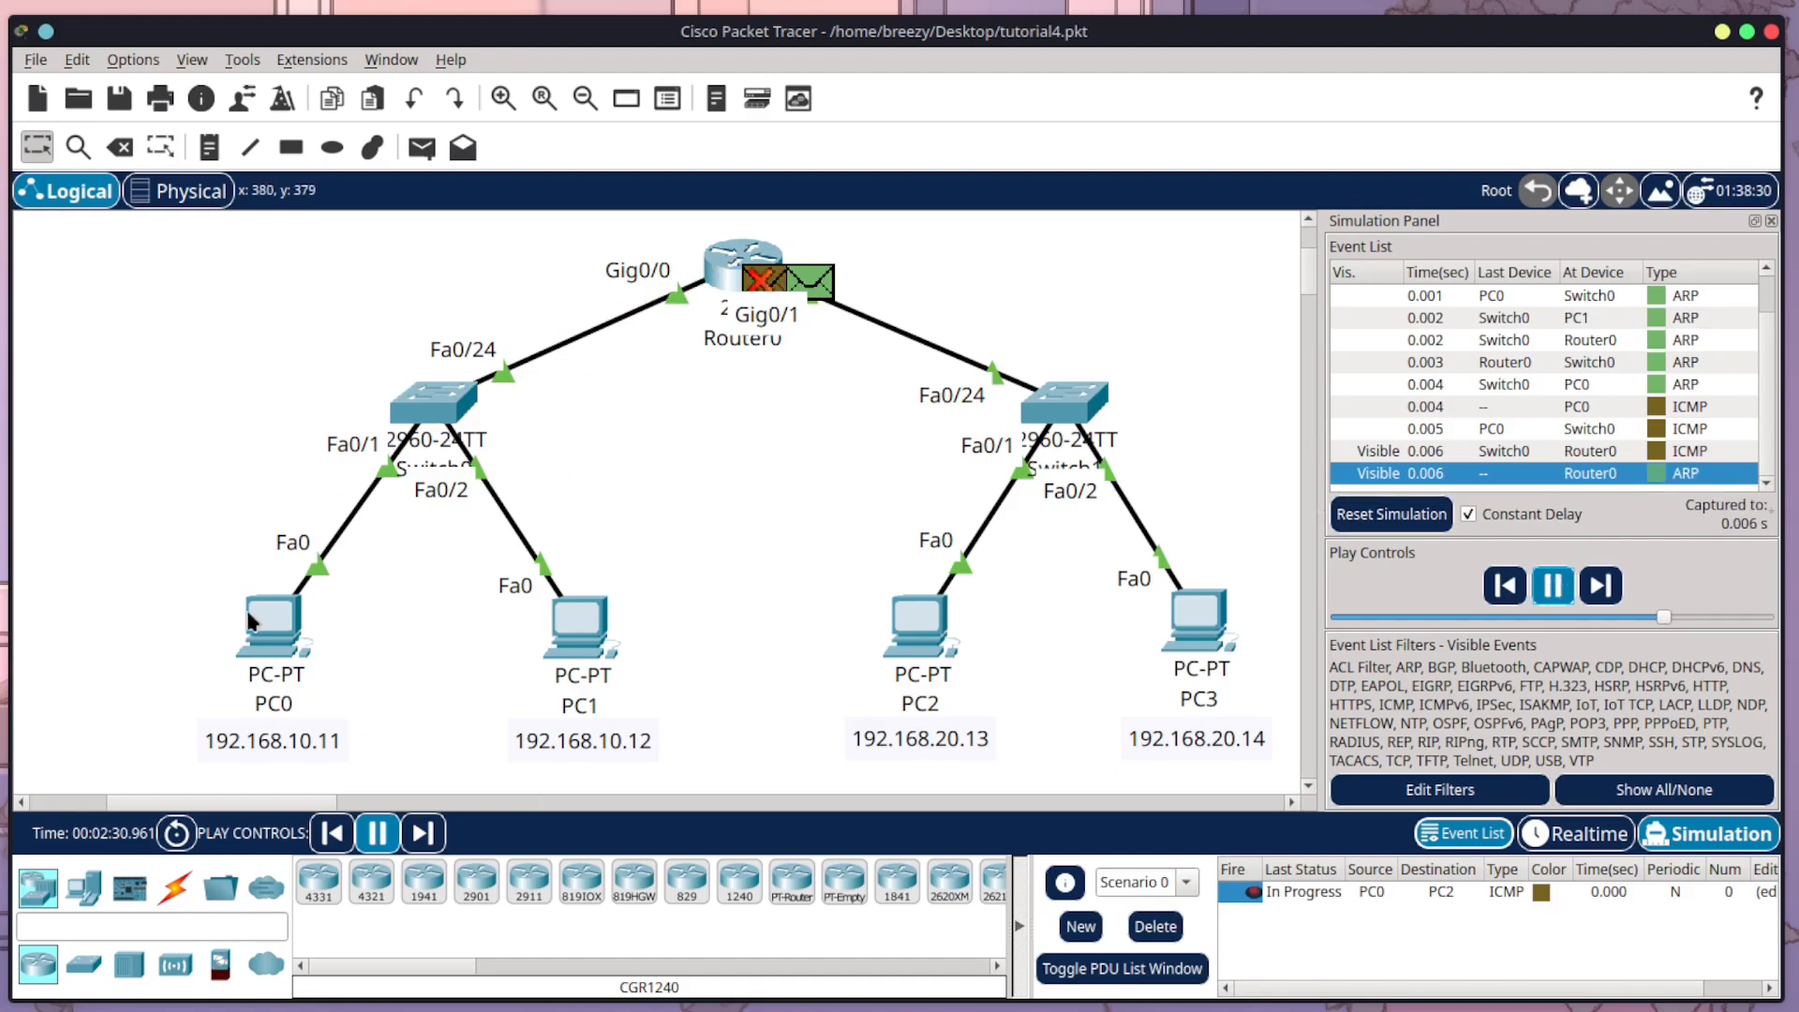
{"action": "left_click", "coordinate": [1598, 584]}
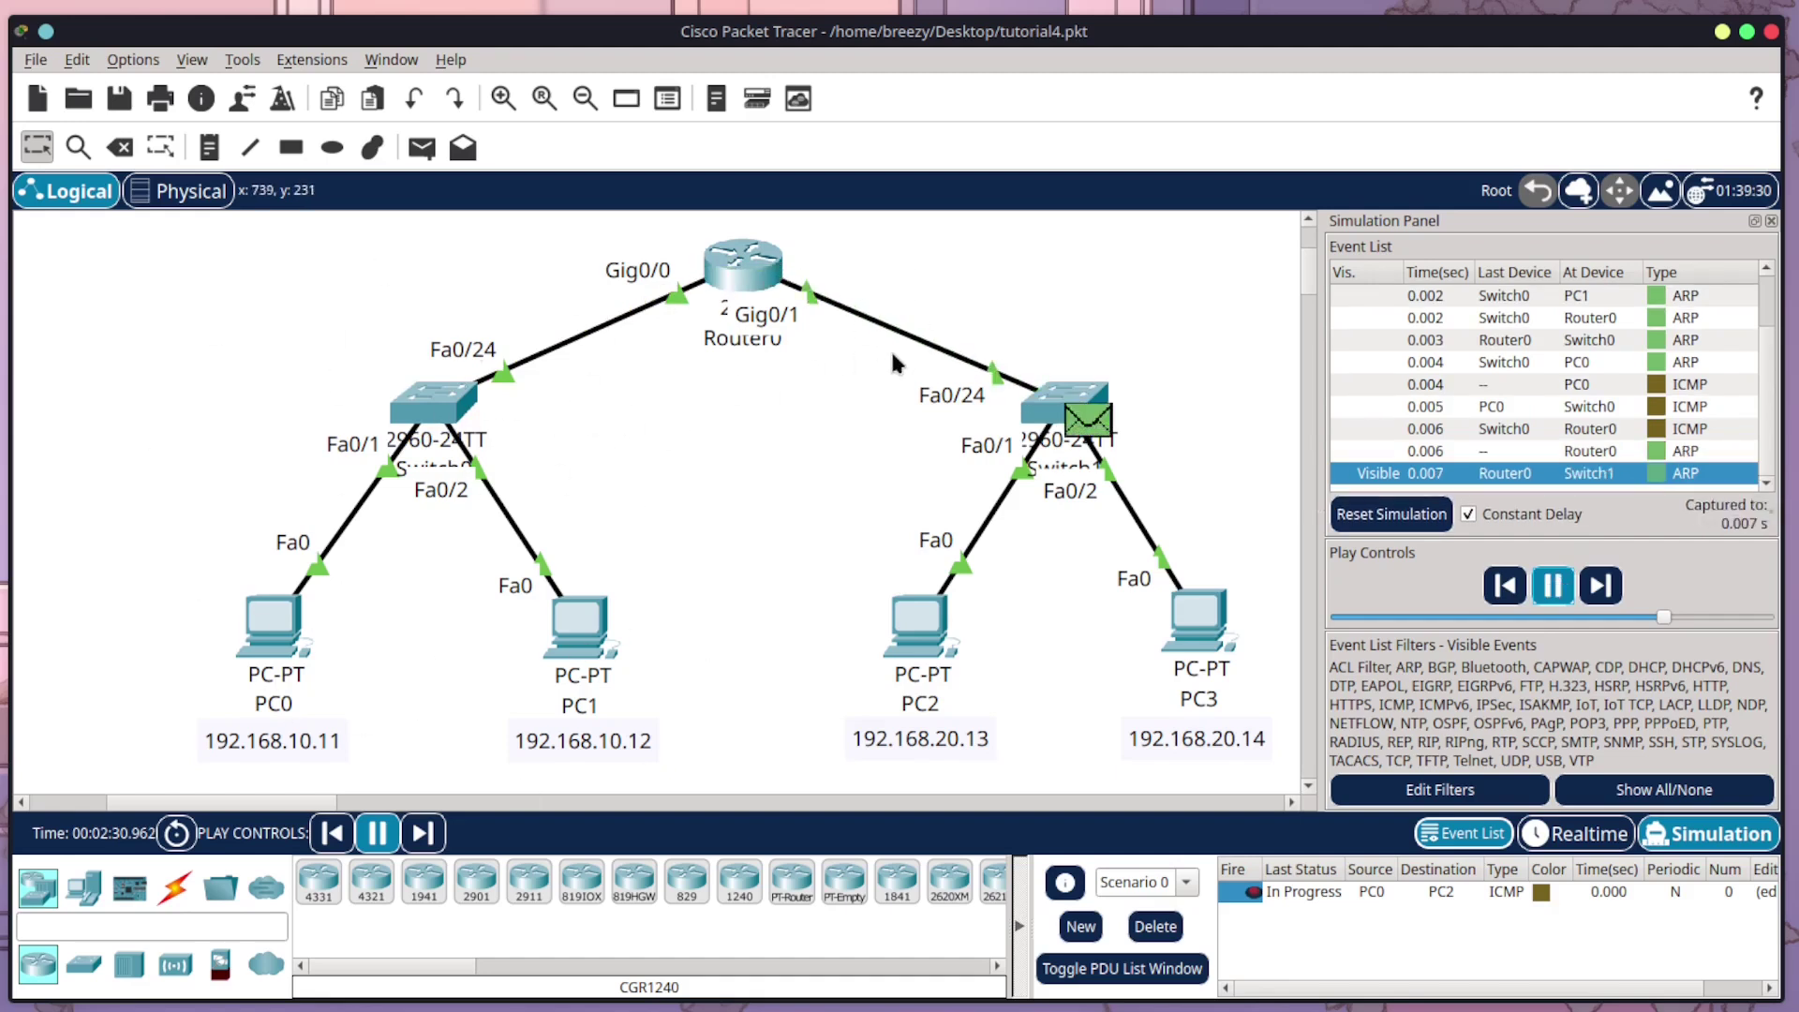
{"action": "left_click", "coordinate": [1598, 585]}
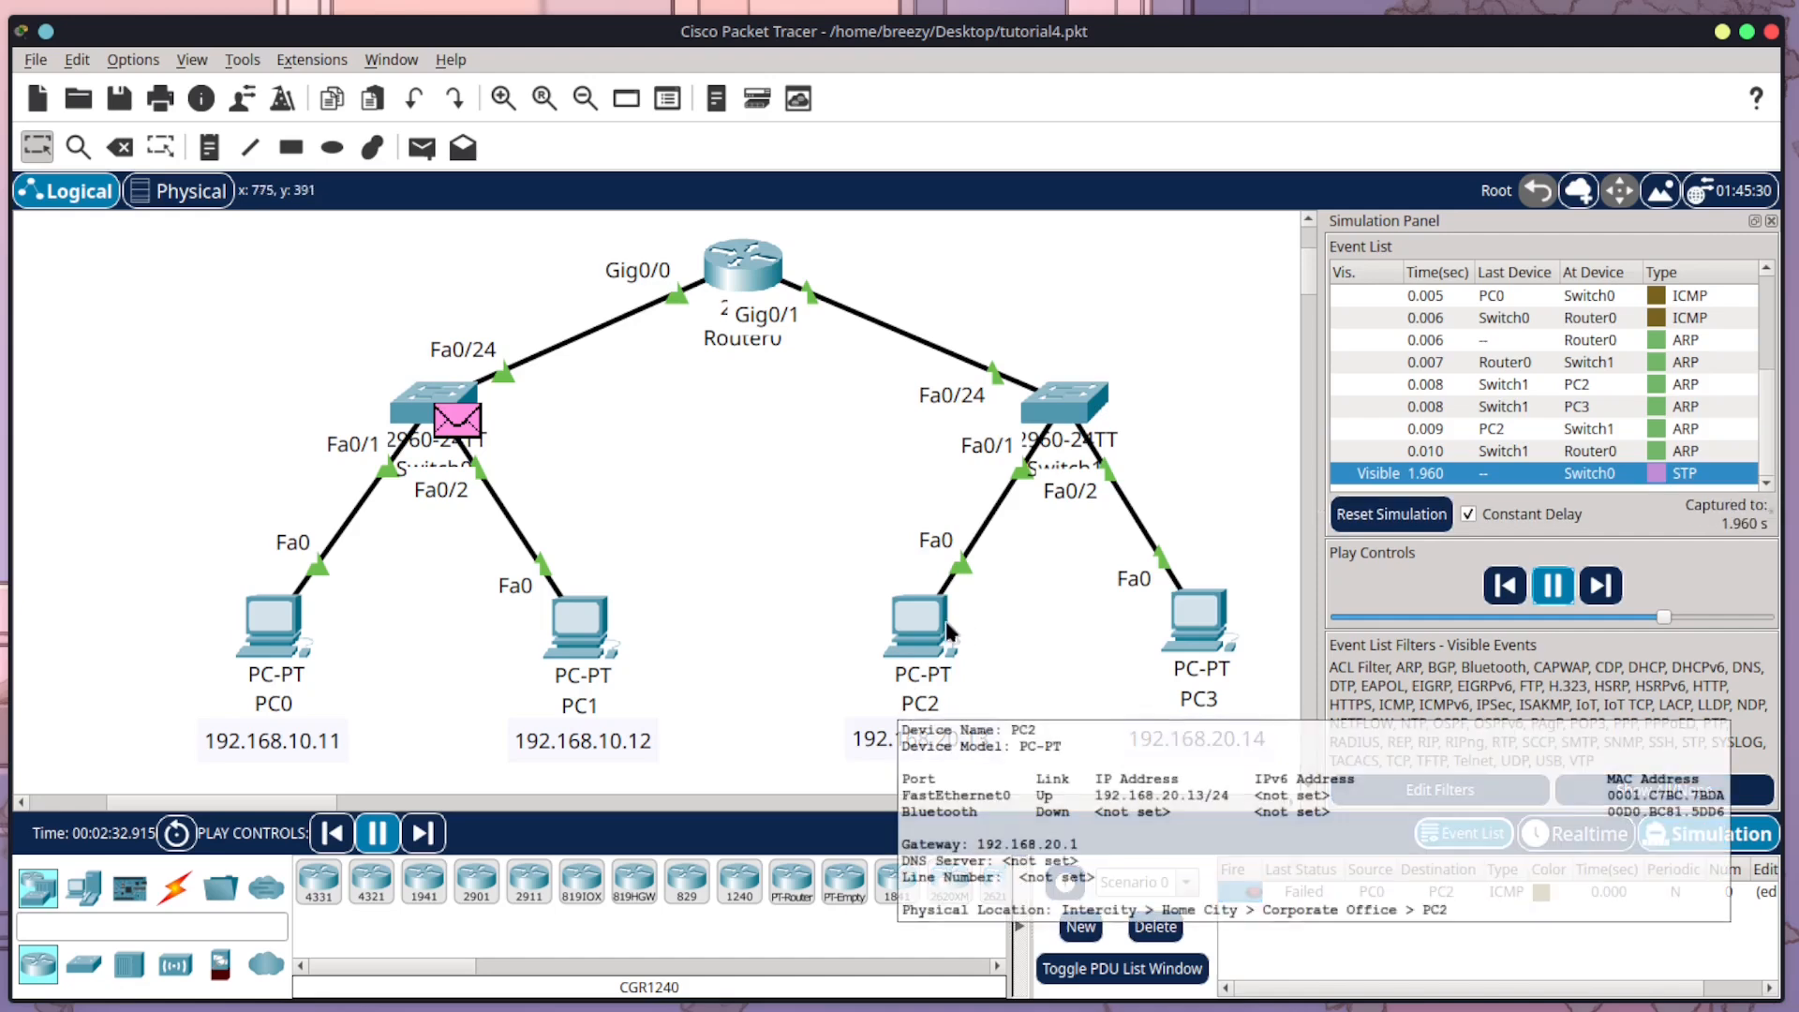
{"action": "left_click", "coordinate": [1599, 585]}
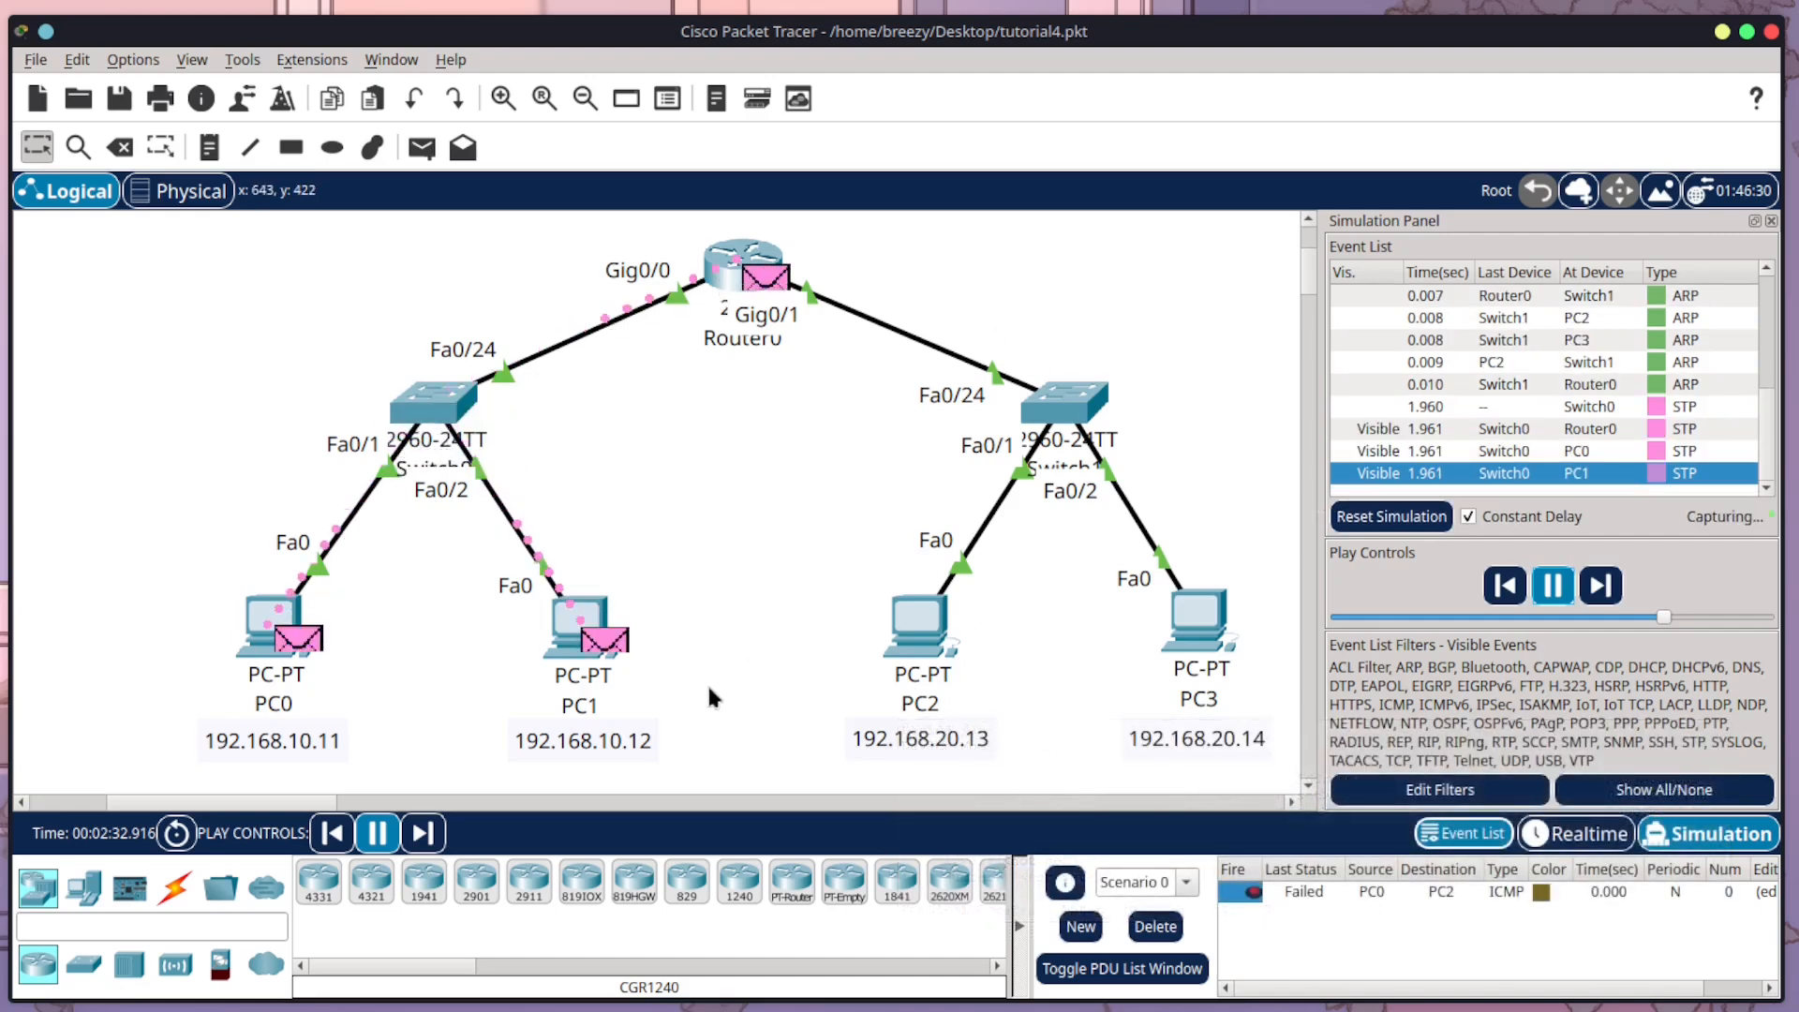
{"action": "left_click", "coordinate": [1599, 584]}
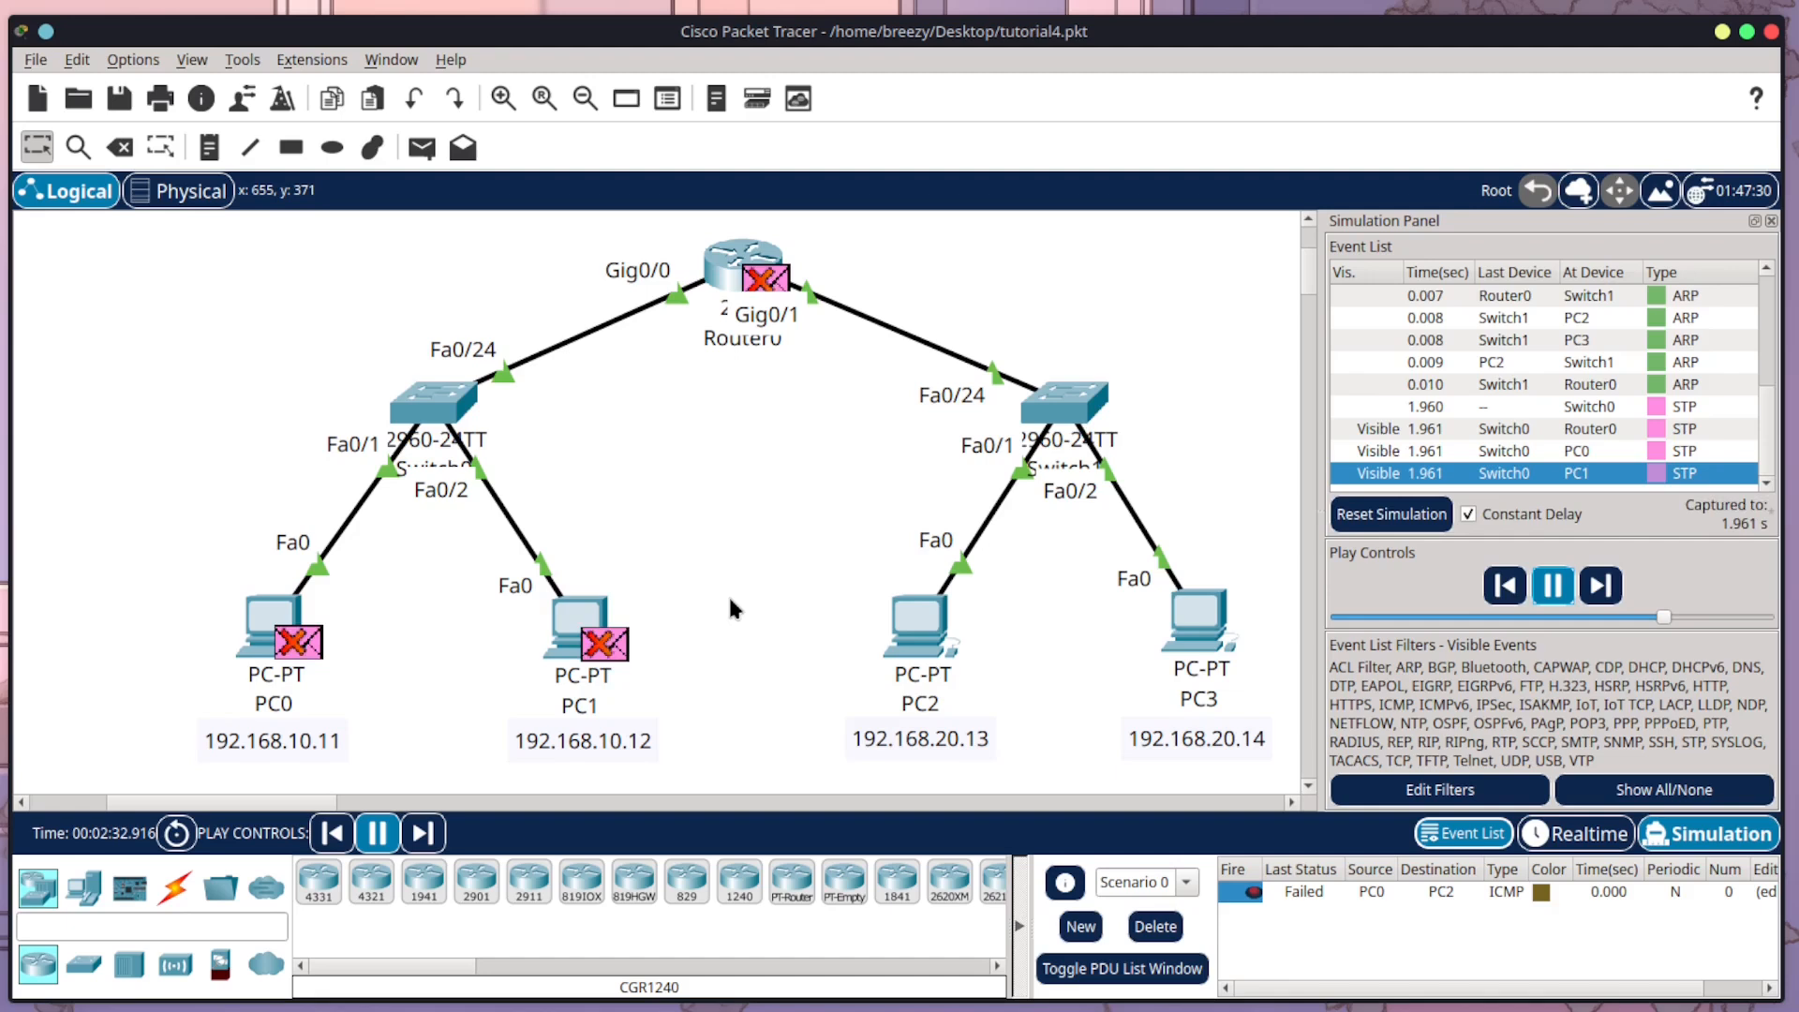
{"action": "left_click", "coordinate": [1602, 585]}
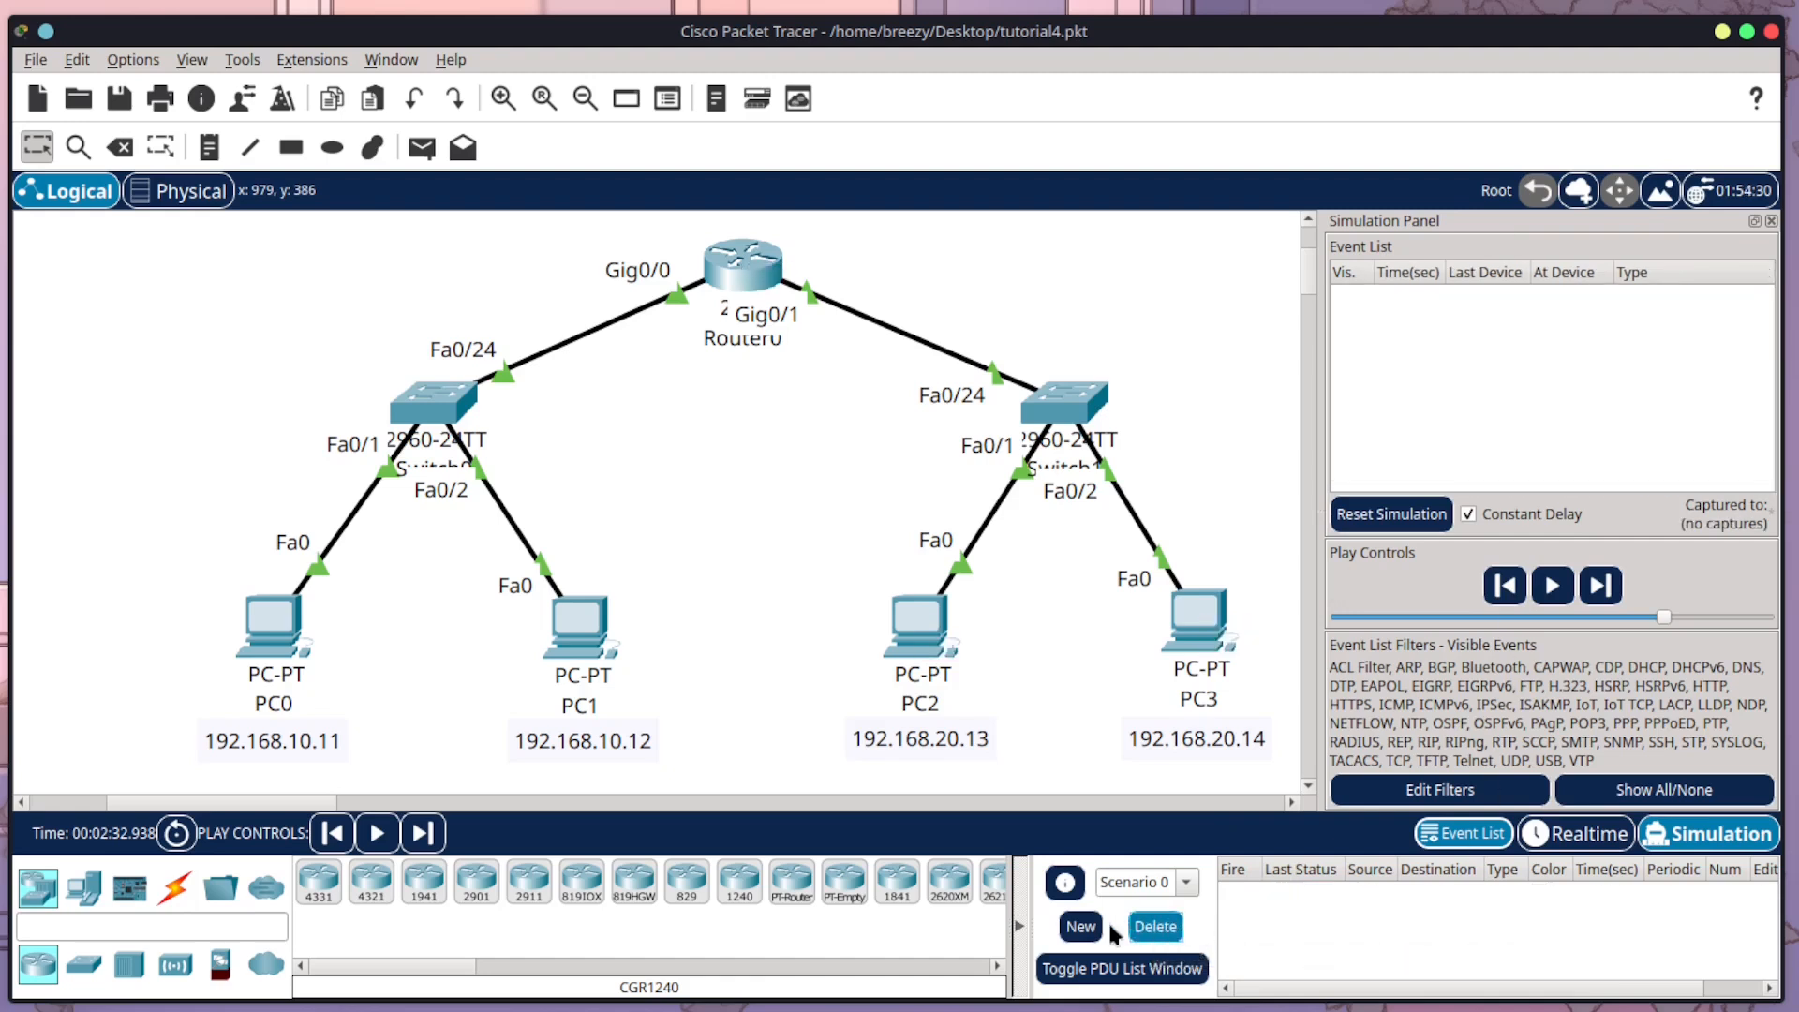
Step: Send a new ping from PC0 to PC2 and forward it through Switch0, Router0 and Switch1 to PC2
{"action": "left_click", "coordinate": [1077, 926]}
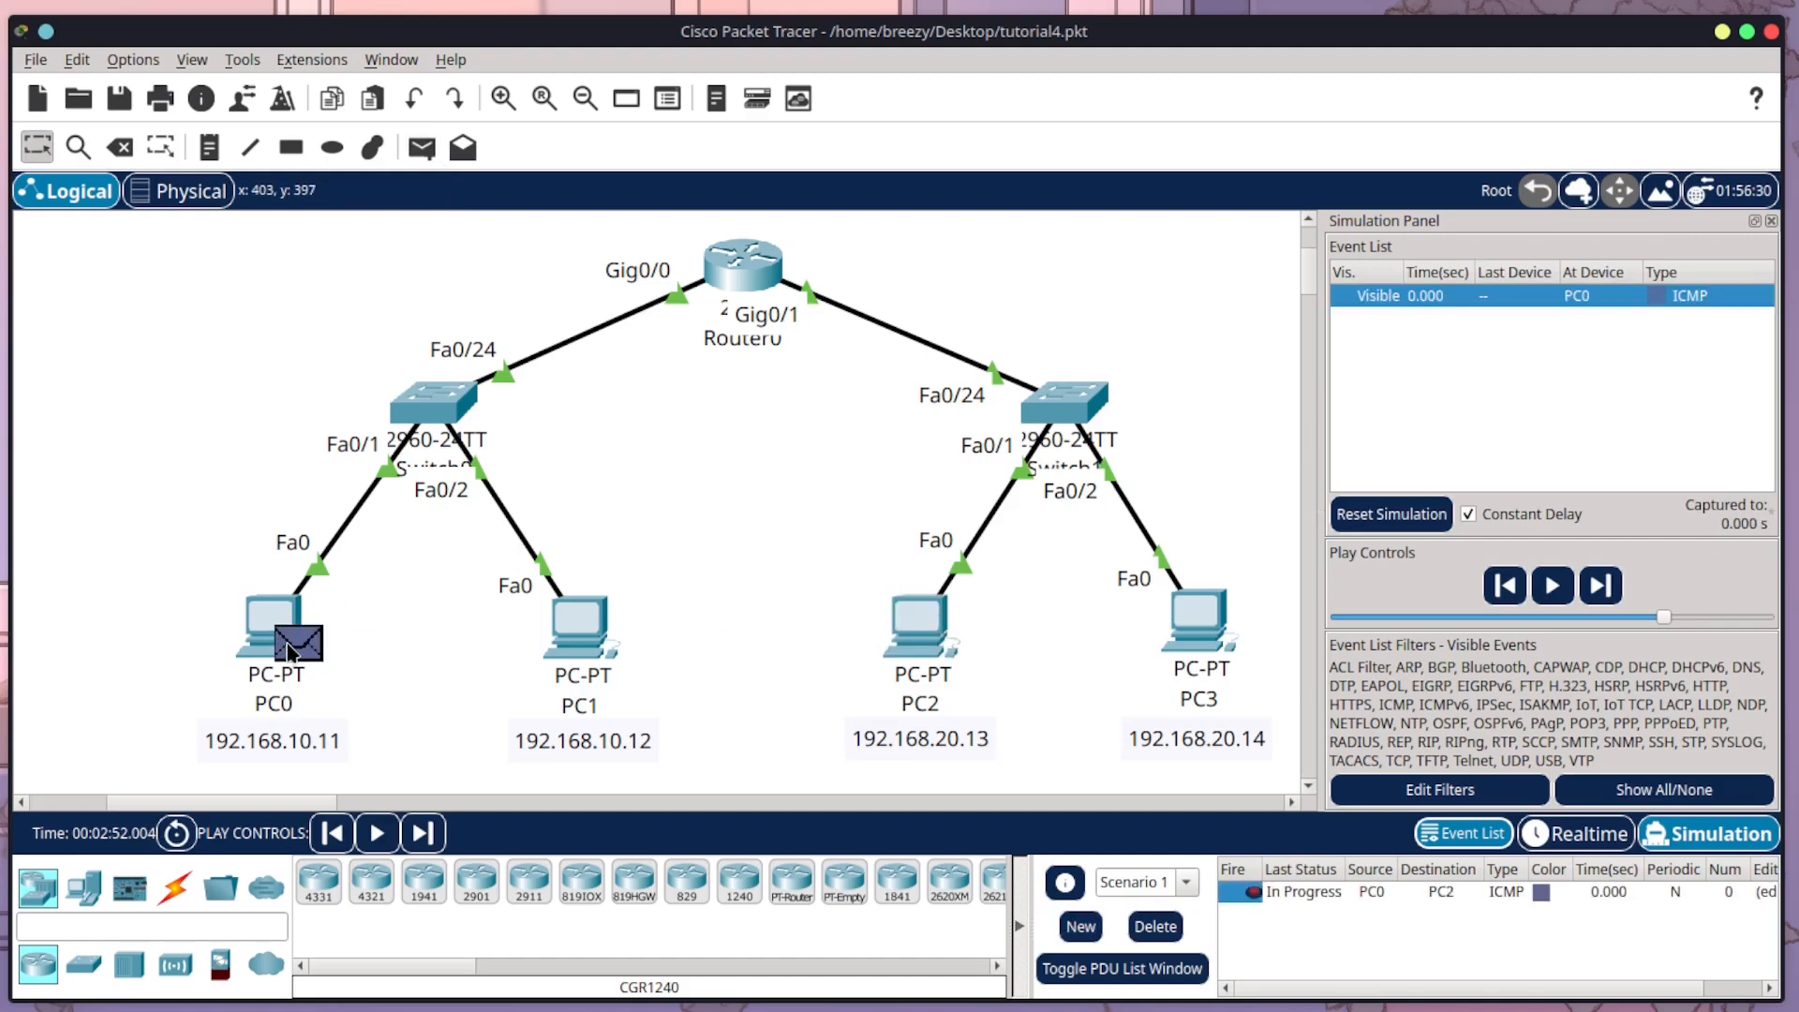
{"action": "left_click", "coordinate": [1552, 584]}
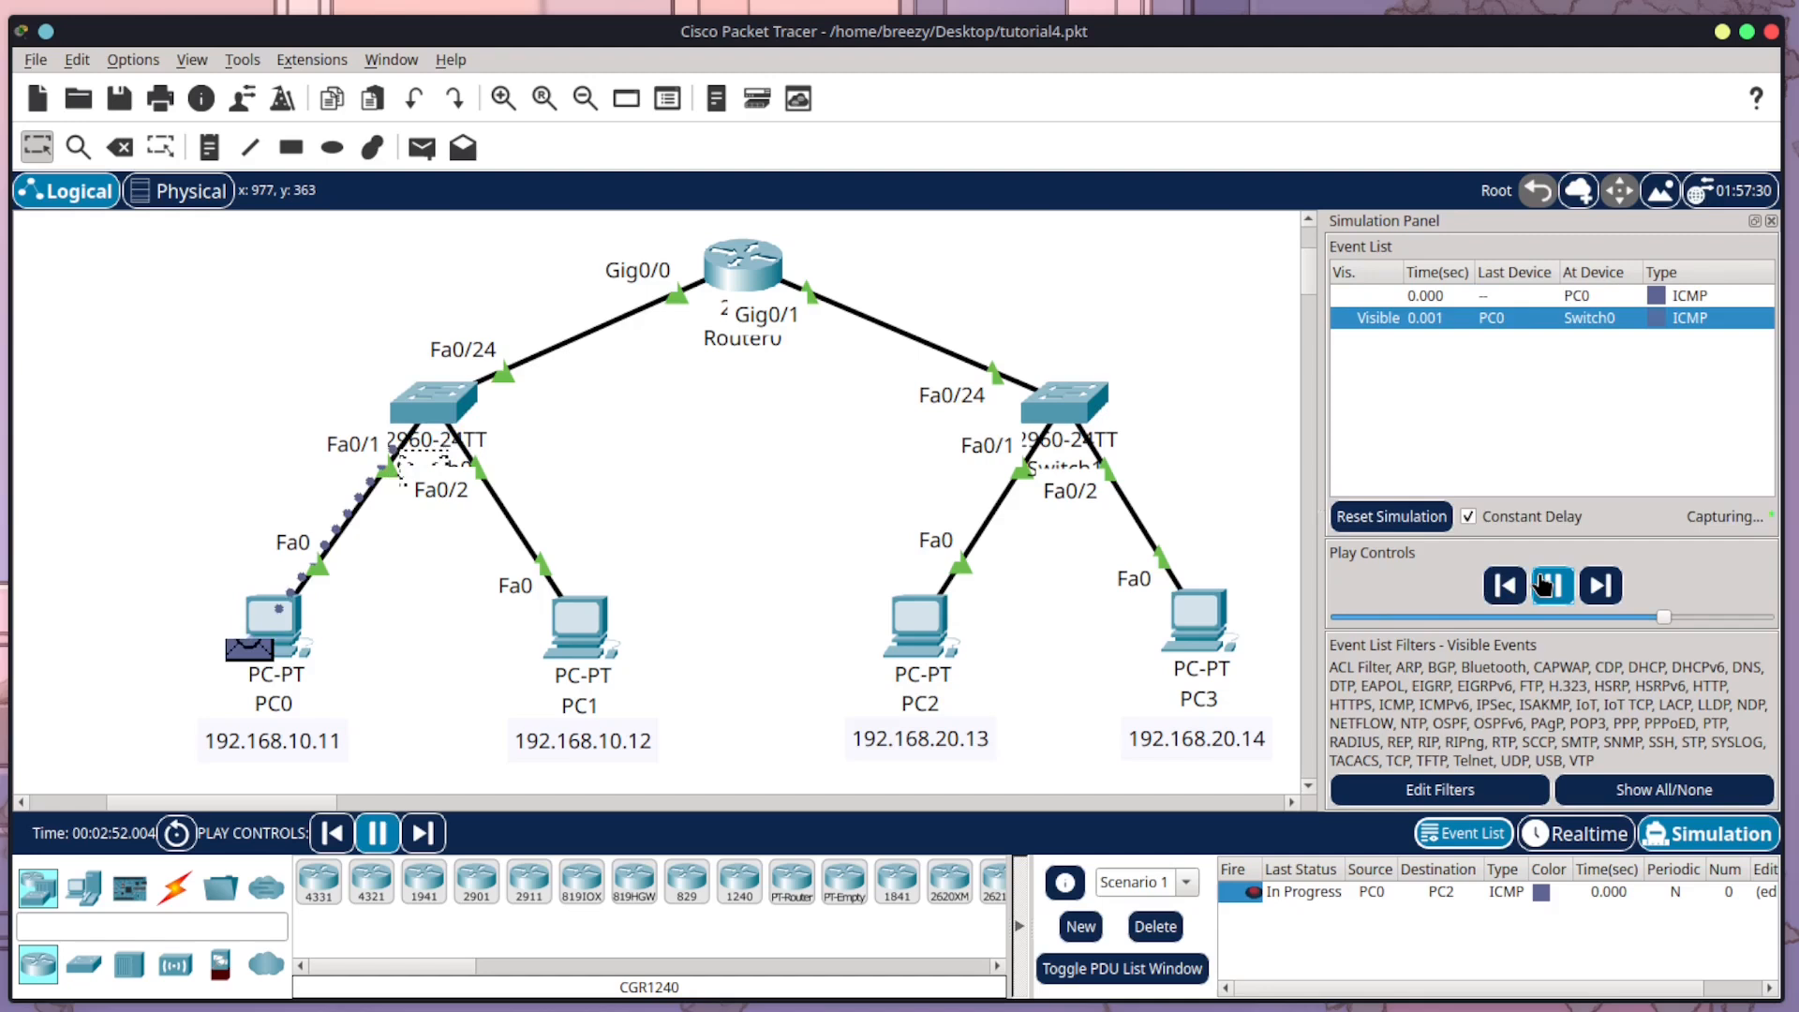
{"action": "left_click", "coordinate": [1551, 584]}
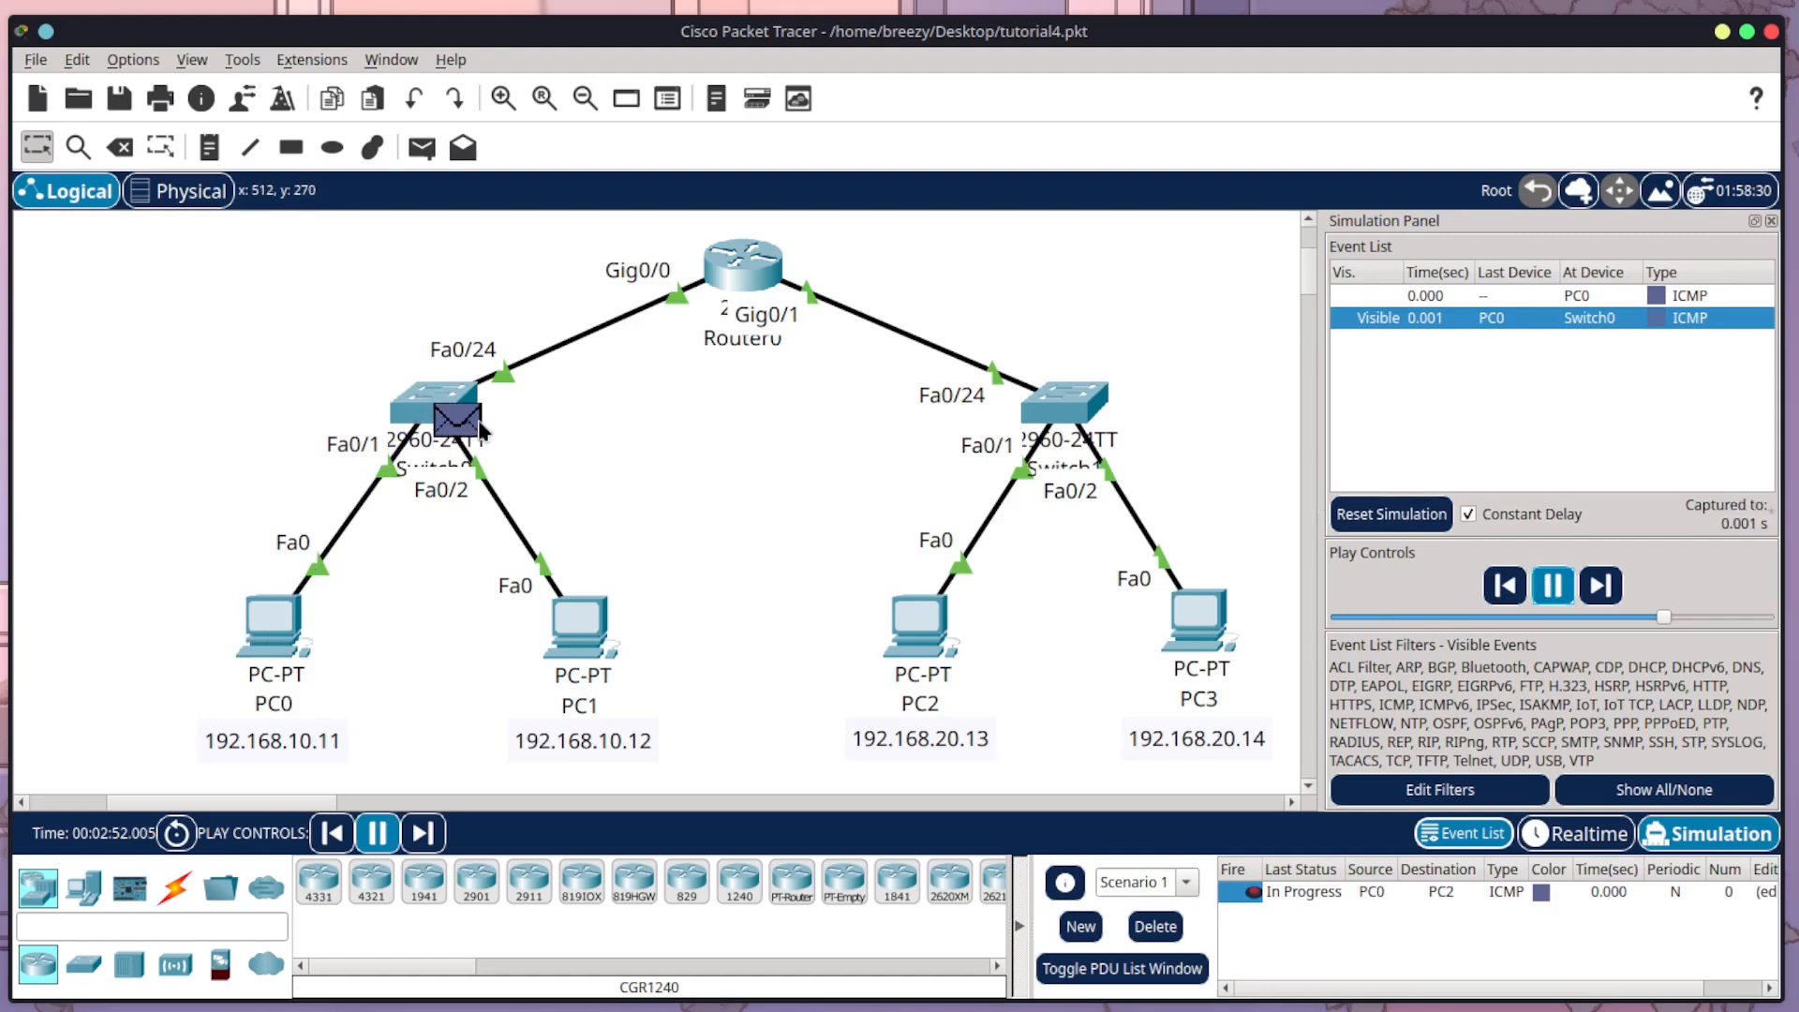
{"action": "left_click", "coordinate": [1598, 585]}
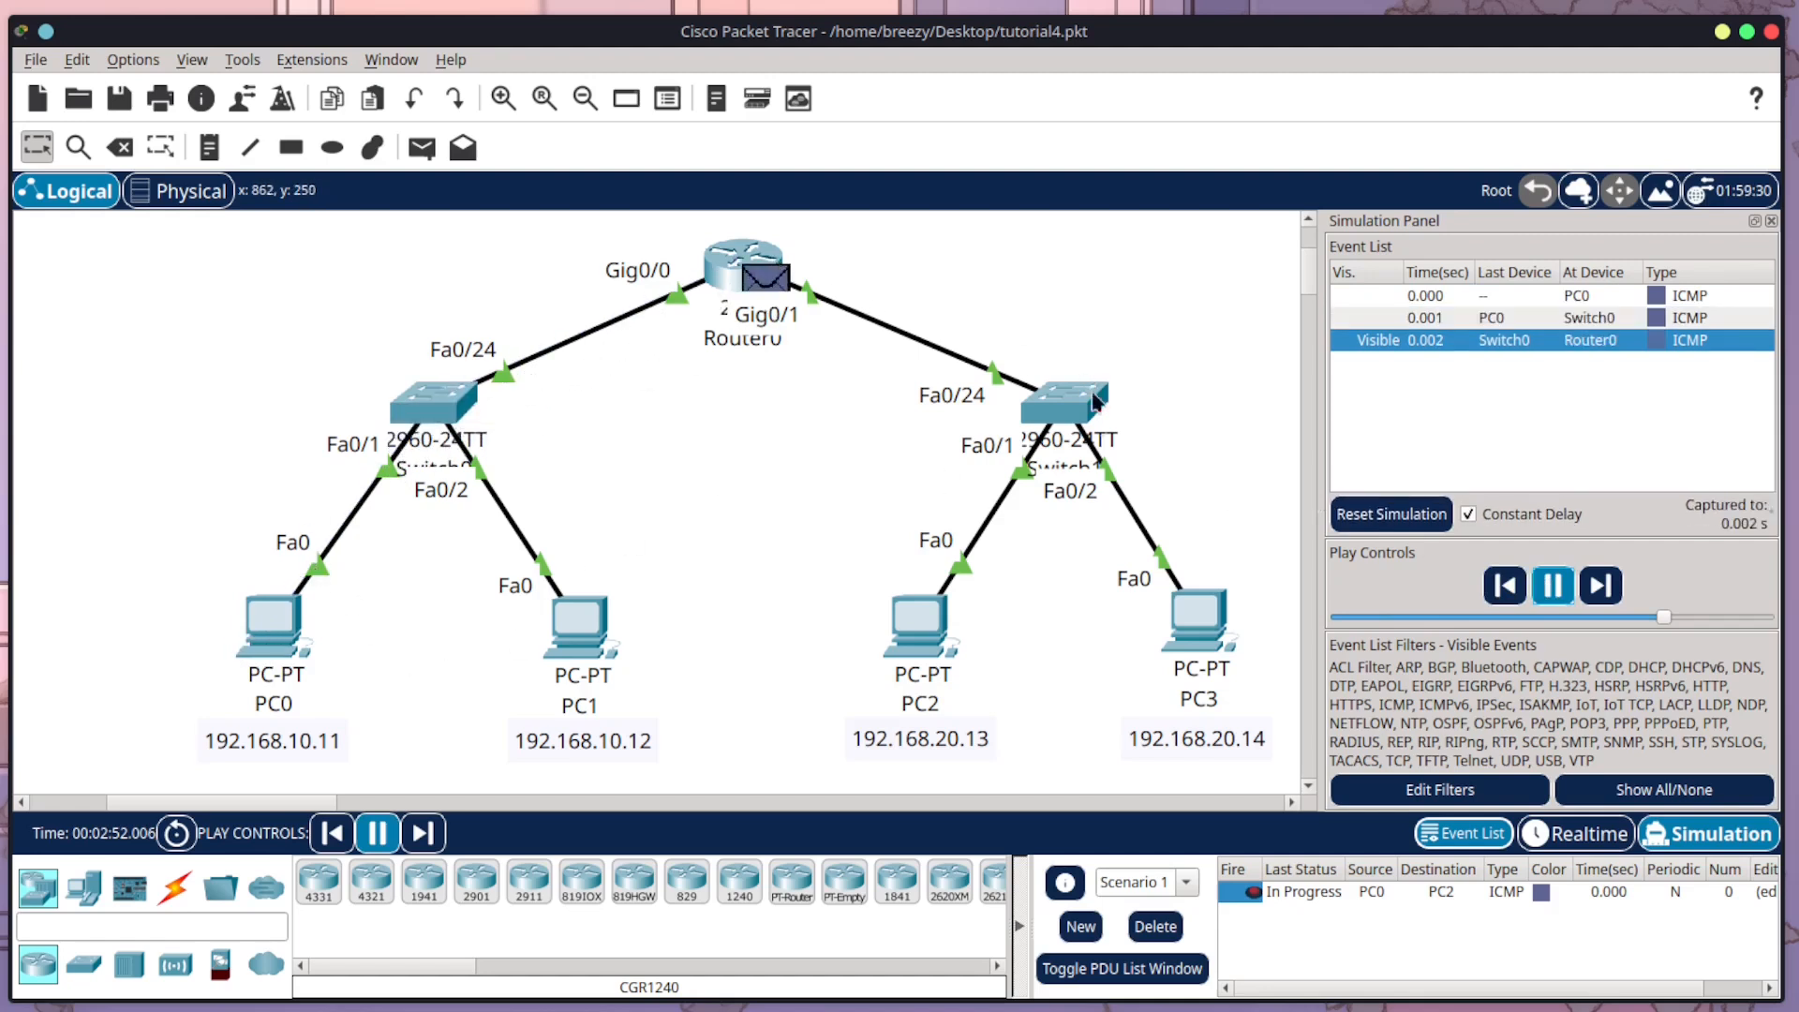
{"action": "left_click", "coordinate": [1598, 585]}
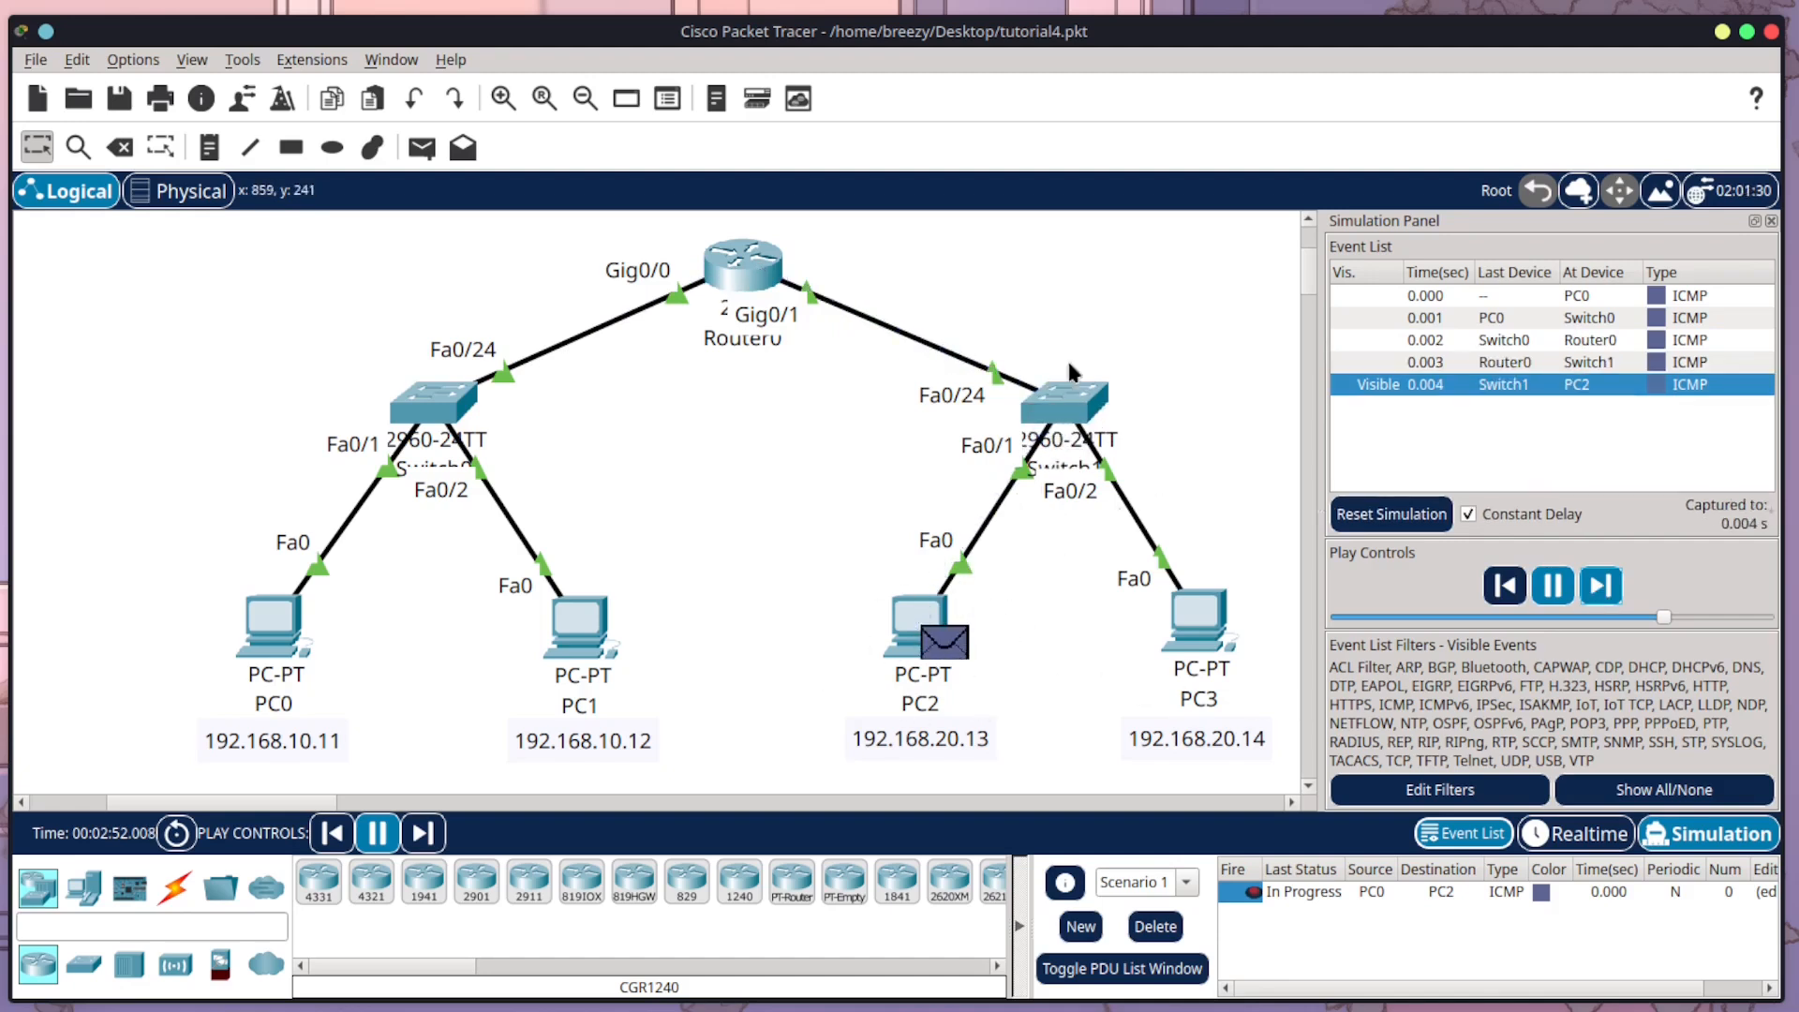
Step: Forward PC2's reply back through Router0 and Switch0 until it reaches PC0 successfully
{"action": "left_click", "coordinate": [1601, 584]}
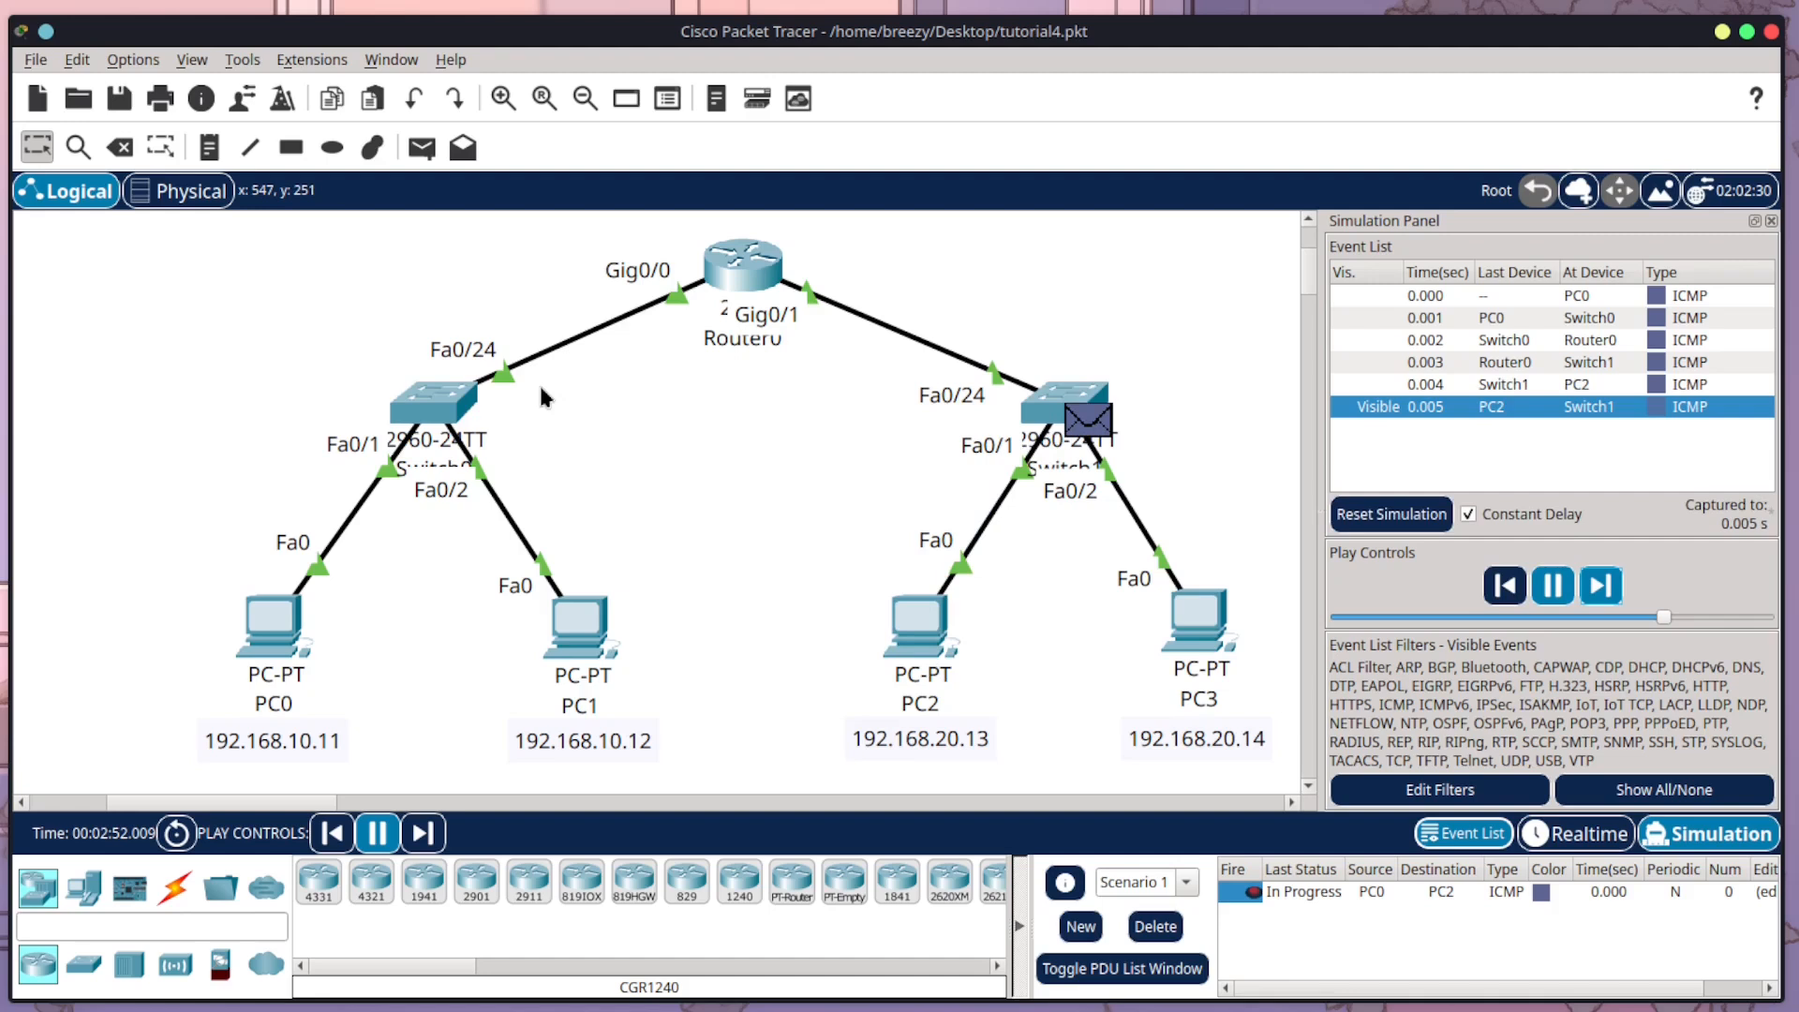
{"action": "left_click", "coordinate": [1599, 584]}
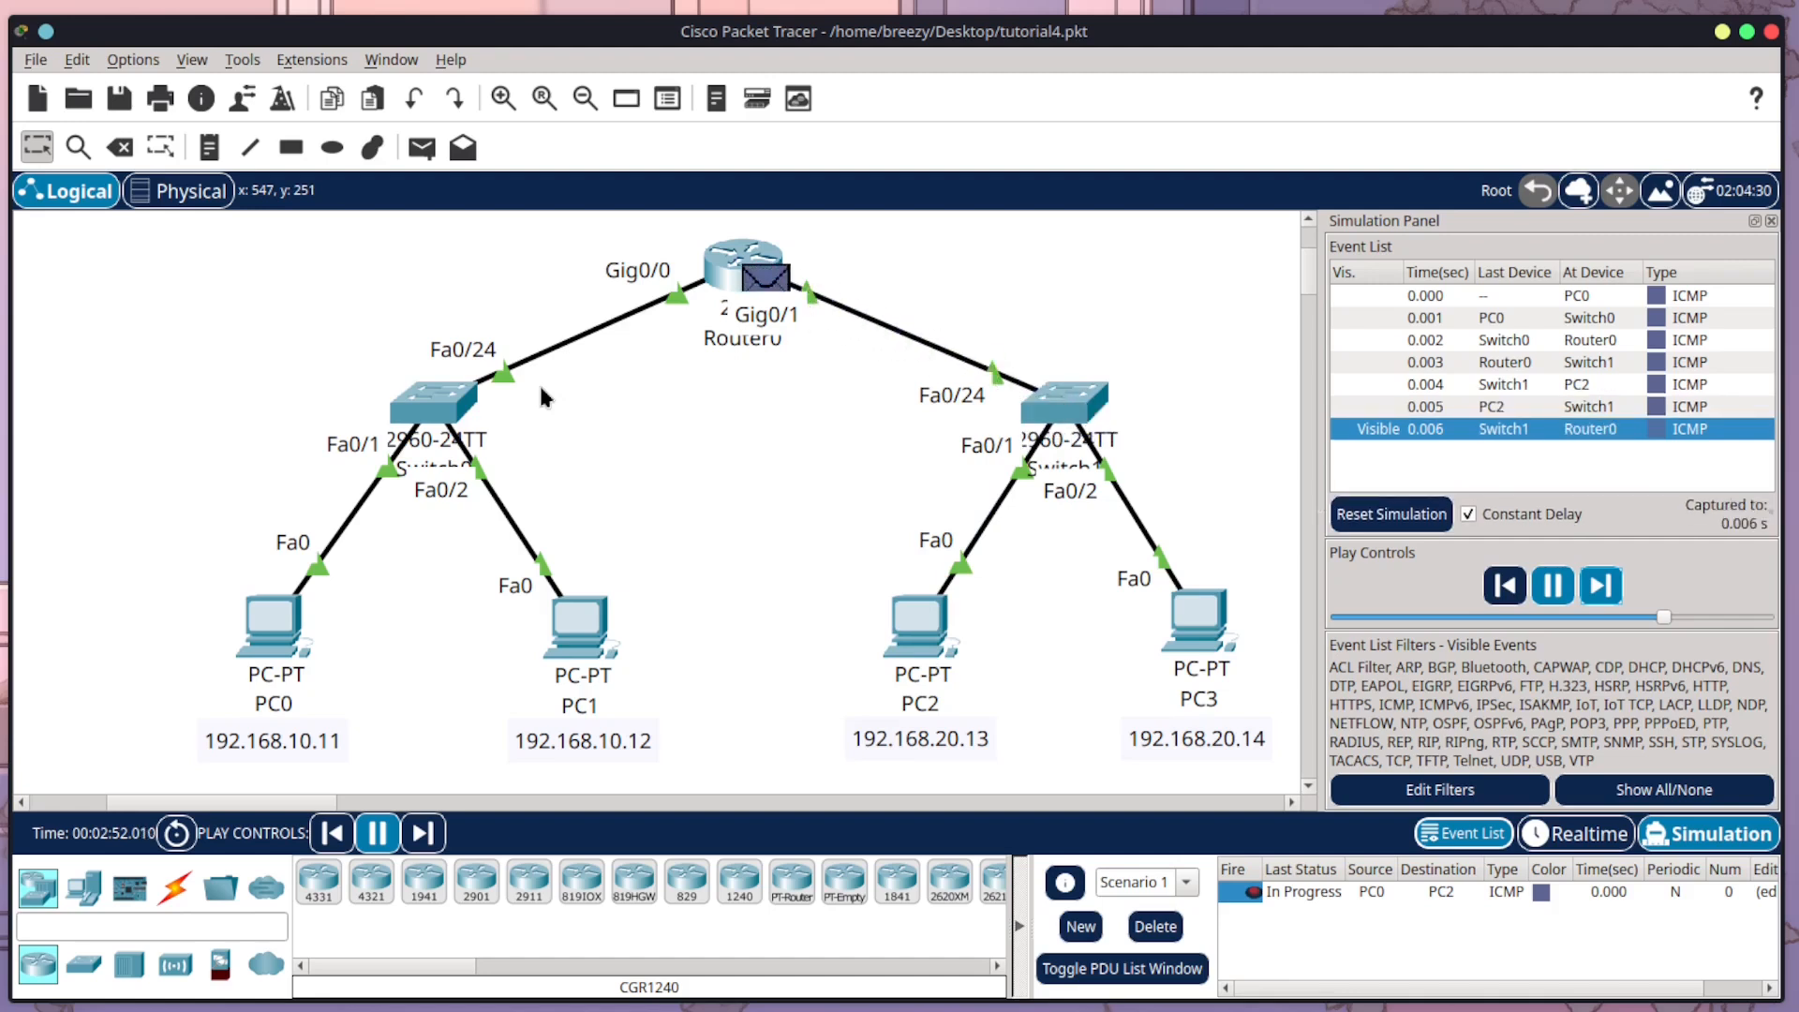
{"action": "left_click", "coordinate": [1600, 584]}
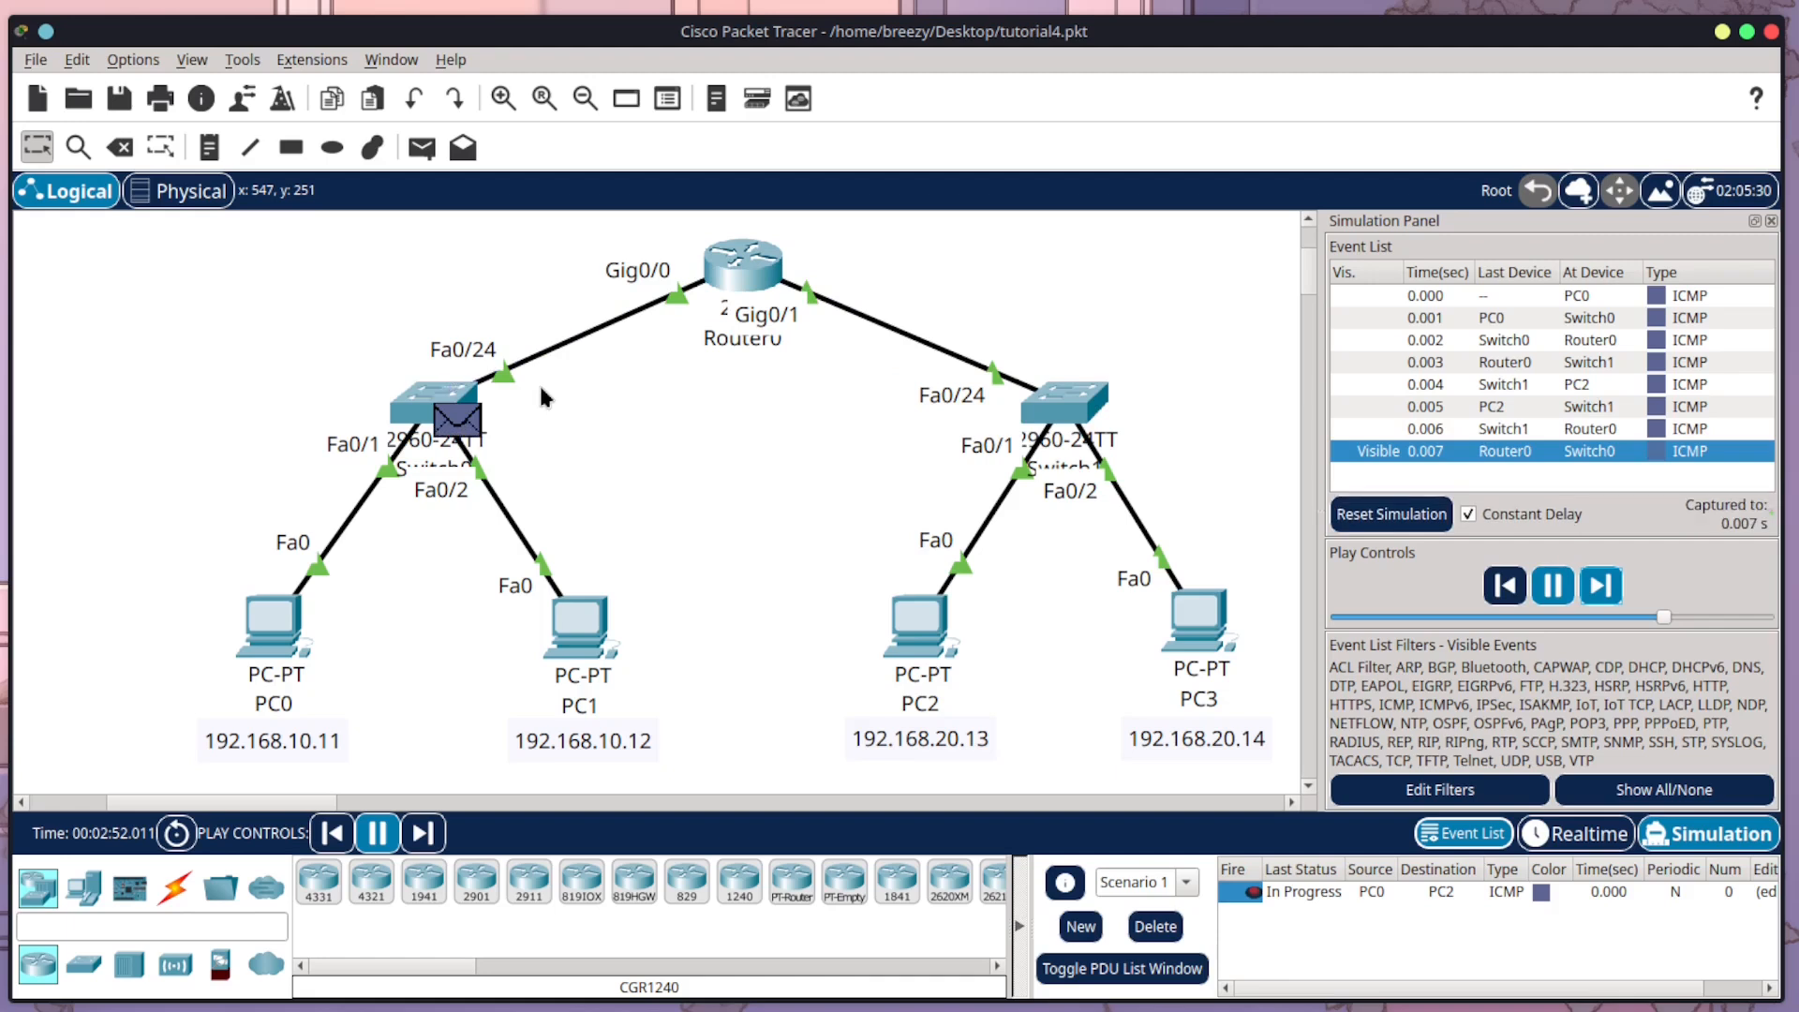
{"action": "left_click", "coordinate": [1603, 585]}
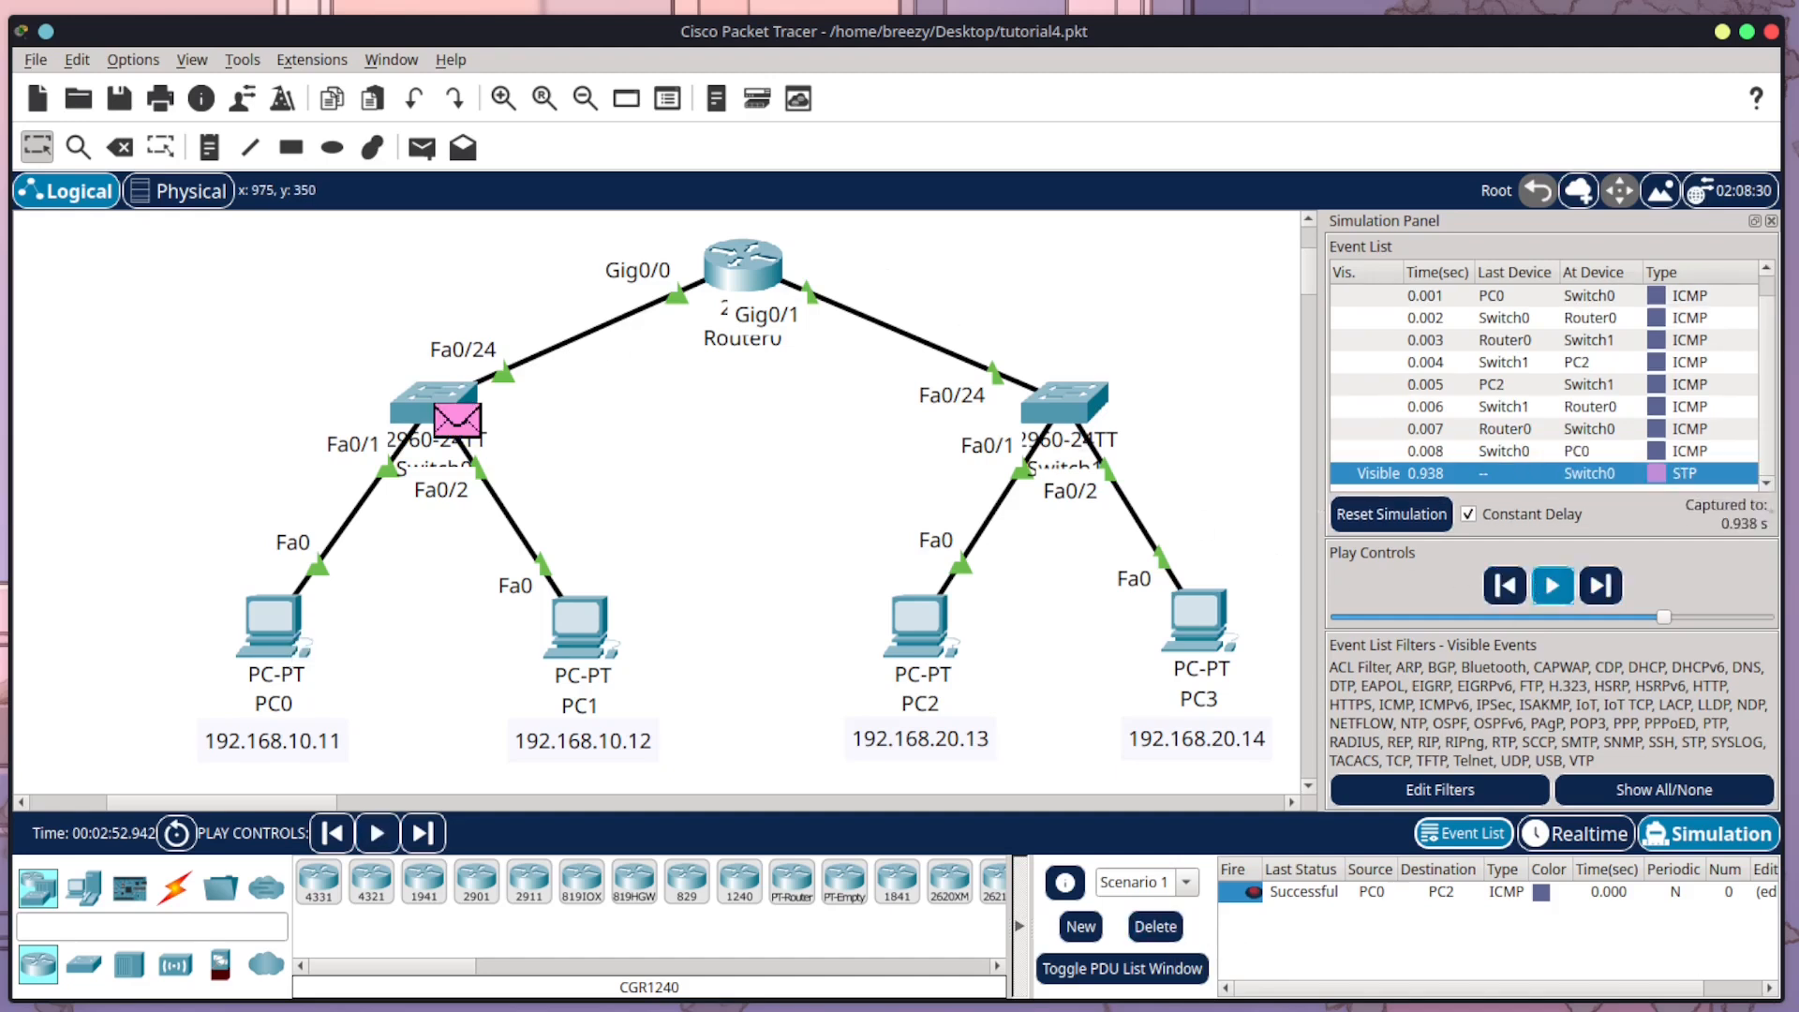
{"action": "mouse_move", "coordinate": [1111, 969]}
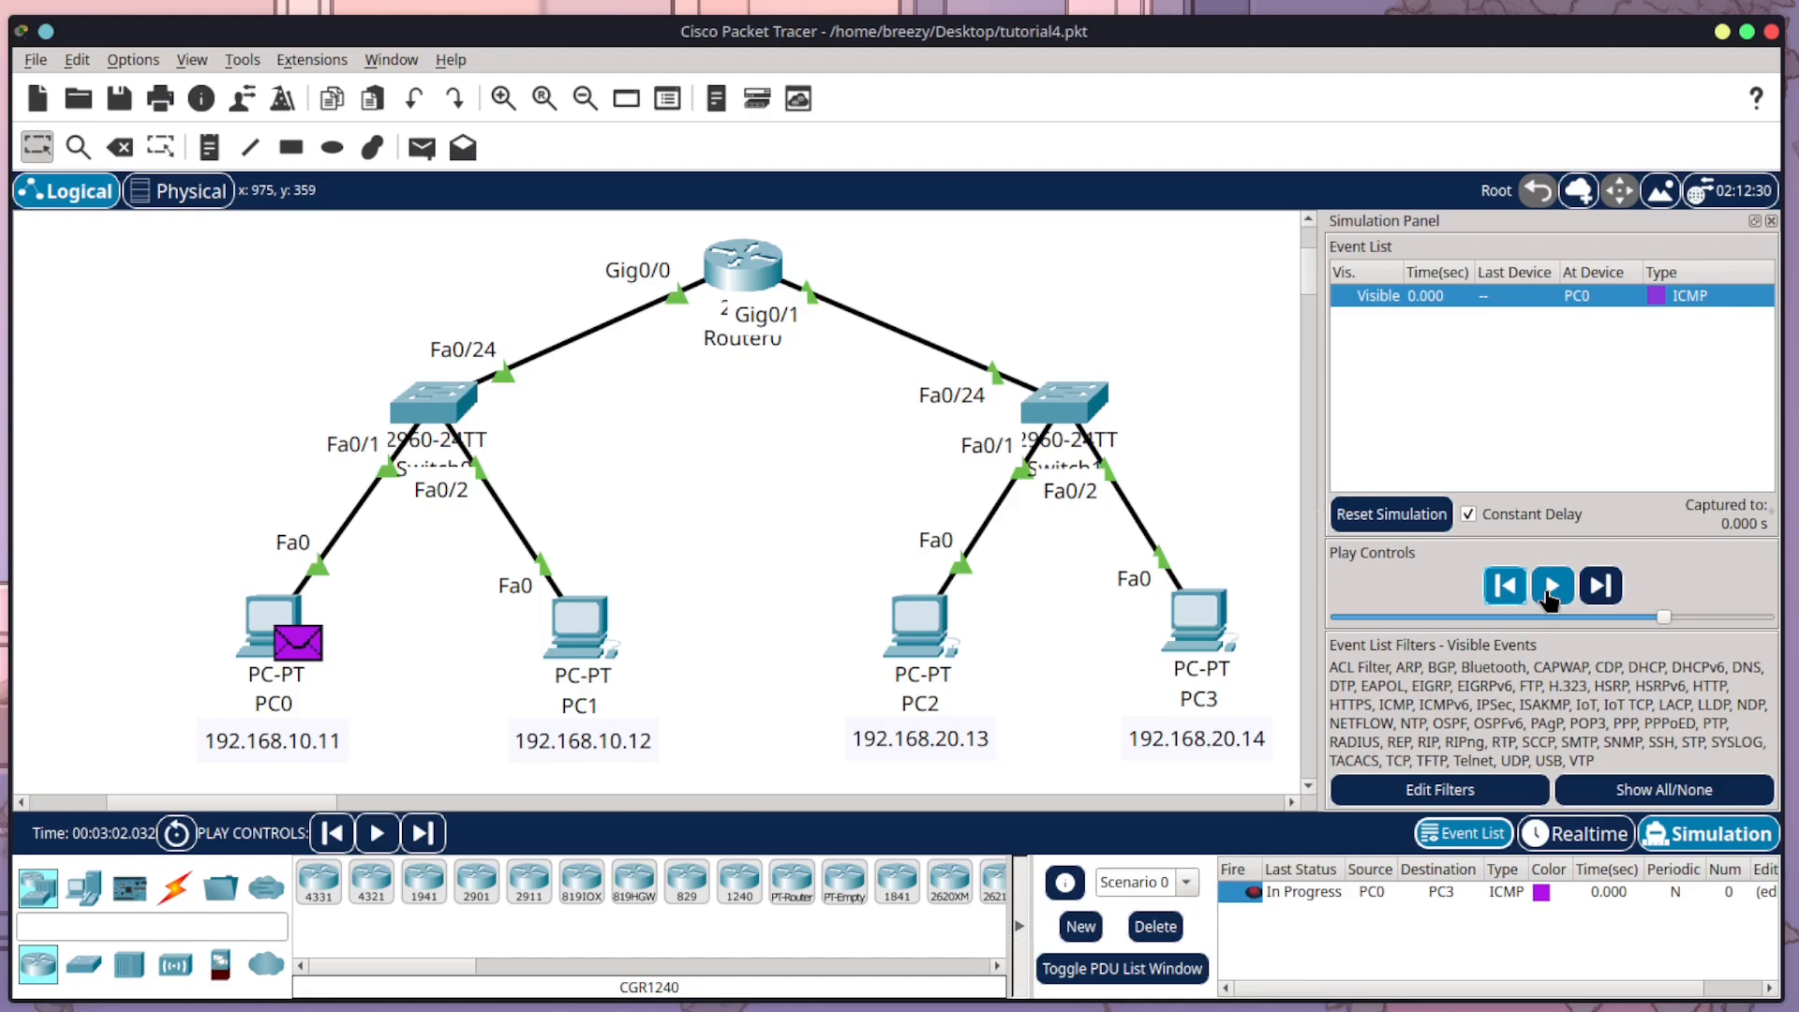
Step: Forward the PC0-to-PC3 ping hop by hop through Switch0, Router0 and Switch1 to PC3
{"action": "left_click", "coordinate": [1551, 585]}
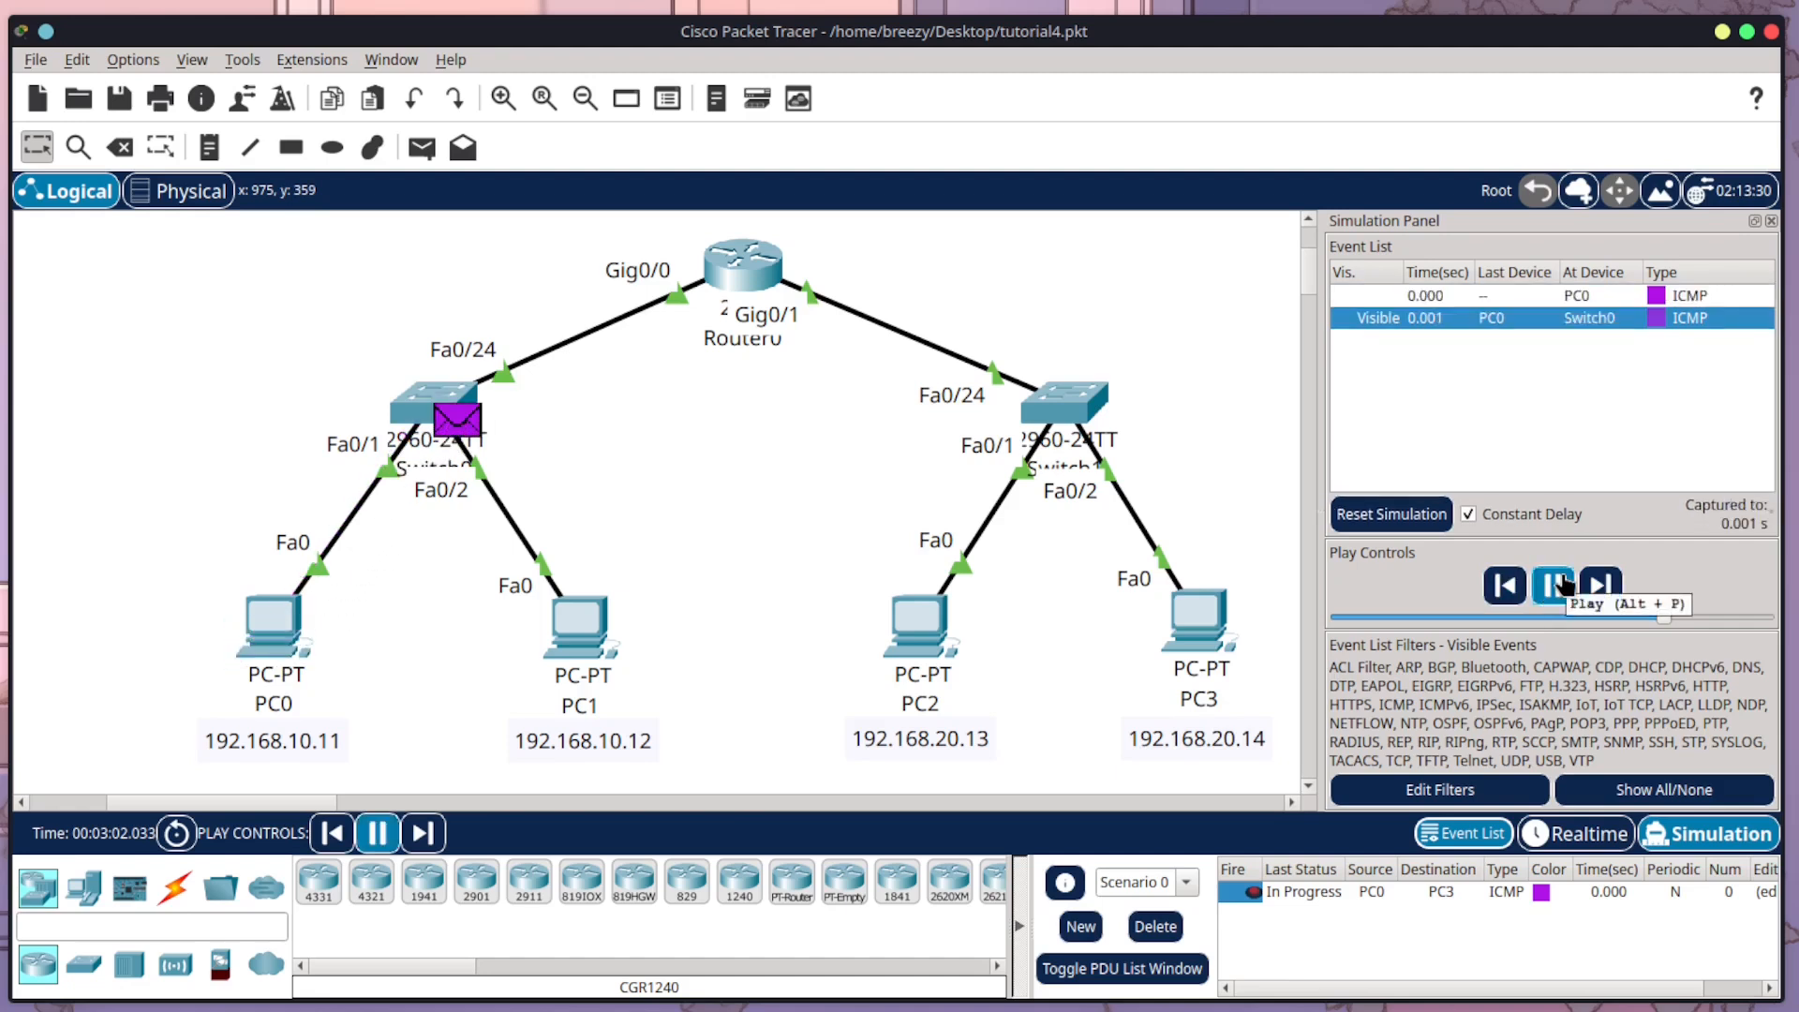
{"action": "left_click", "coordinate": [1551, 584]}
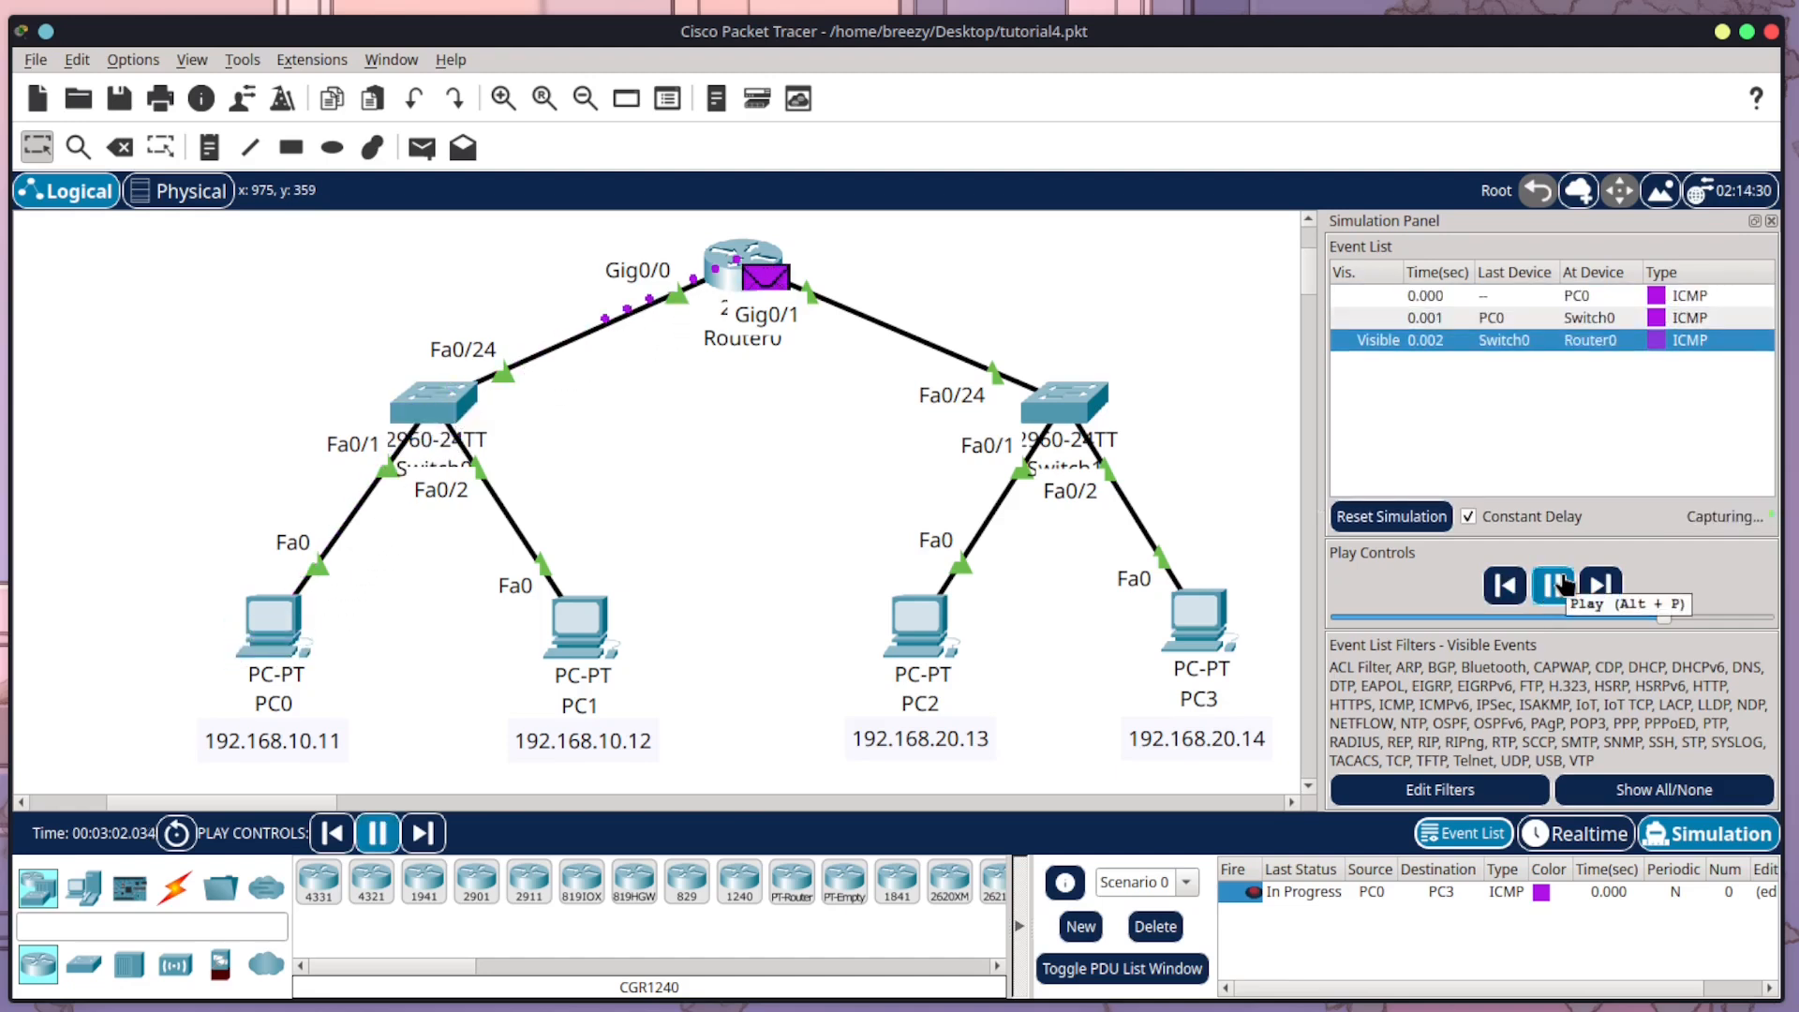
{"action": "left_click", "coordinate": [1552, 584]}
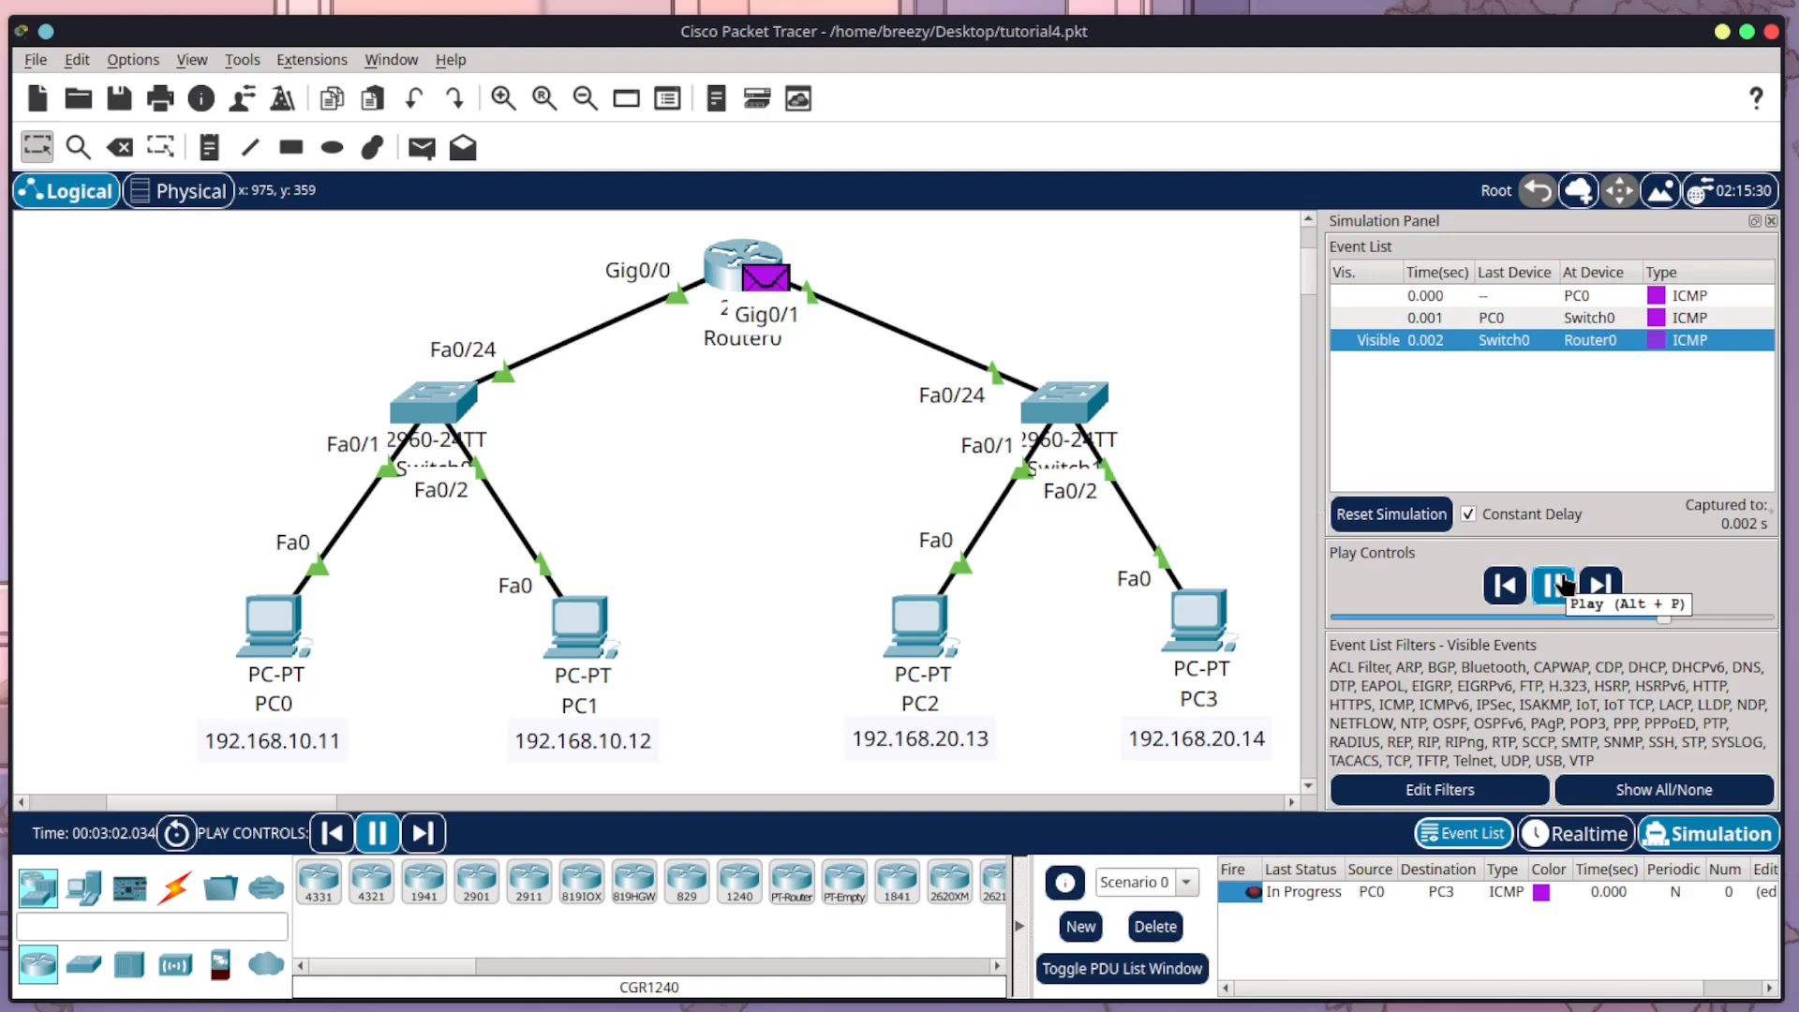
{"action": "left_click", "coordinate": [1598, 585]}
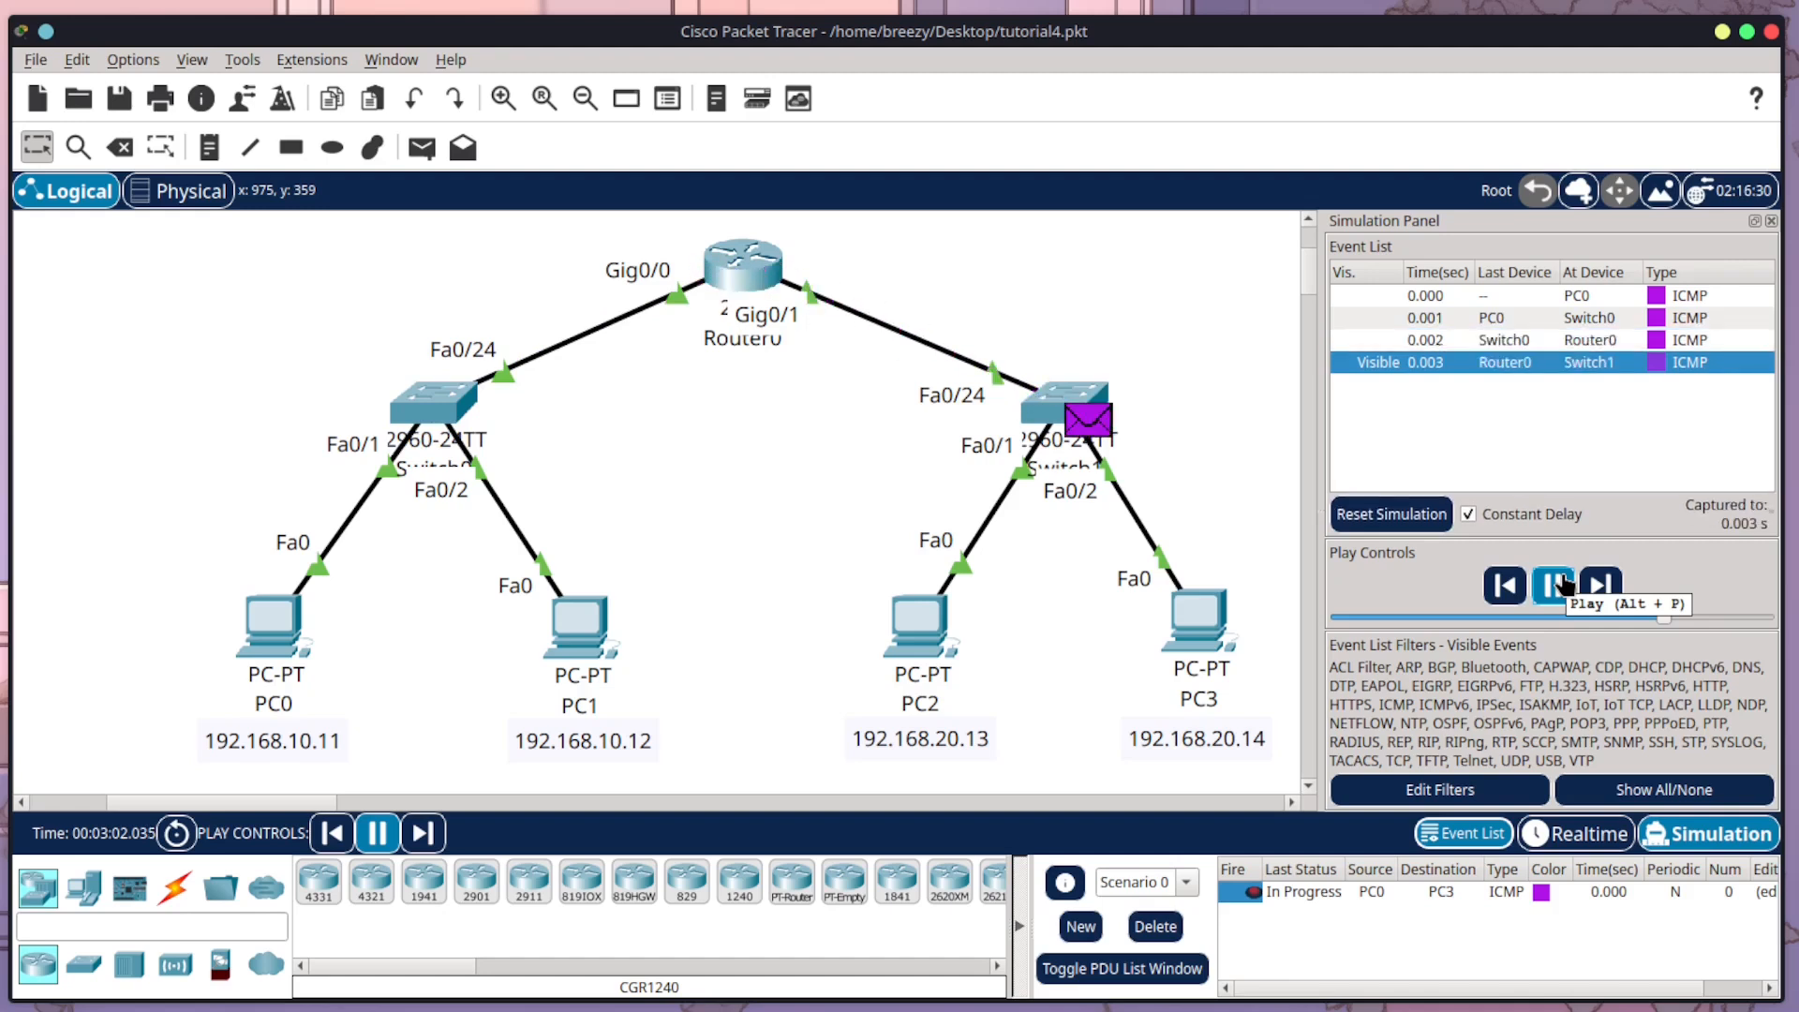
{"action": "left_click", "coordinate": [1552, 585]}
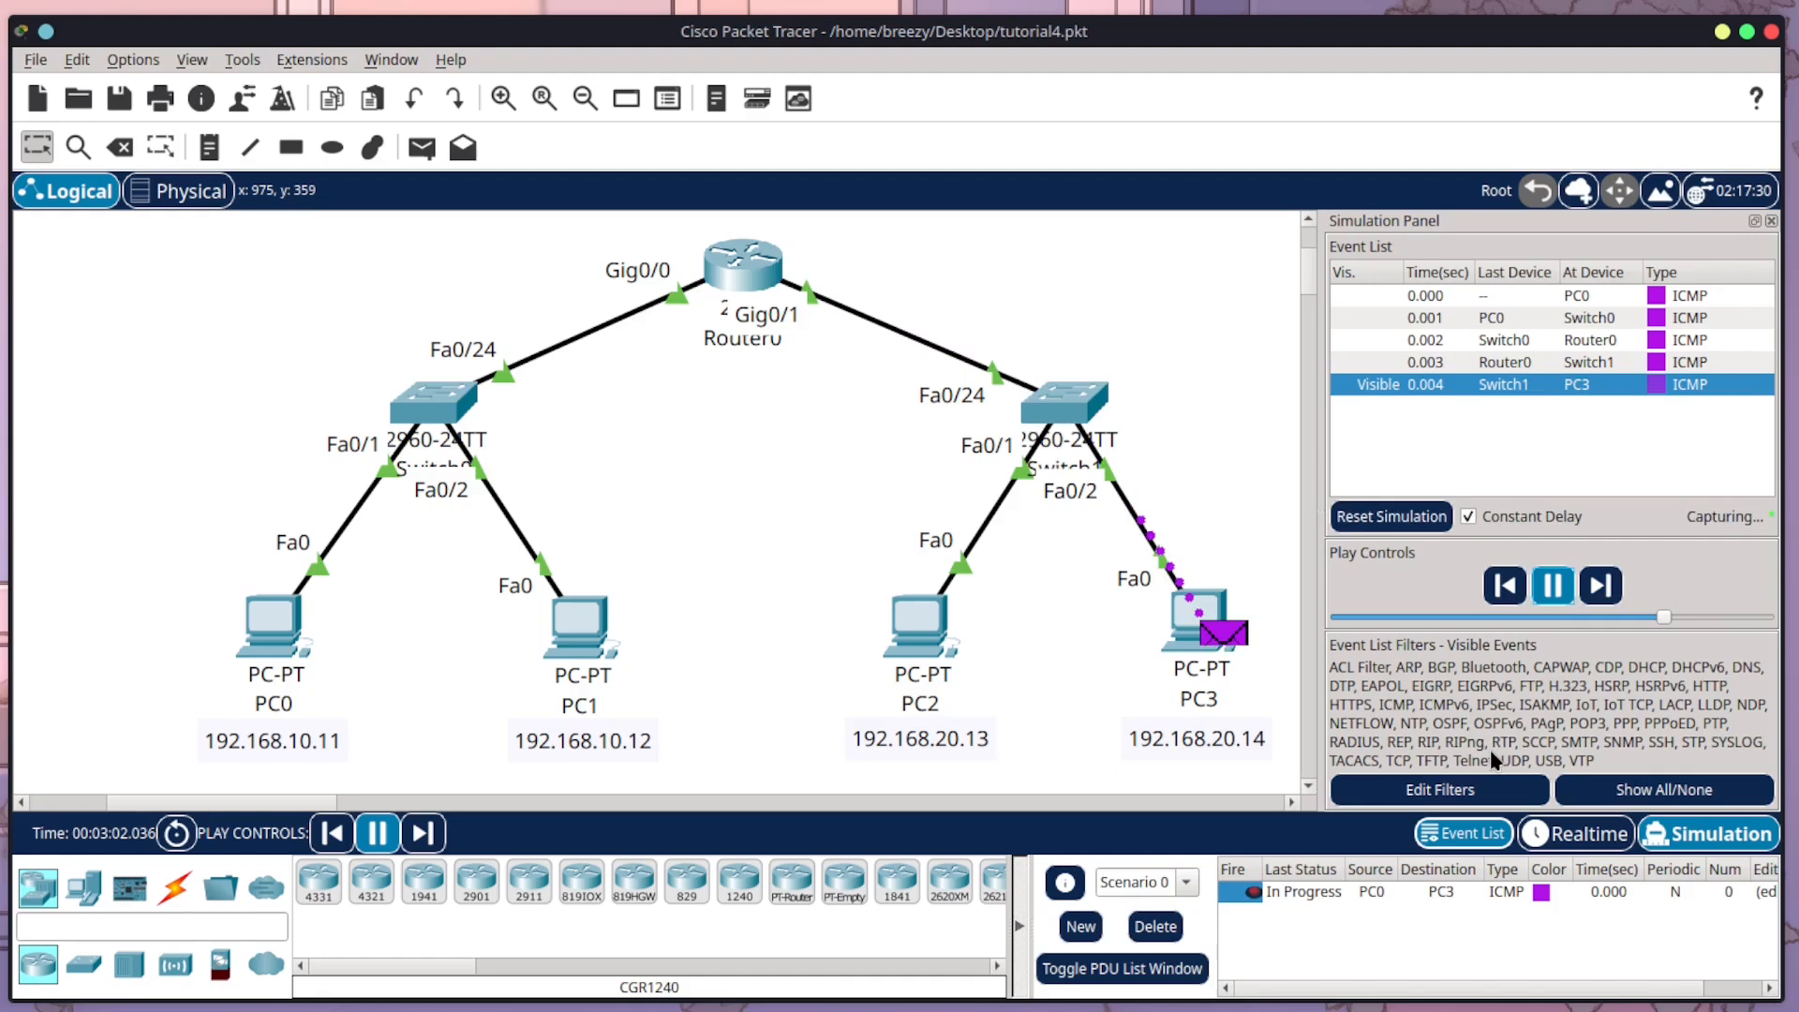
{"action": "left_click", "coordinate": [1599, 585]}
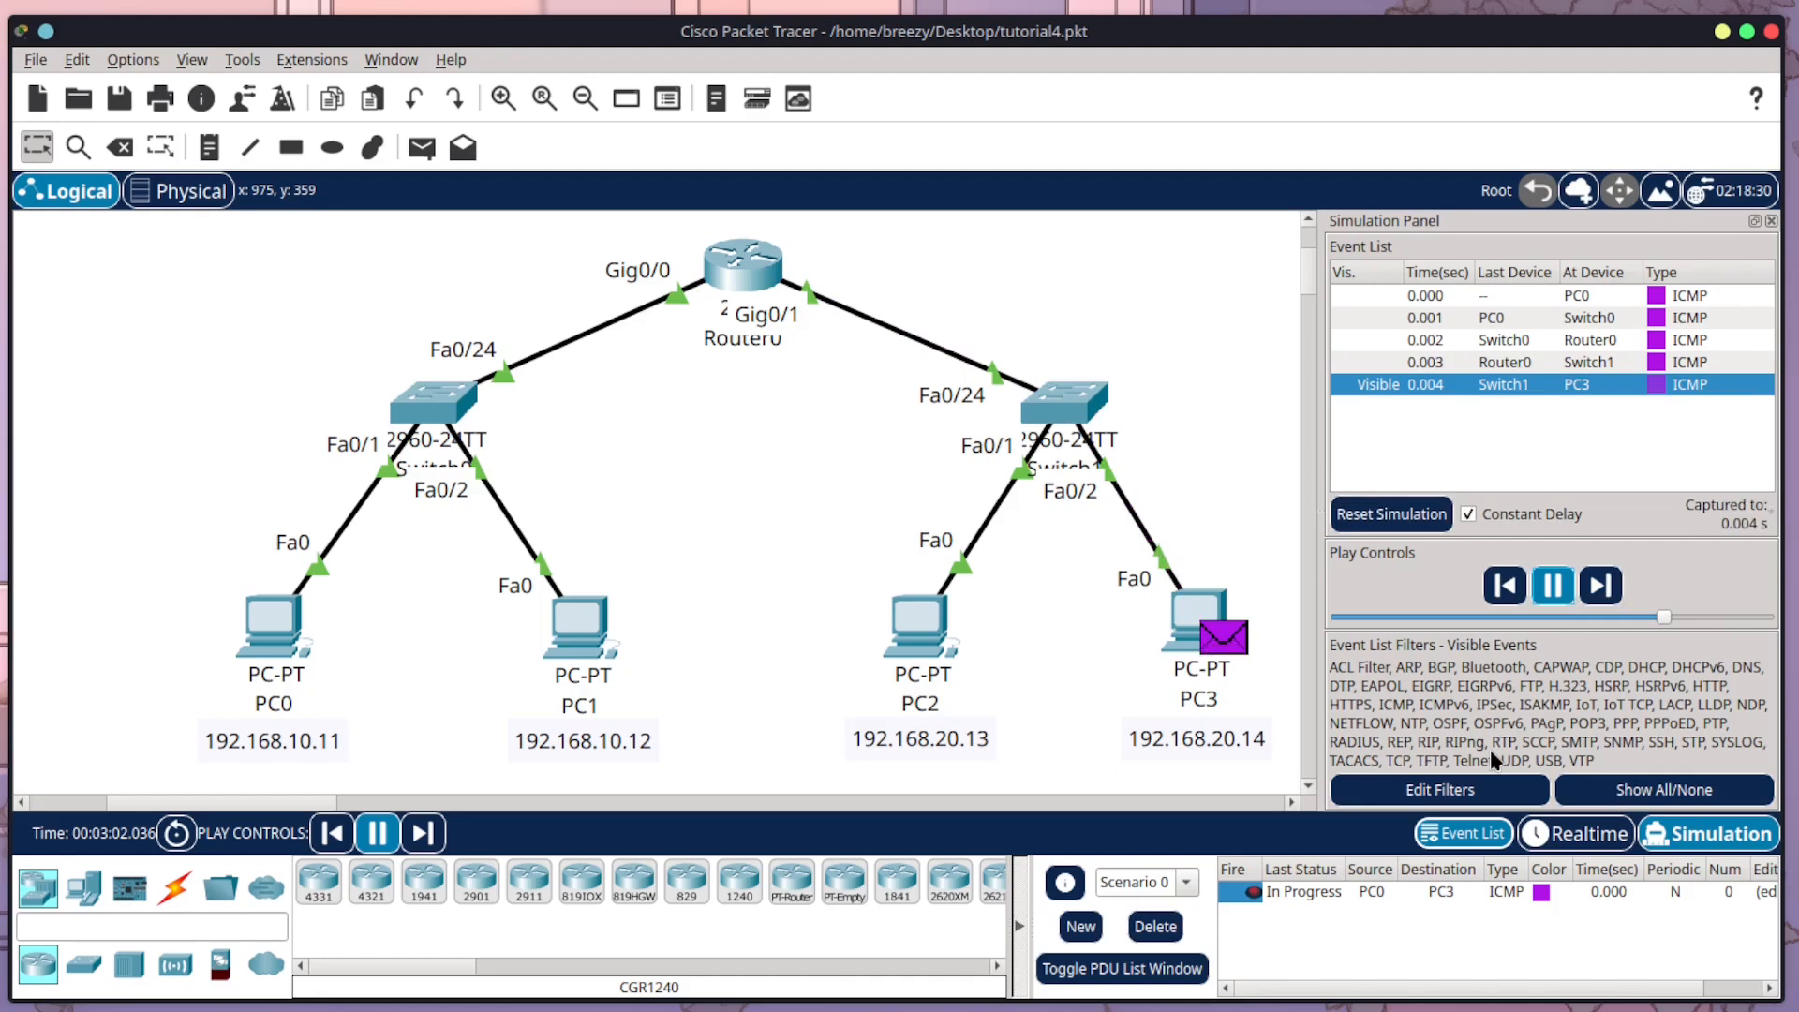
Step: Forward PC3's ICMP reply back to PC0 until marked Successful and inspect it
{"action": "left_click", "coordinate": [1598, 584]}
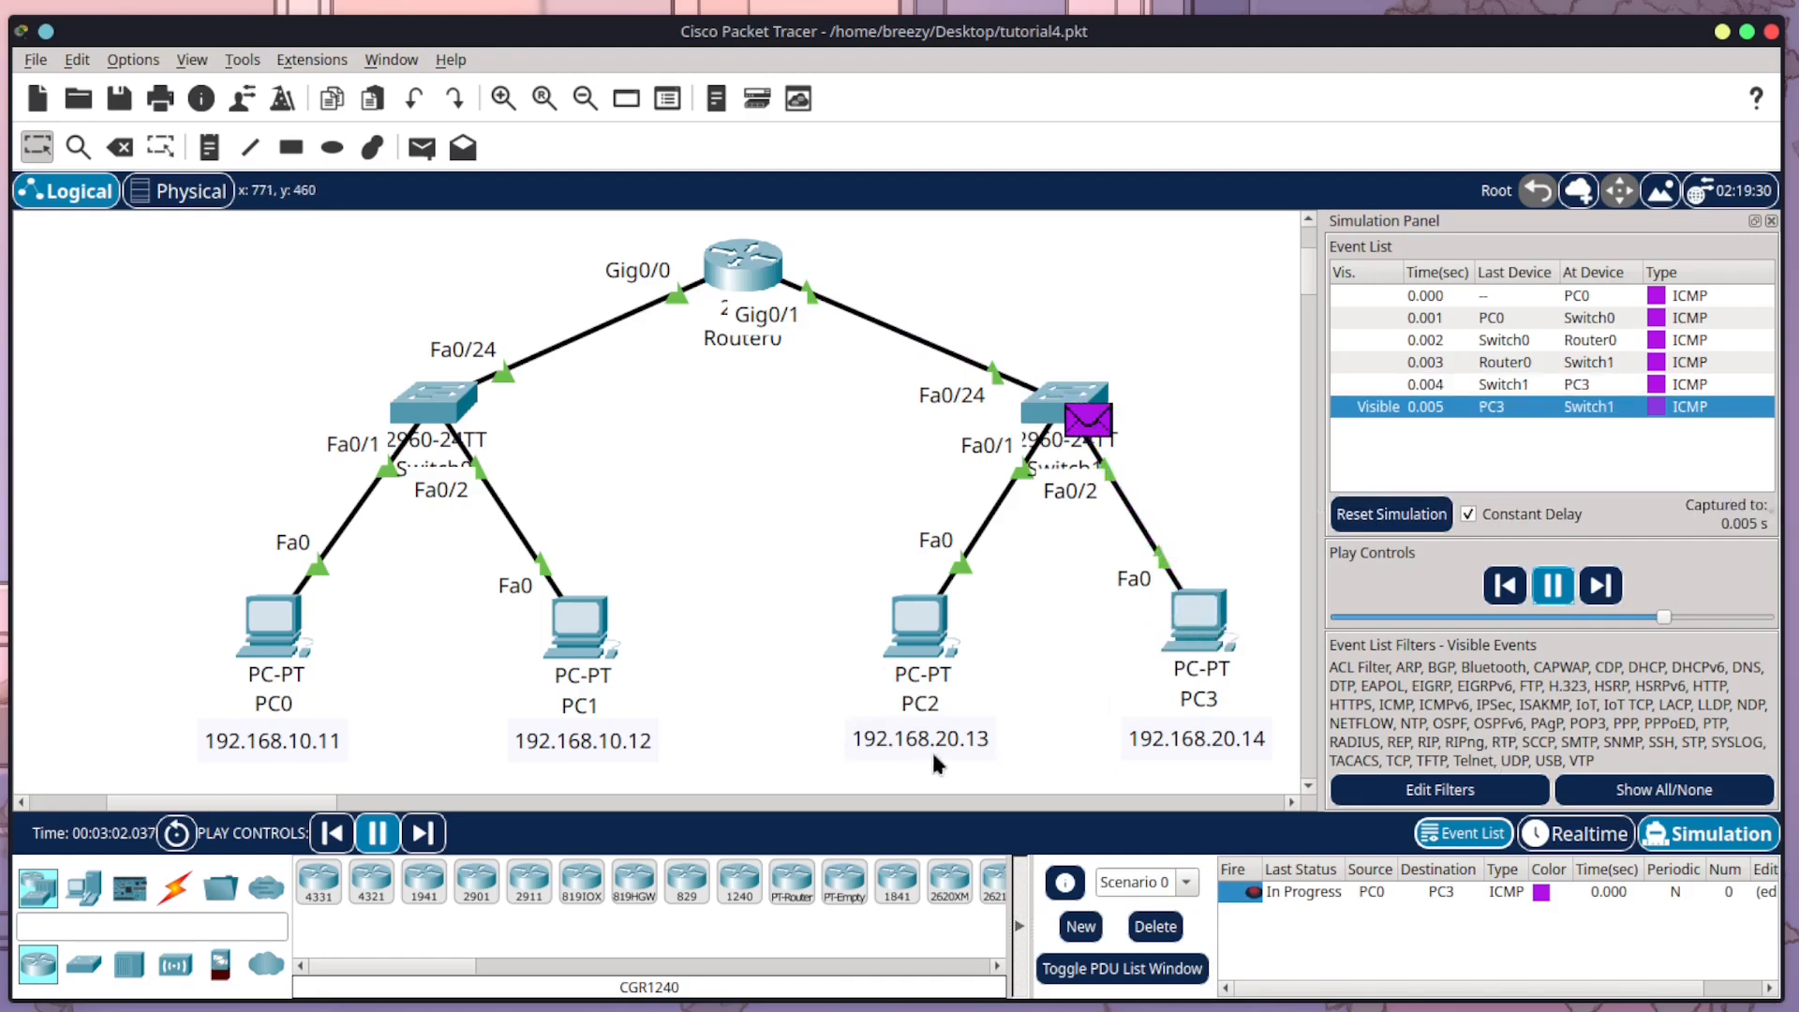
{"action": "left_click", "coordinate": [1598, 584]}
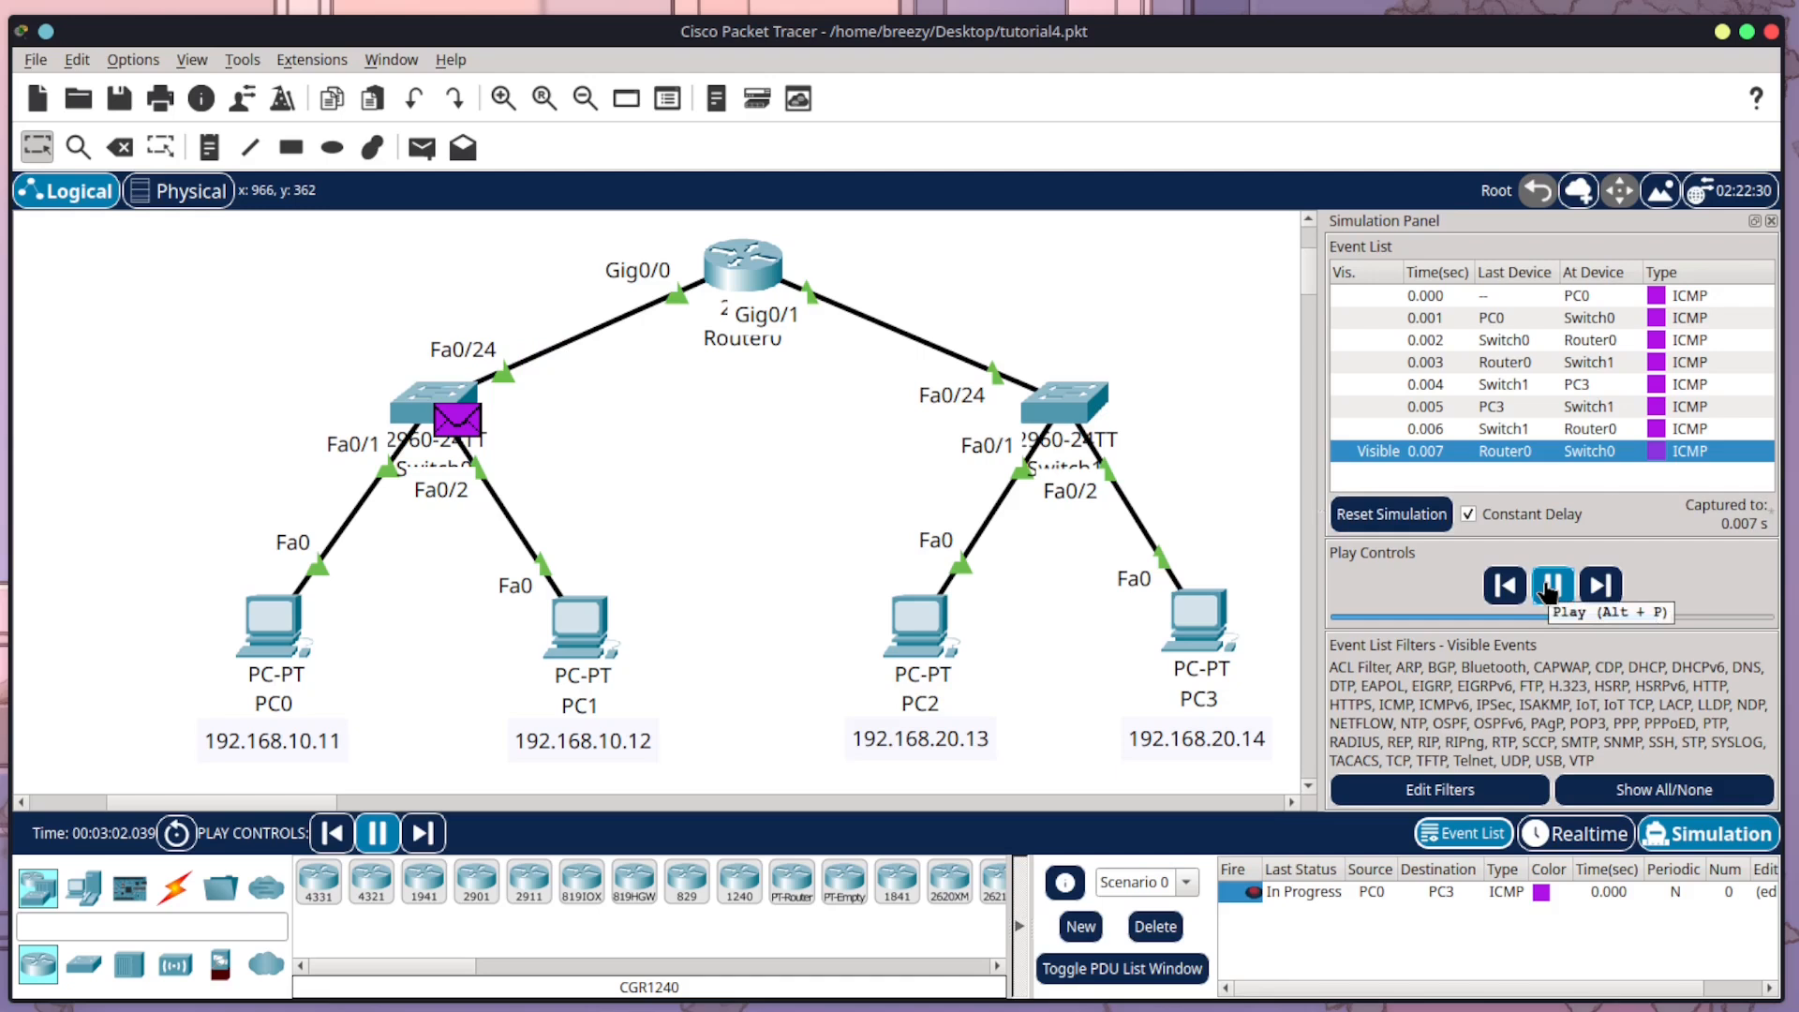
{"action": "left_click", "coordinate": [1599, 585]}
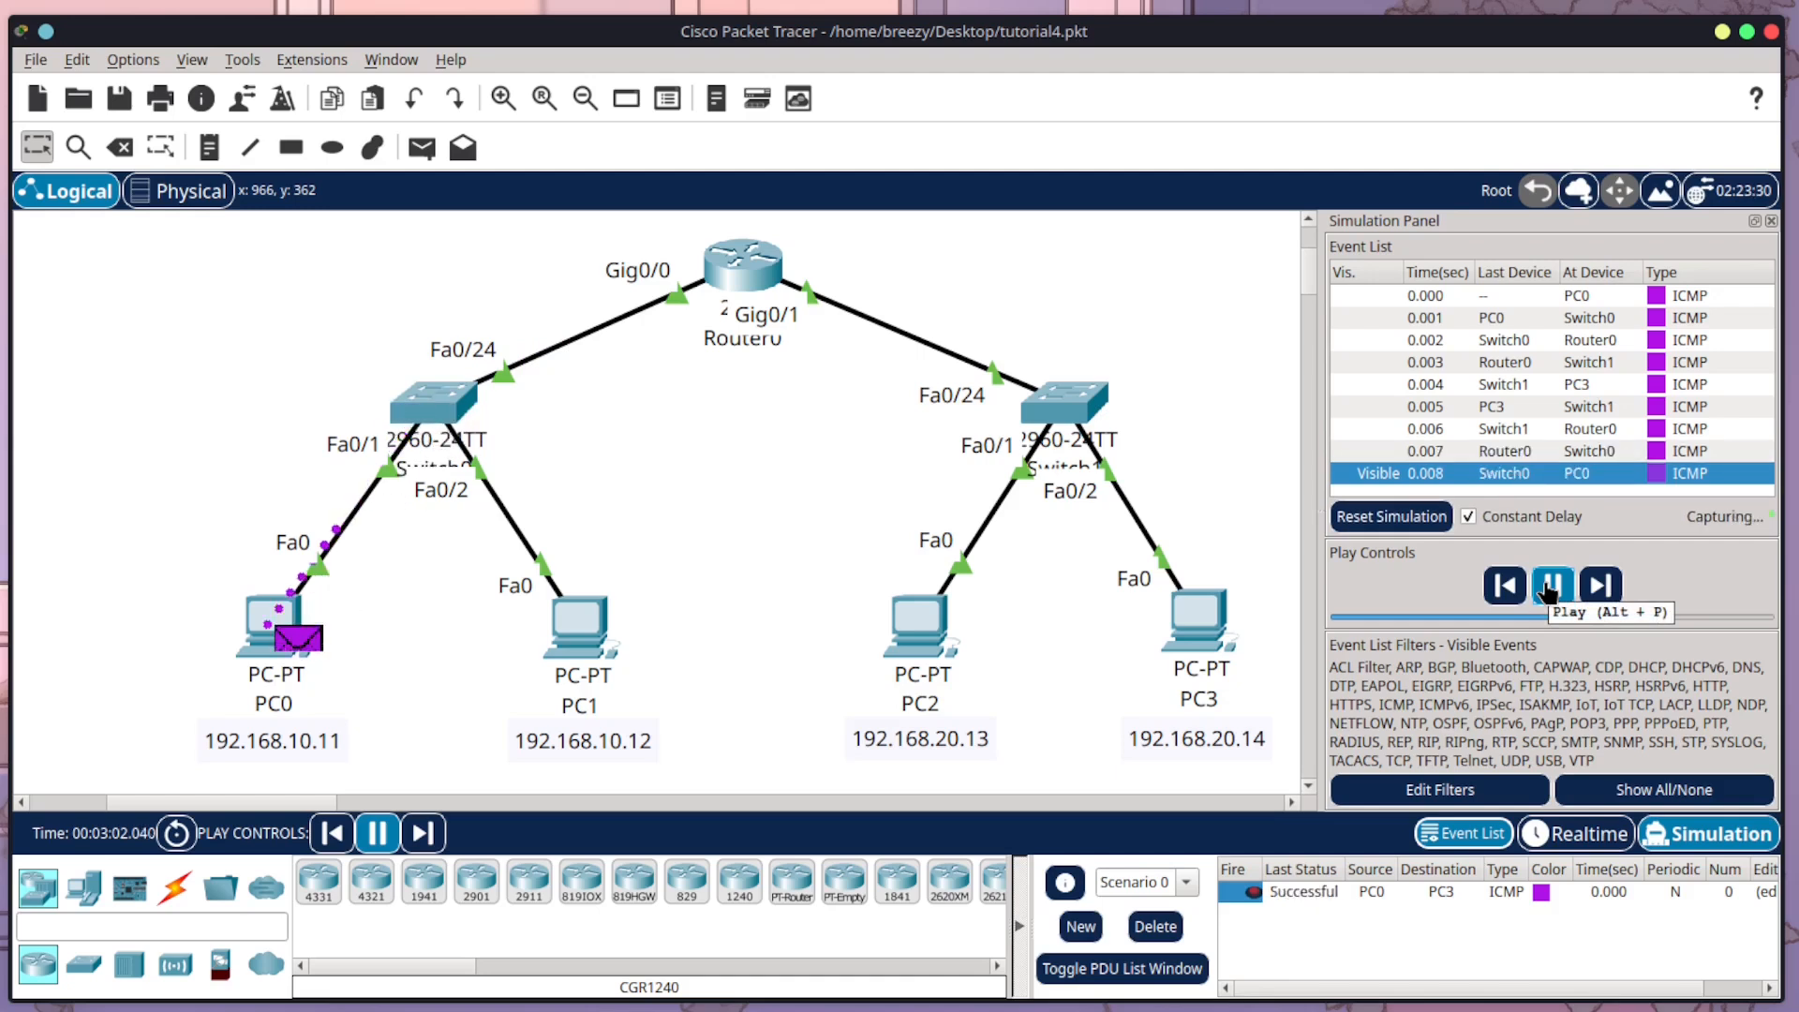
{"action": "left_click", "coordinate": [1551, 584]}
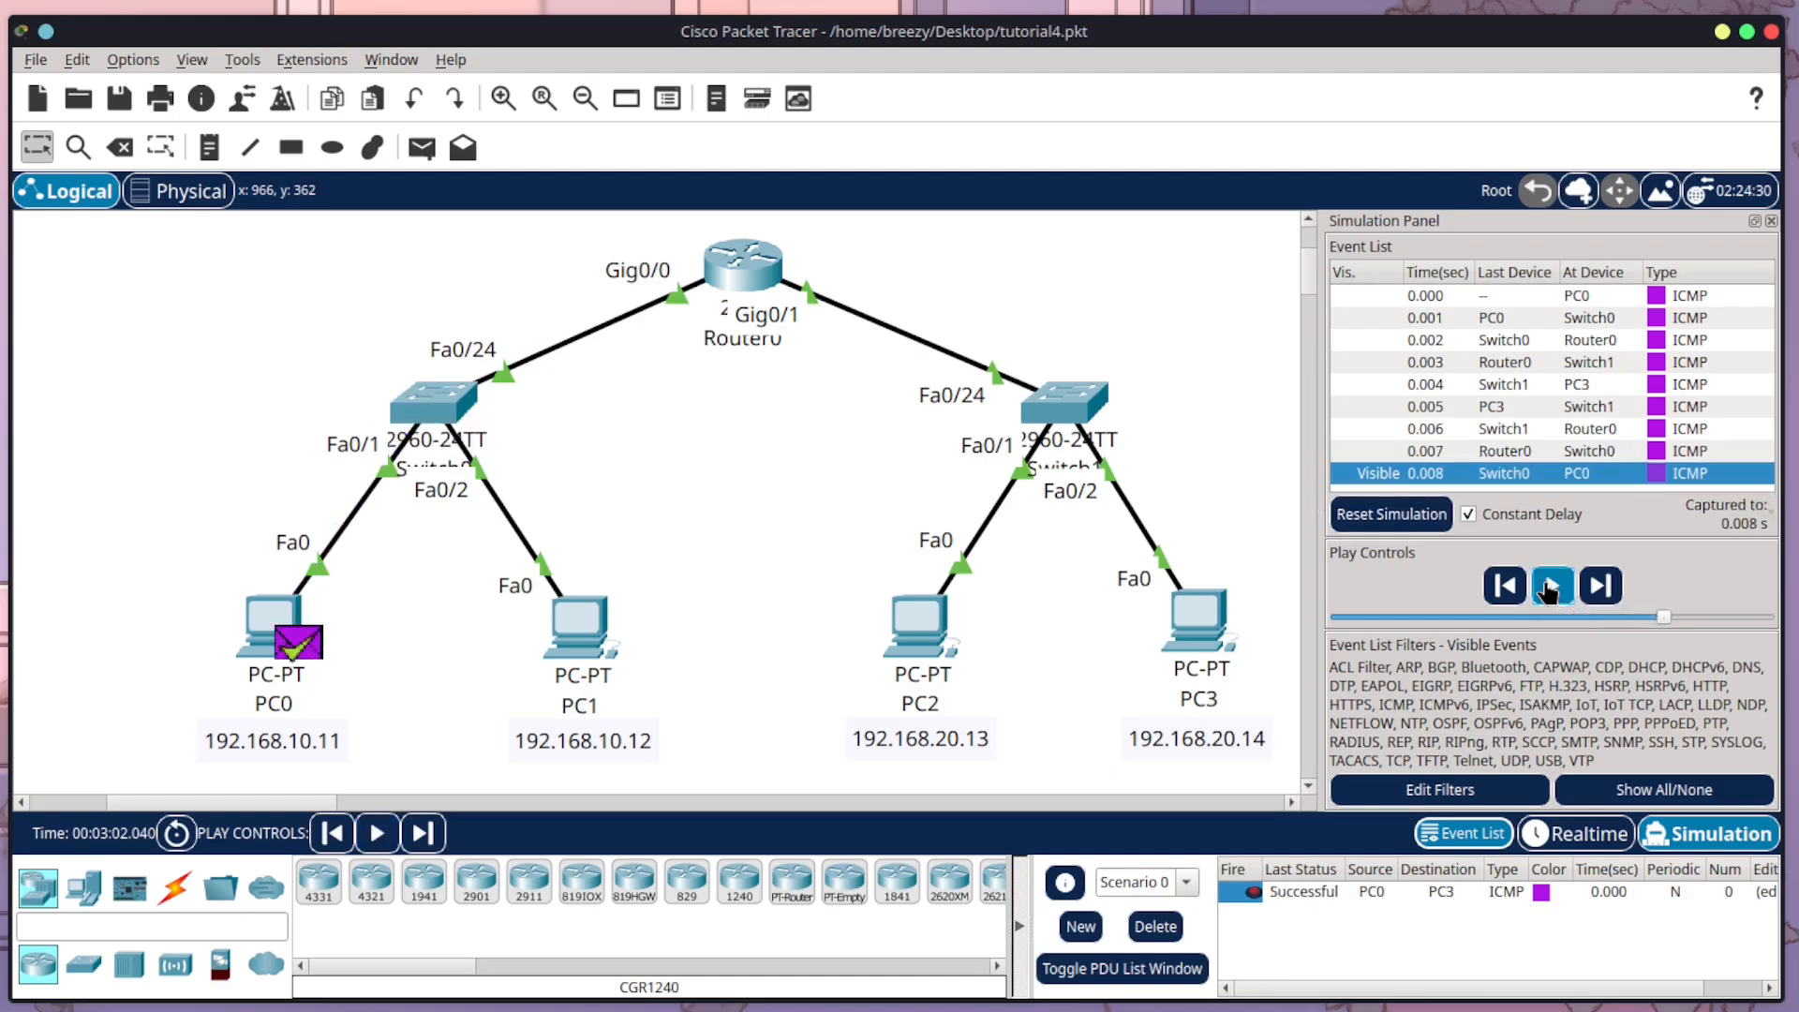
{"action": "left_click", "coordinate": [1552, 584]}
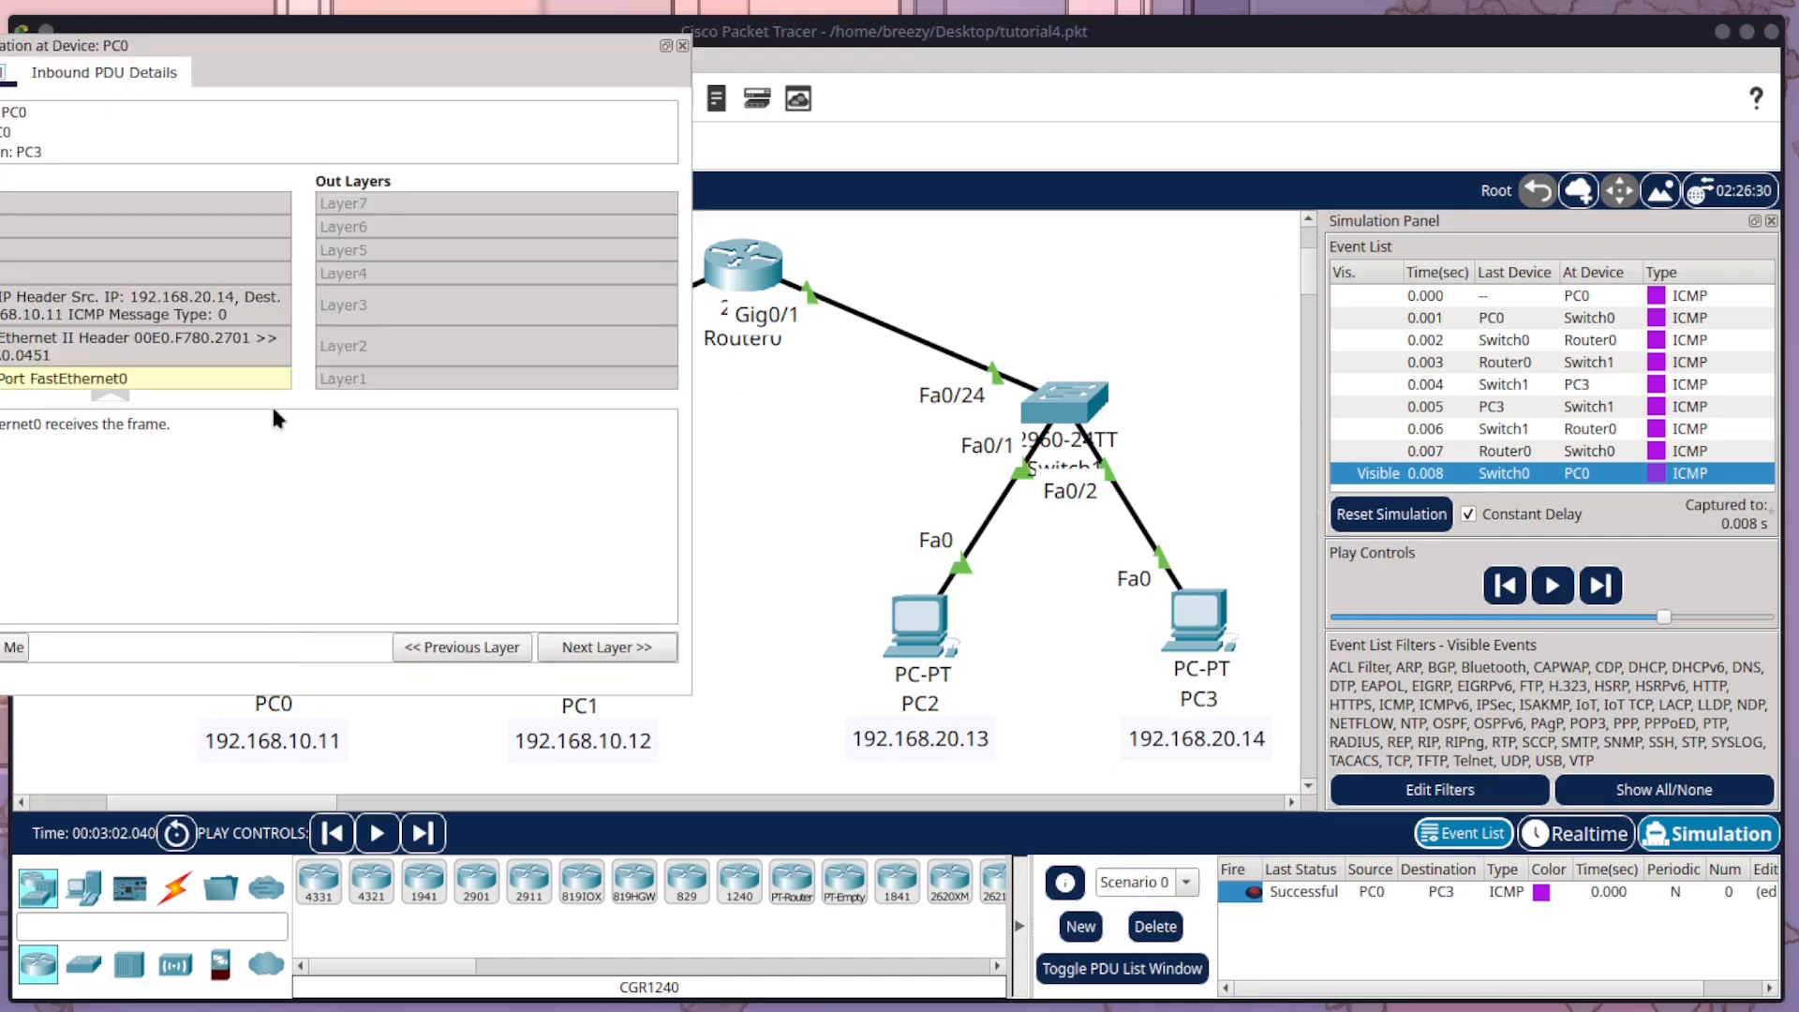
{"action": "left_click", "coordinate": [682, 45]}
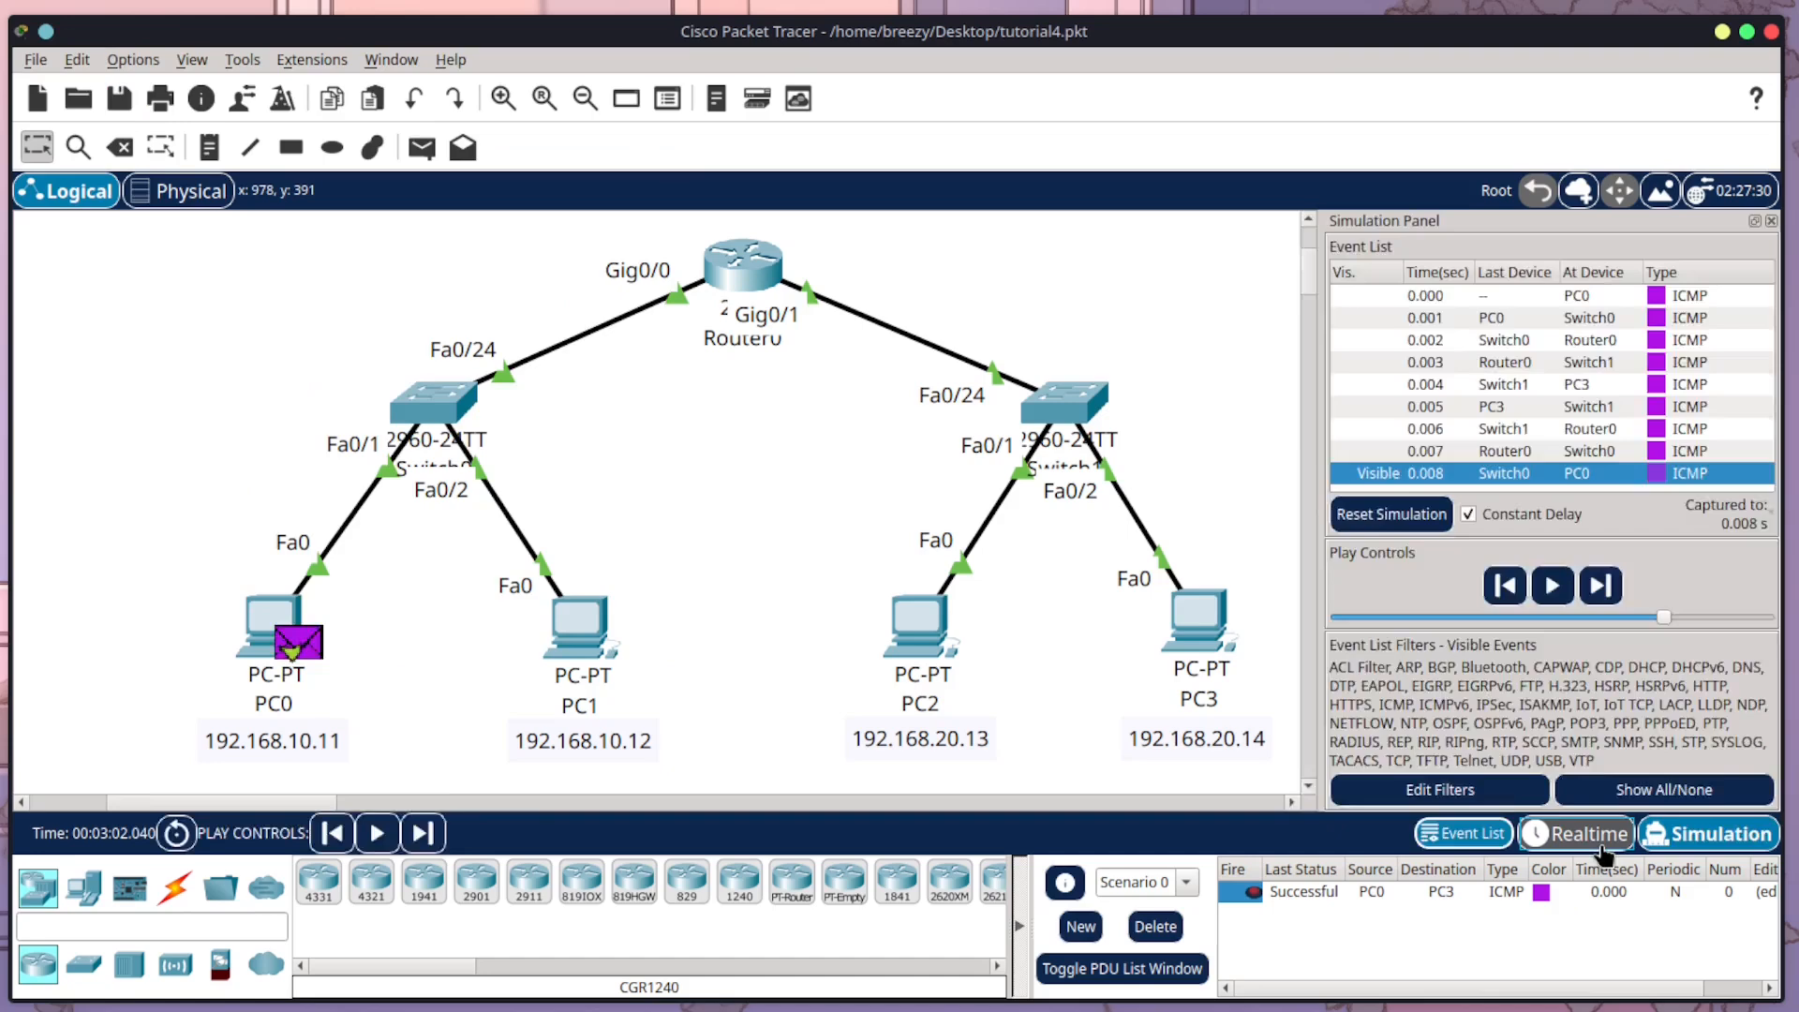
Step: Return to Realtime mode and list PC2's ARP table showing gateway 192.168.20.1
{"action": "left_click", "coordinate": [1578, 833]}
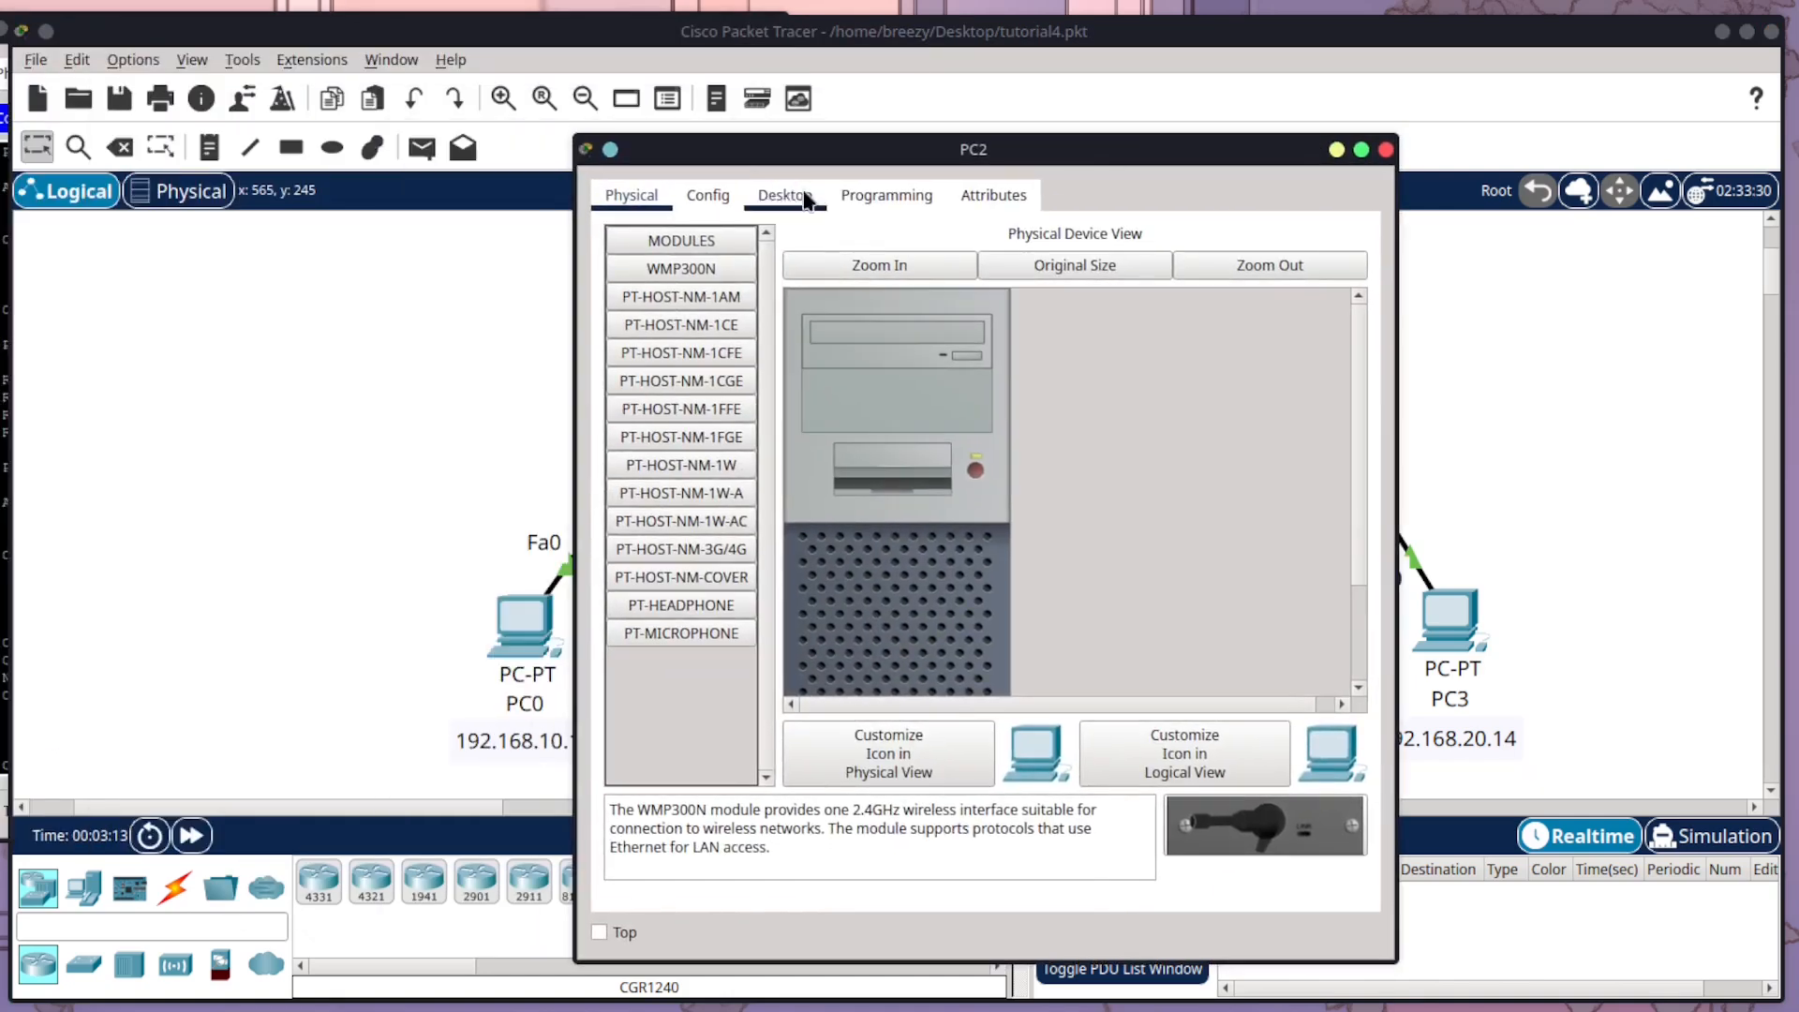
{"action": "left_click", "coordinate": [783, 193]}
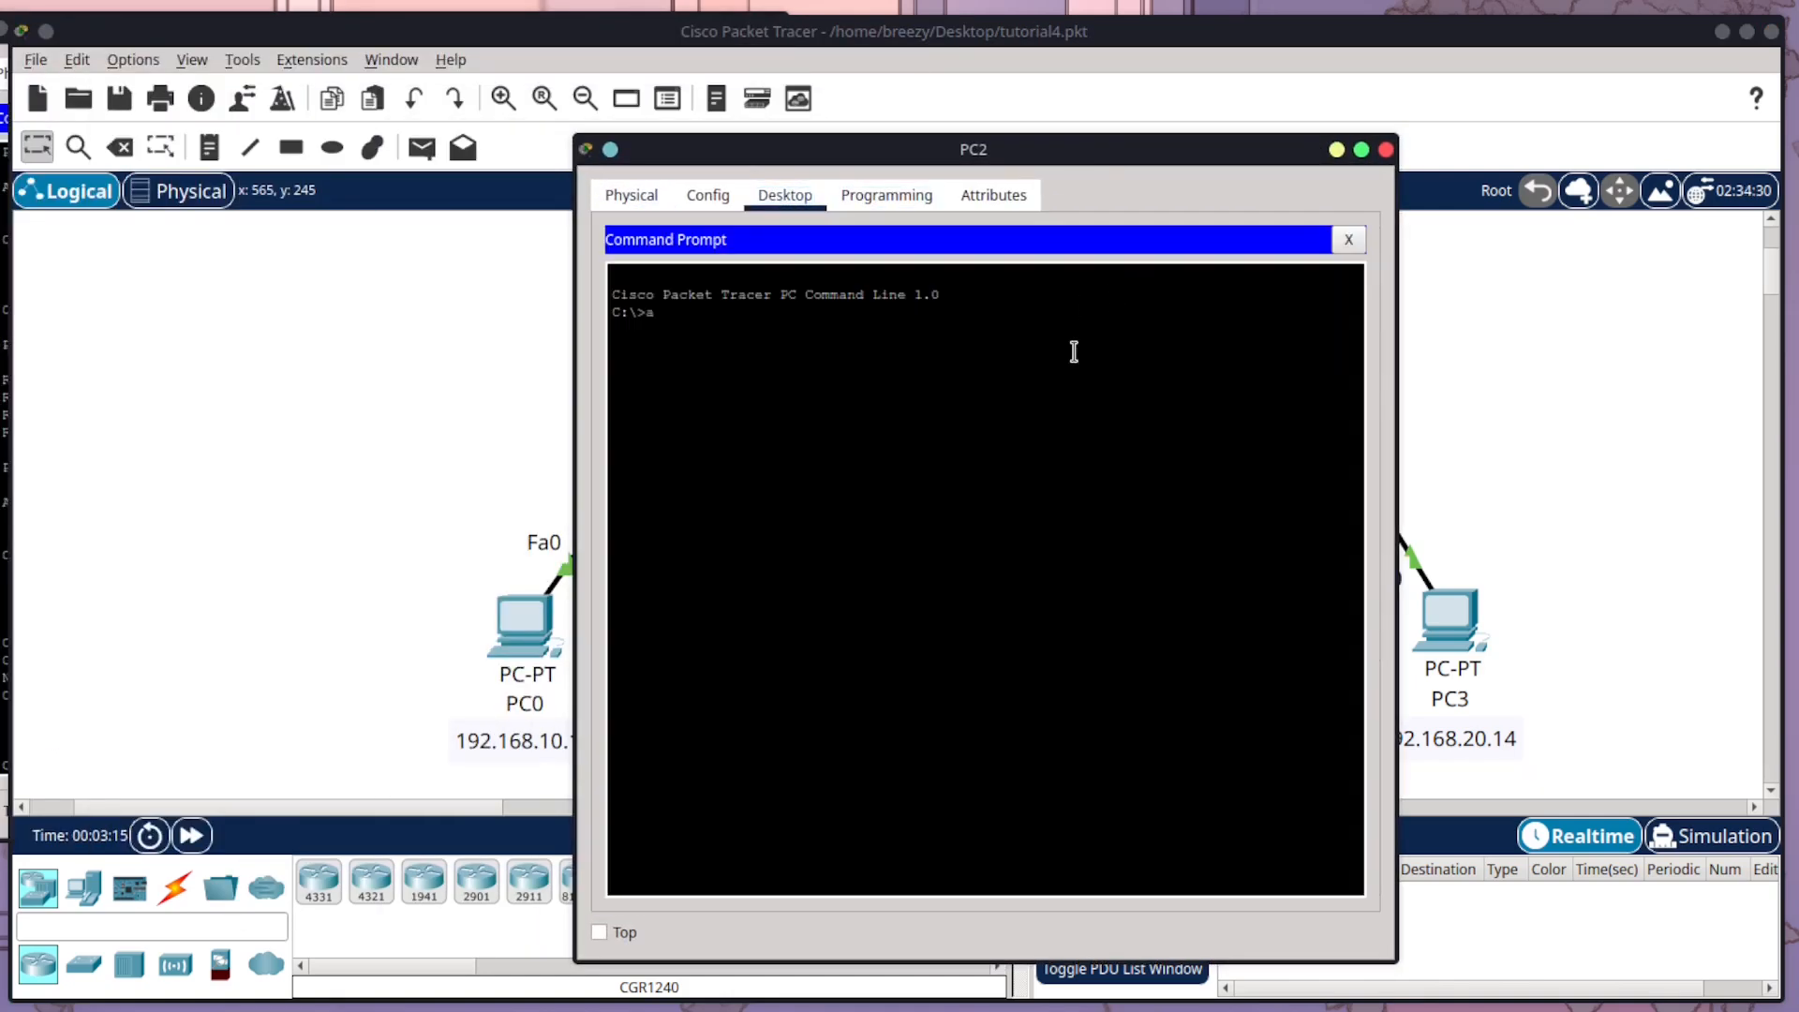
{"action": "key", "text": "Return"}
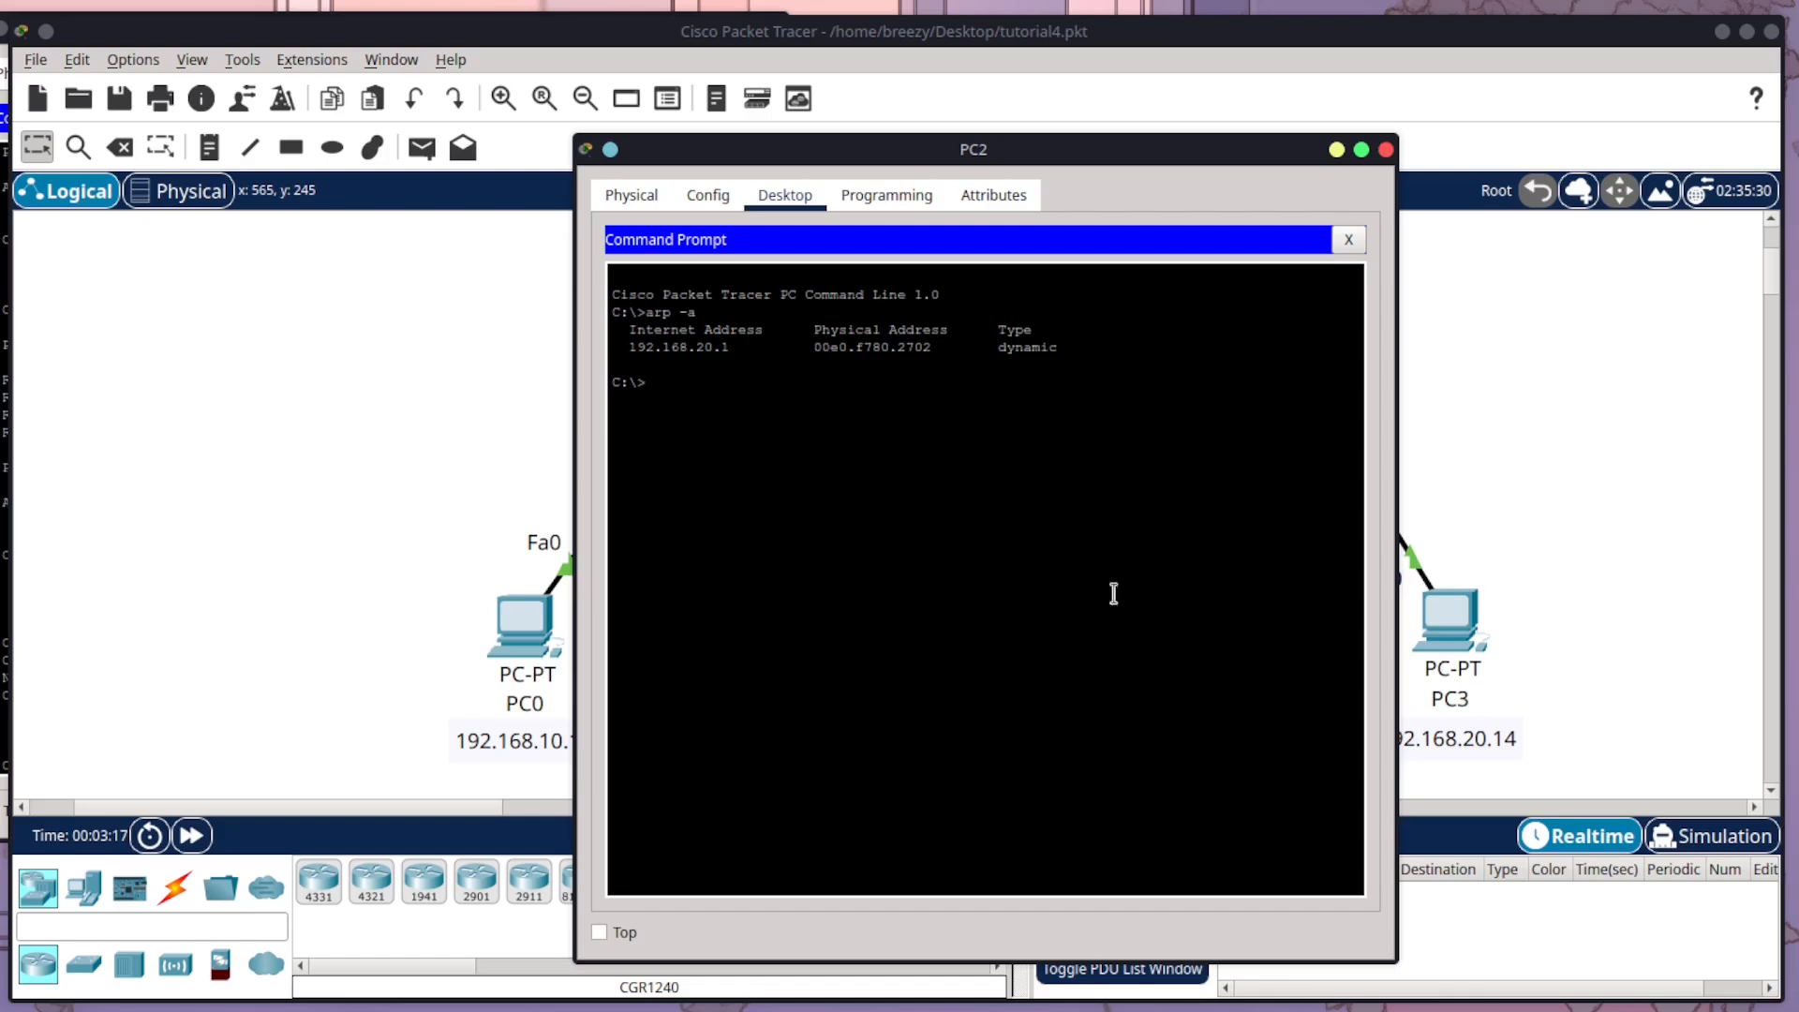
{"action": "mouse_move", "coordinate": [1389, 147]}
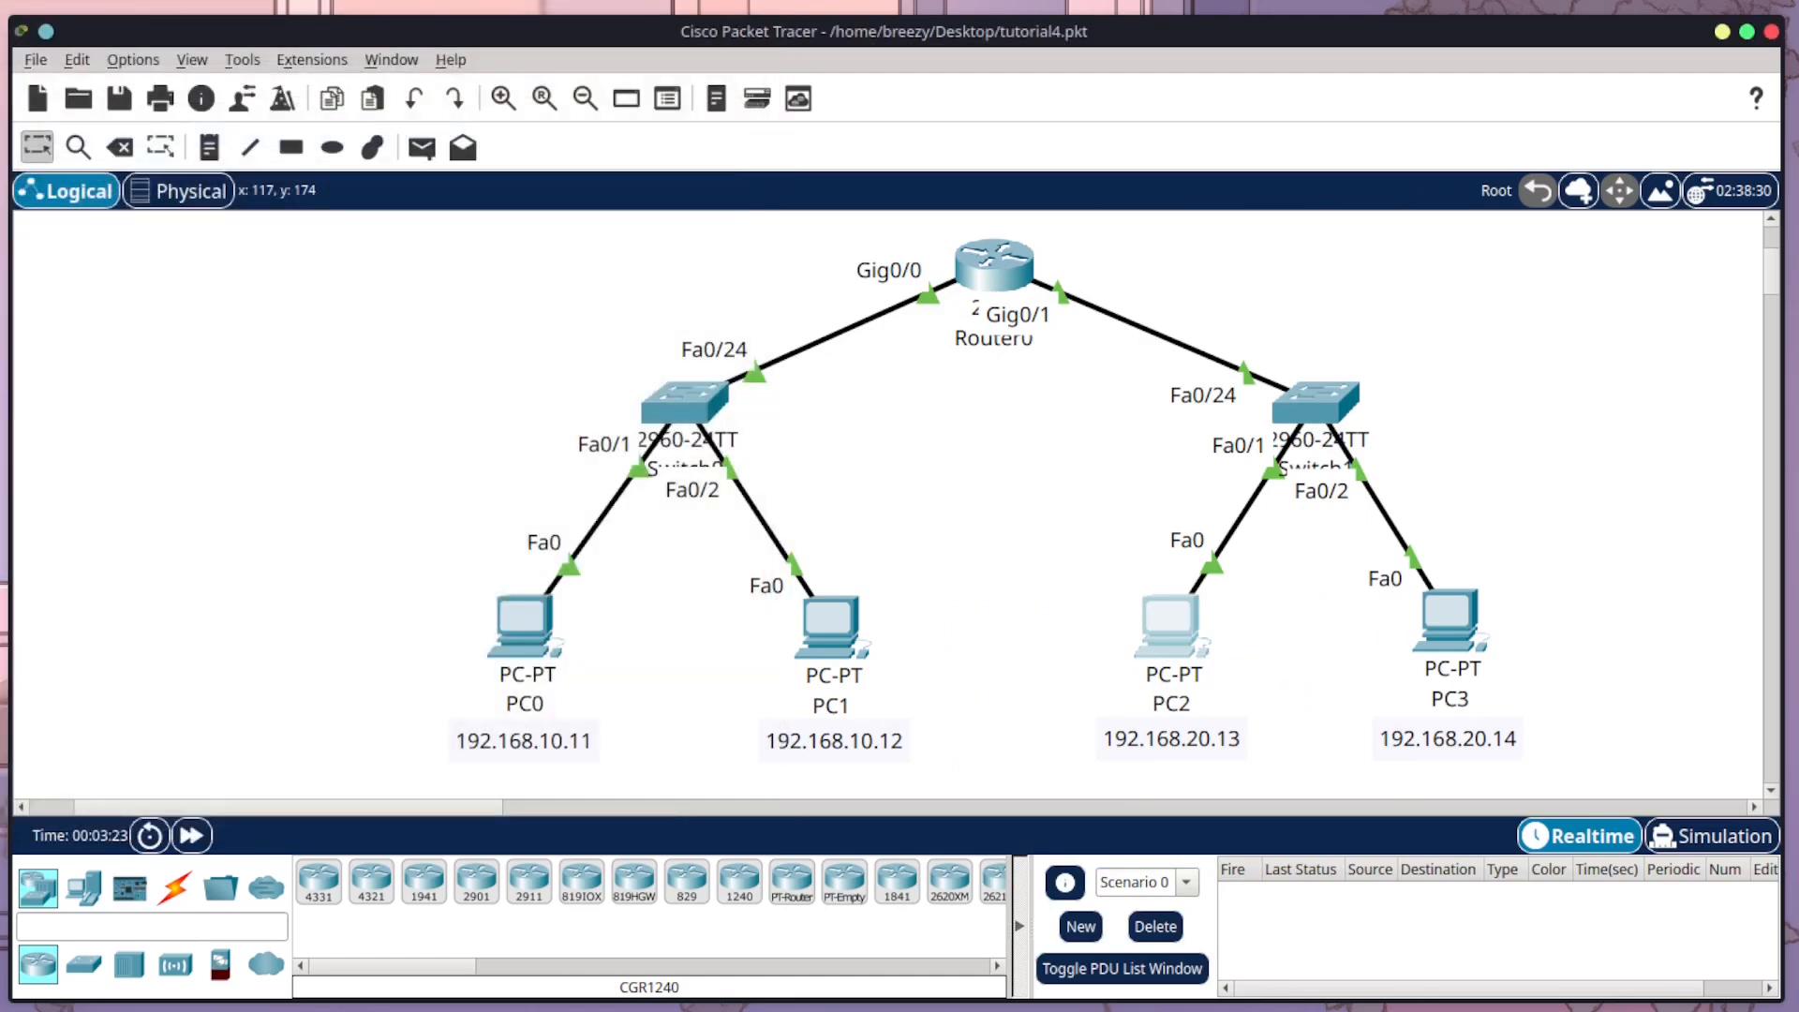
{"action": "mouse_move", "coordinate": [895, 311]}
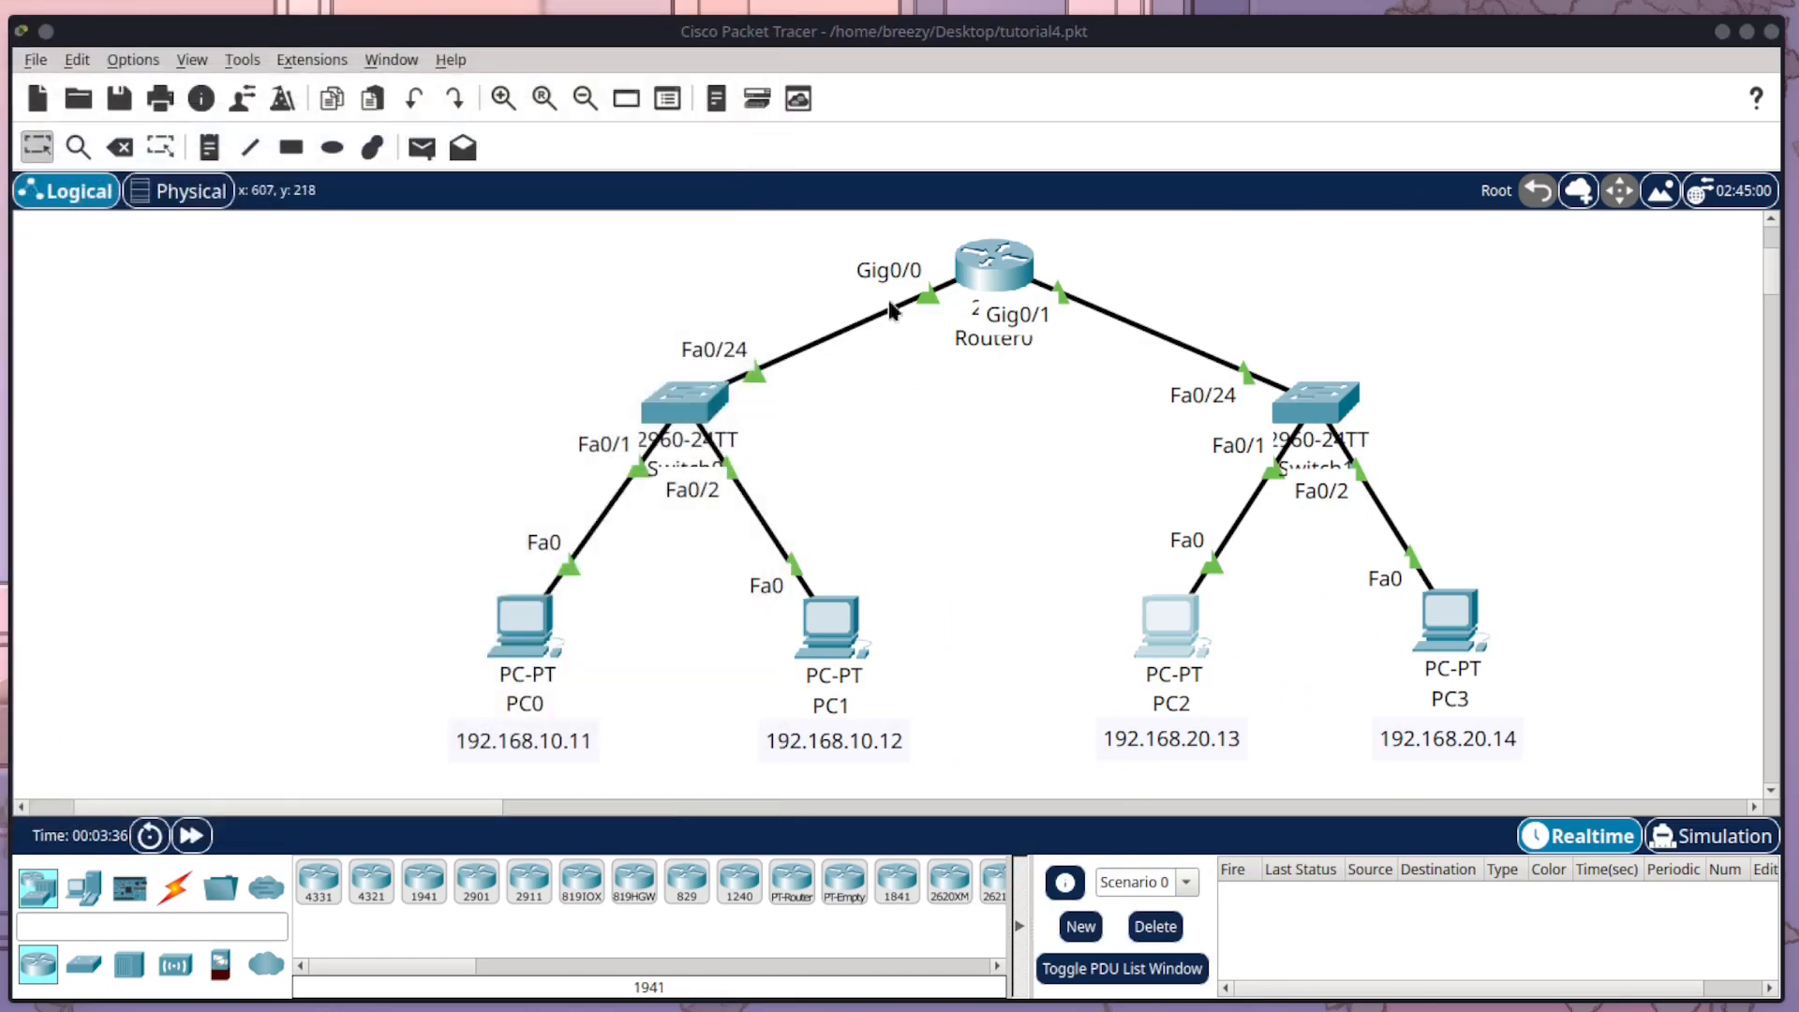
{"action": "mouse_move", "coordinate": [993, 275]}
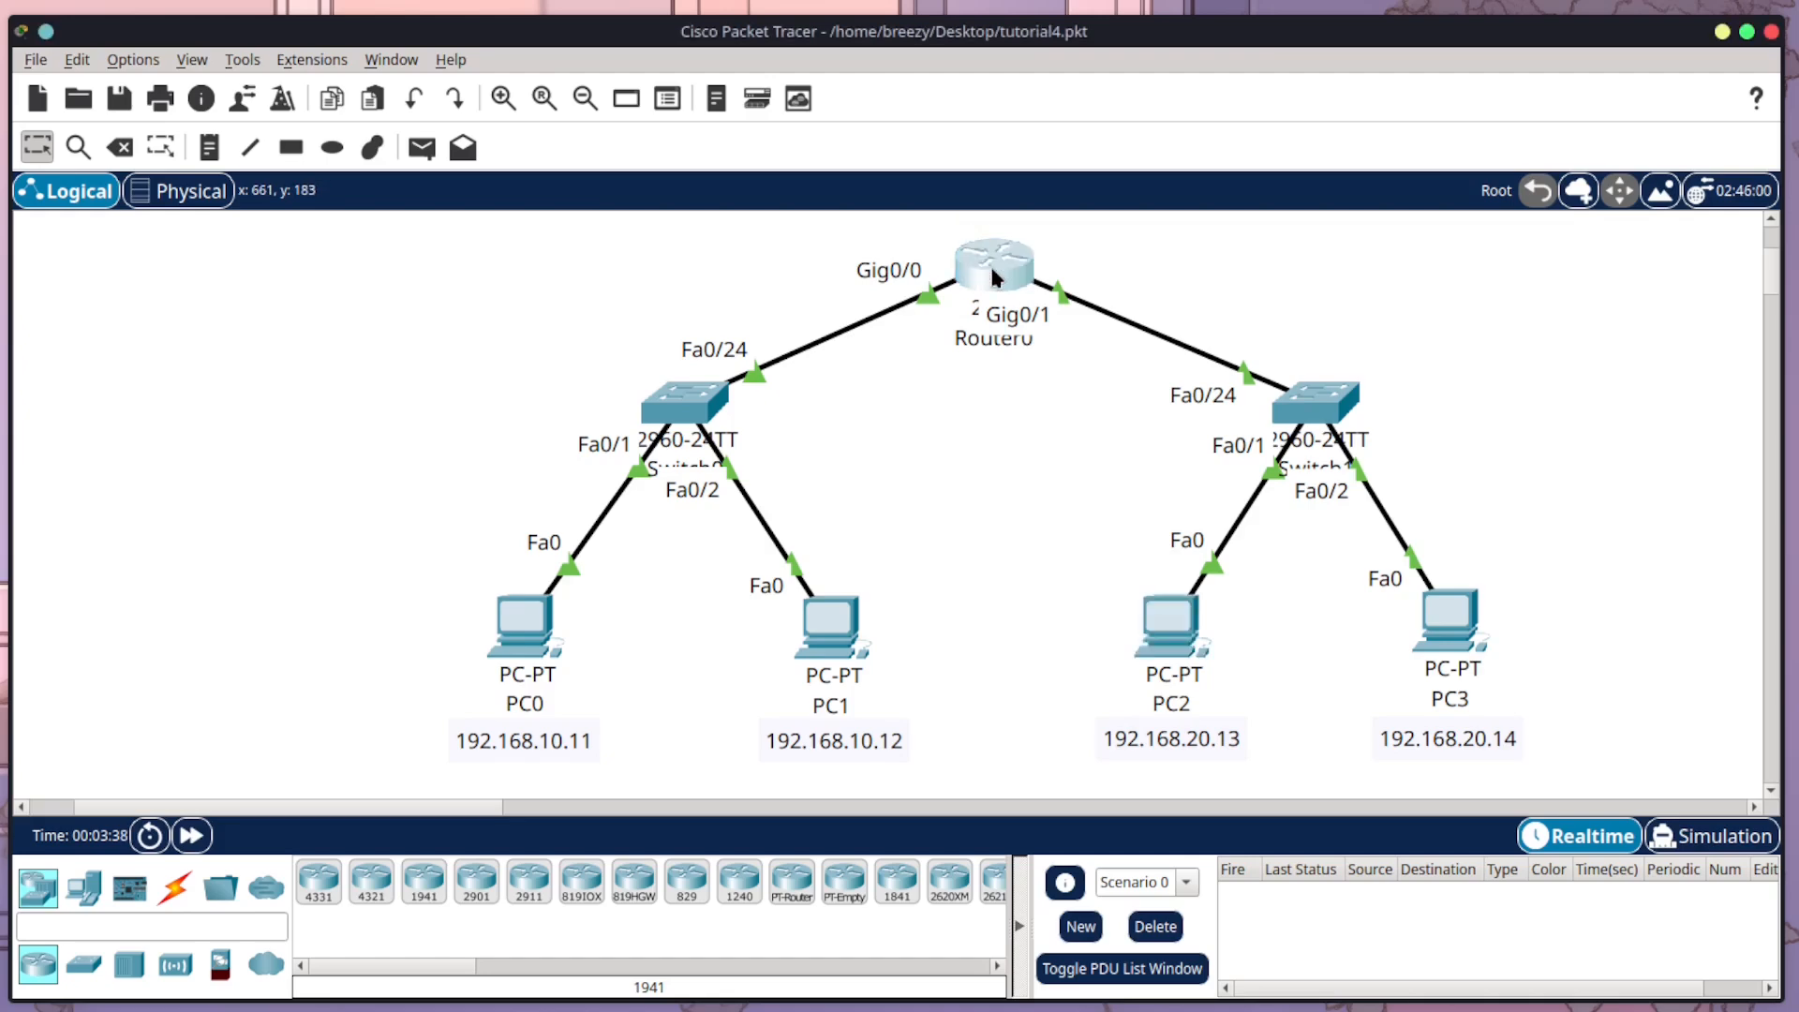
Step: In Router0's CLI, enable and run show ip arp to list its five entries, then close the router
{"action": "double_click", "coordinate": [989, 261]}
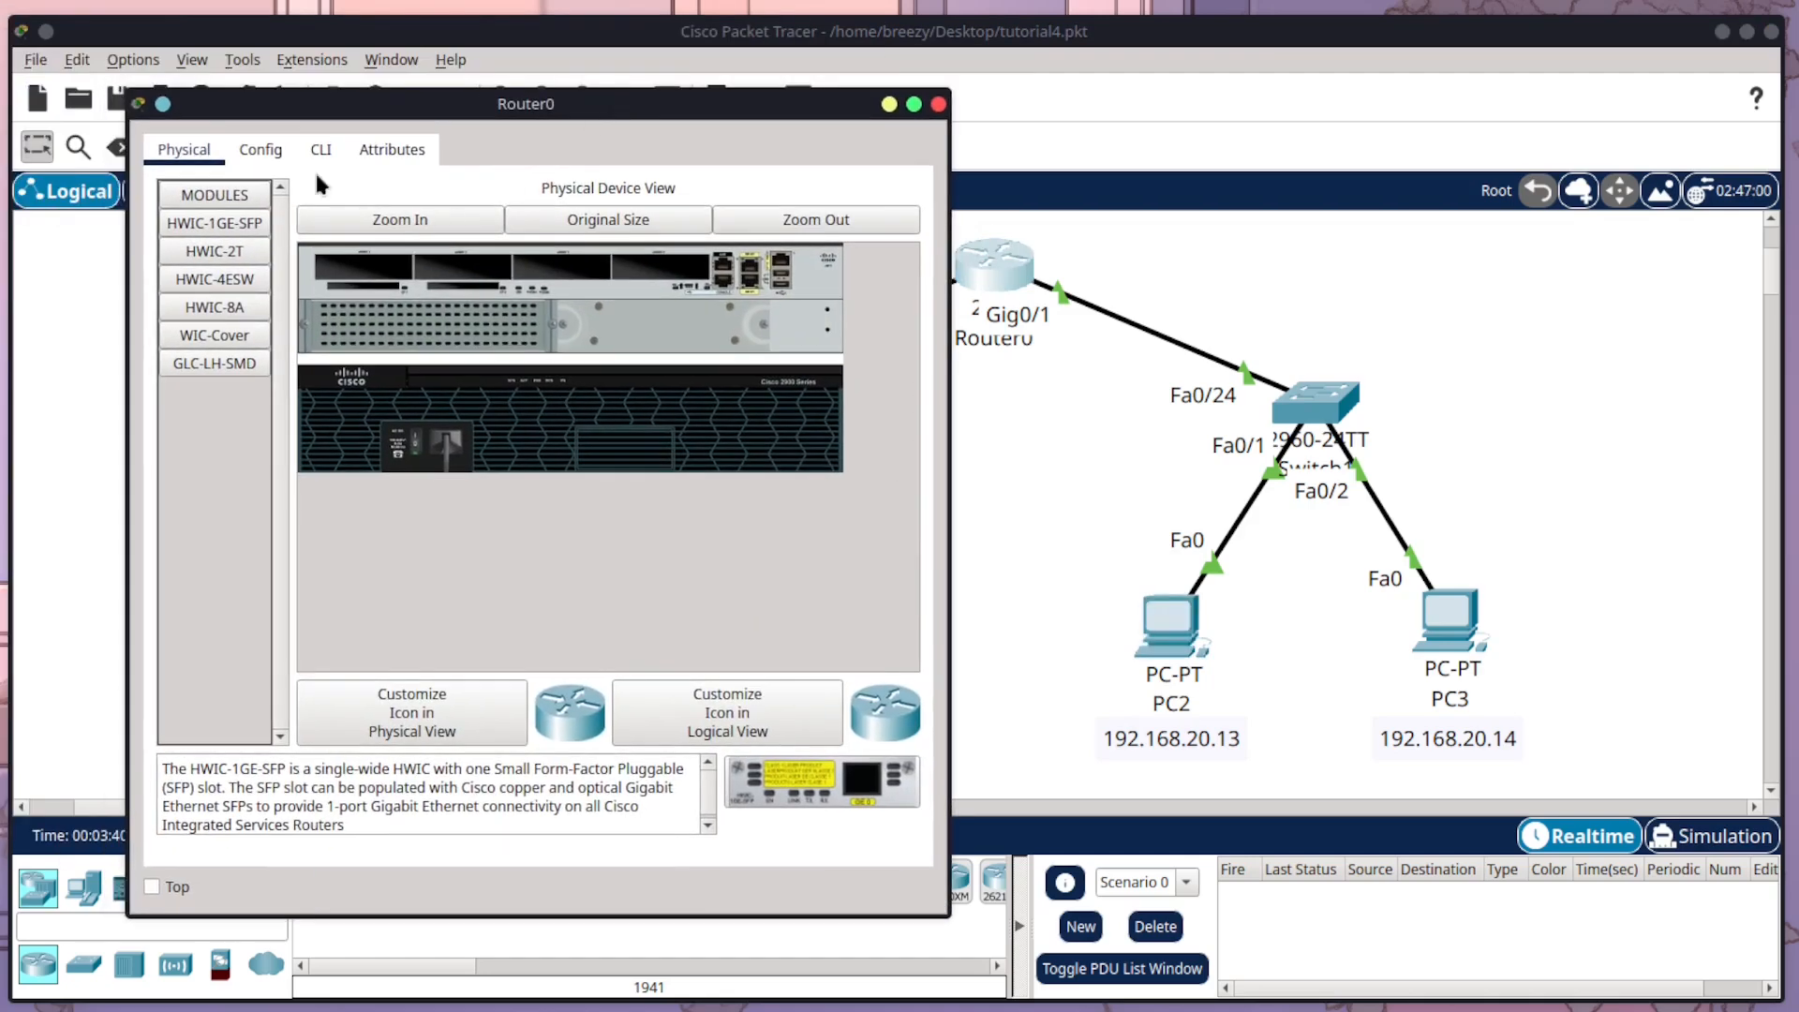
{"action": "left_click", "coordinate": [320, 150]}
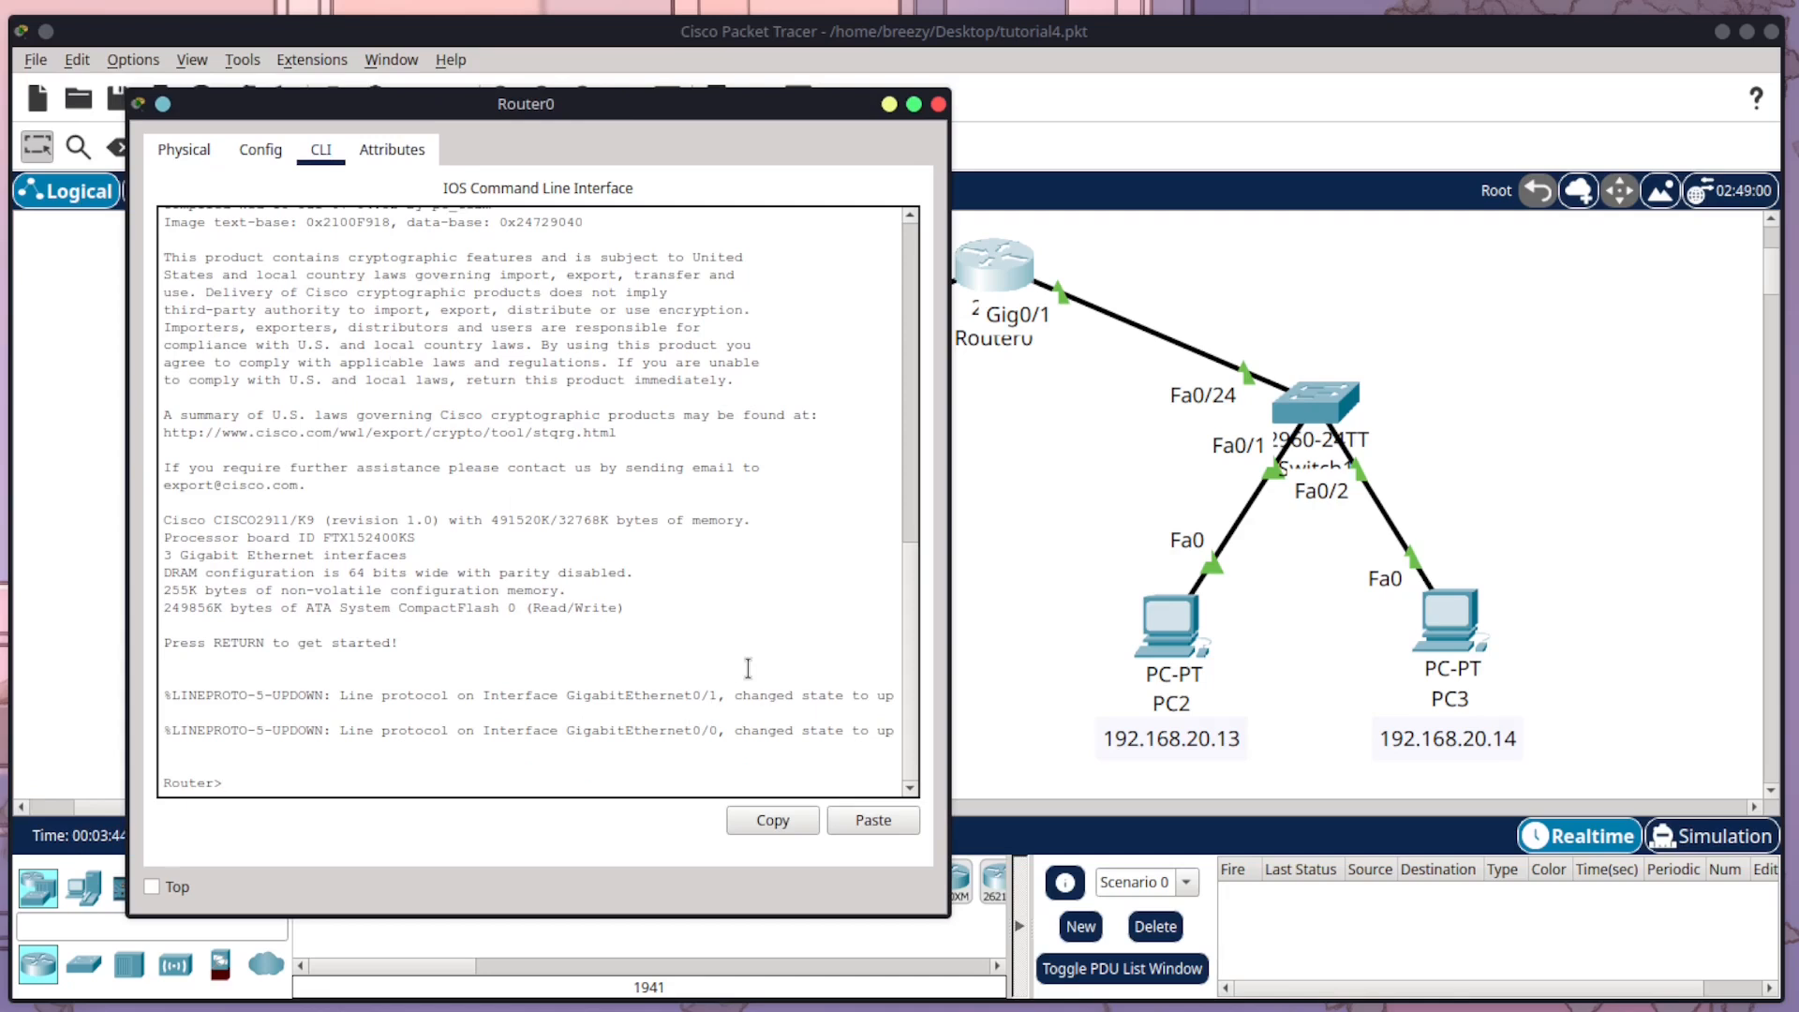
{"action": "type", "text": "enable"}
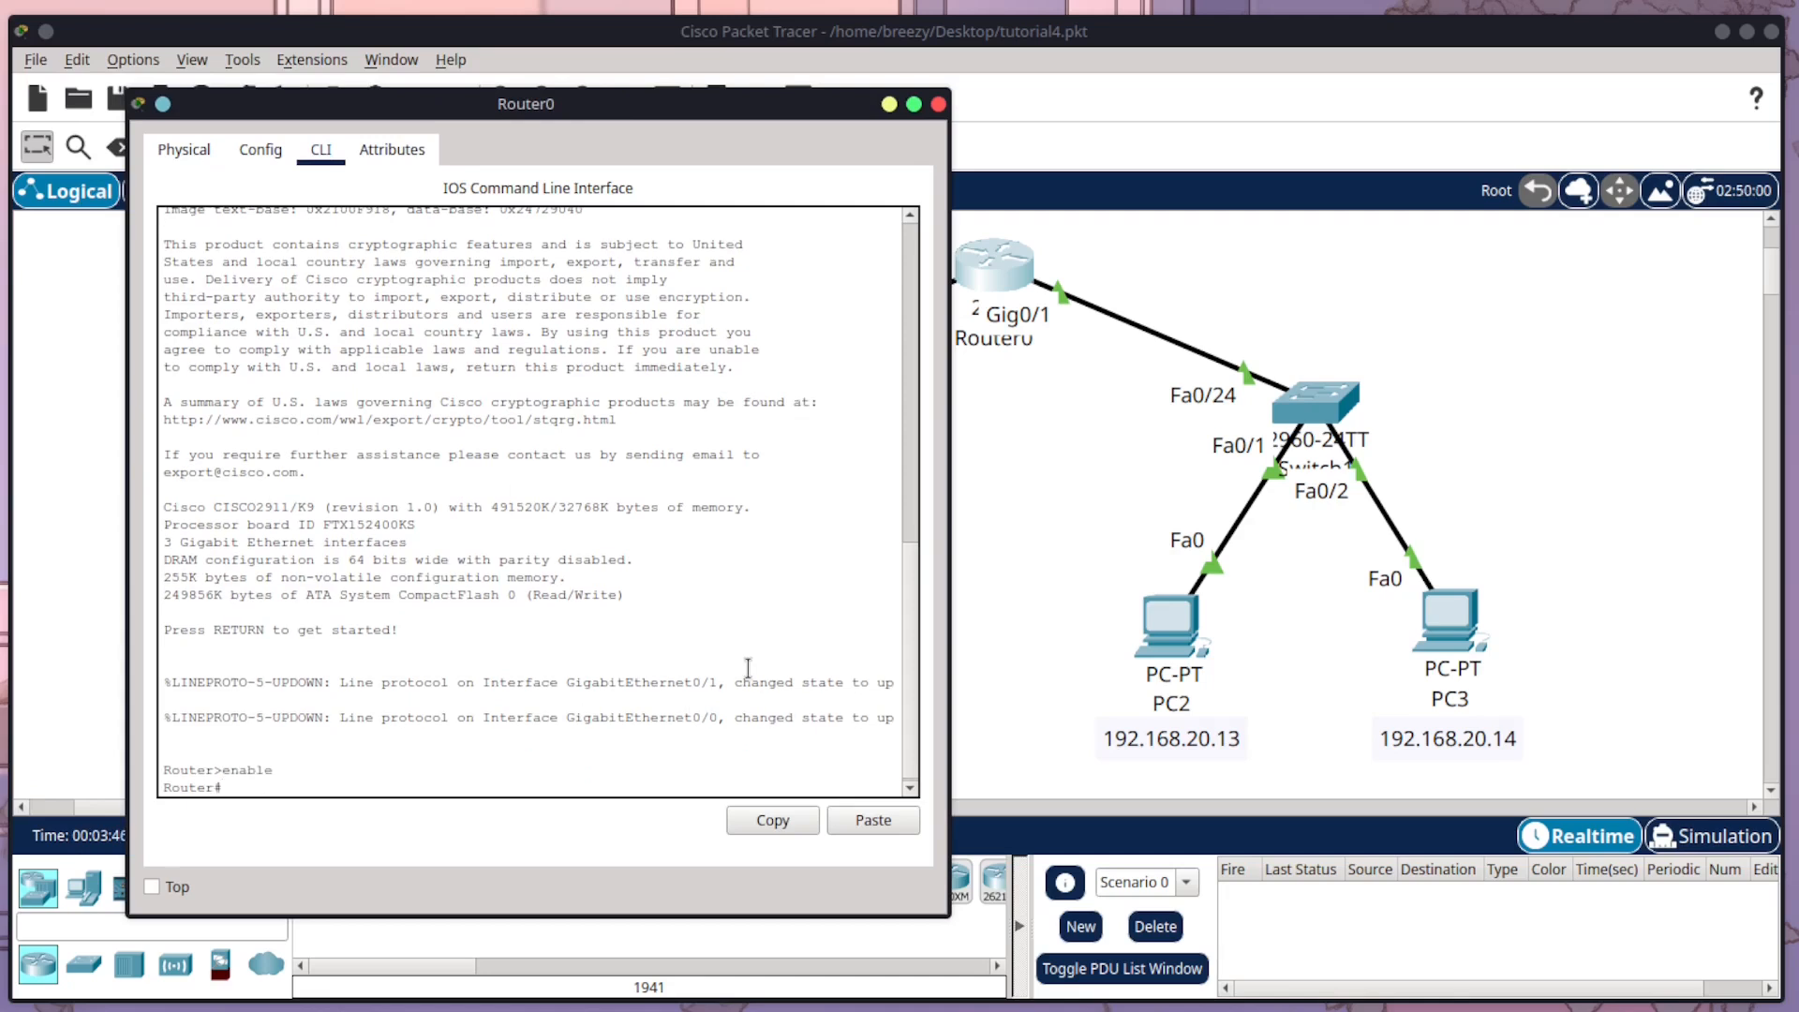
{"action": "type", "text": "show"}
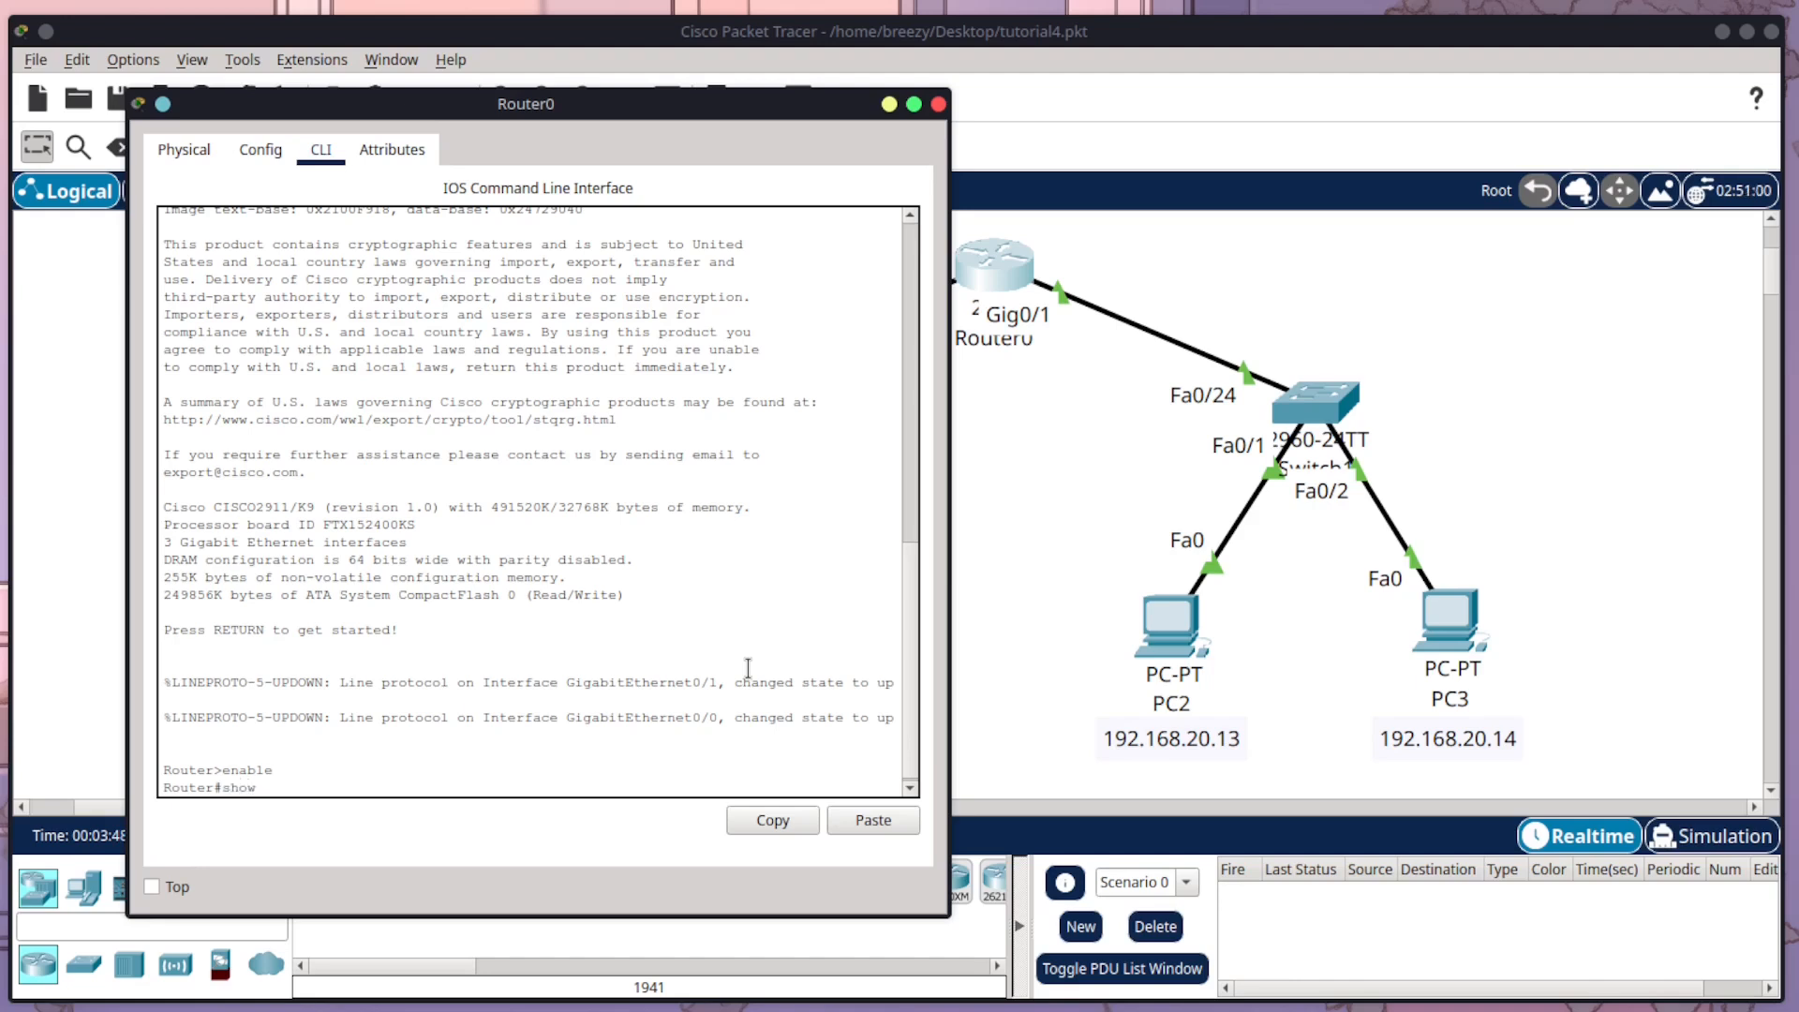
{"action": "type", "text": "ip arp"}
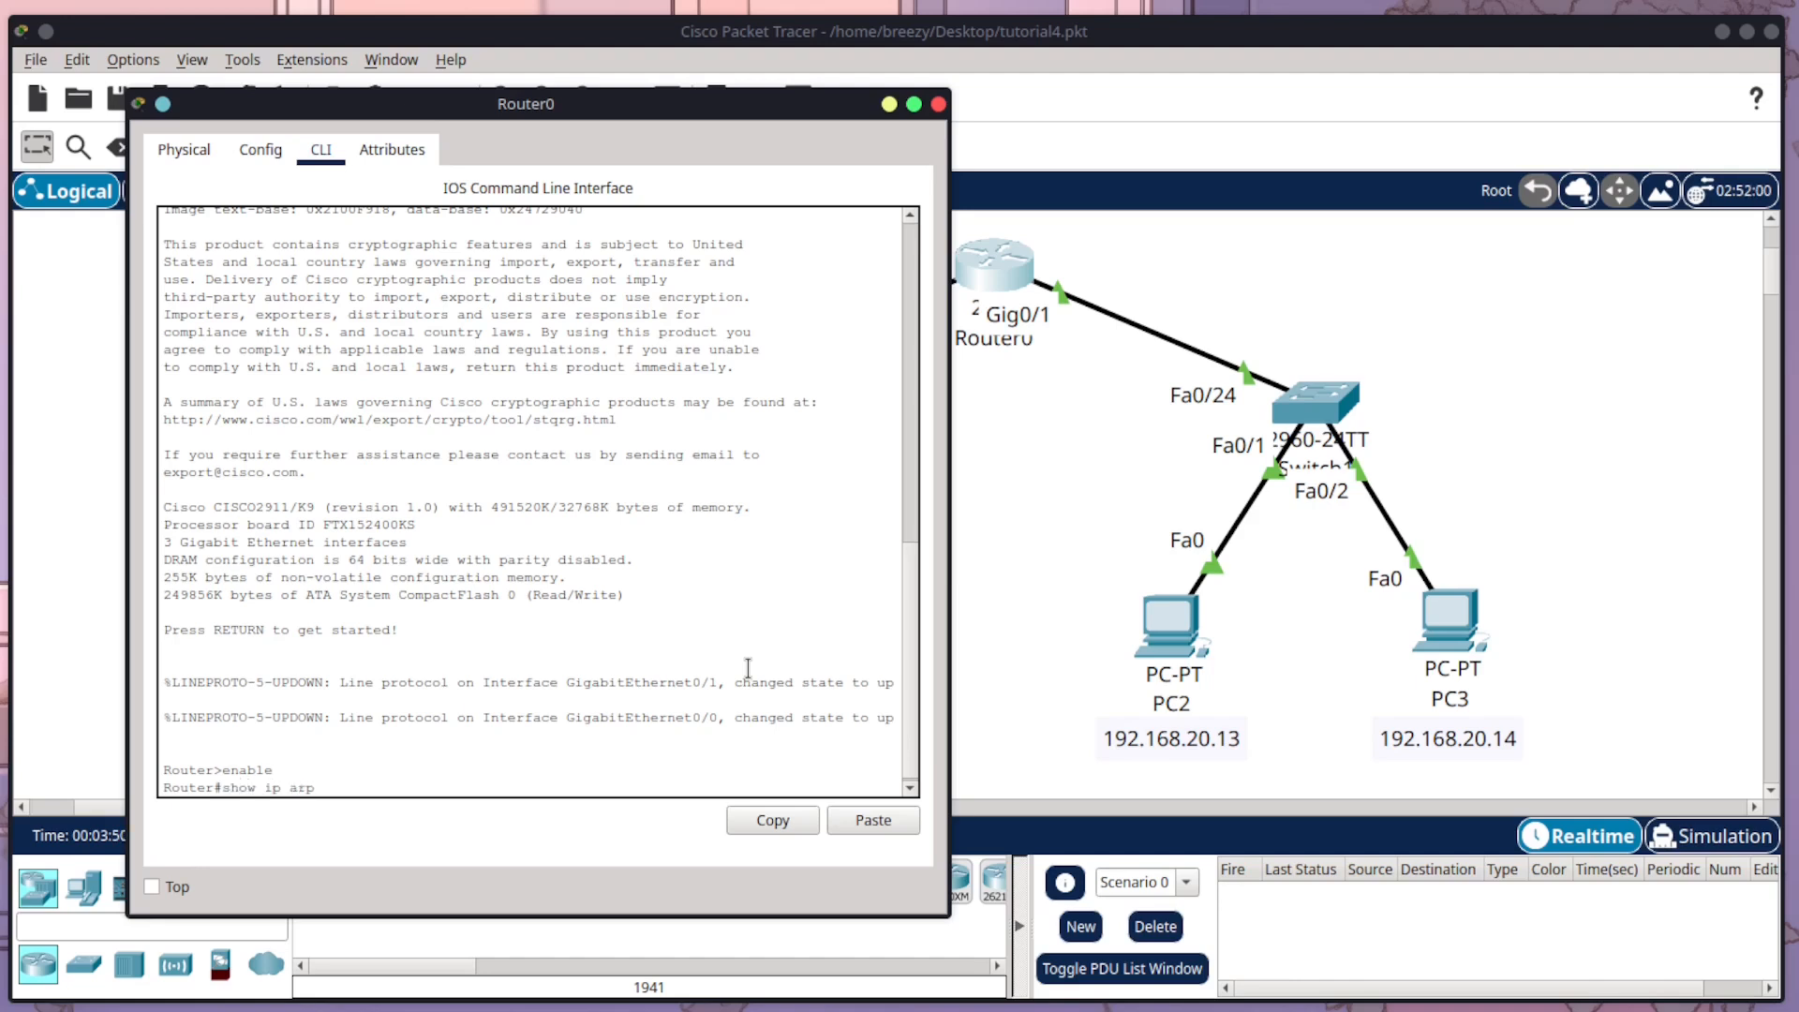
{"action": "key", "text": "Return"}
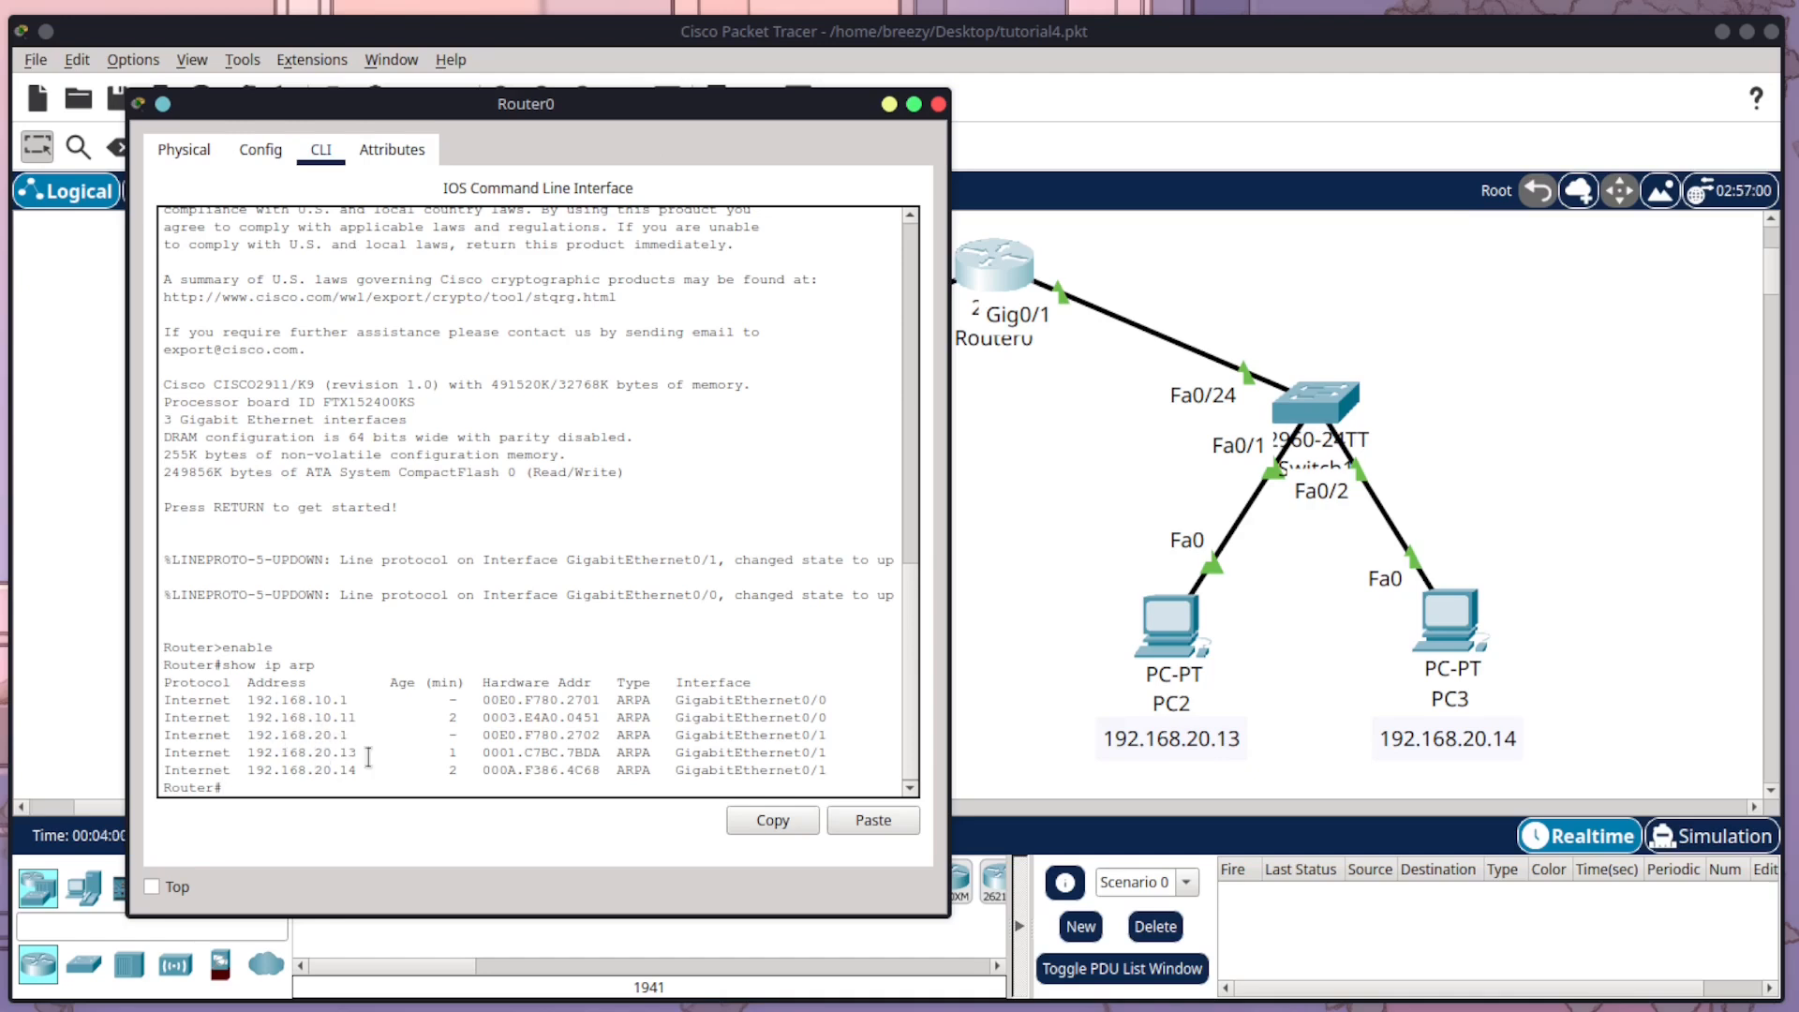
{"action": "mouse_move", "coordinate": [298, 731]}
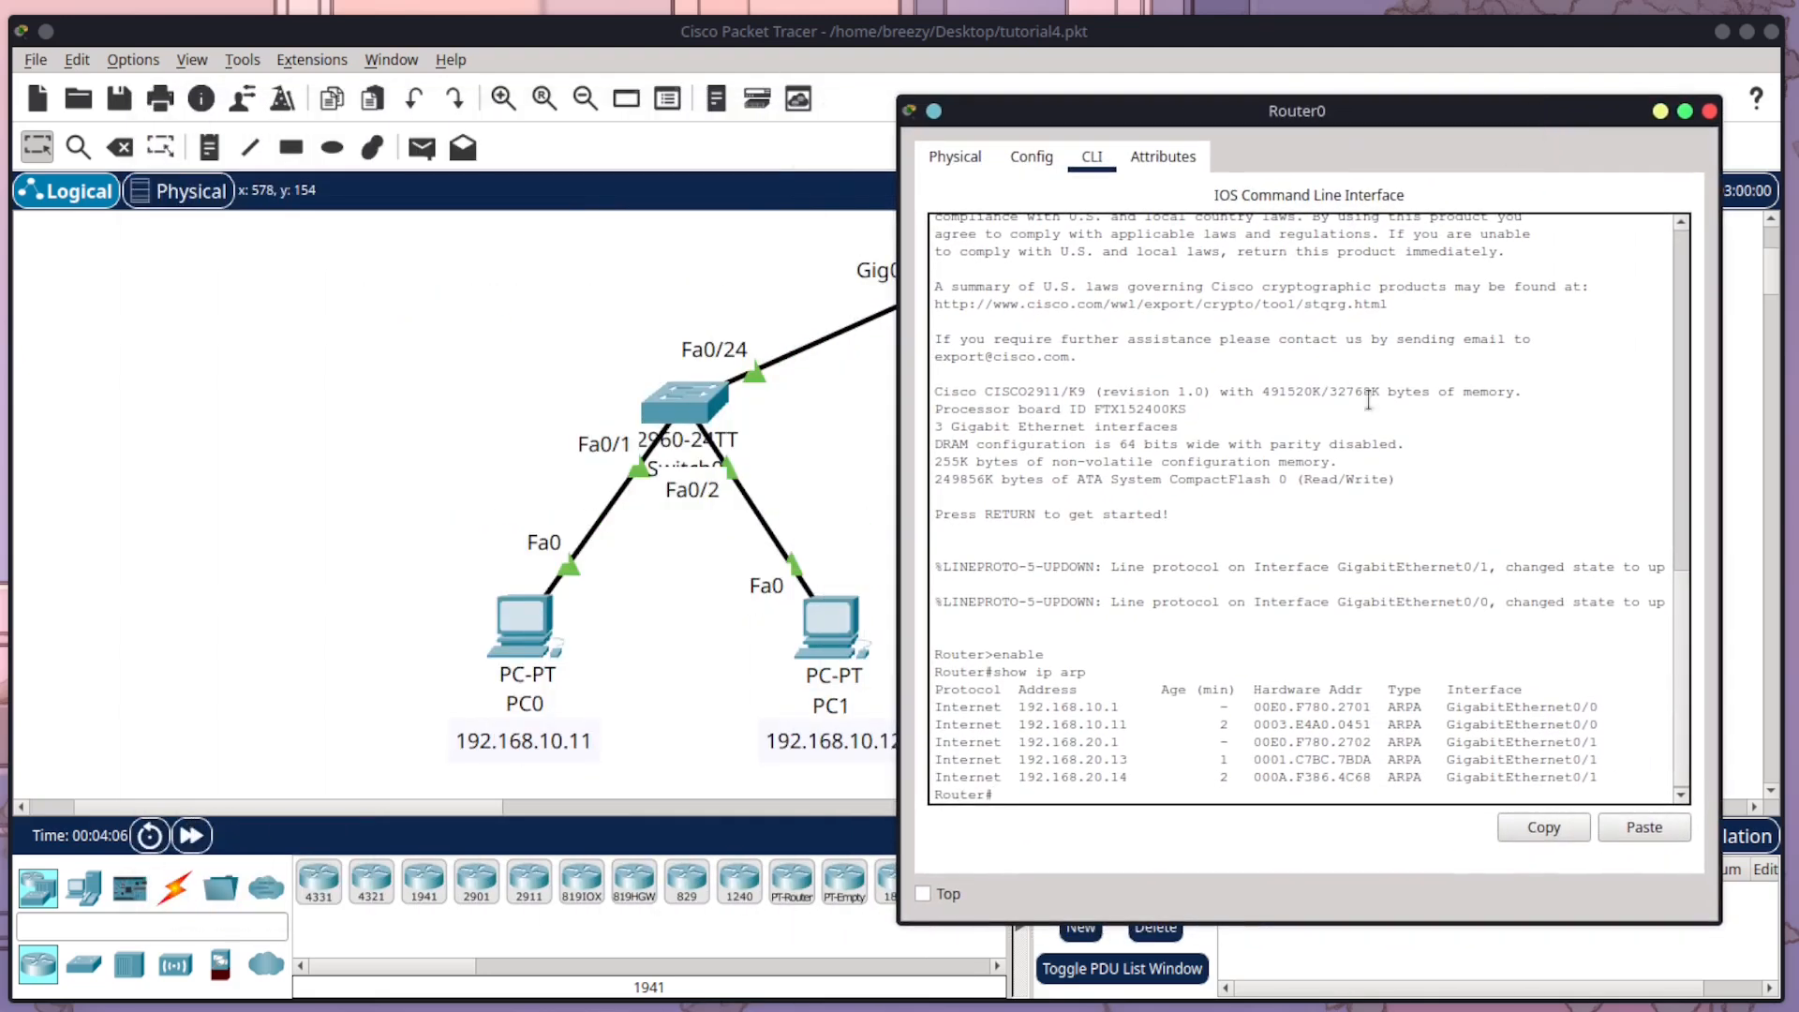
{"action": "left_click", "coordinate": [1709, 111]}
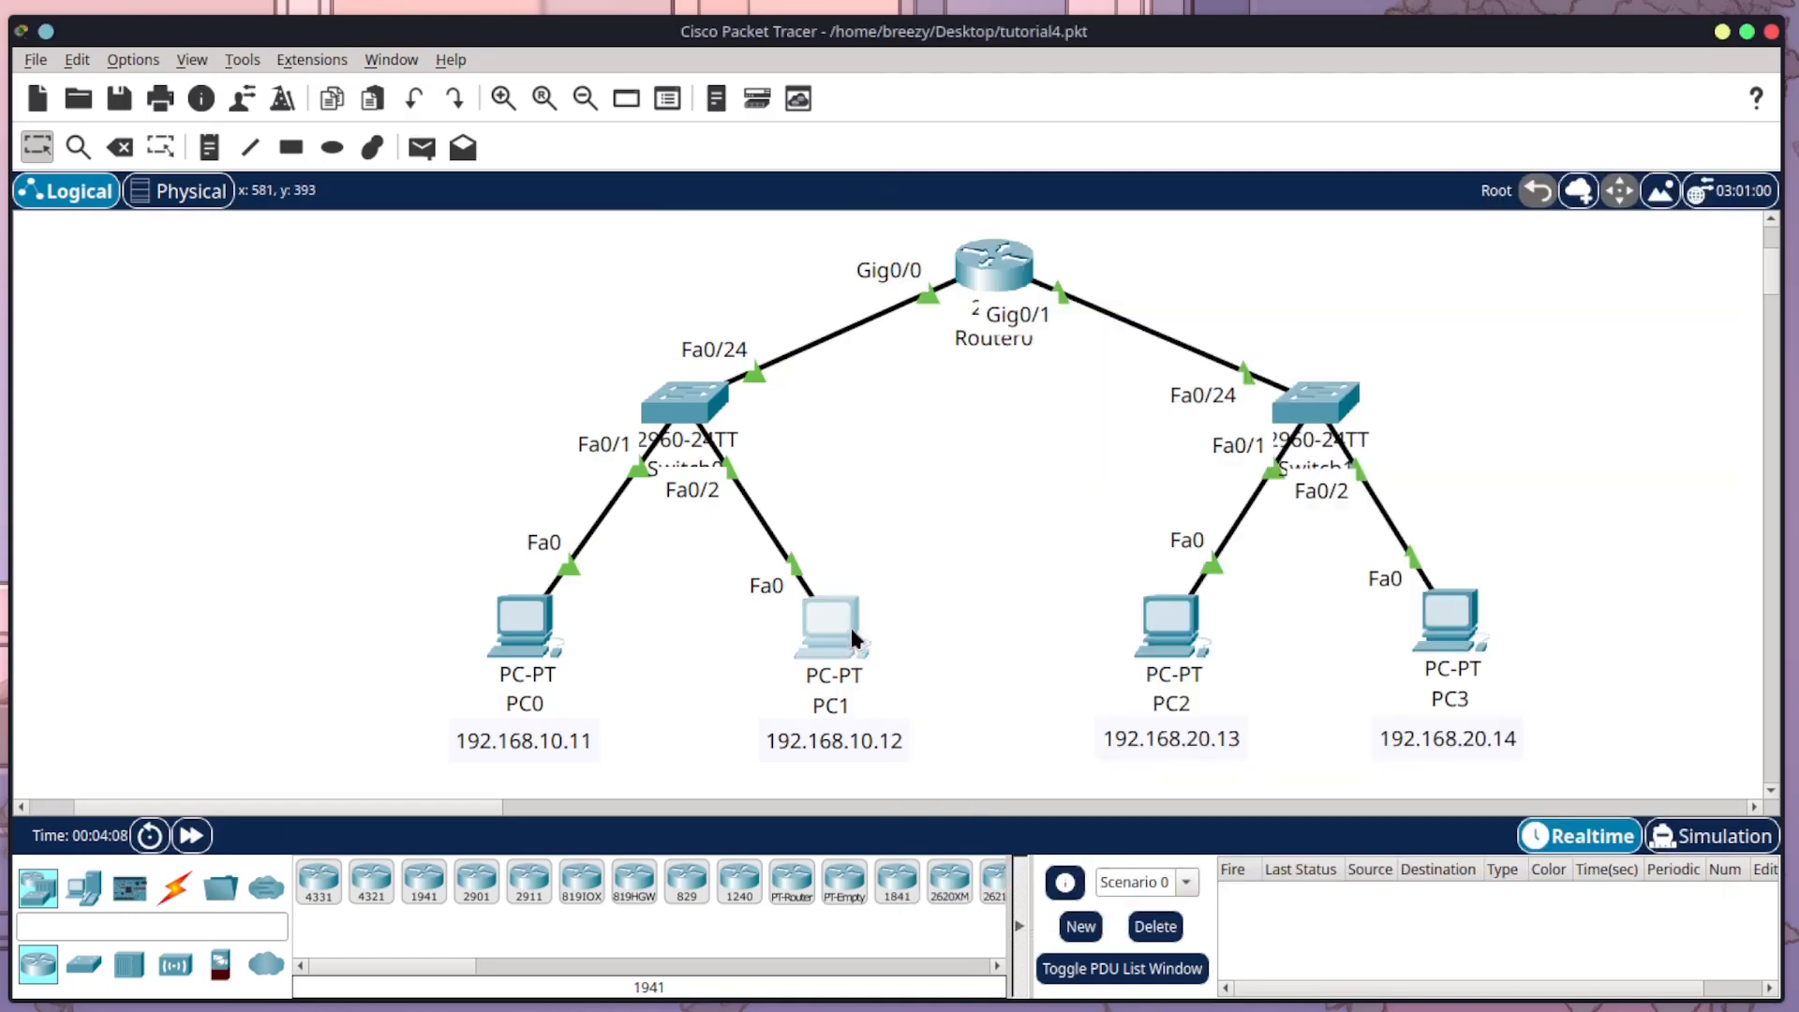
Step: From PC1's command prompt, ping 192.168.20.14 with four replies, then close PC1
{"action": "double_click", "coordinate": [832, 620]}
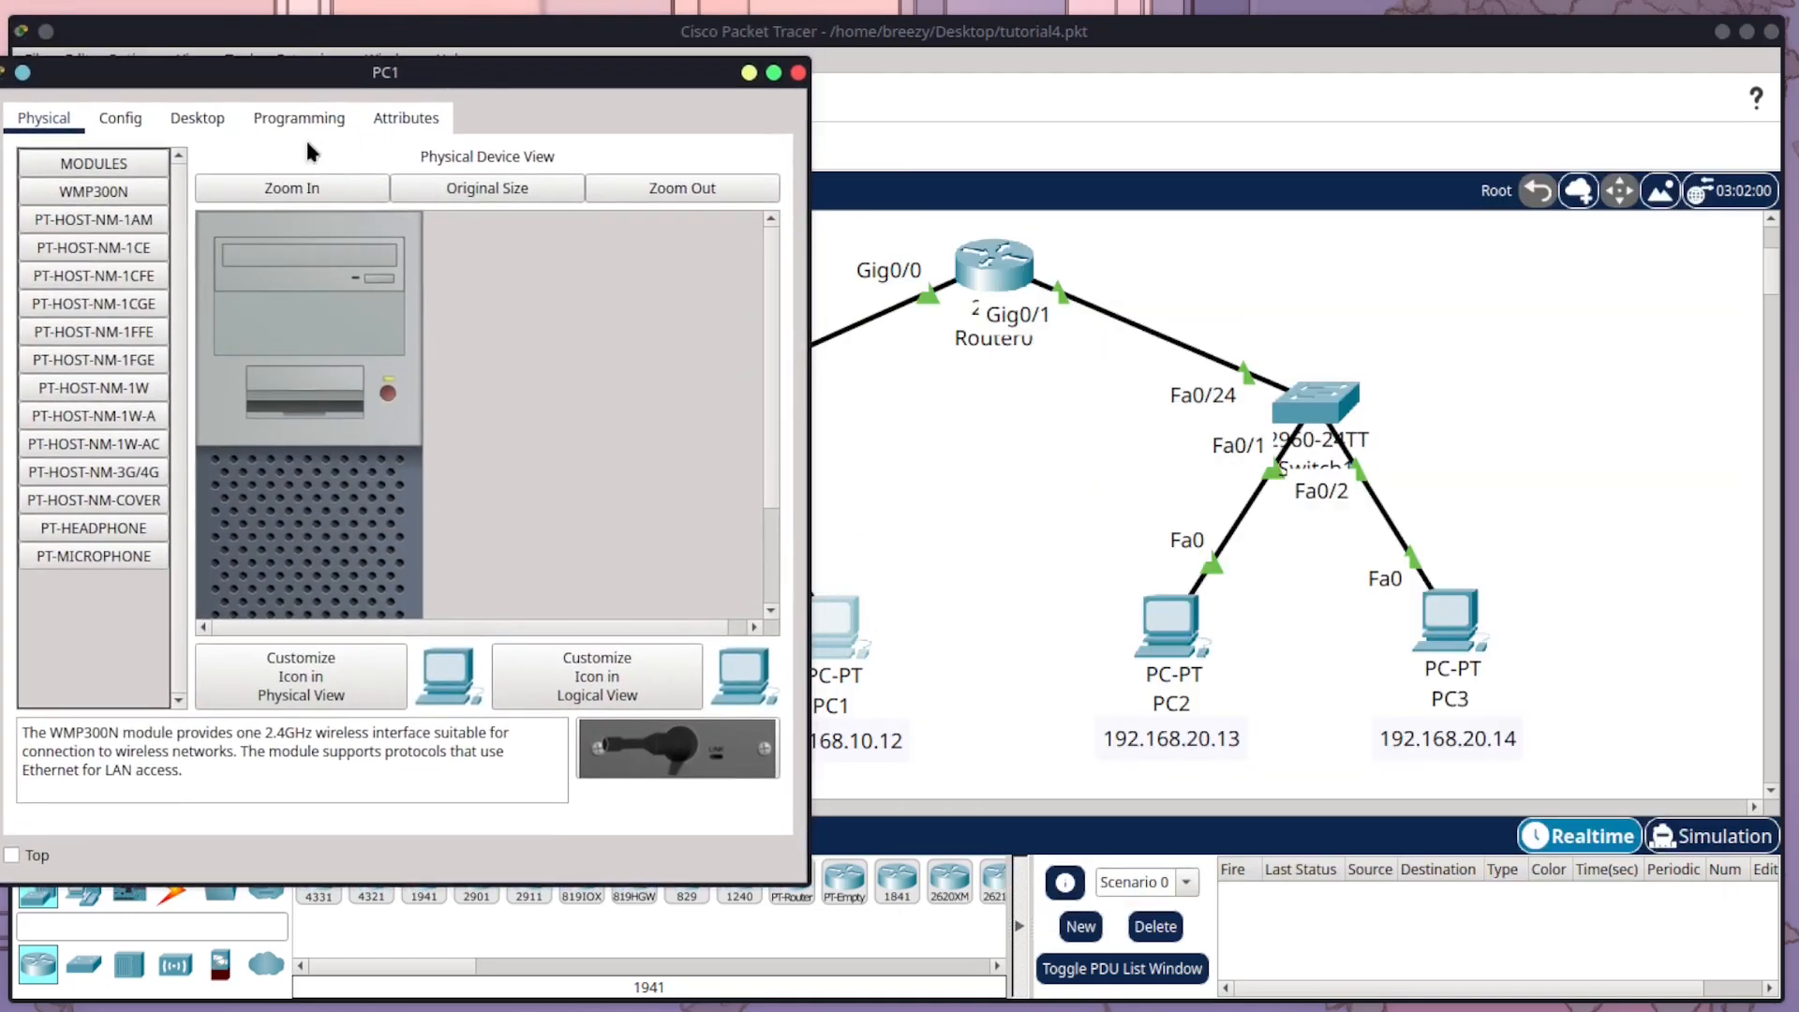
{"action": "left_click", "coordinate": [196, 116]}
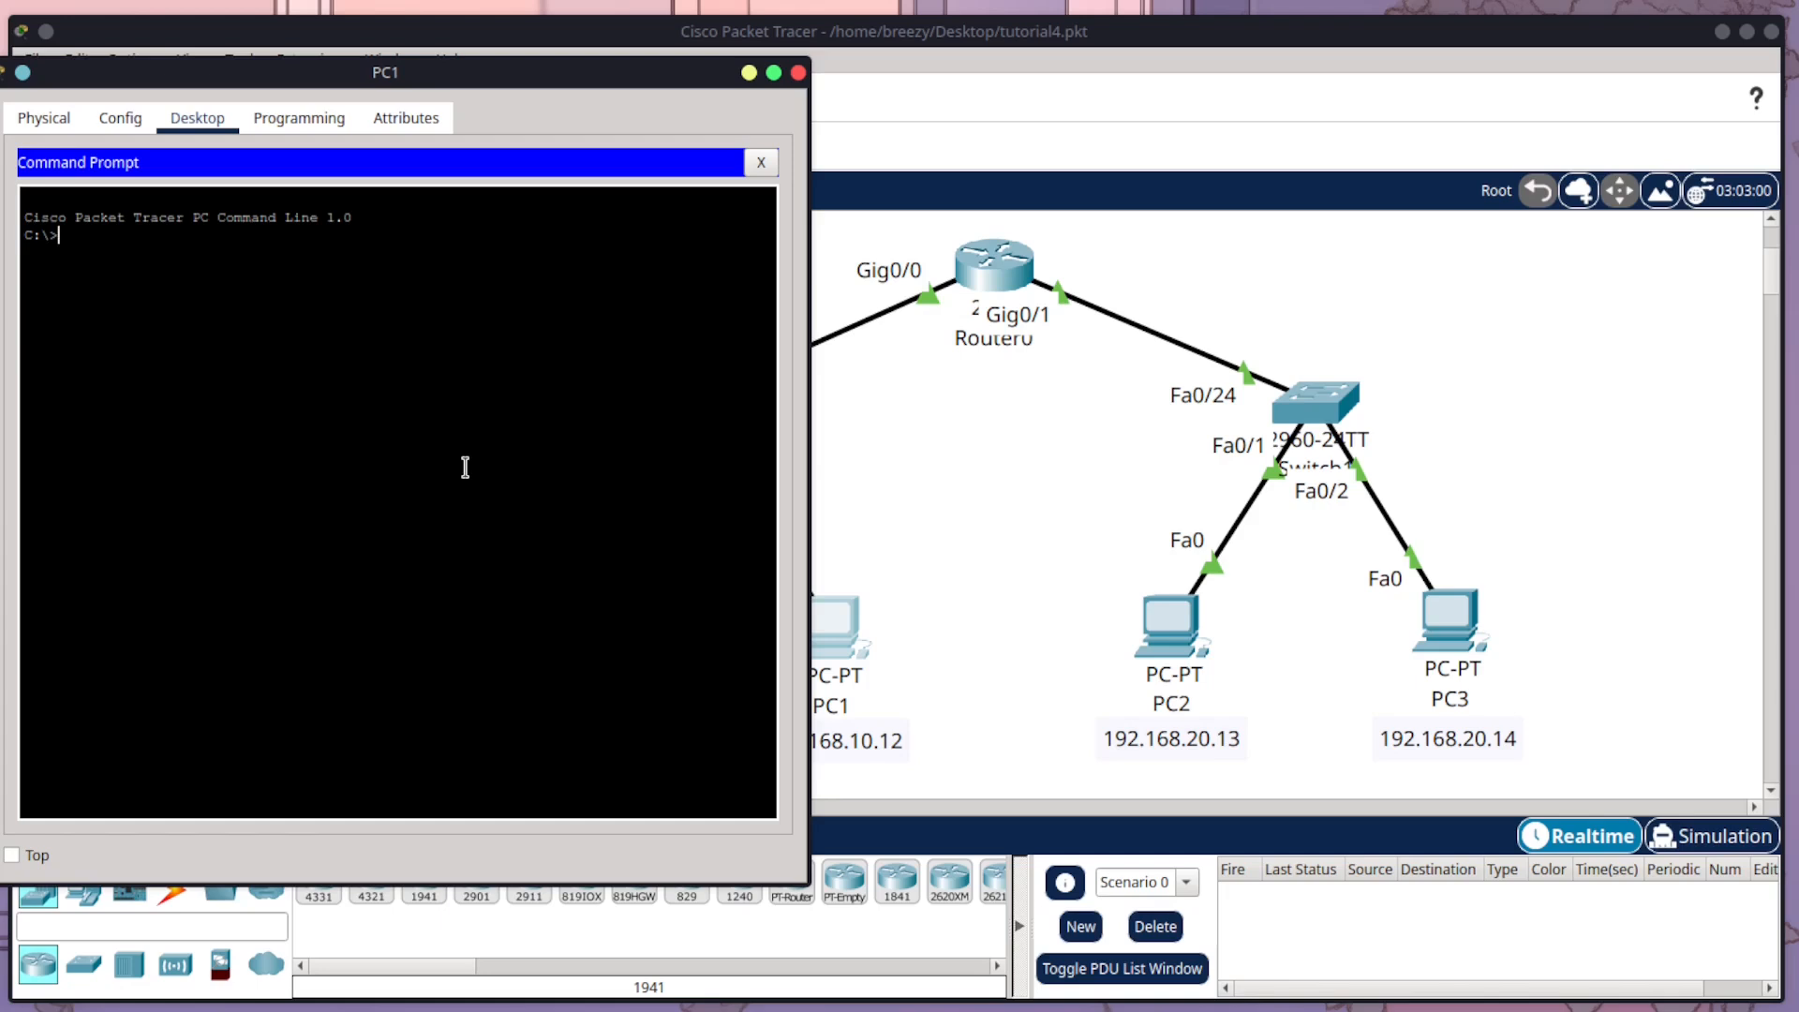
{"action": "type", "text": "ping"}
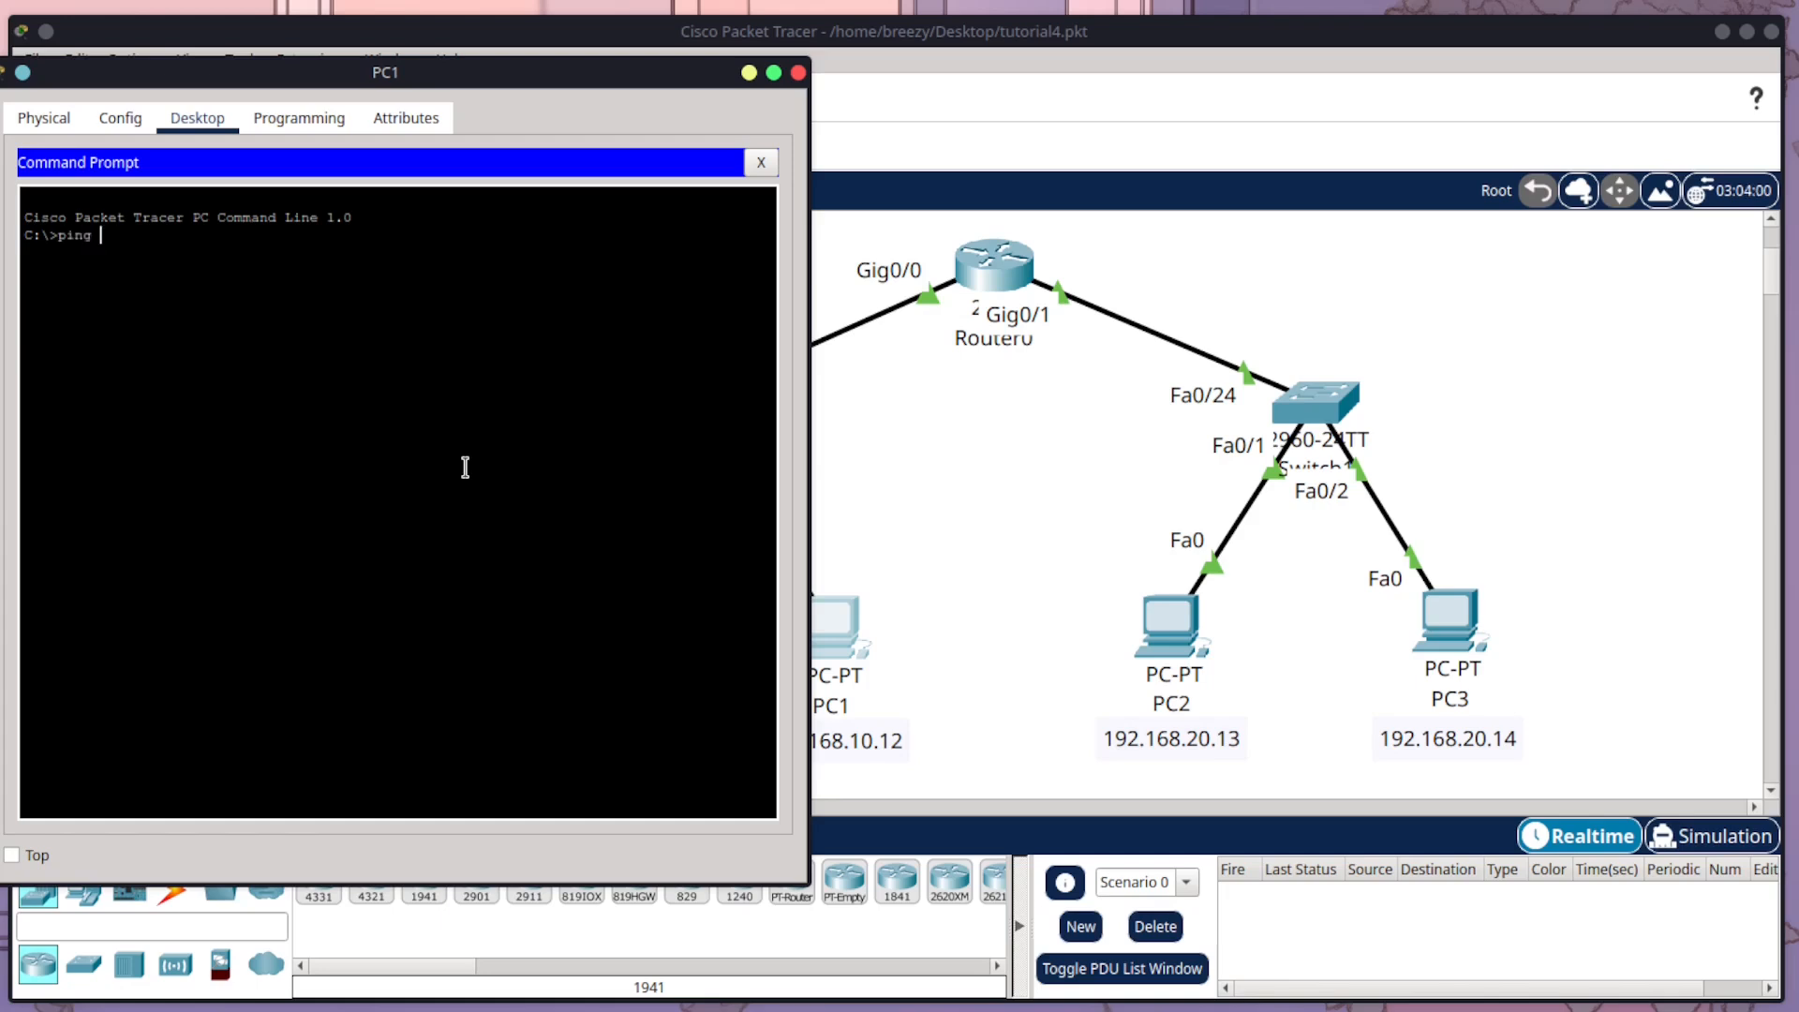
{"action": "type", "text": "192.168.20.14"}
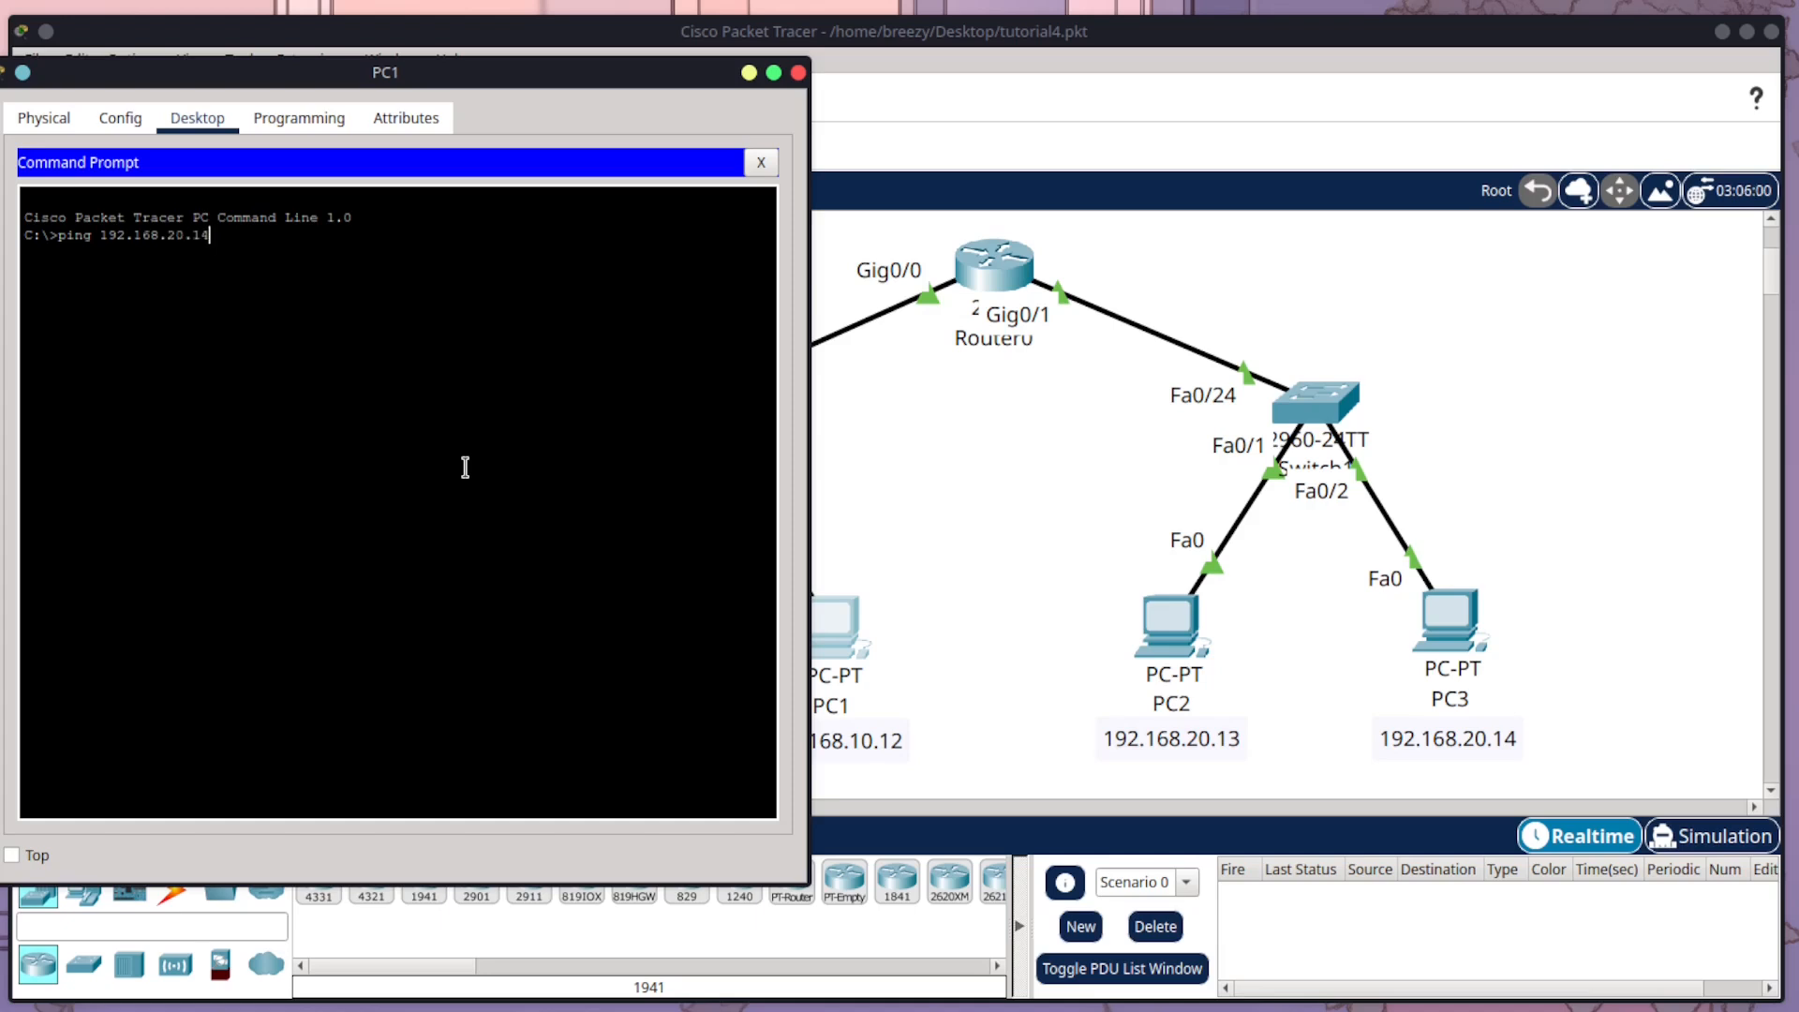
{"action": "key", "text": "Return"}
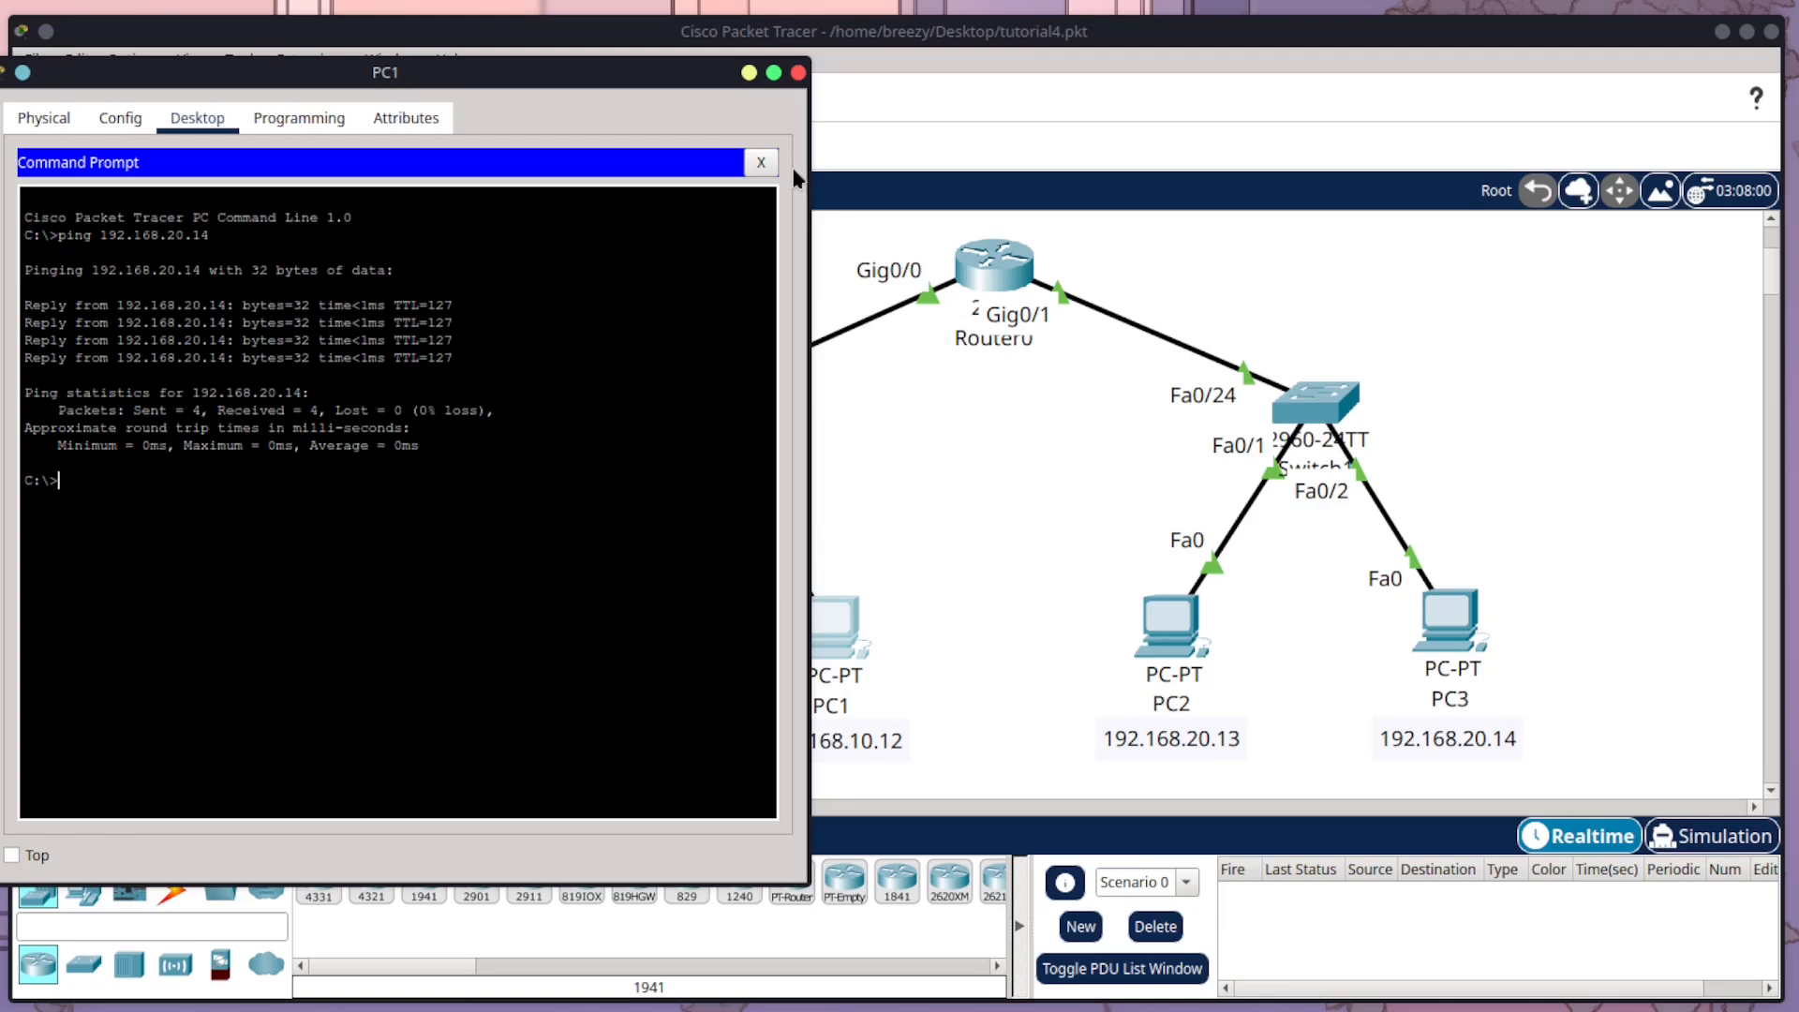
{"action": "left_click", "coordinate": [760, 161]}
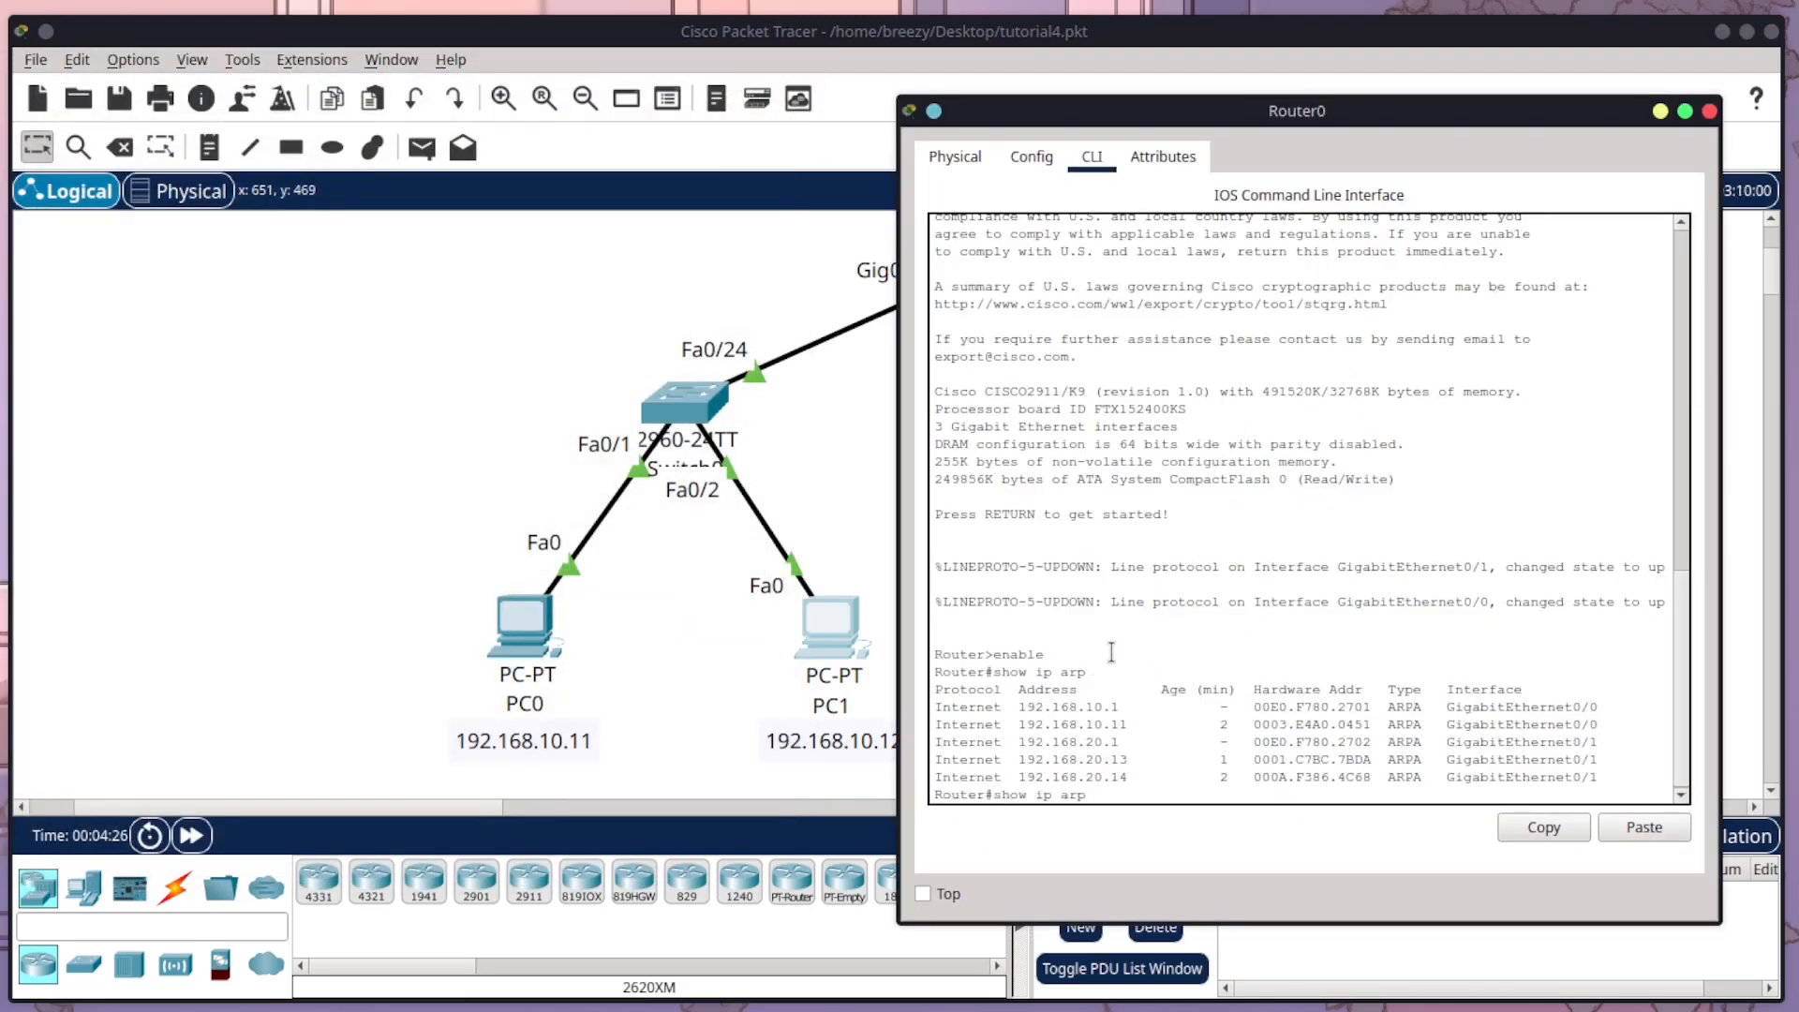
Step: Rerun show ip arp on Router0 to confirm PC1's 192.168.10.12 entry, then close the router
{"action": "key", "text": "Return"}
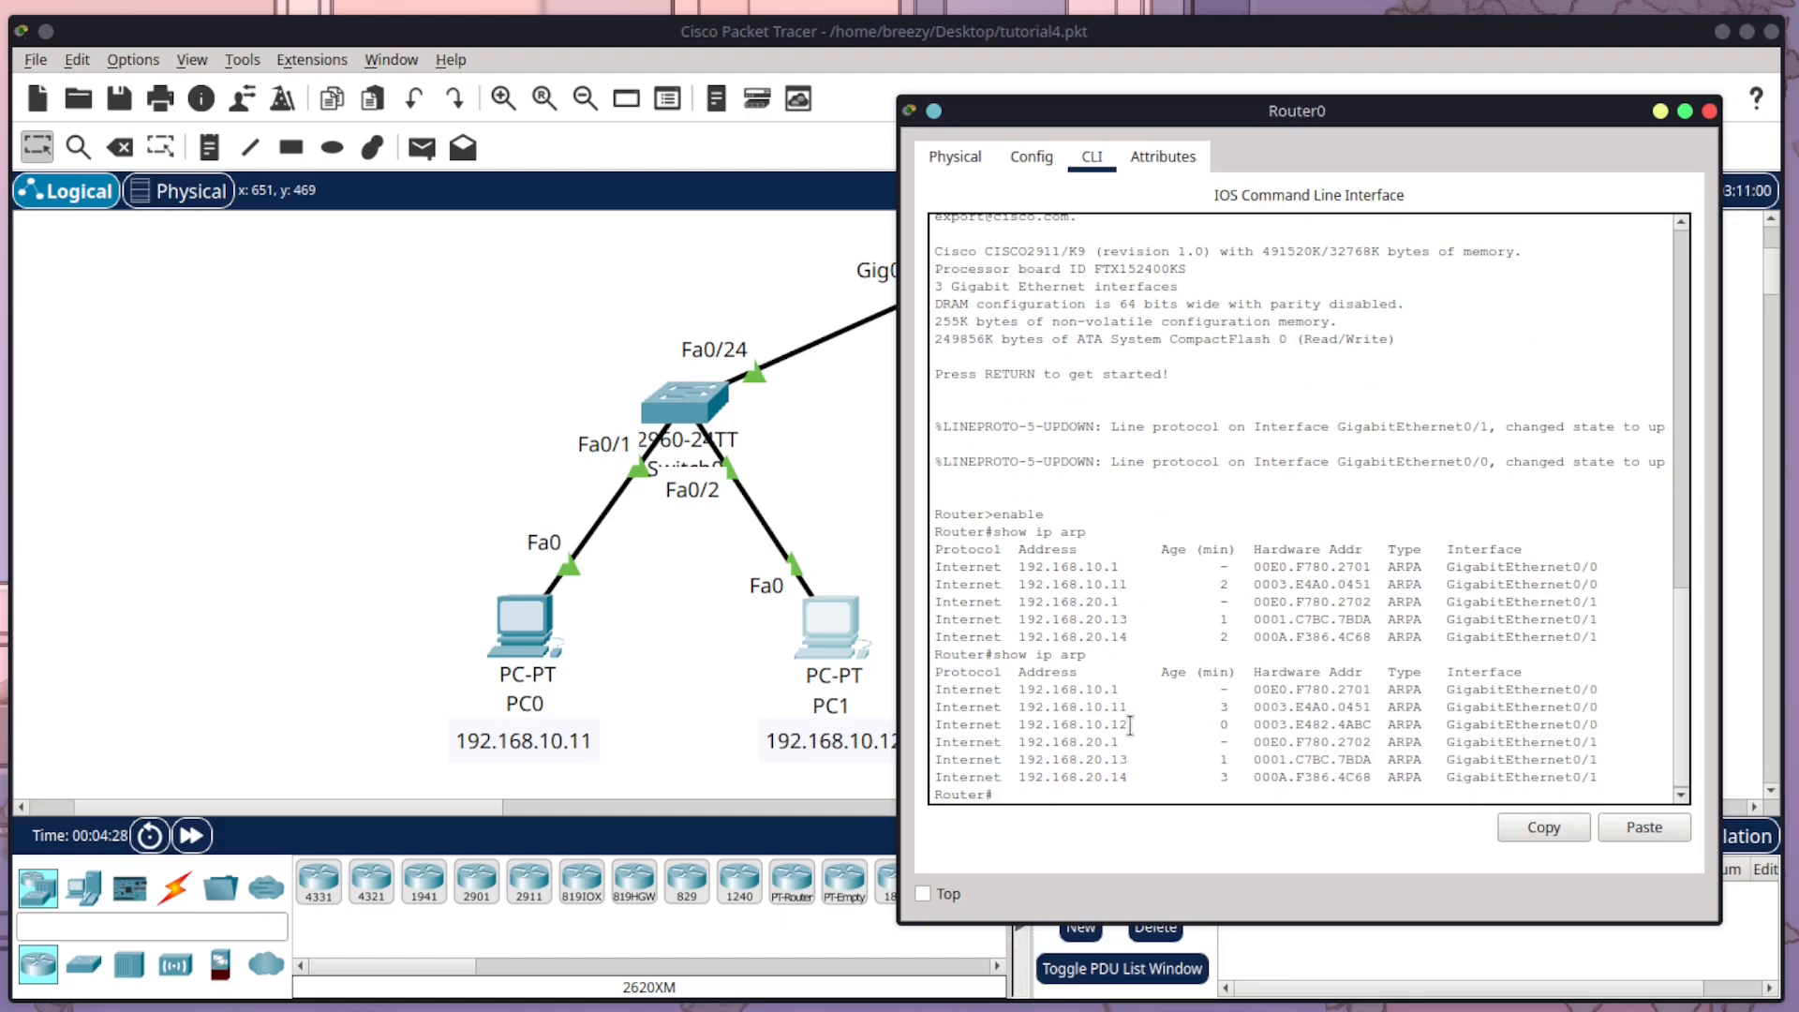
{"action": "double_click", "coordinate": [1033, 723]}
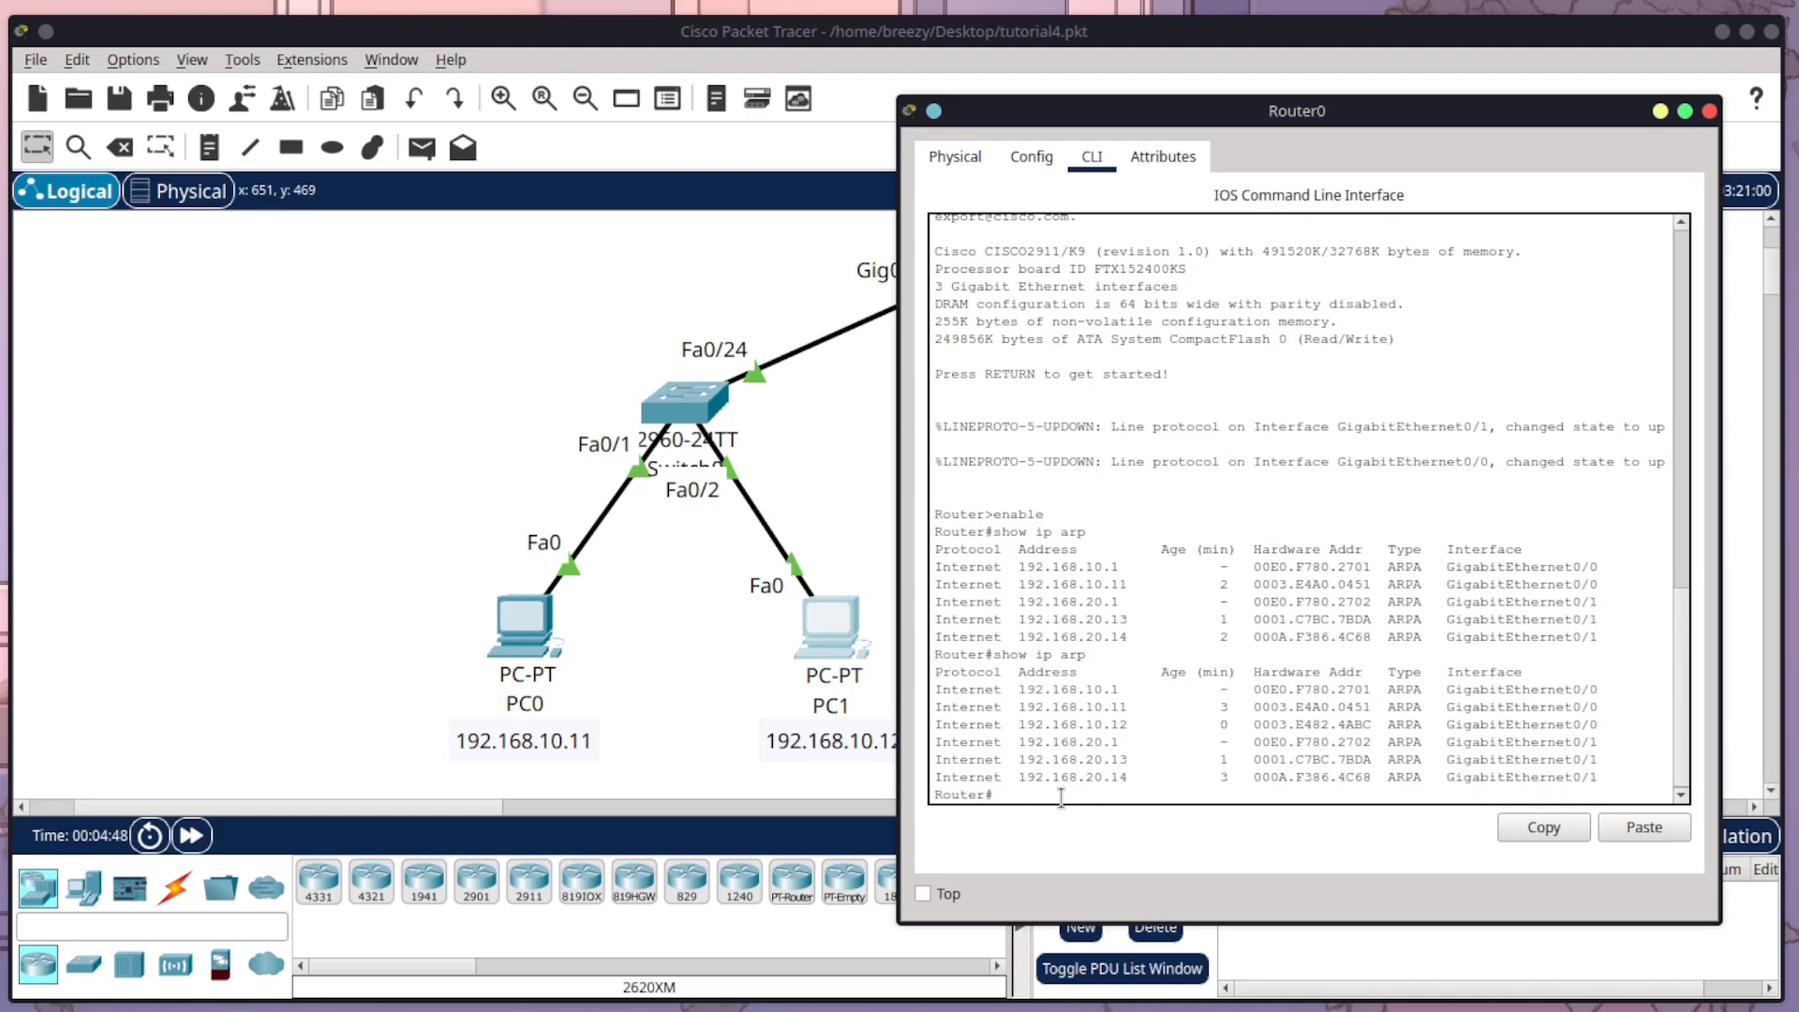
{"action": "mouse_move", "coordinate": [1733, 324]}
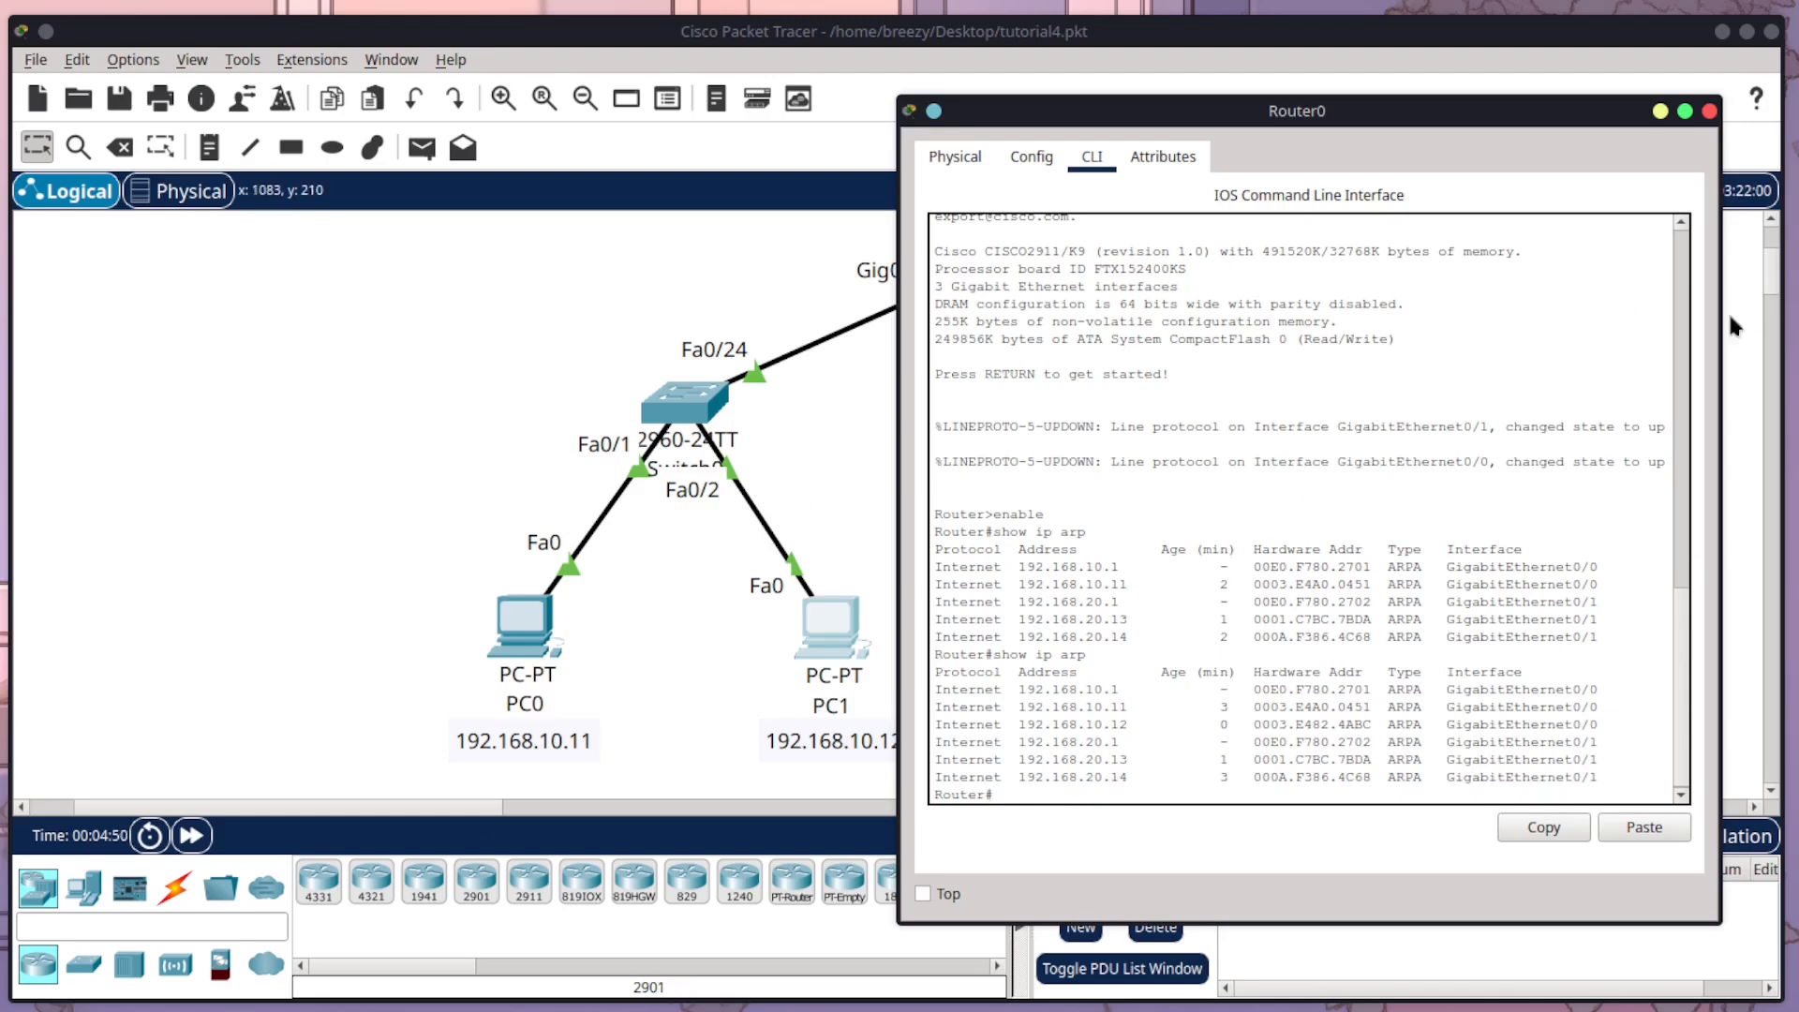
{"action": "left_click", "coordinate": [1709, 110]}
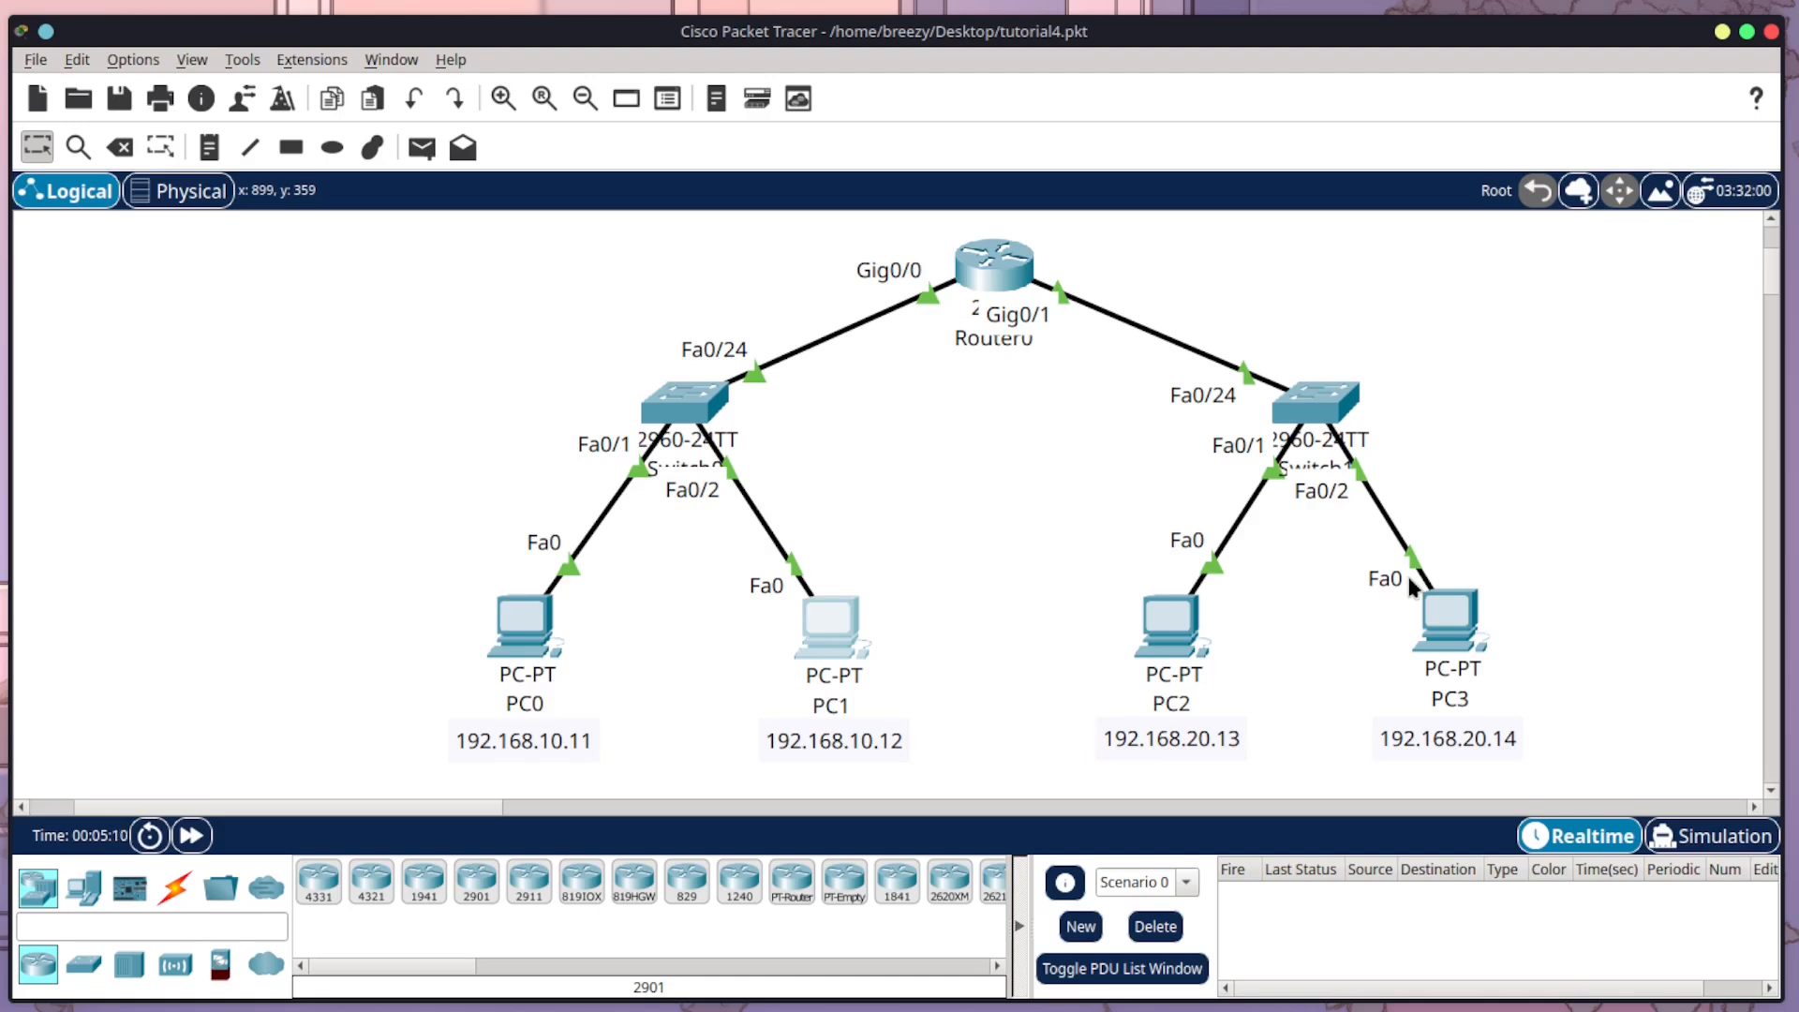
{"action": "mouse_move", "coordinate": [1600, 595]}
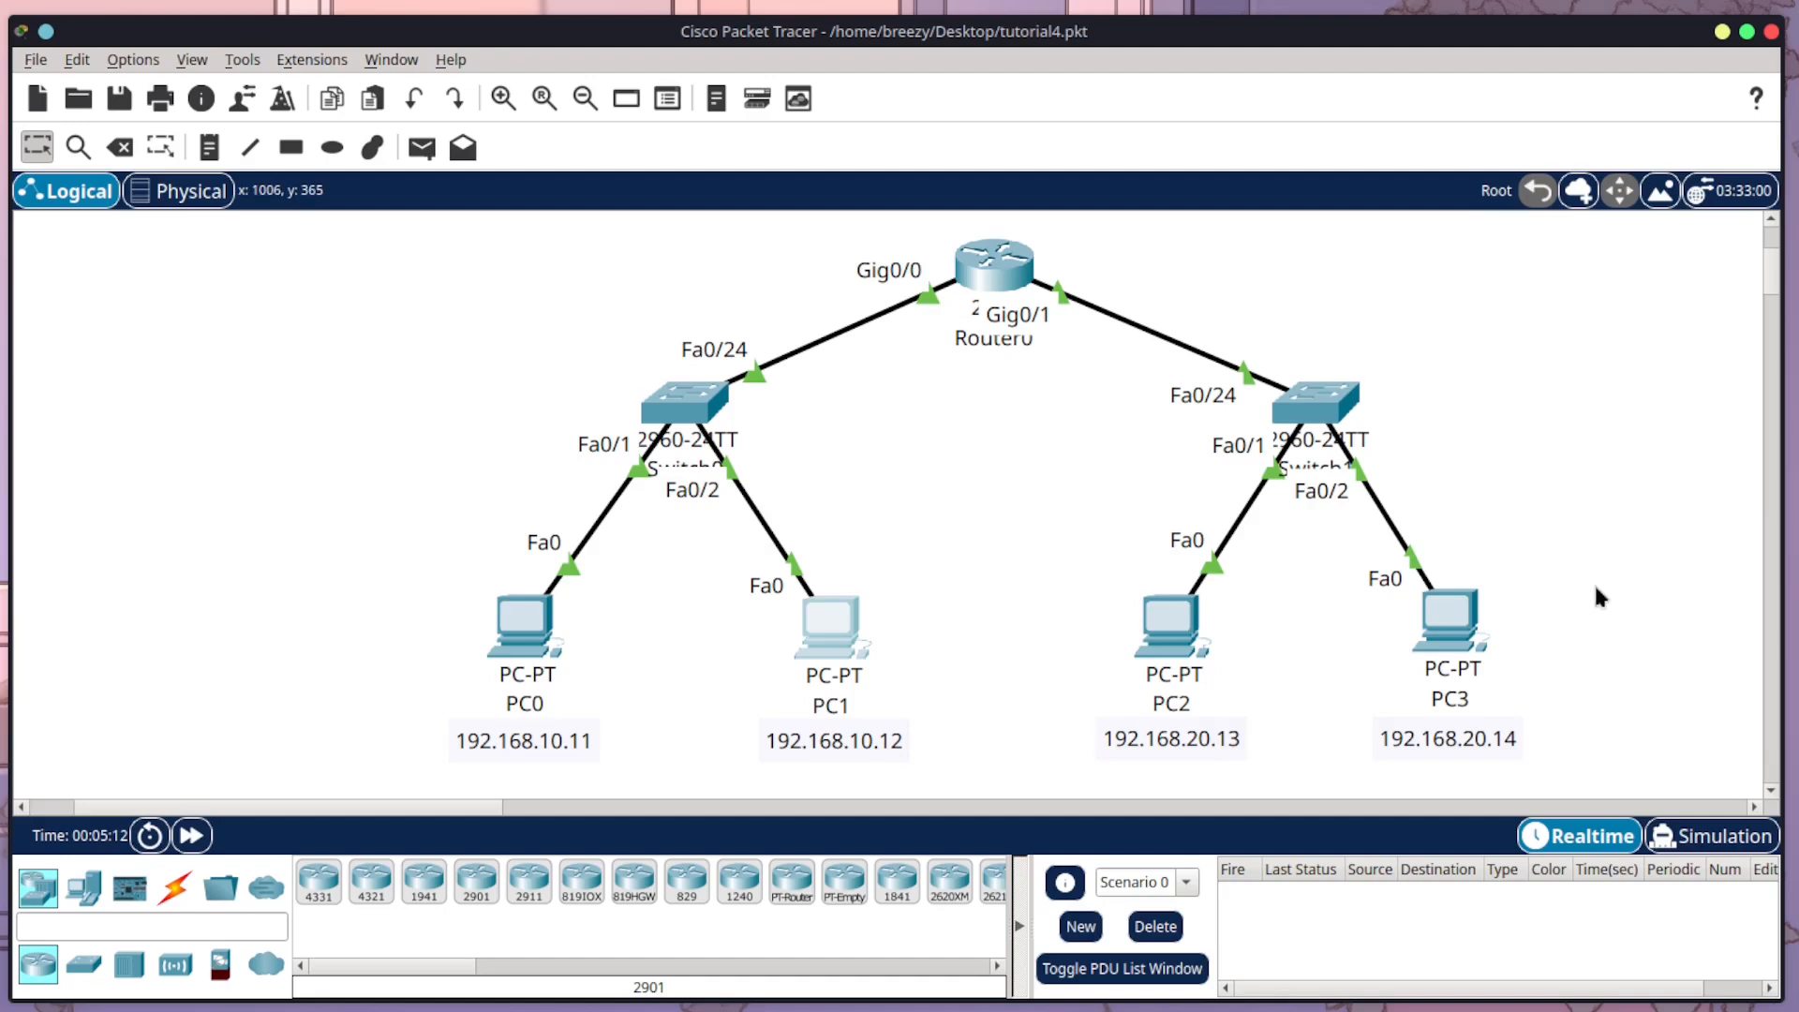